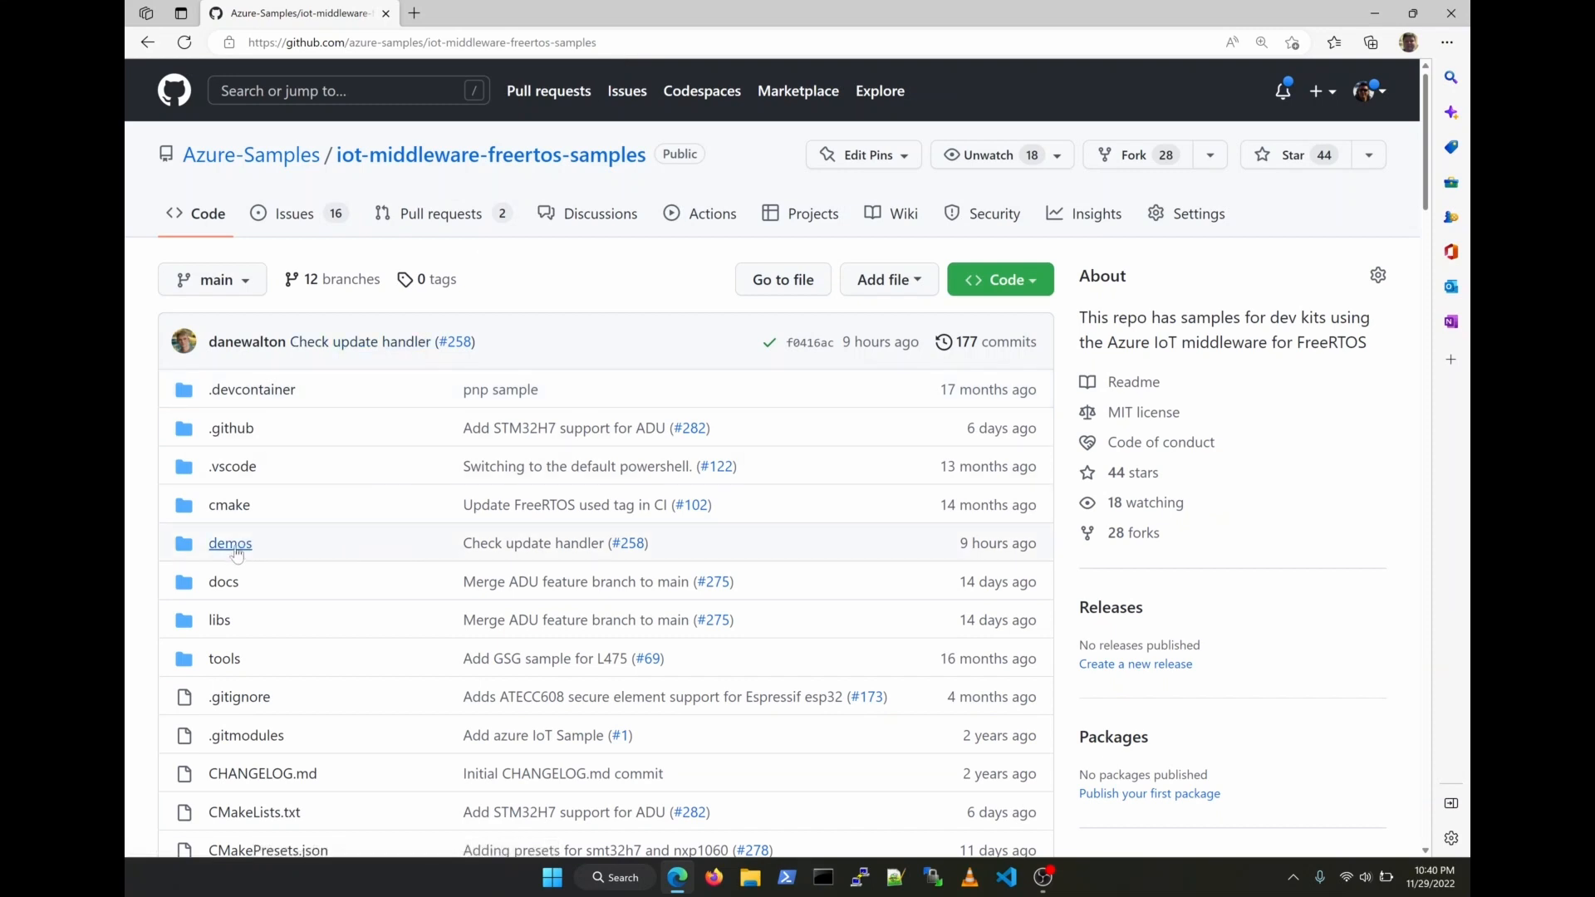
Browse the repository through demos, projects and ESPRESSIF into the adu folder
left_click(230, 543)
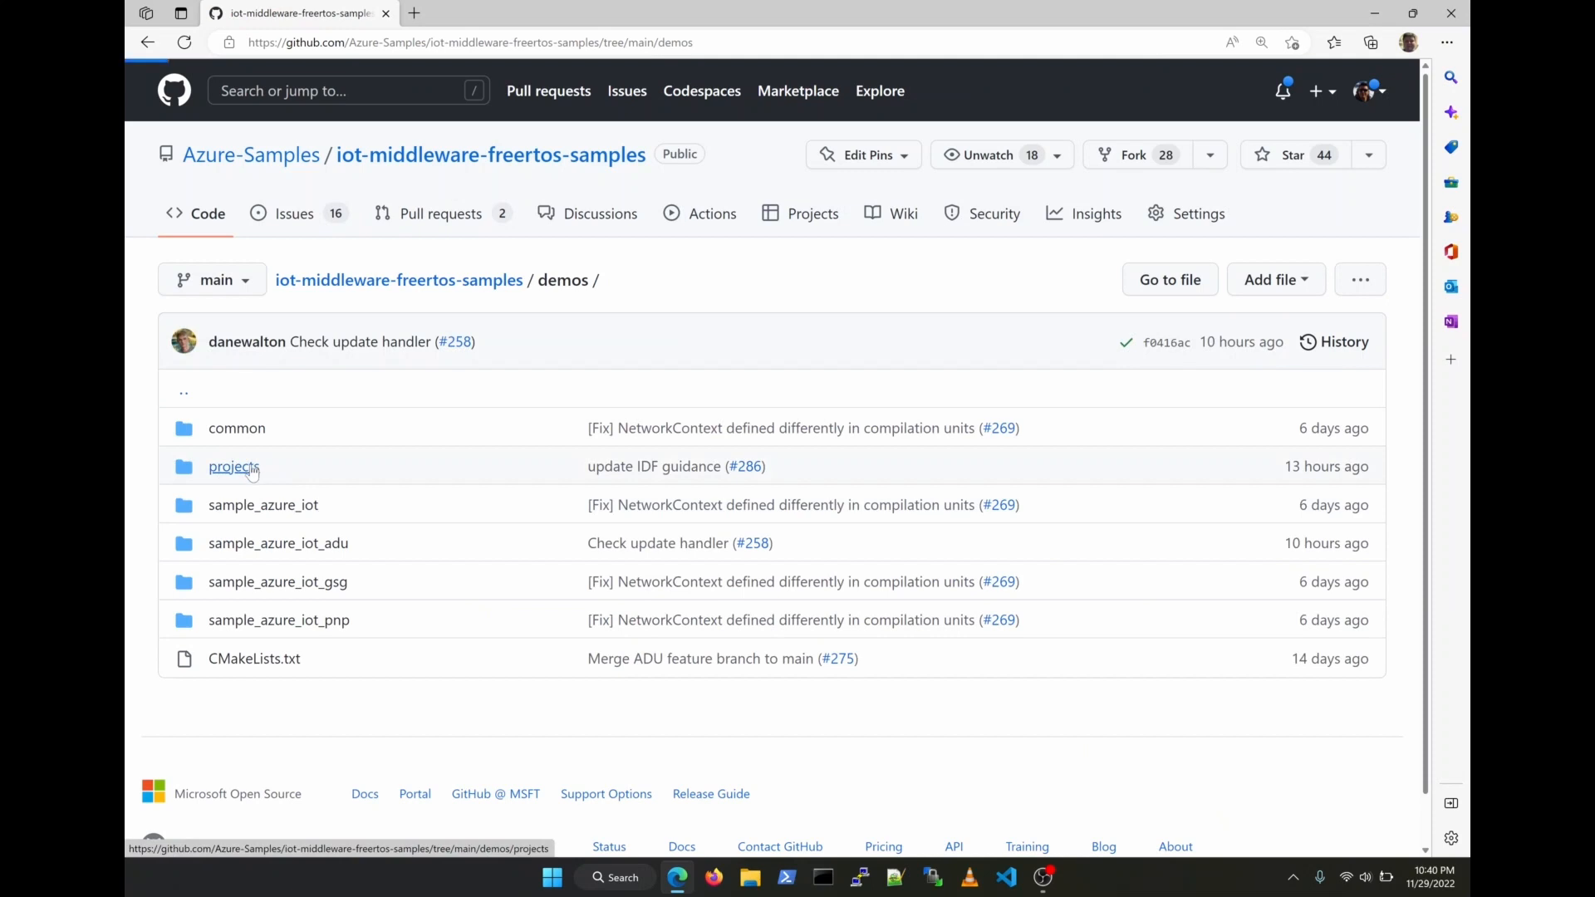
left_click(234, 467)
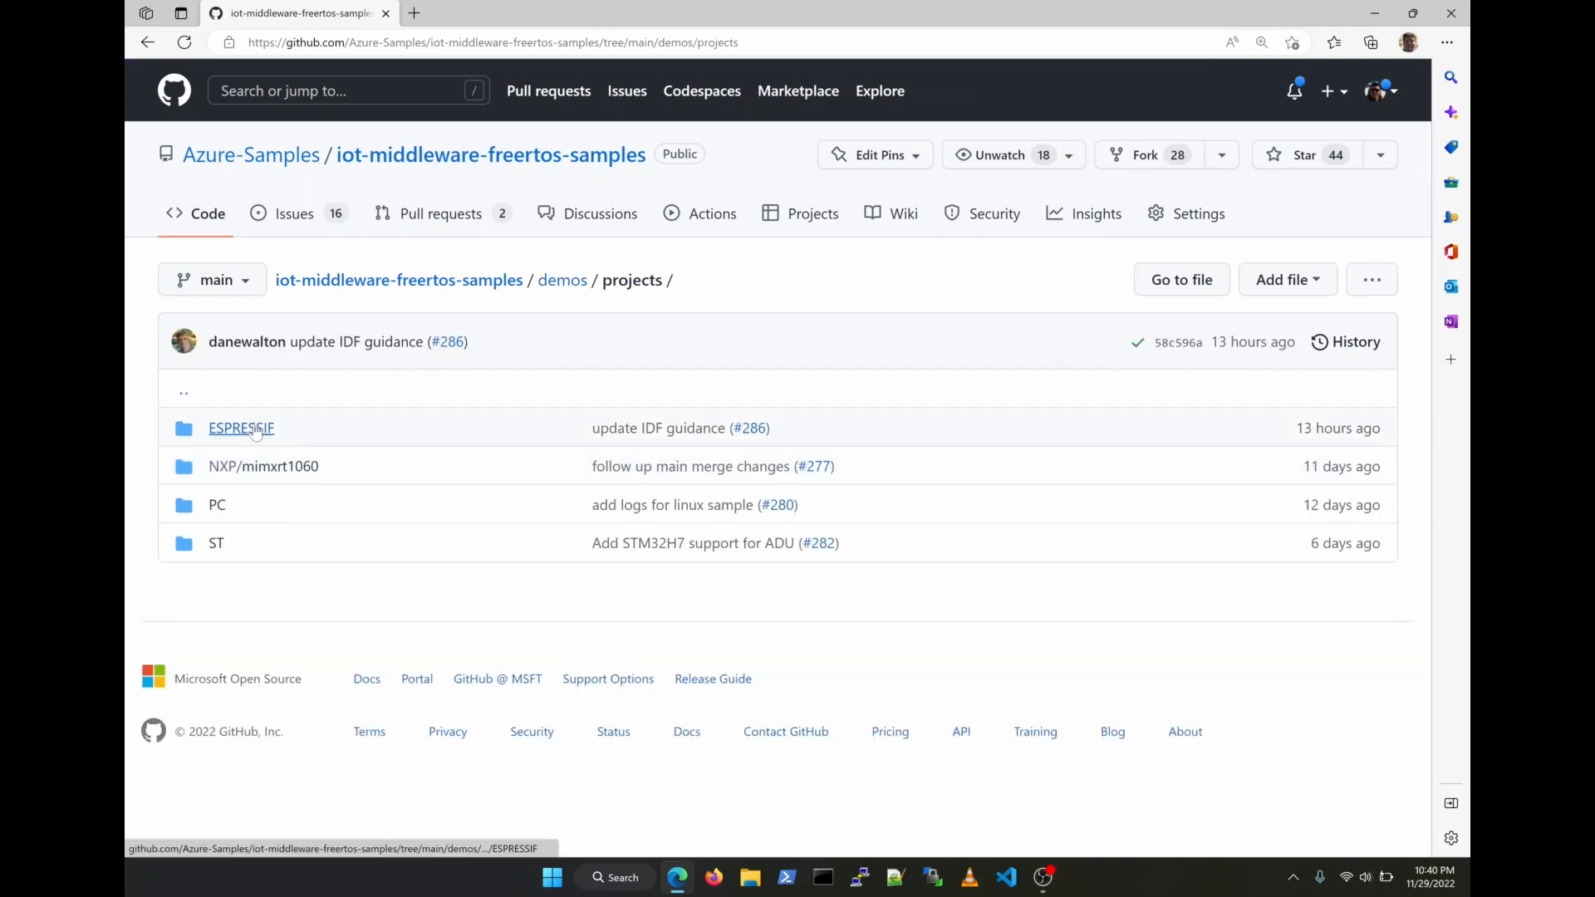
left_click(241, 427)
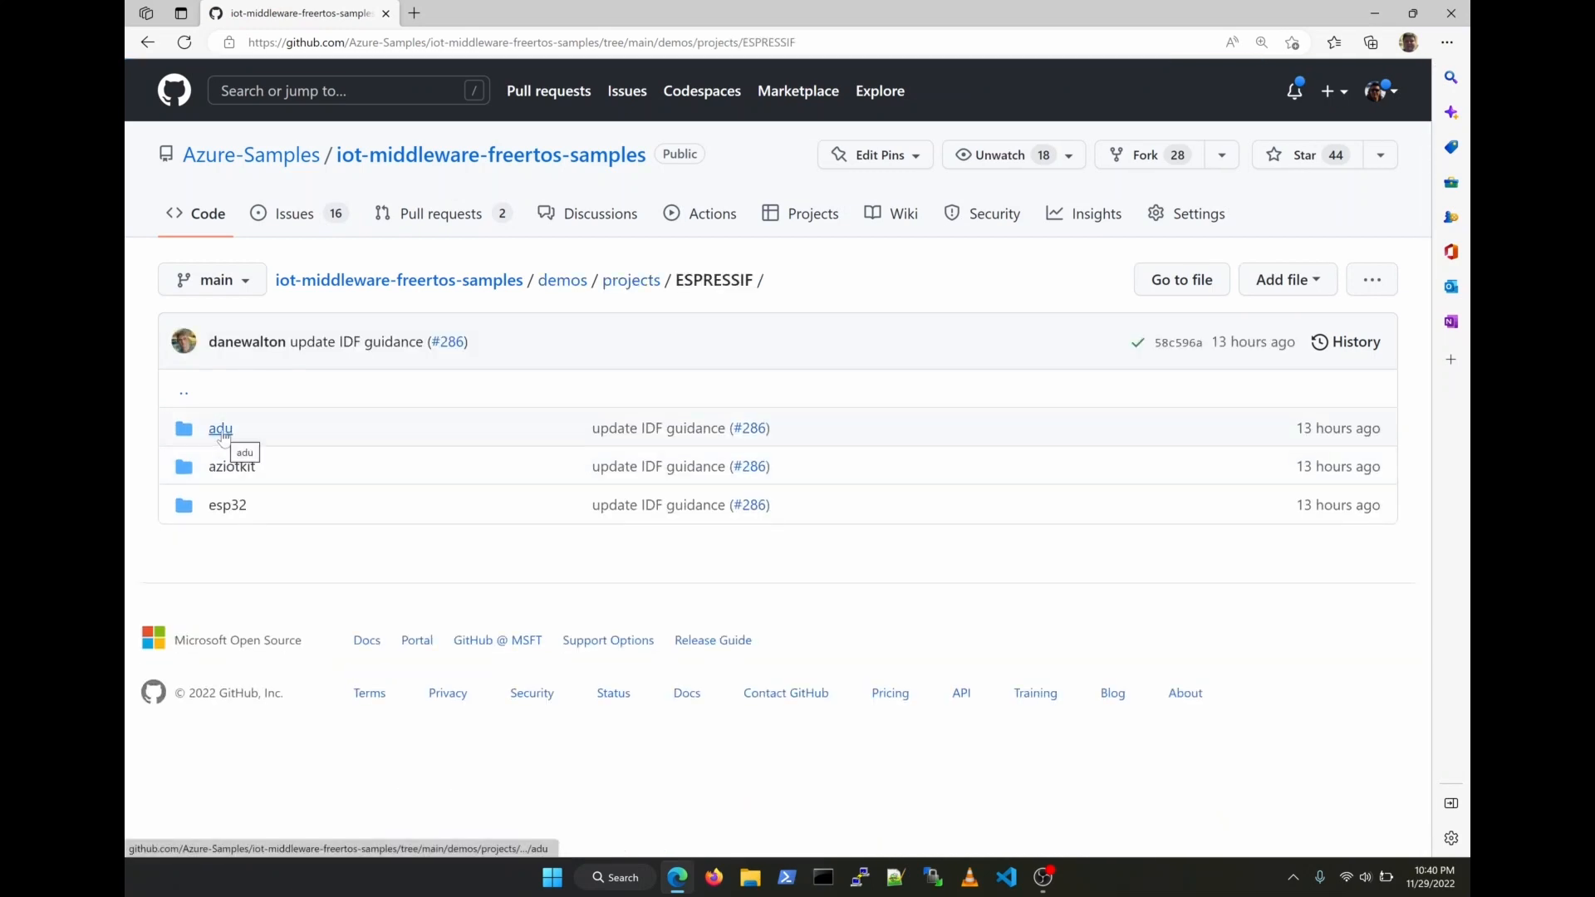
left_click(220, 429)
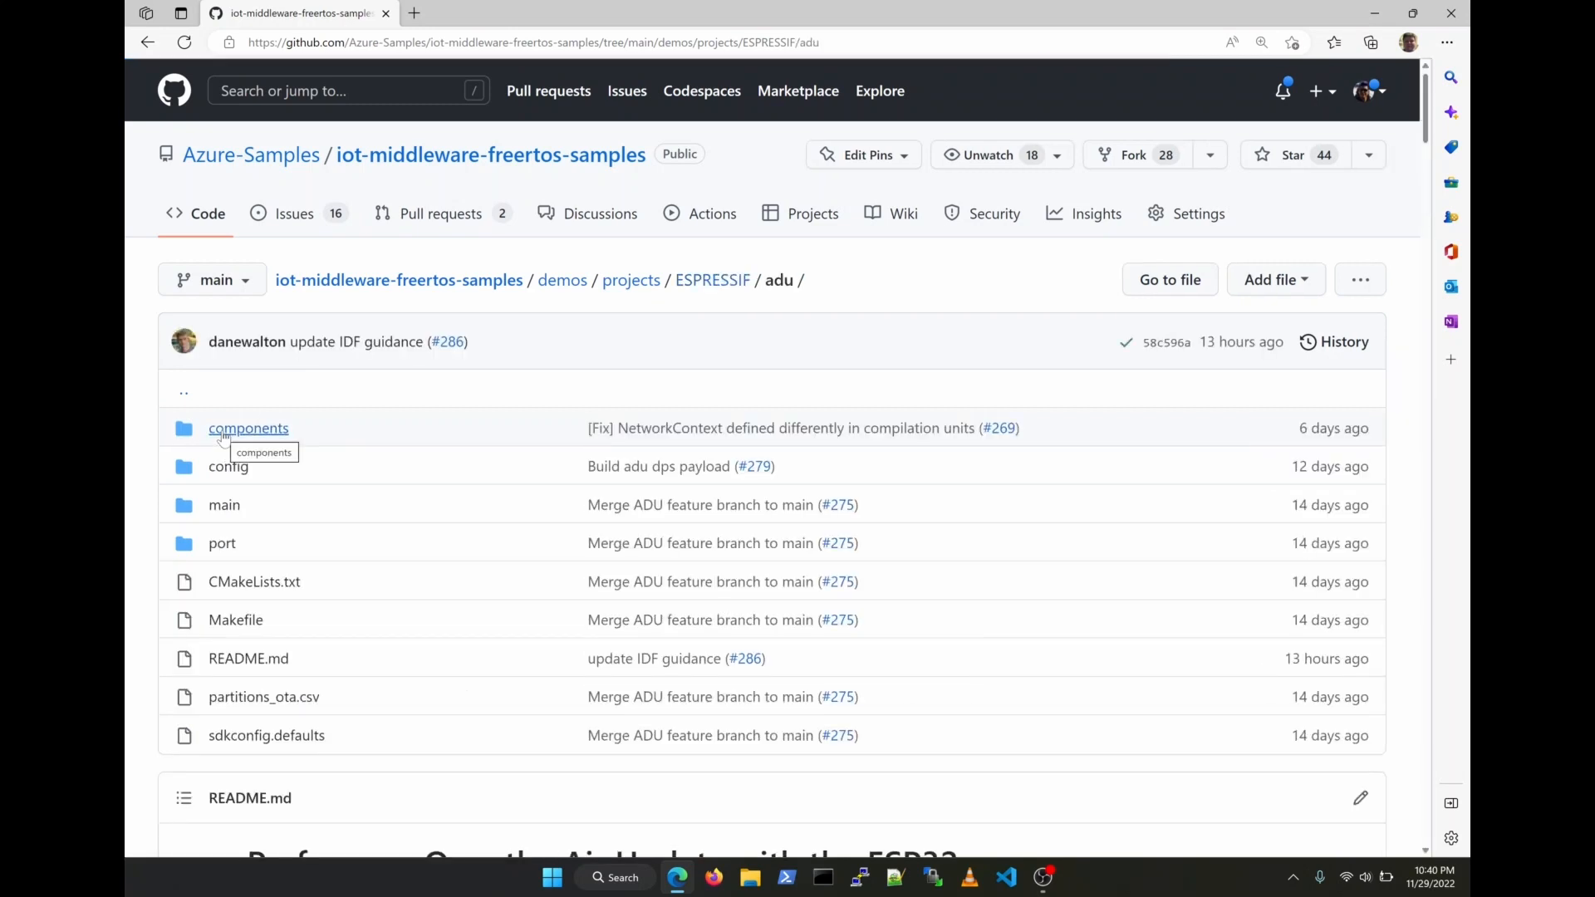
mouse_move(825, 671)
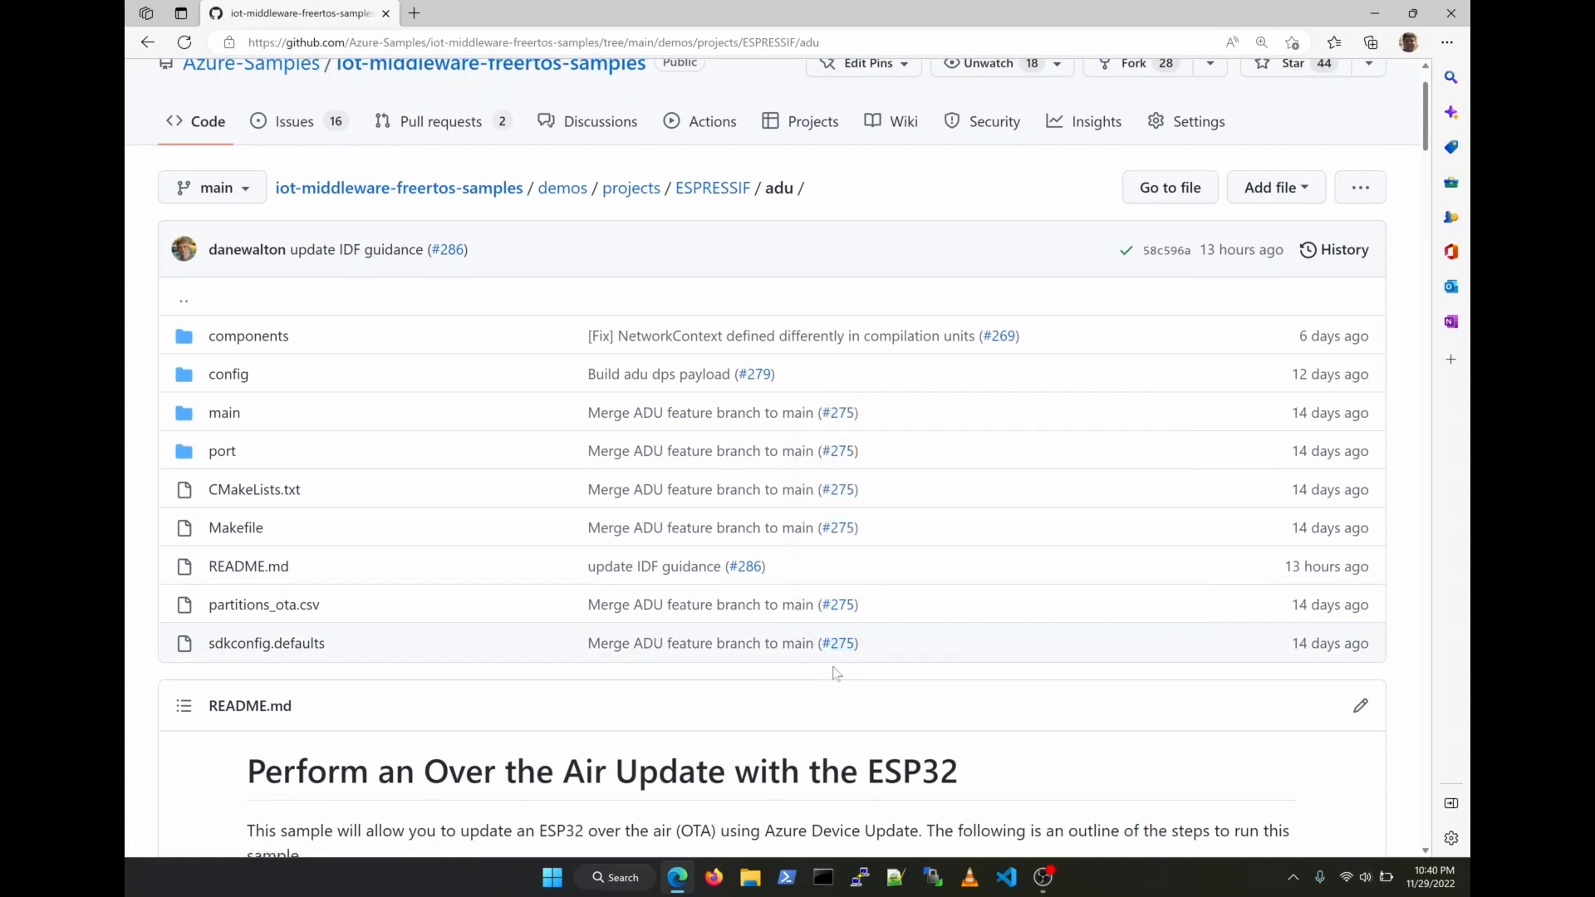
Go full screen and scroll the adu README down to Install Prerequisites
key("F11")
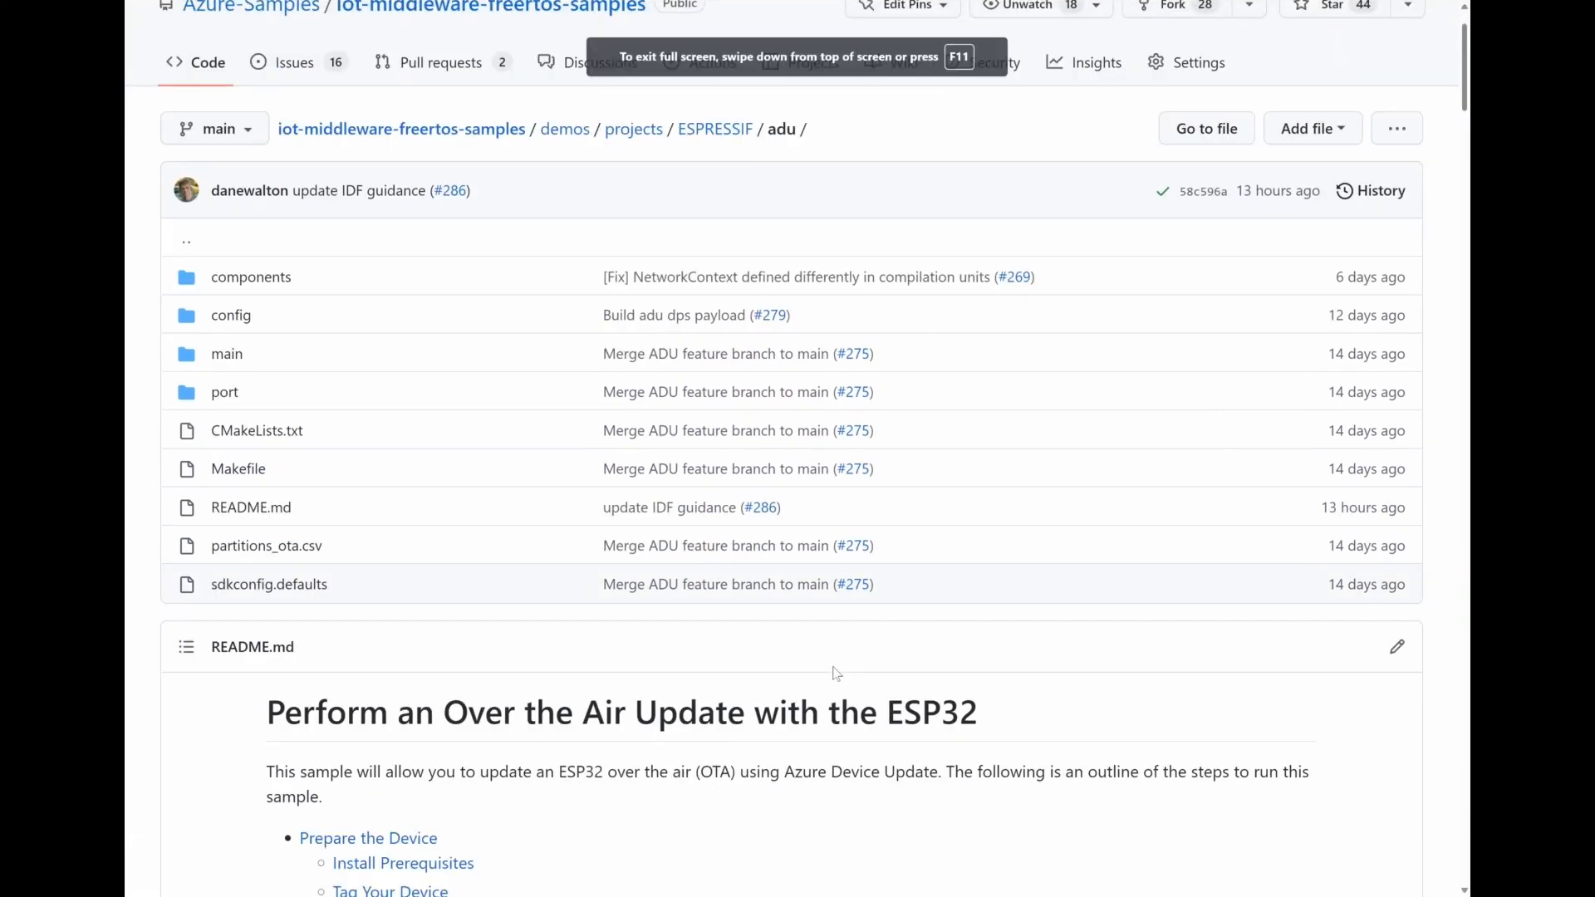
scroll("down", 3)
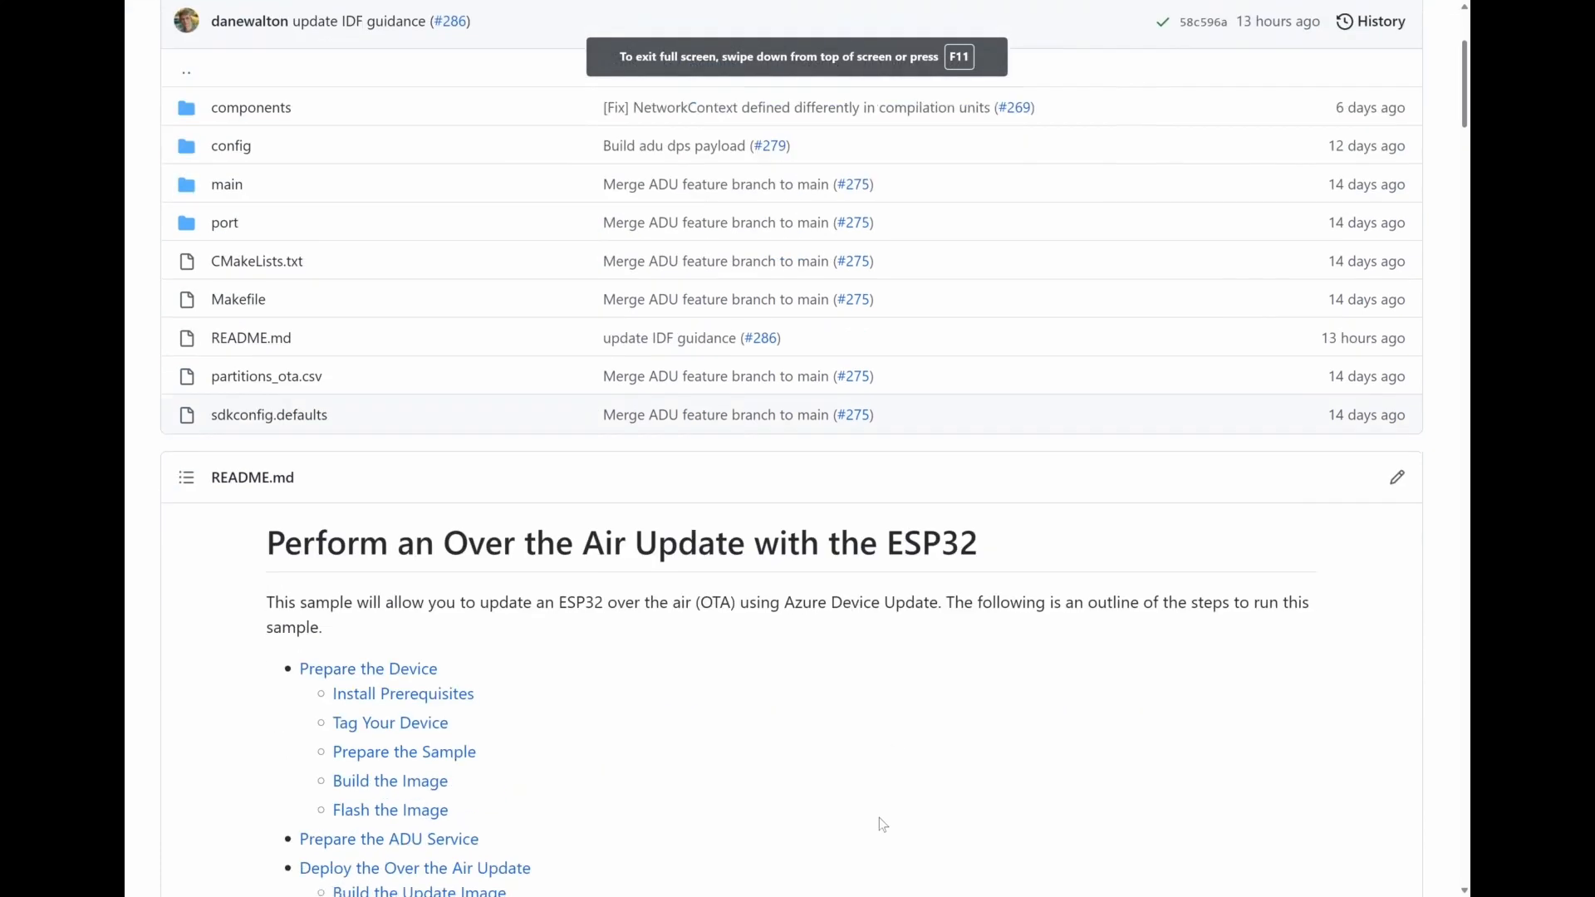
scroll("down", 3)
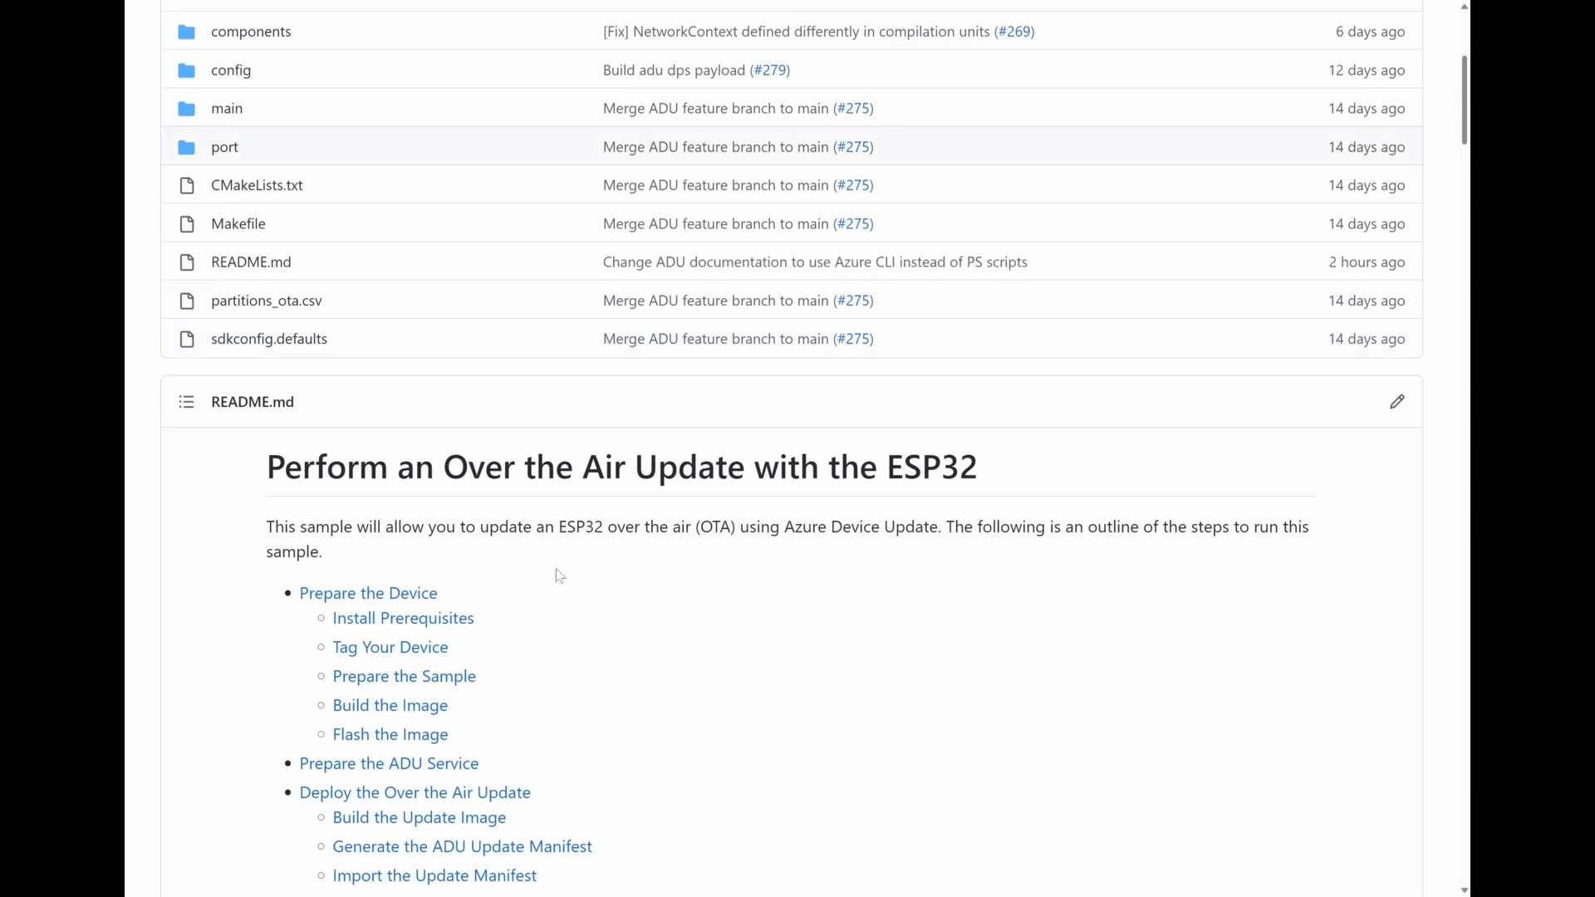
scroll("down", 3)
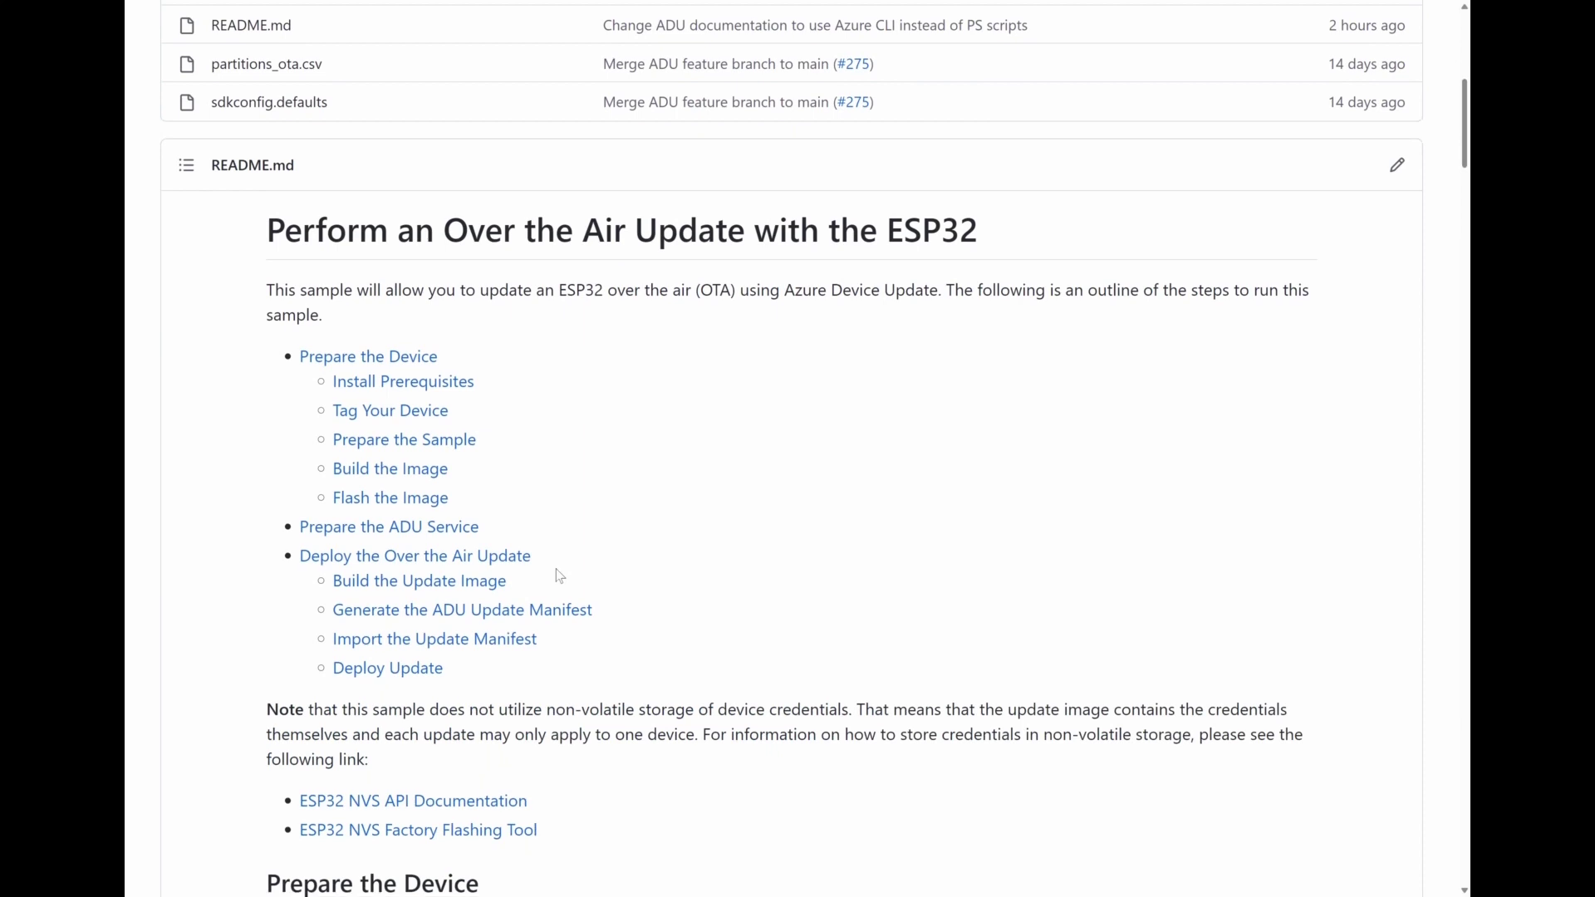
scroll("down", 3)
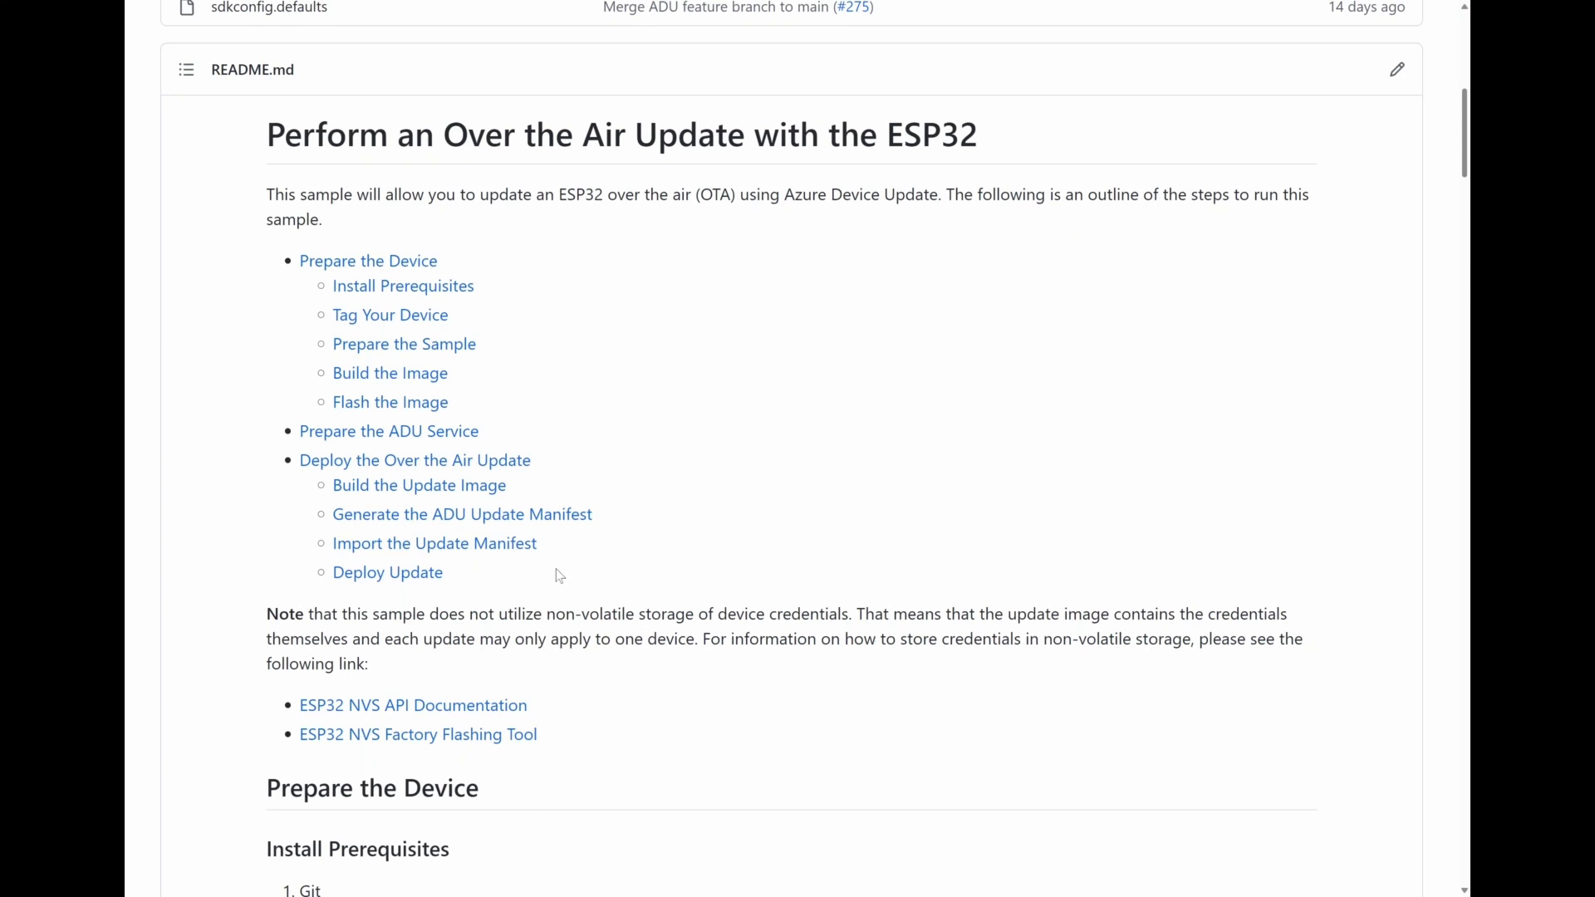
scroll("down", 3)
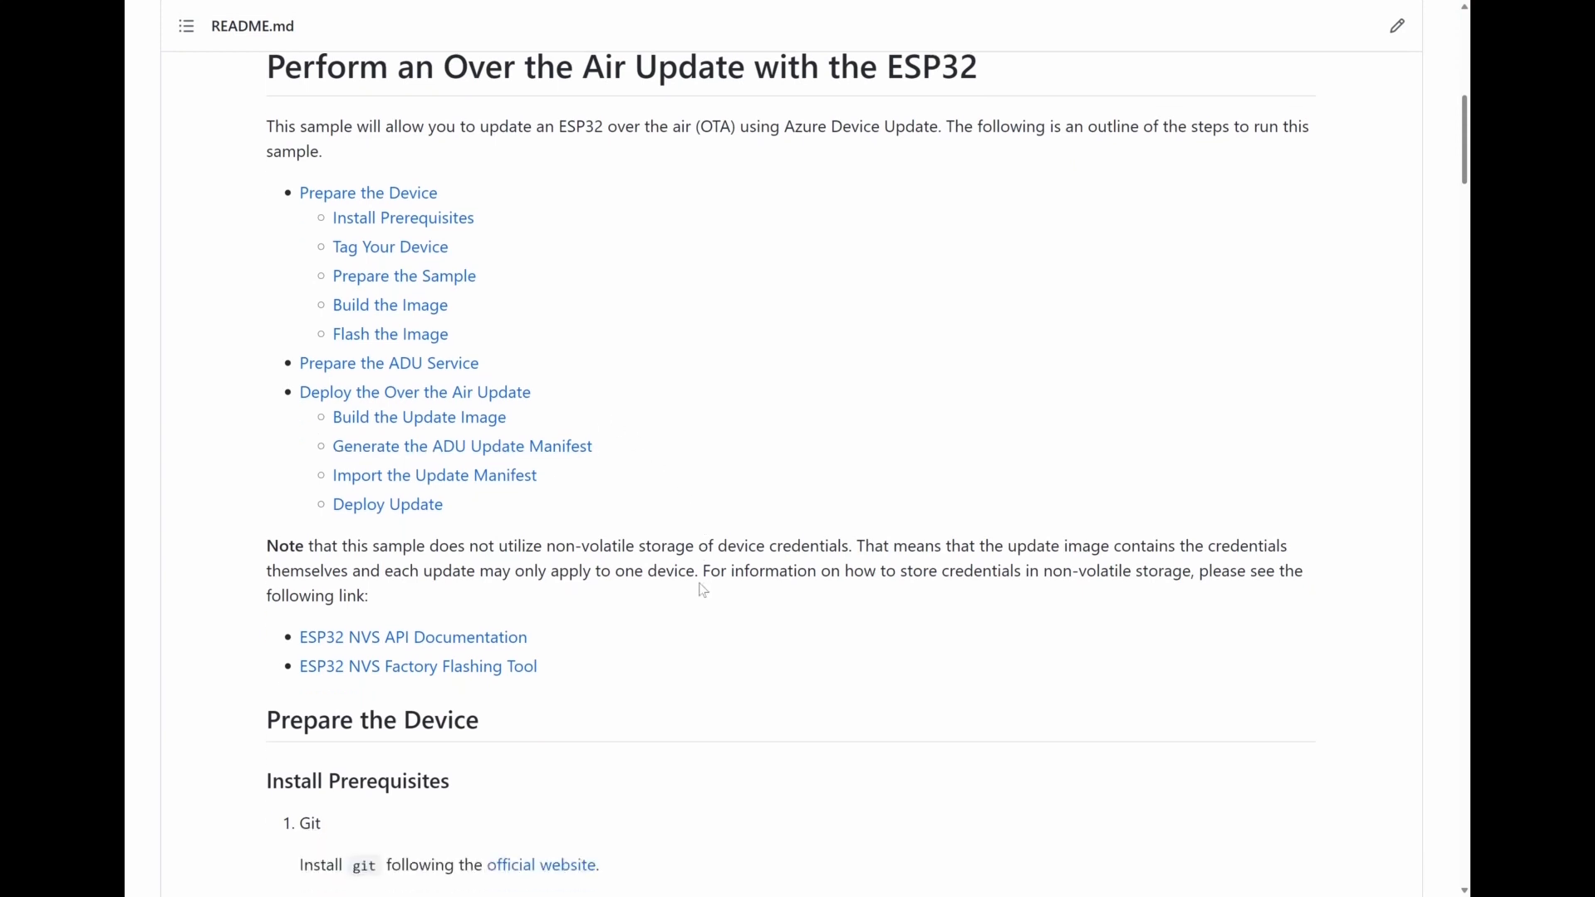
scroll("down", 3)
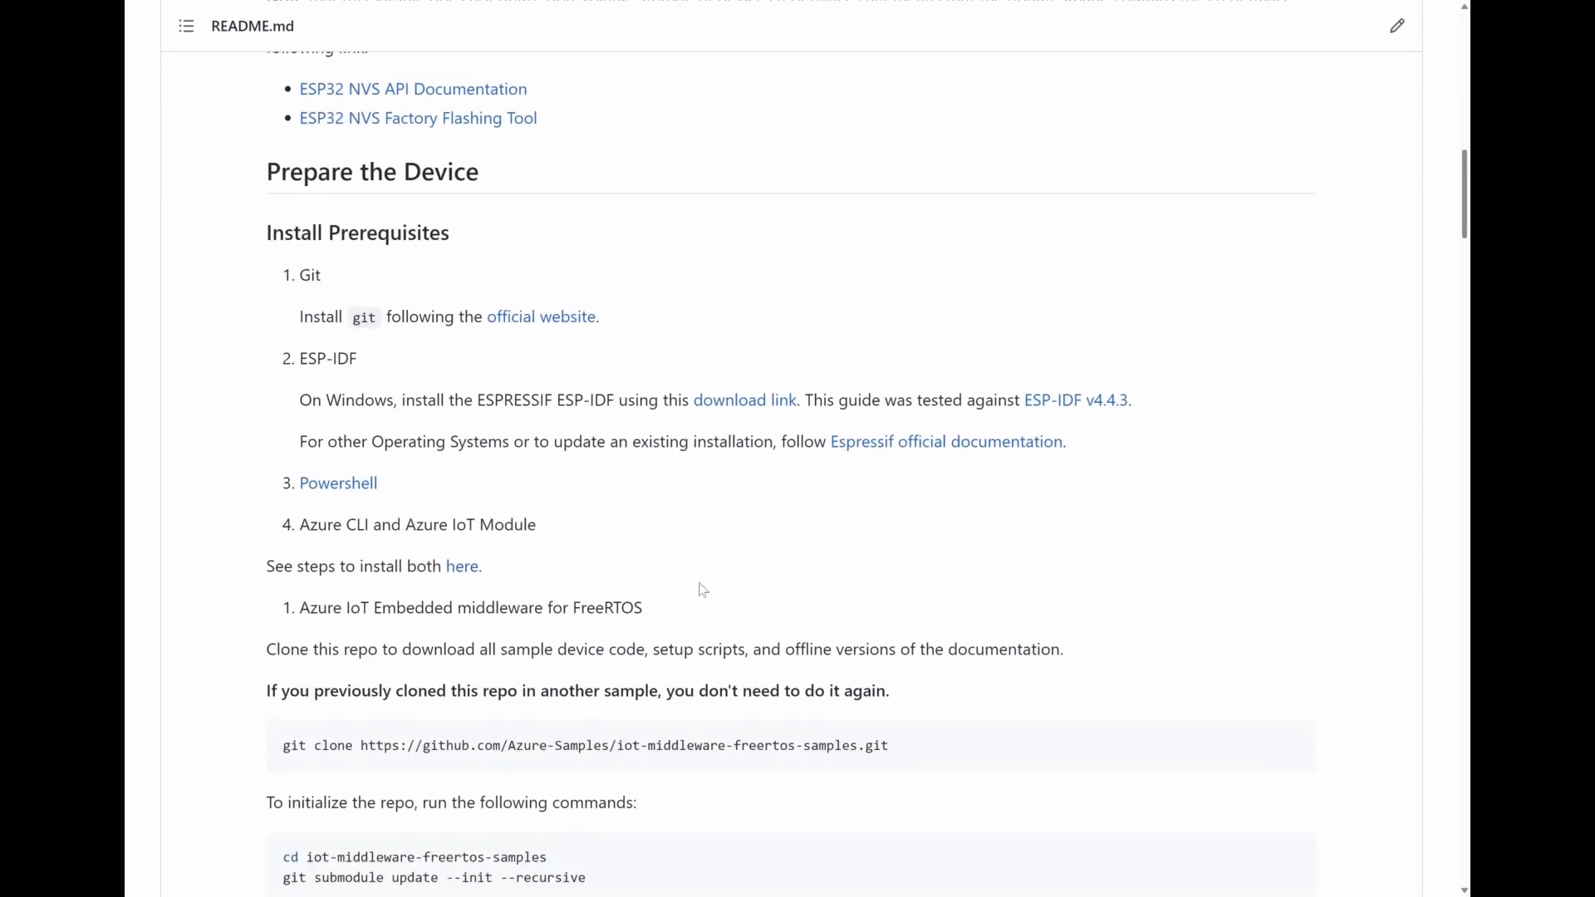
Download Git for Windows and run the 2.38.1 setup wizard to completion with defaults
left_click(540, 317)
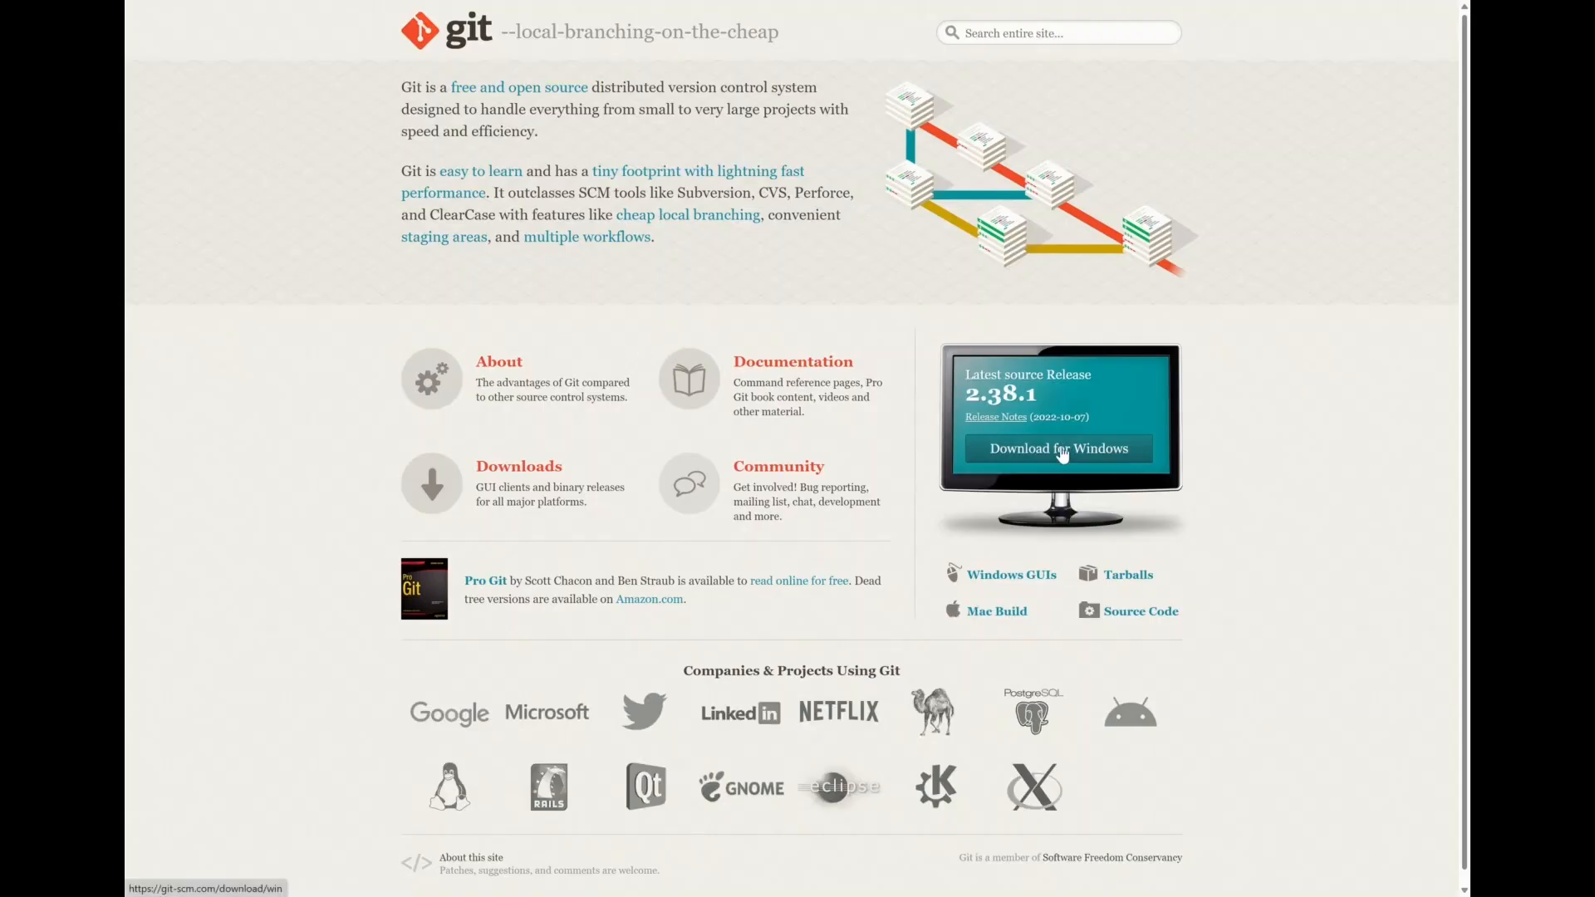
left_click(1058, 448)
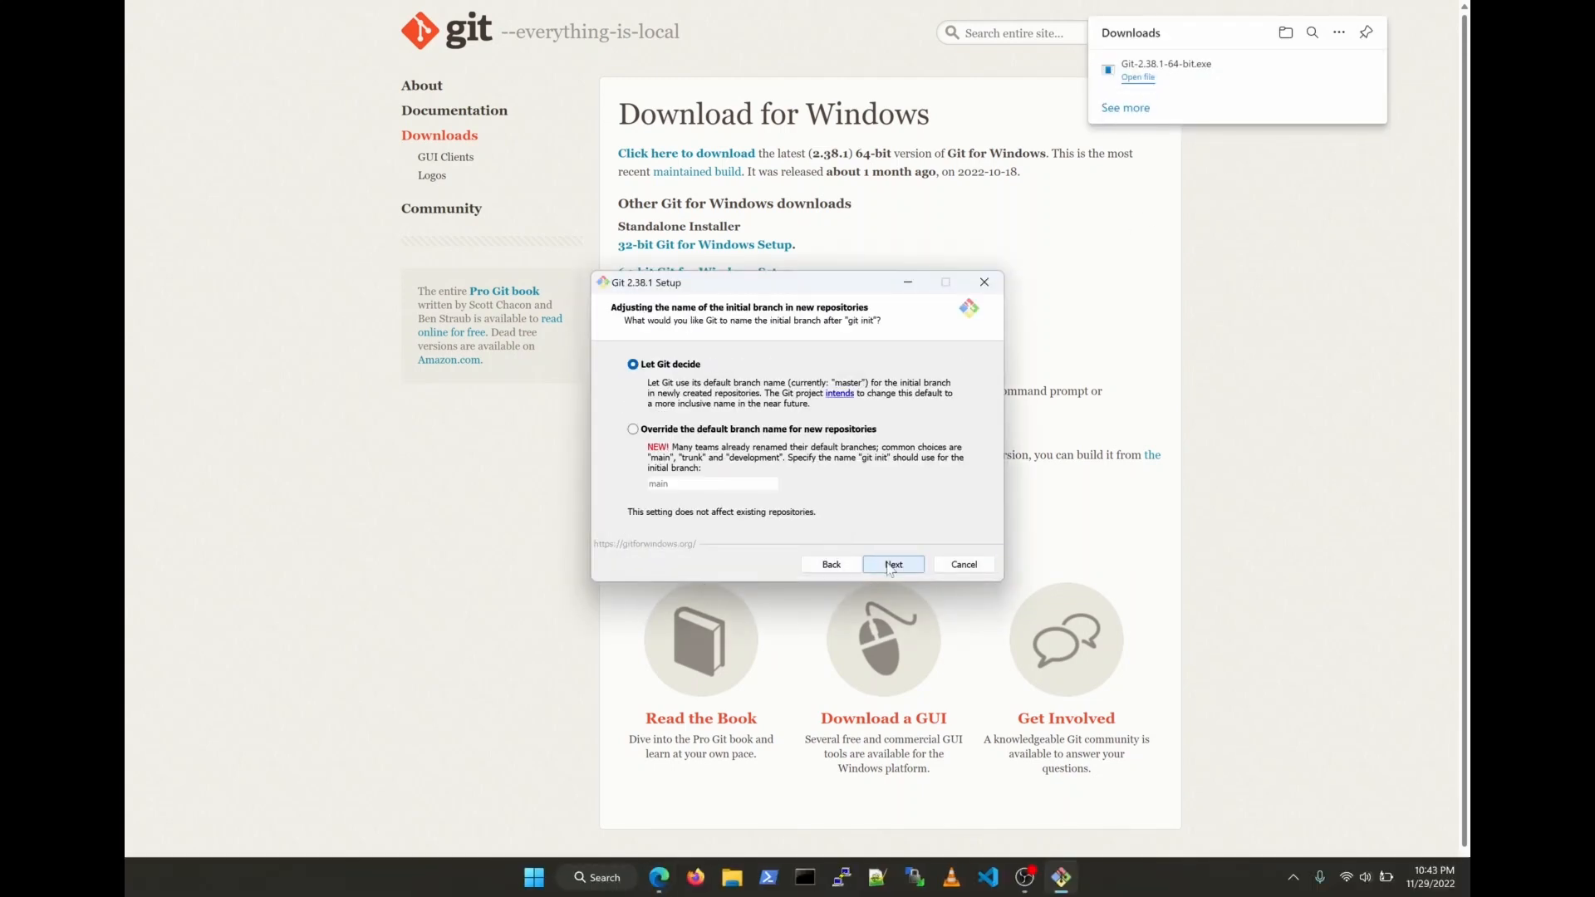
left_click(893, 564)
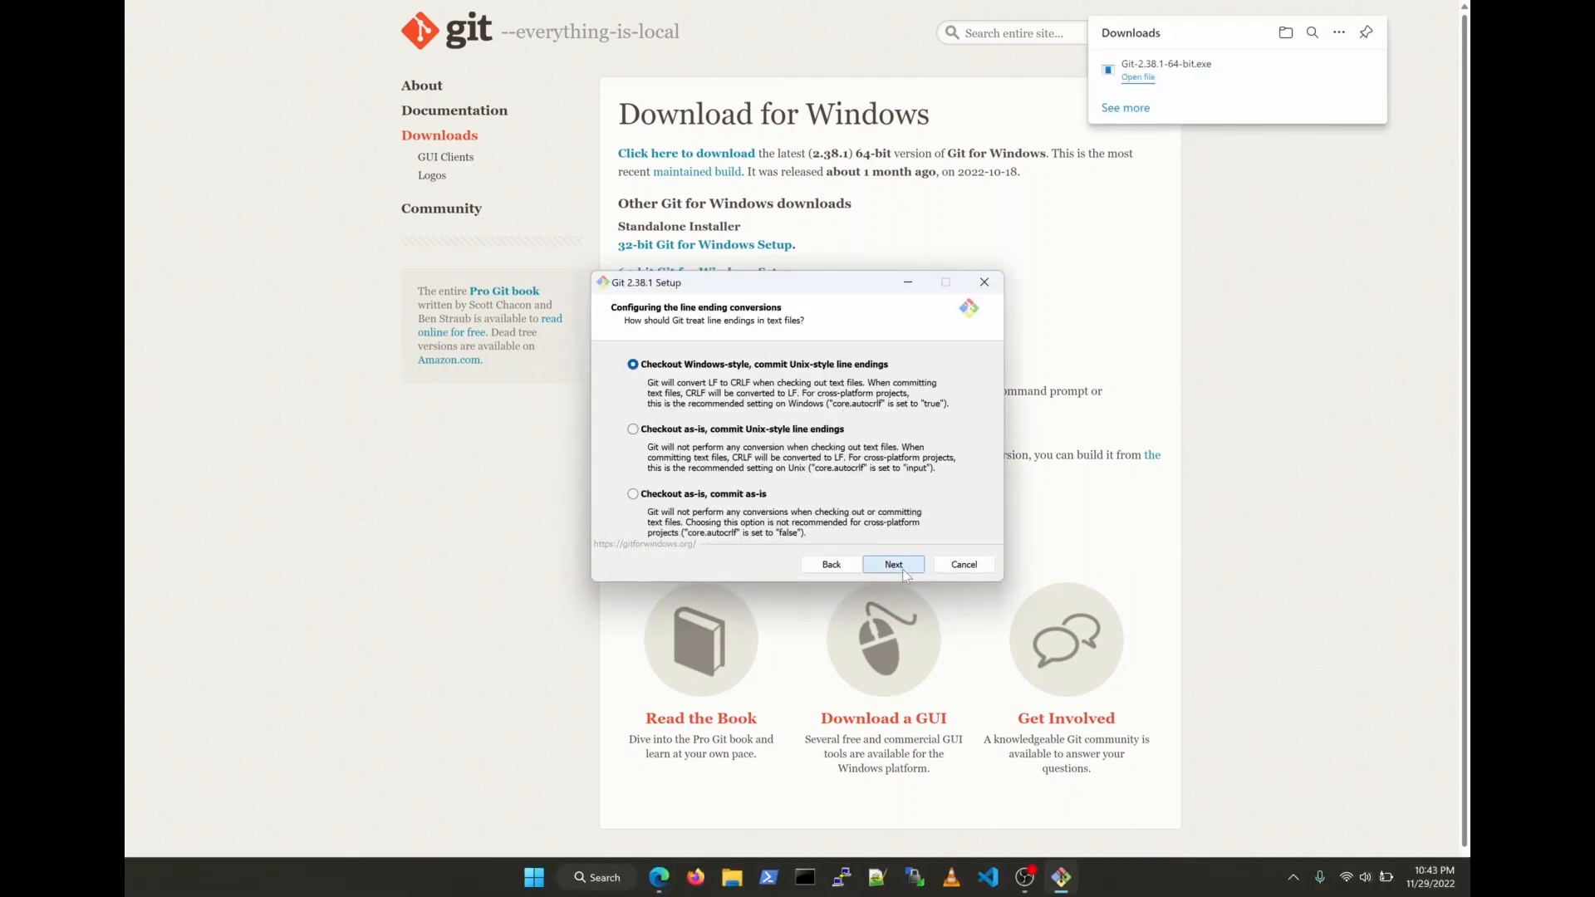
left_click(893, 564)
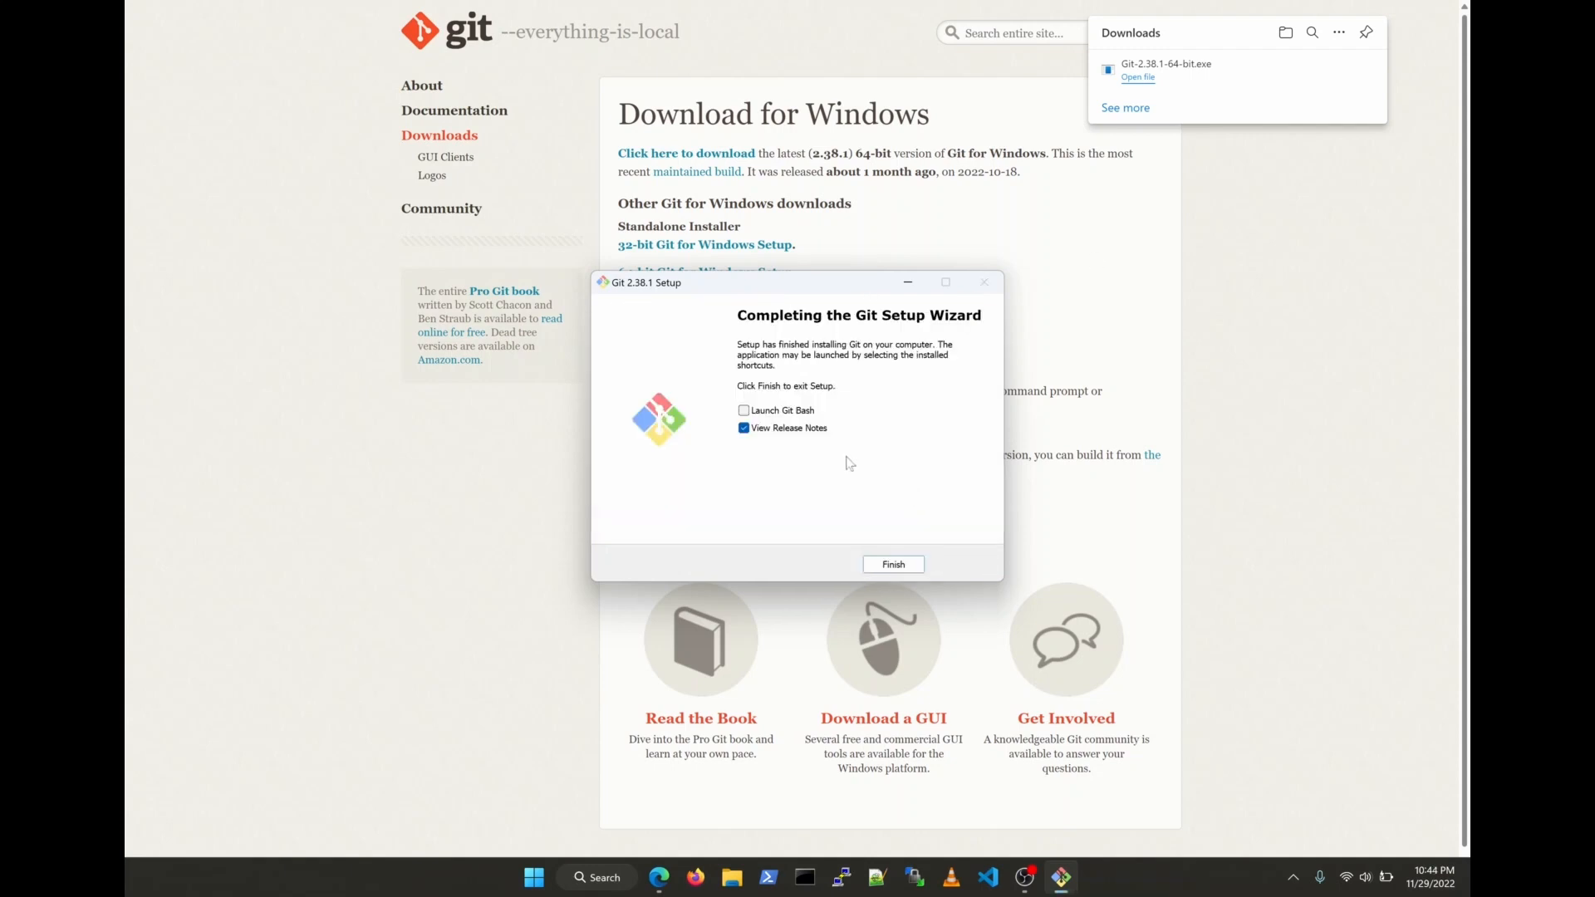
left_click(893, 564)
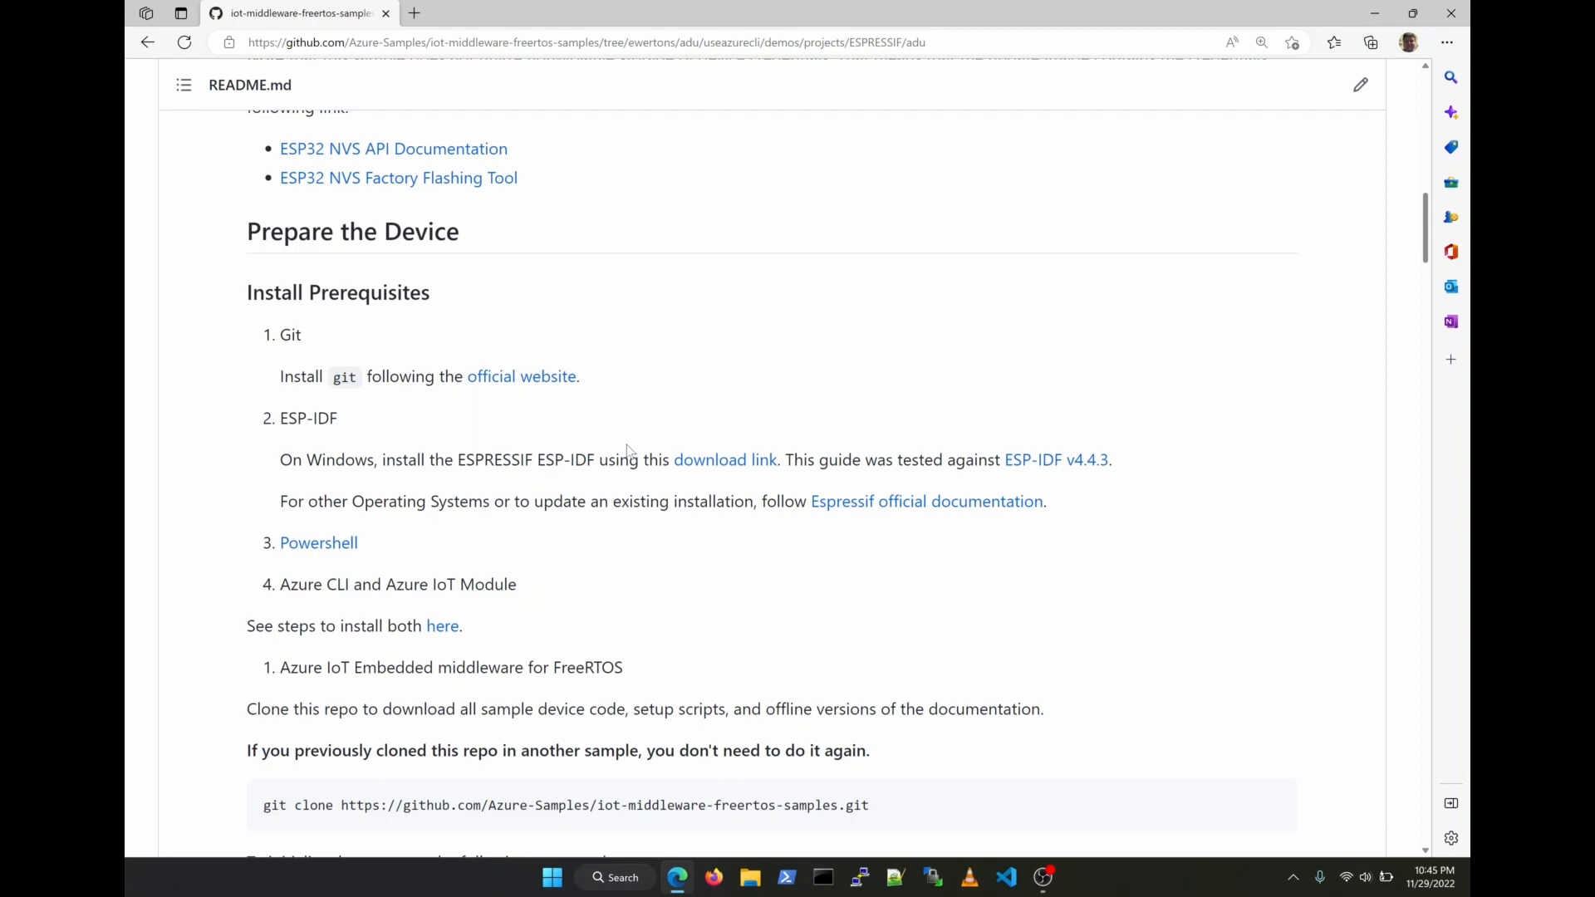
mouse_move(640, 448)
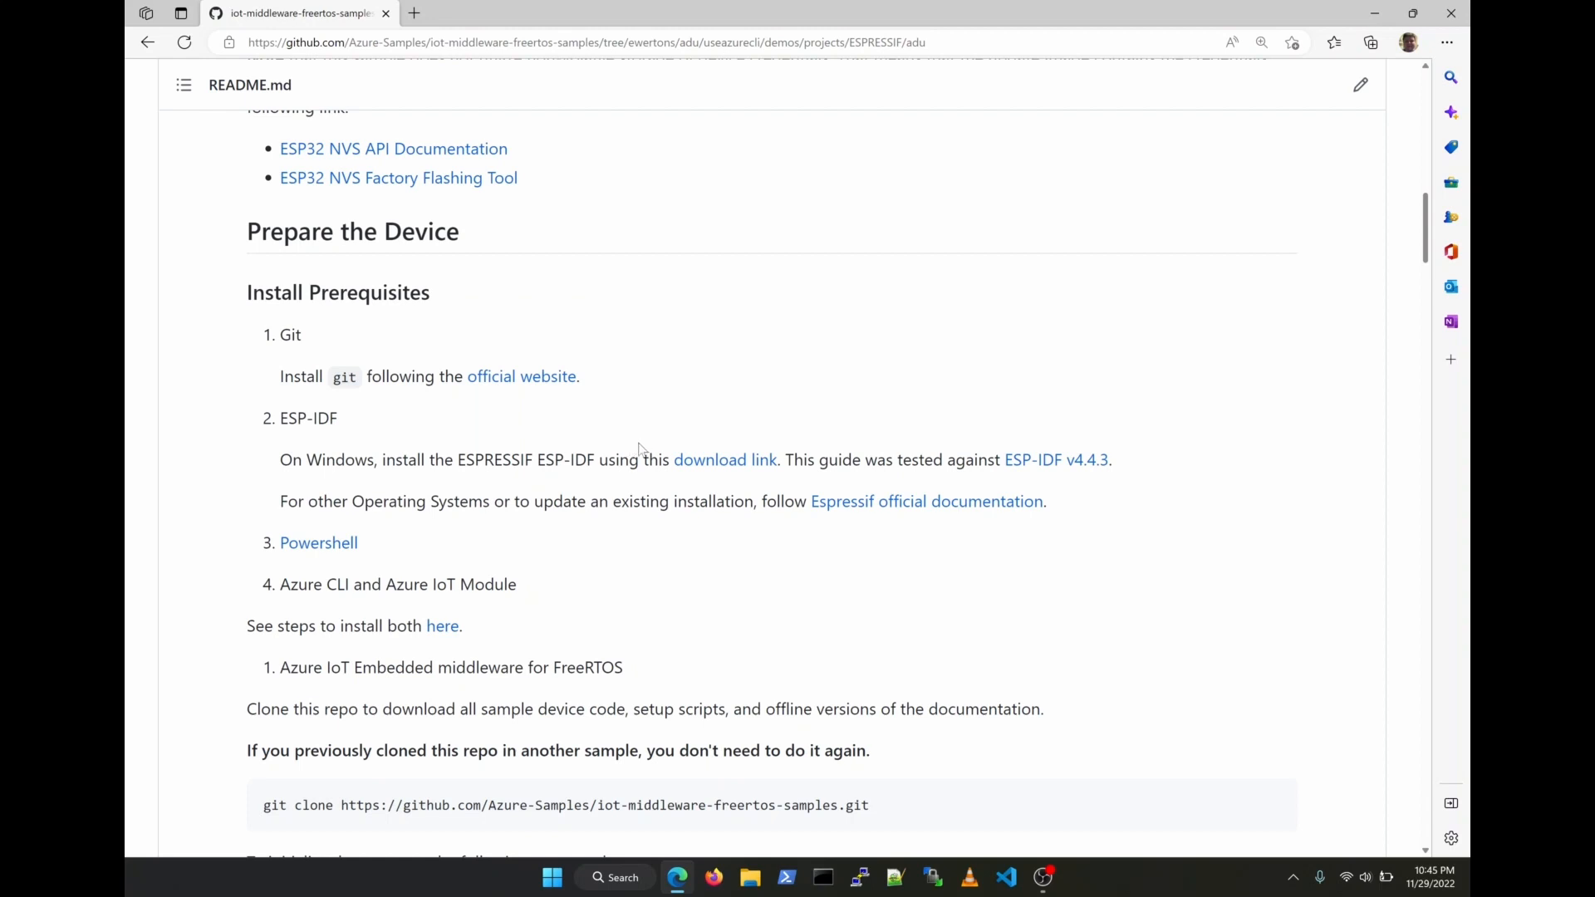
mouse_move(638, 448)
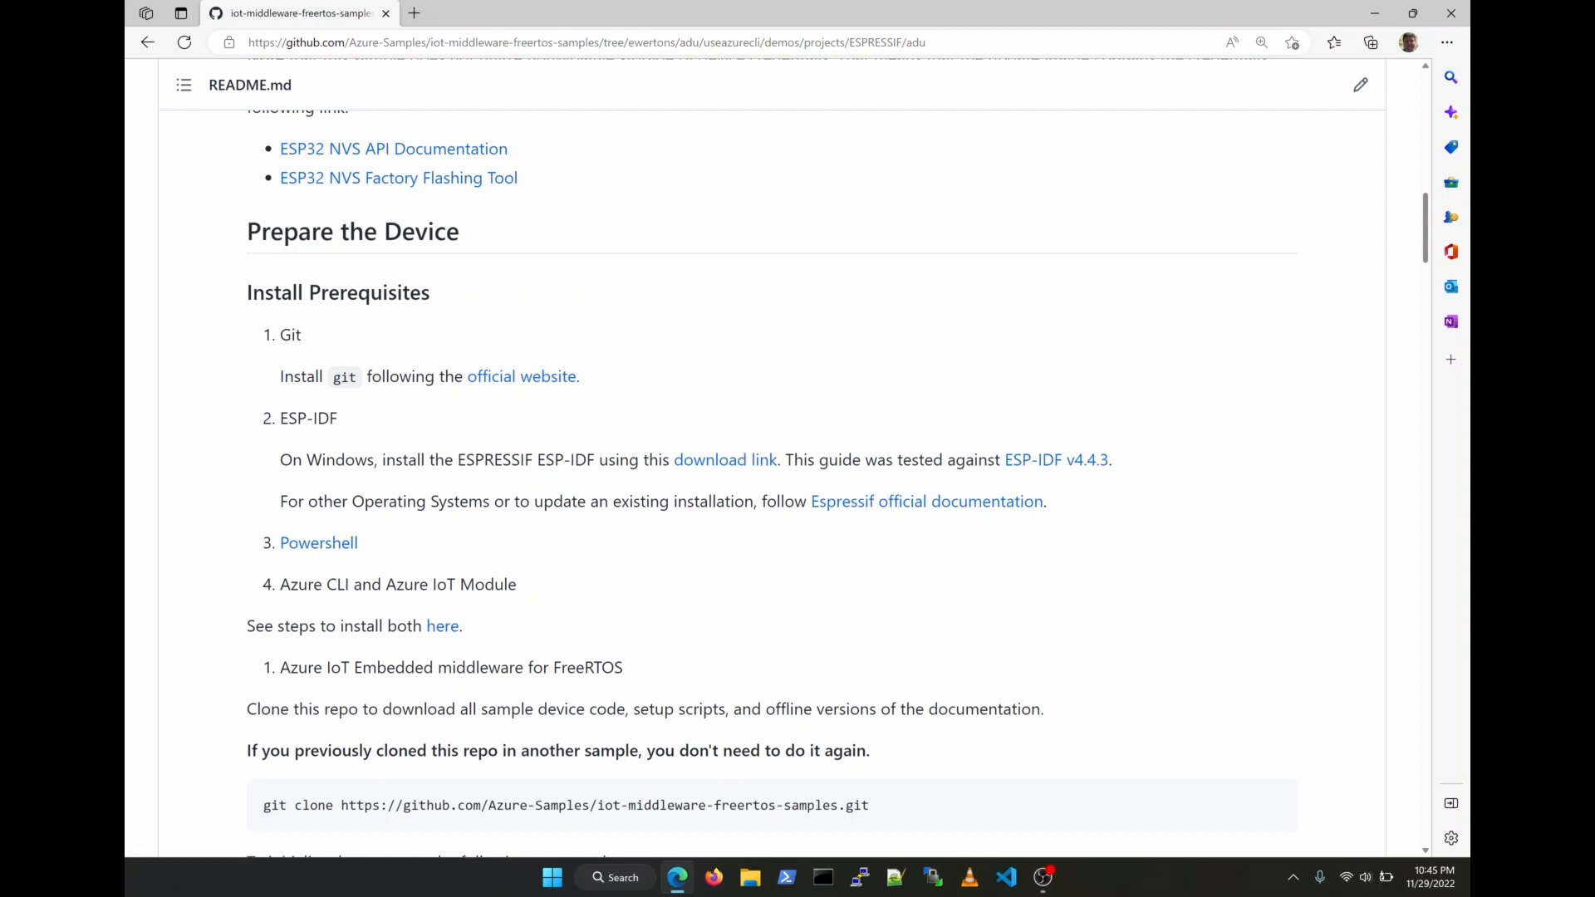
mouse_move(862, 481)
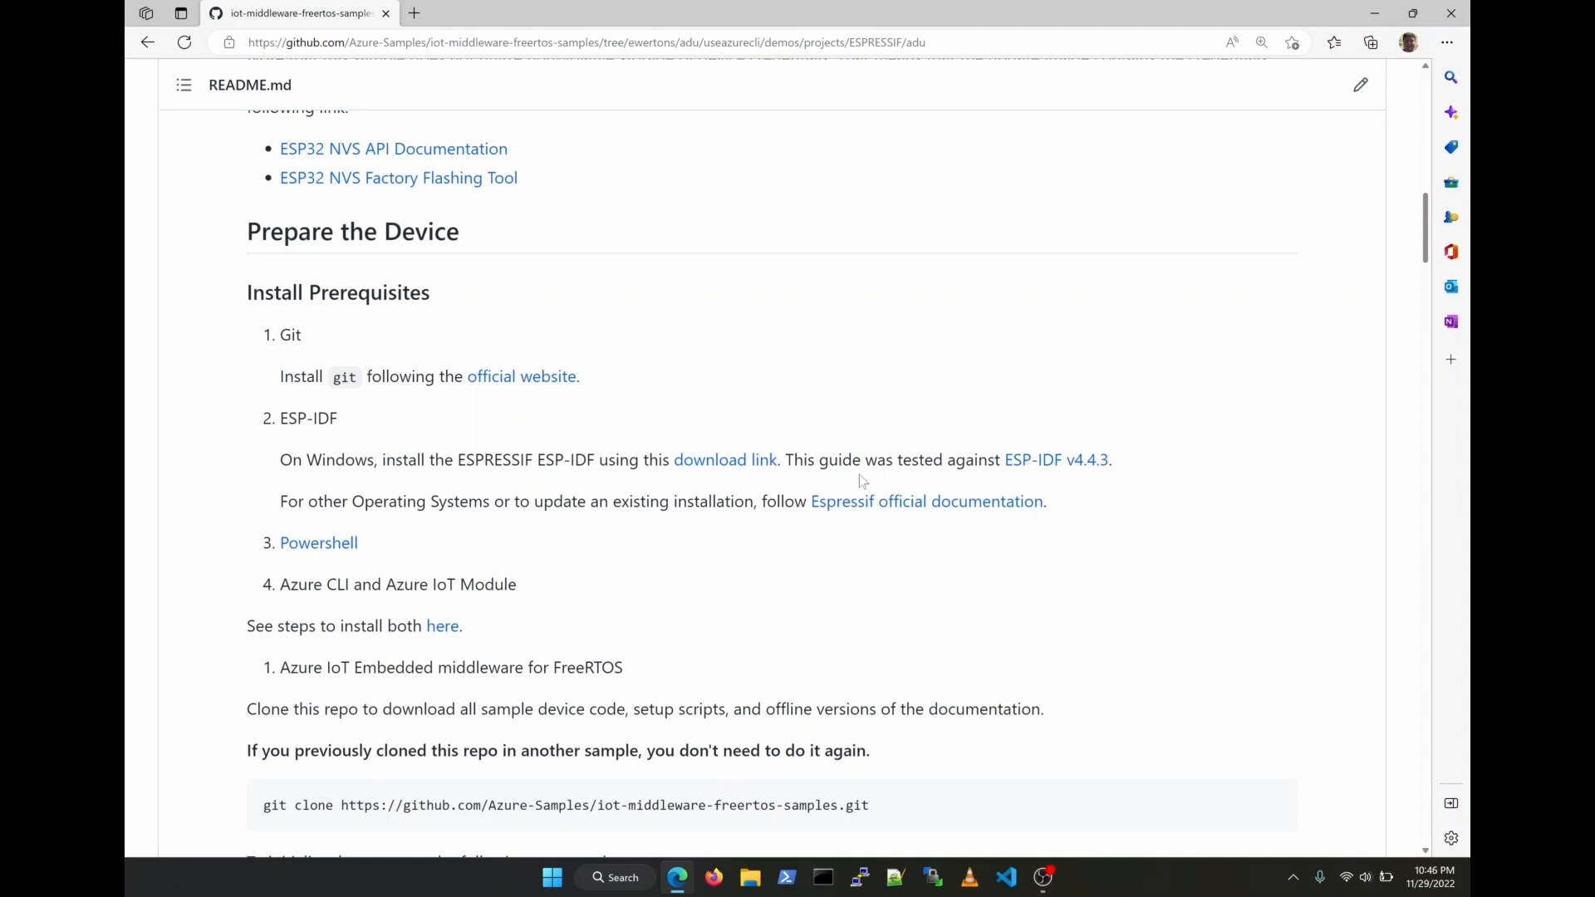
mouse_move(842, 531)
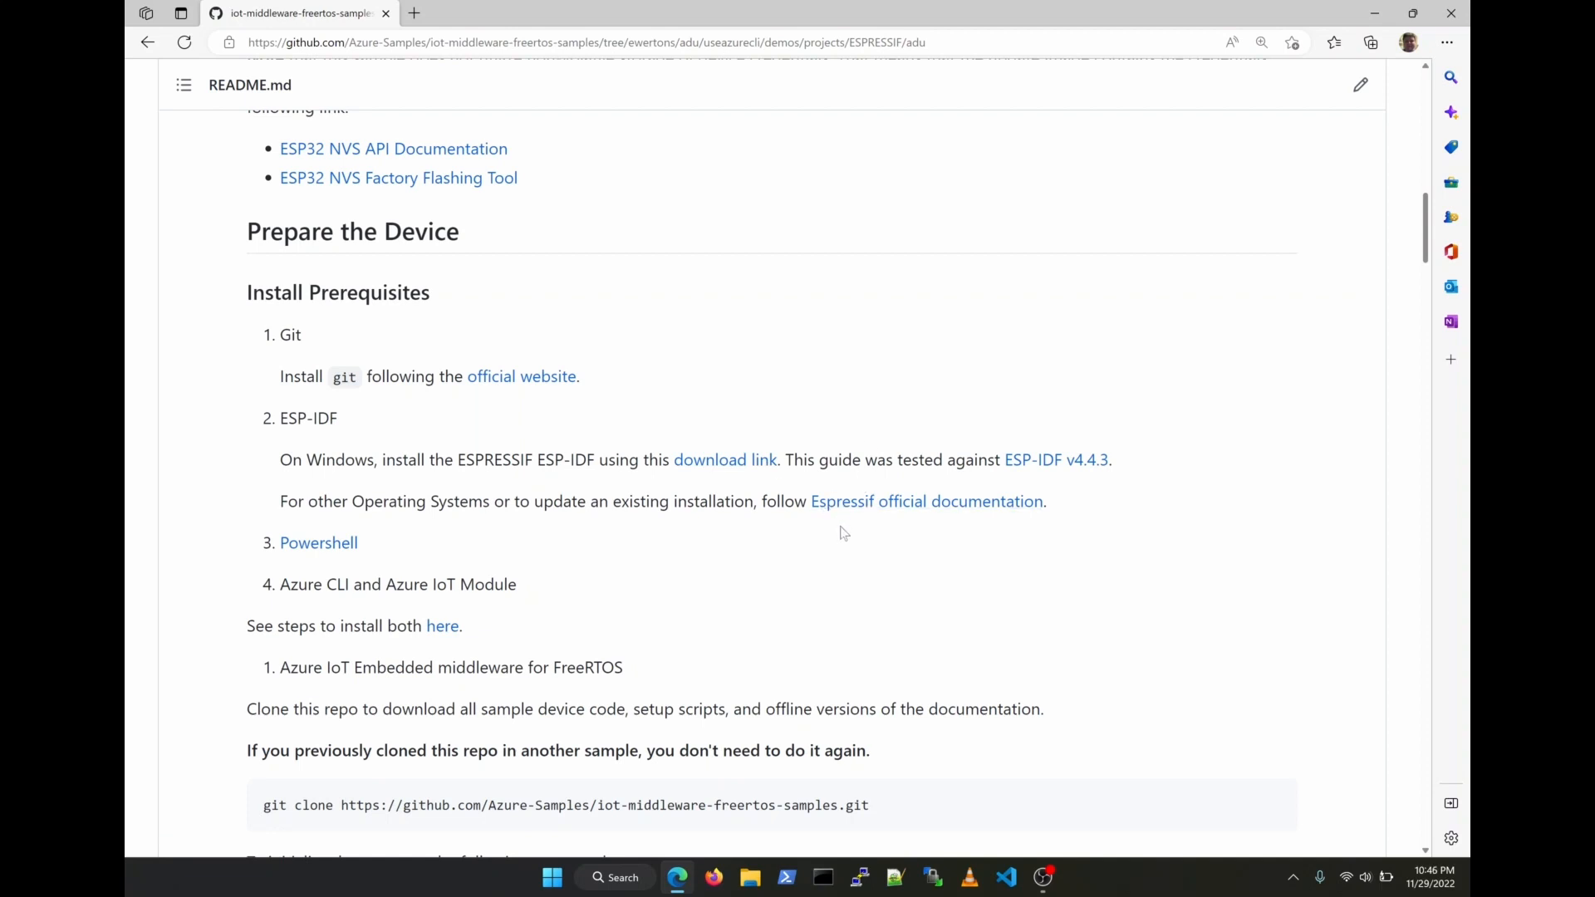
Install ESP-IDF Tools Offline 4.4.3, launching only the CMD environment, then return to the README
left_click(726, 460)
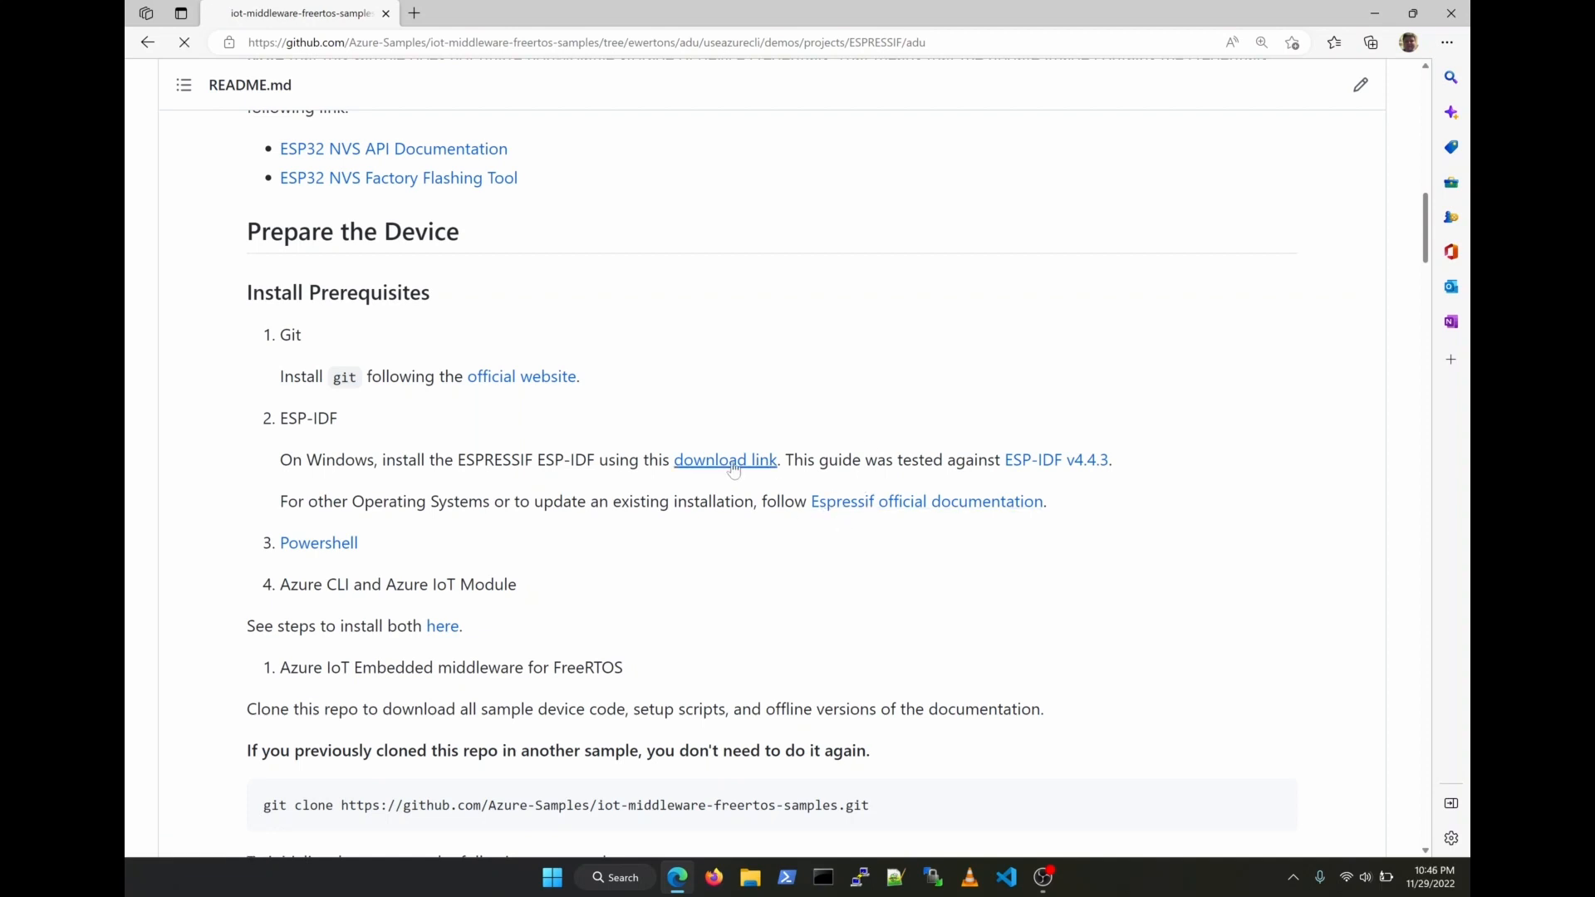
left_click(724, 460)
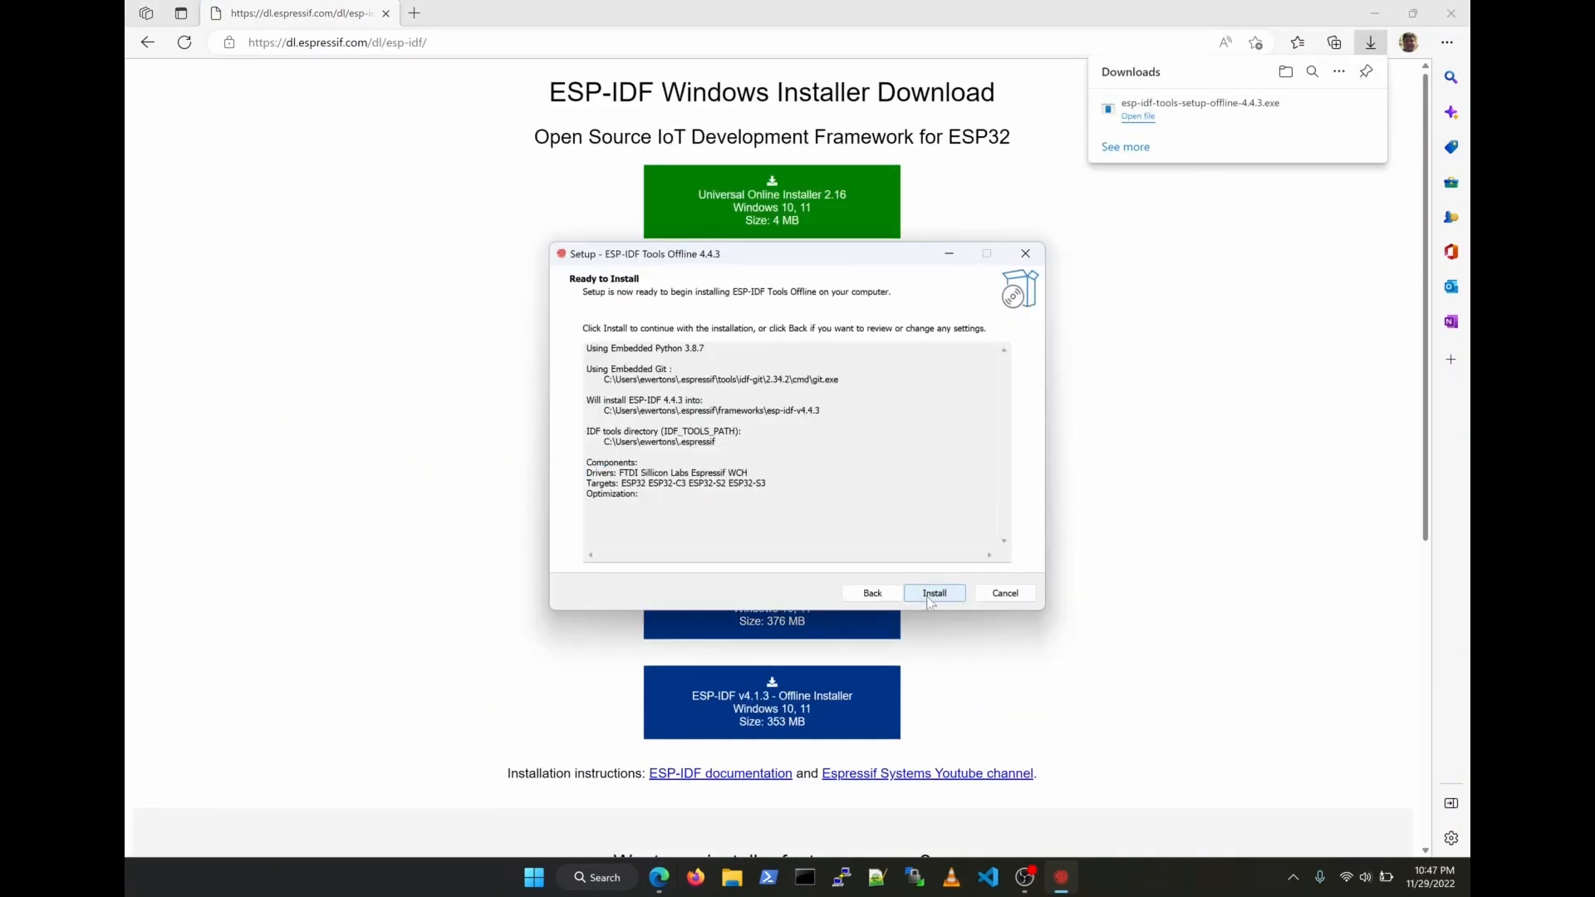
left_click(933, 593)
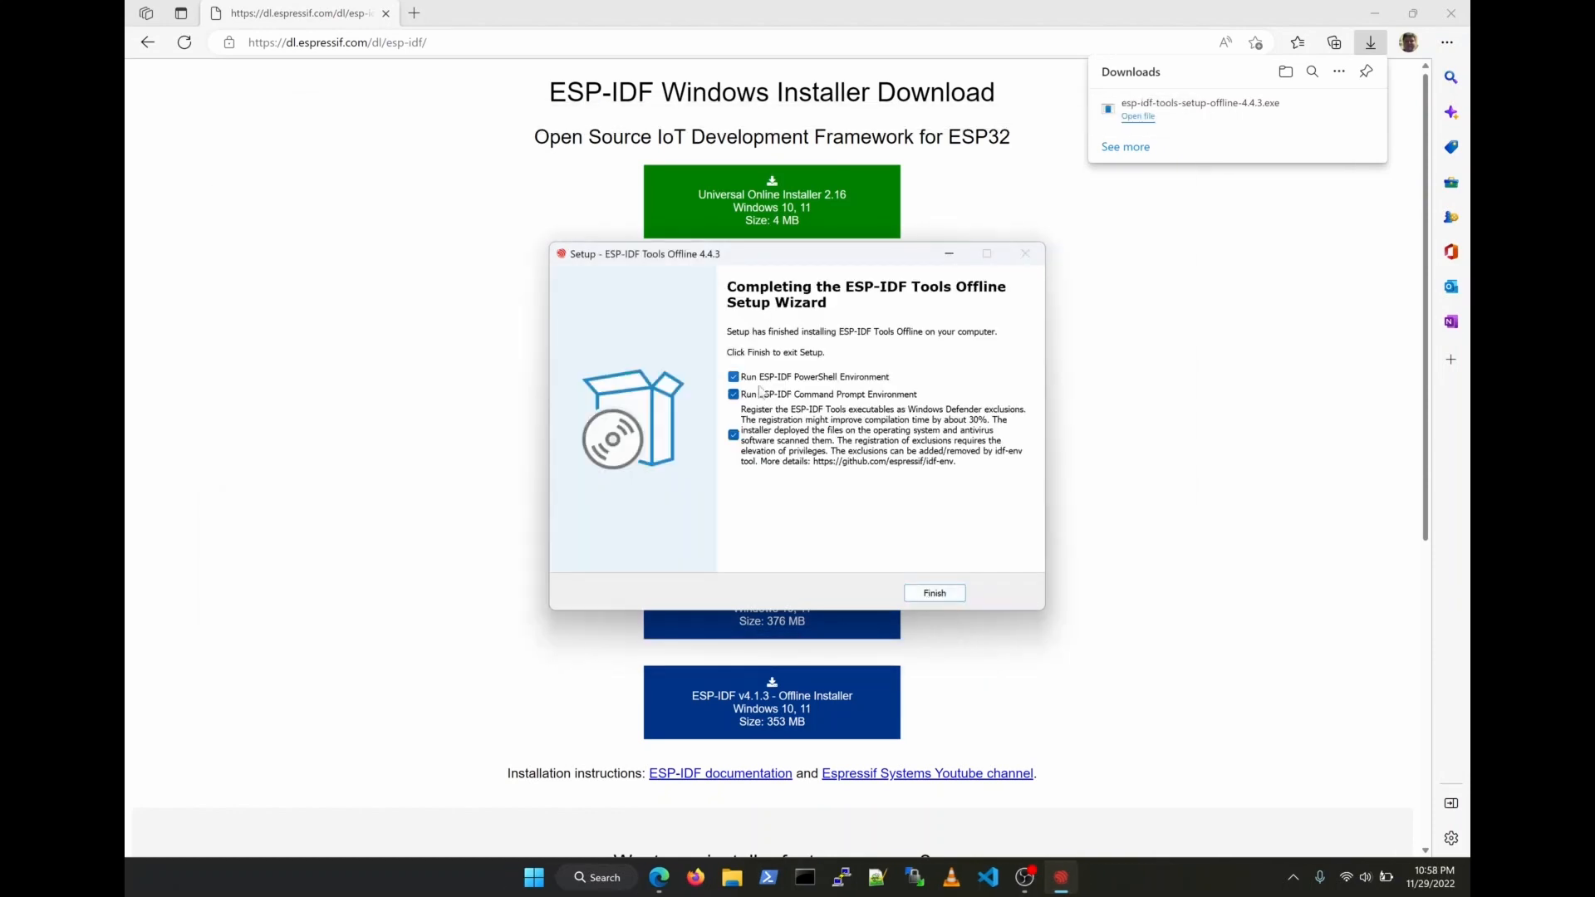
left_click(734, 376)
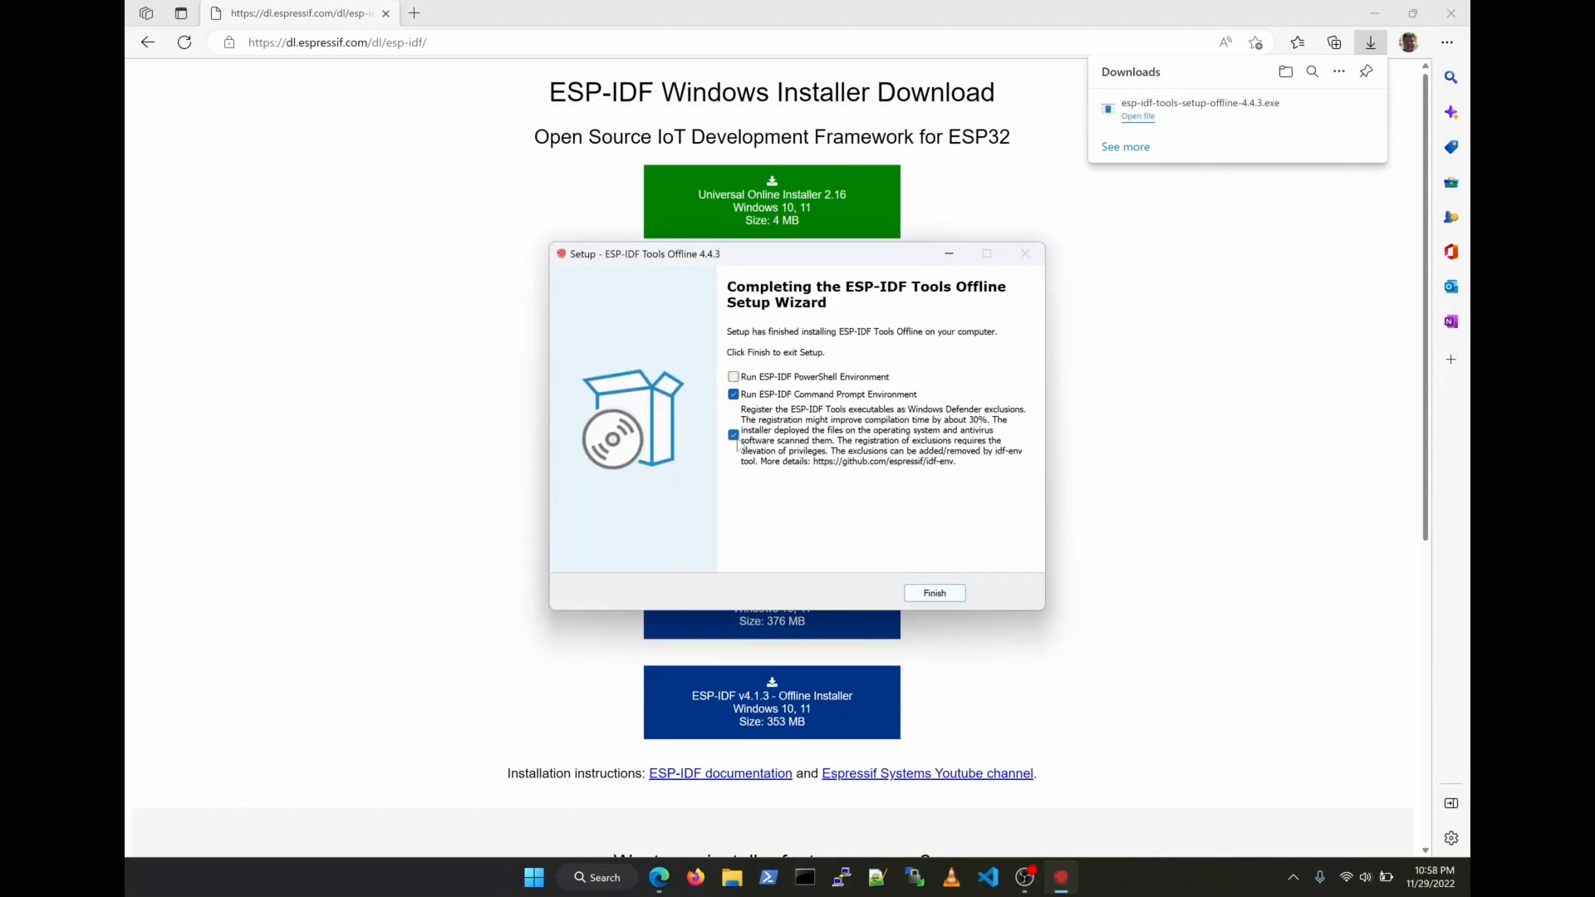
mouse_move(893, 507)
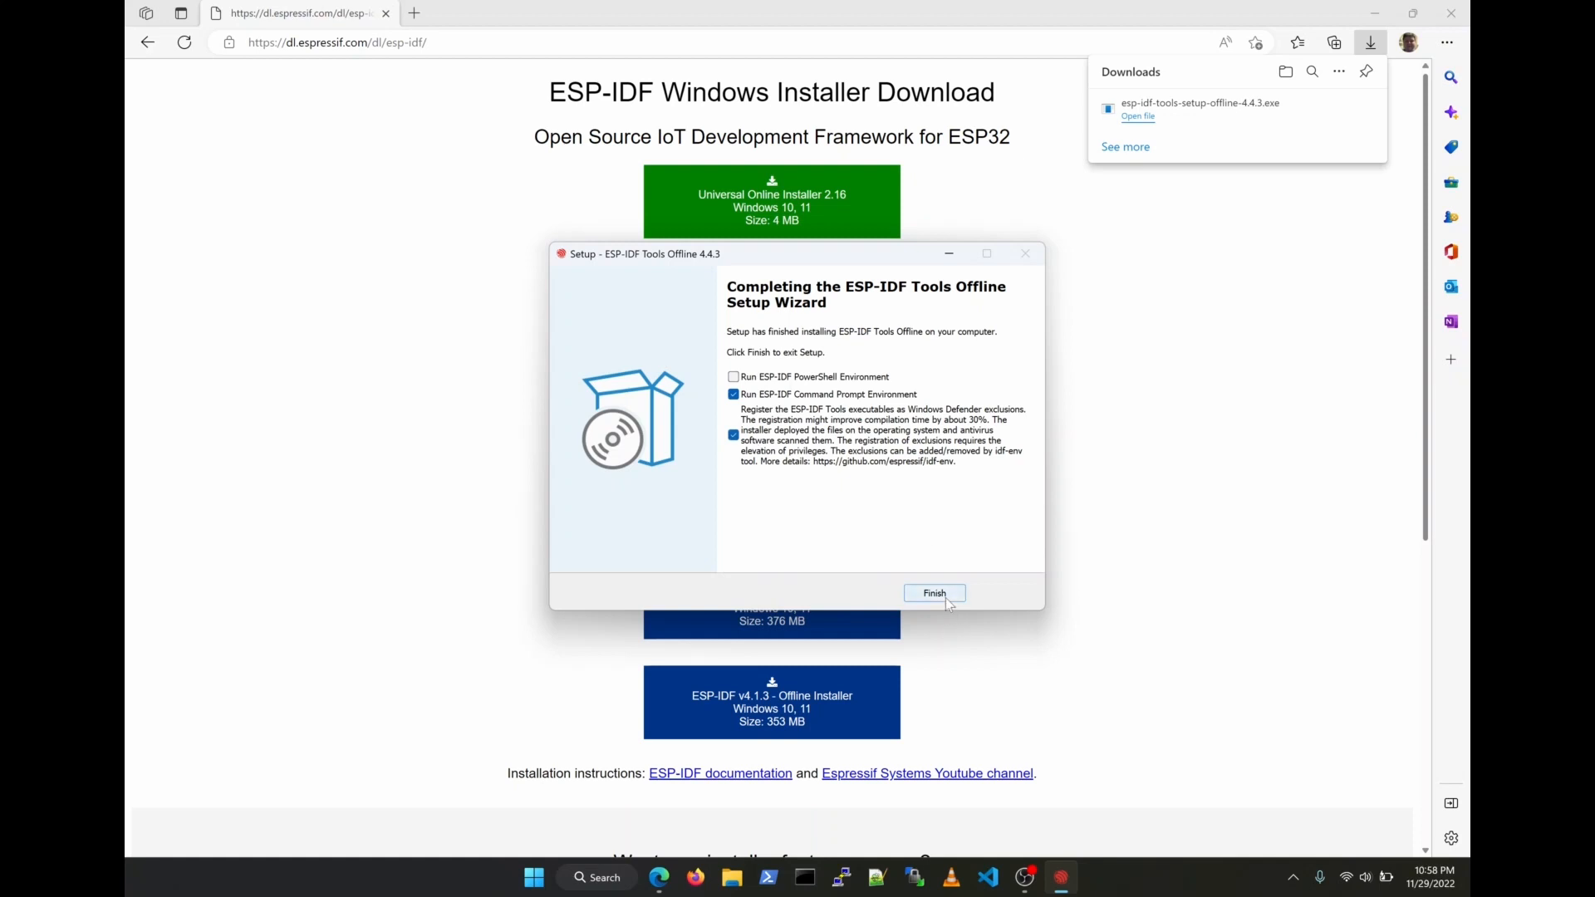
left_click(934, 593)
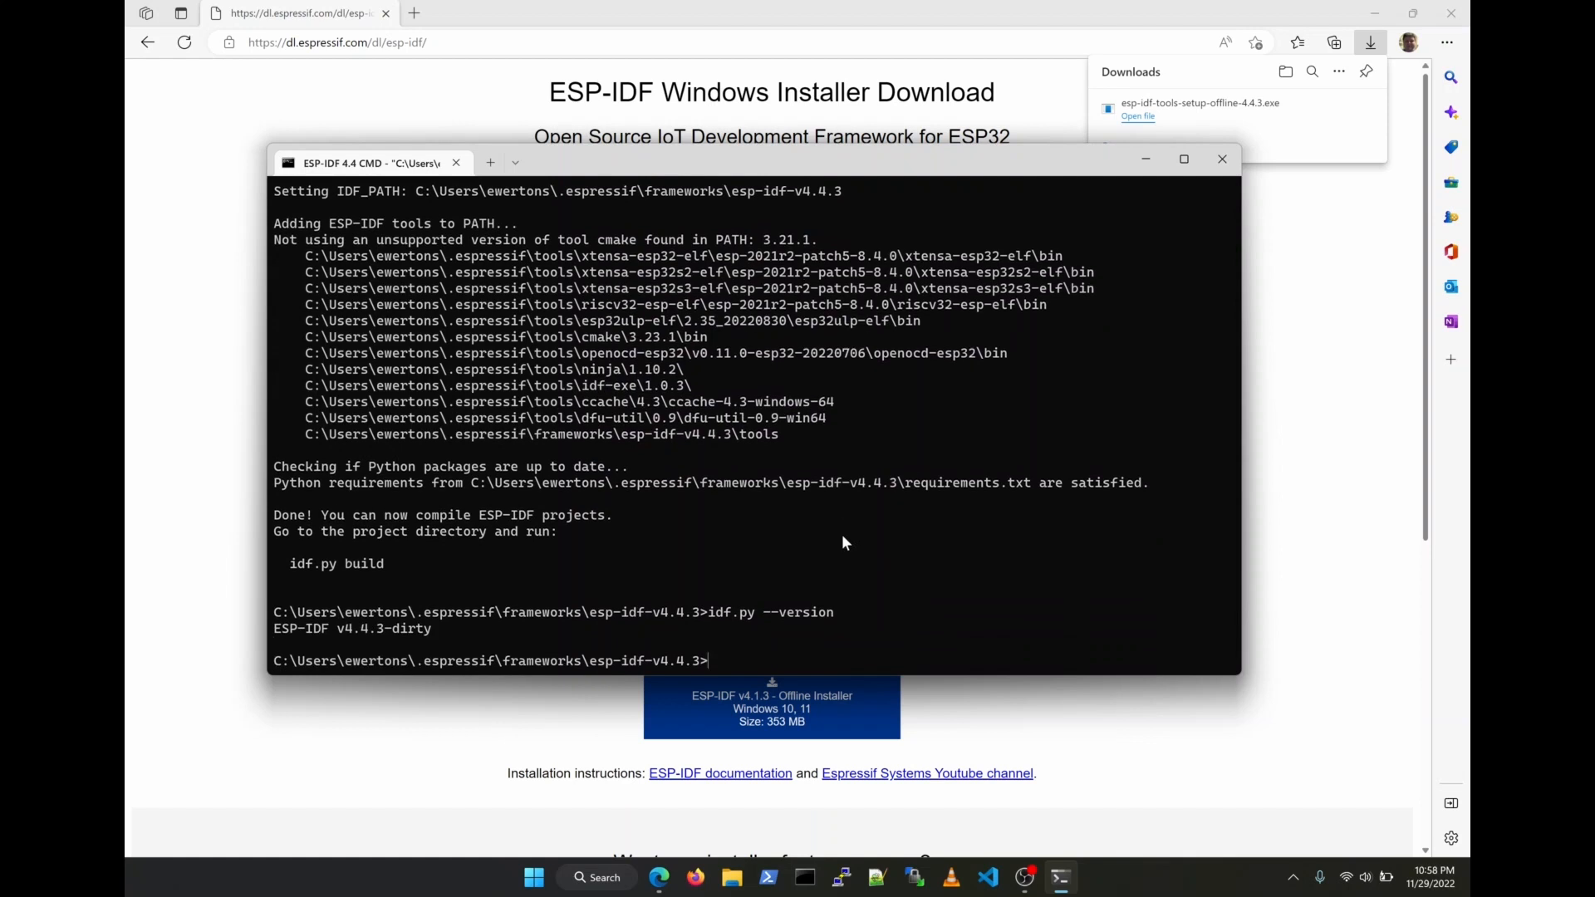
left_click(1222, 158)
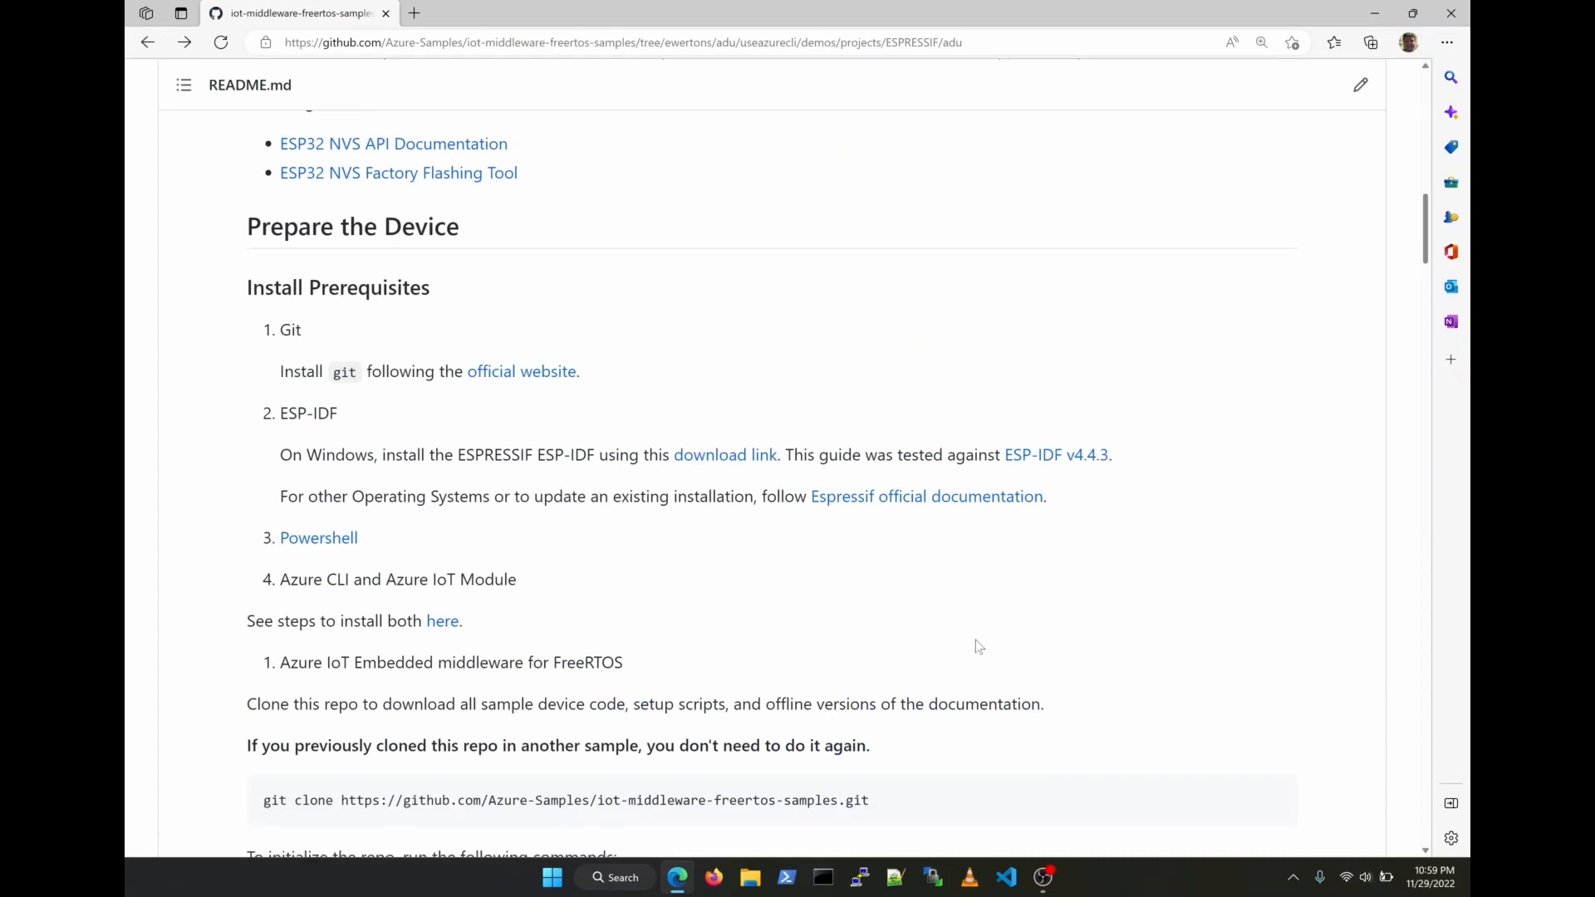
Confirm Azure CLI 2.42.0 and the azure-iot extension are current with az --version
scroll("down", 3)
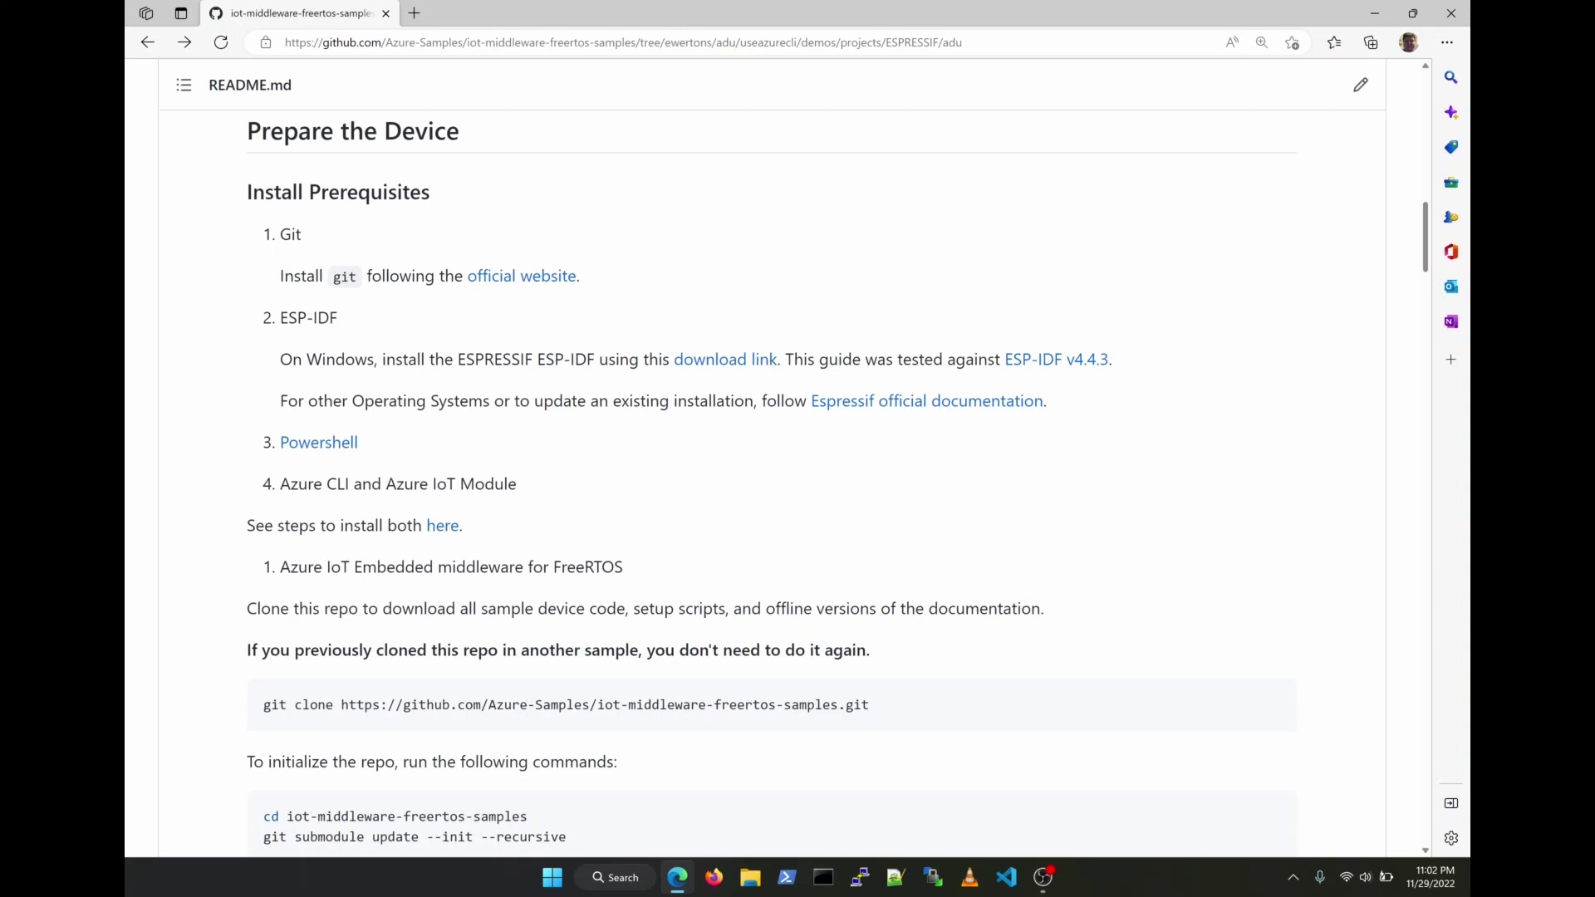
mouse_move(369, 503)
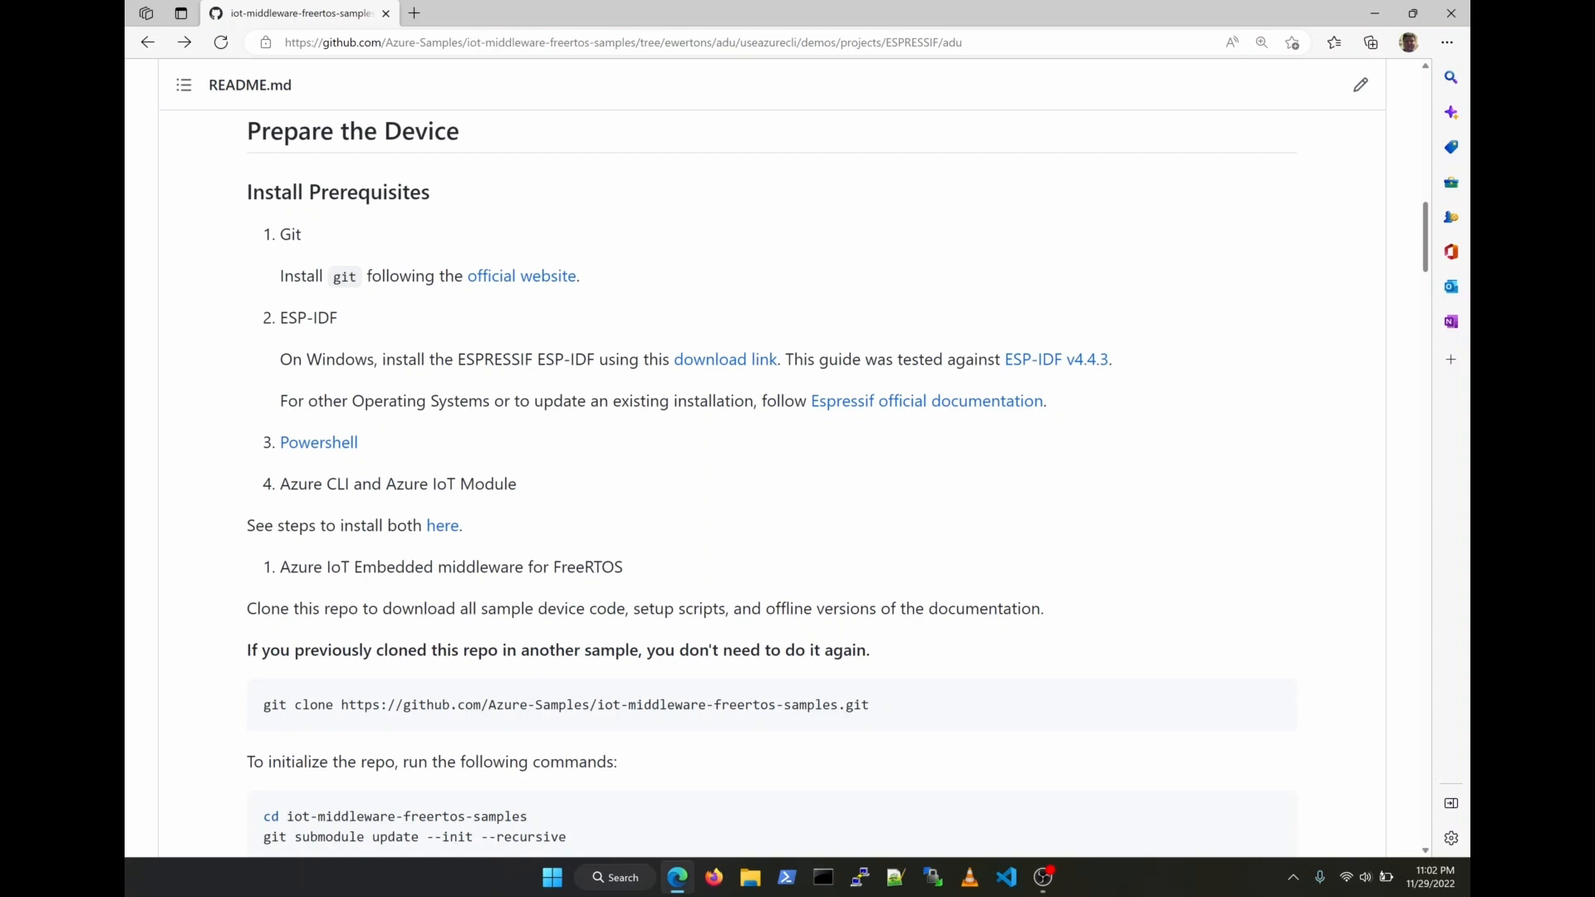
mouse_move(438, 535)
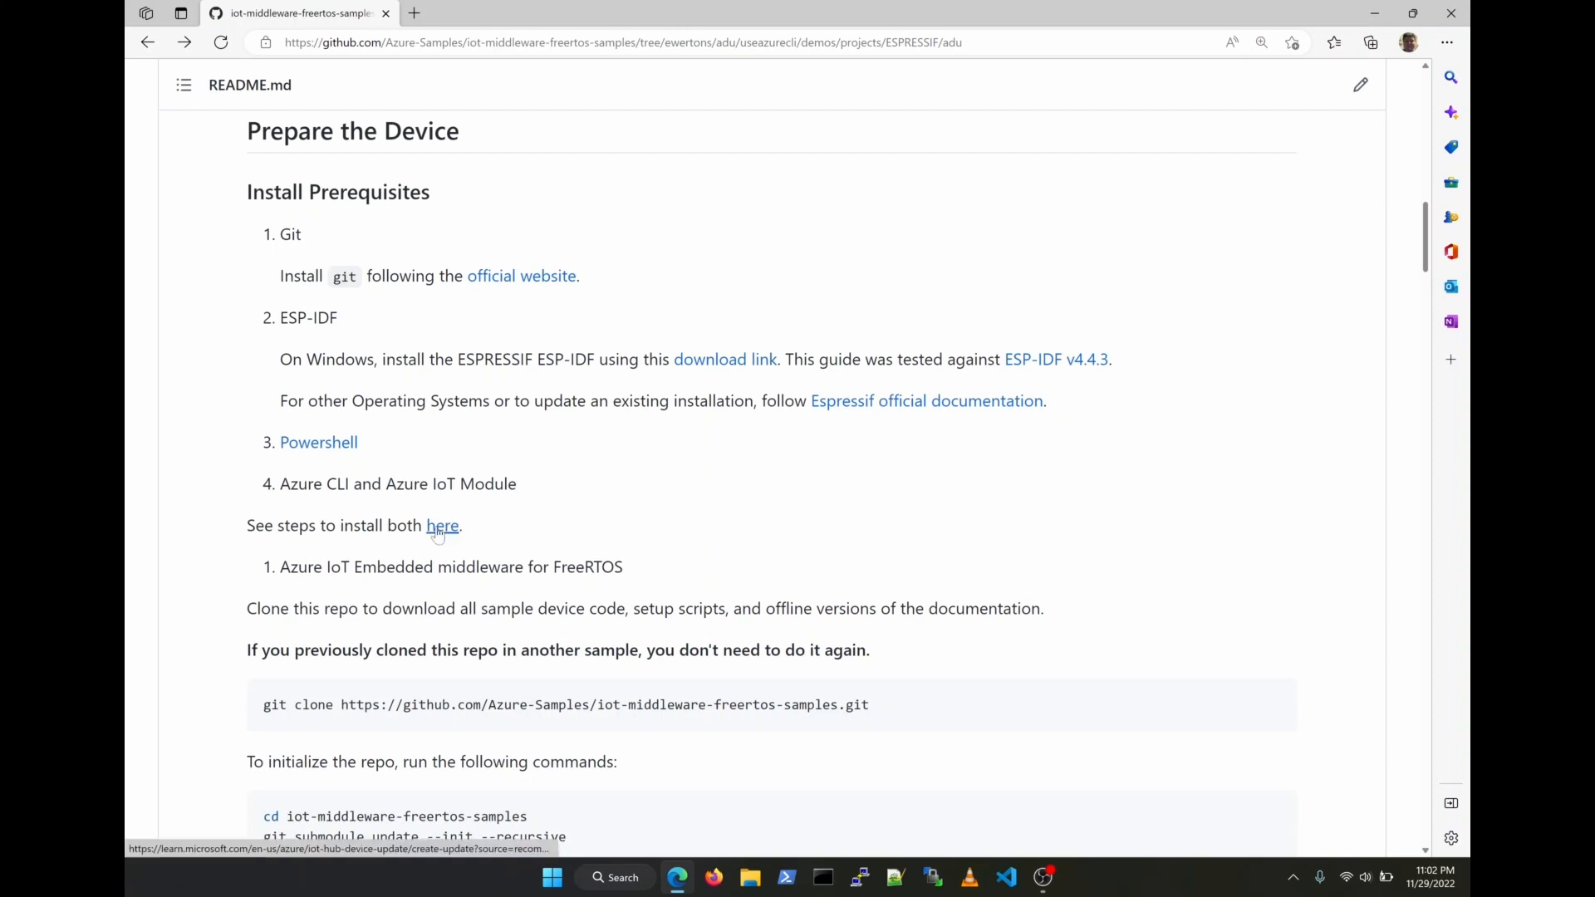
left_click(442, 526)
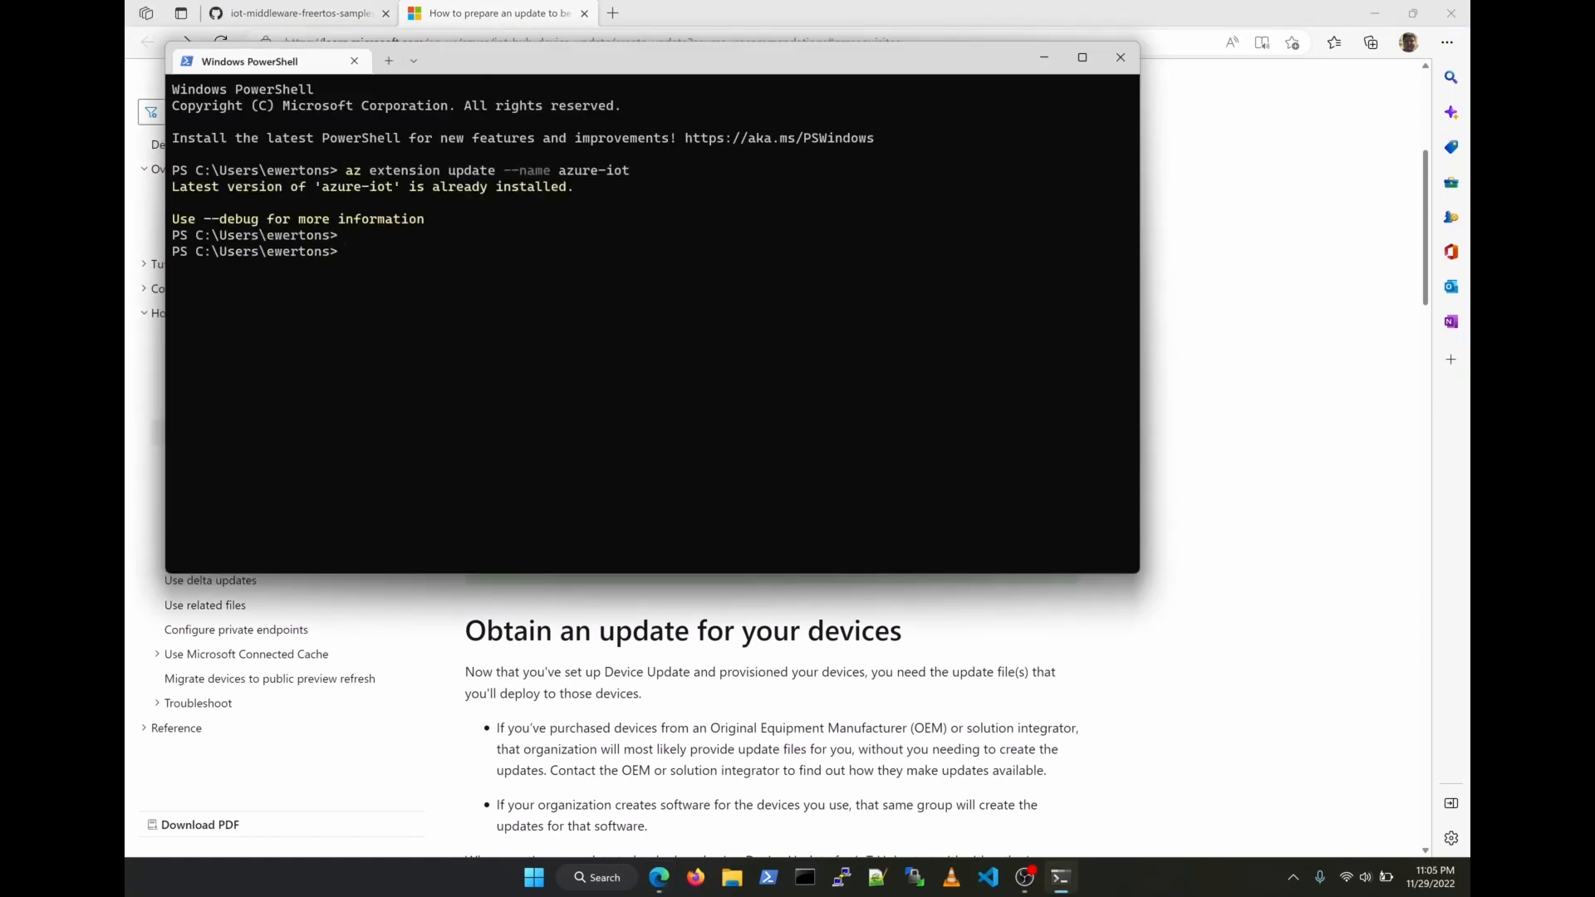
type("az --version")
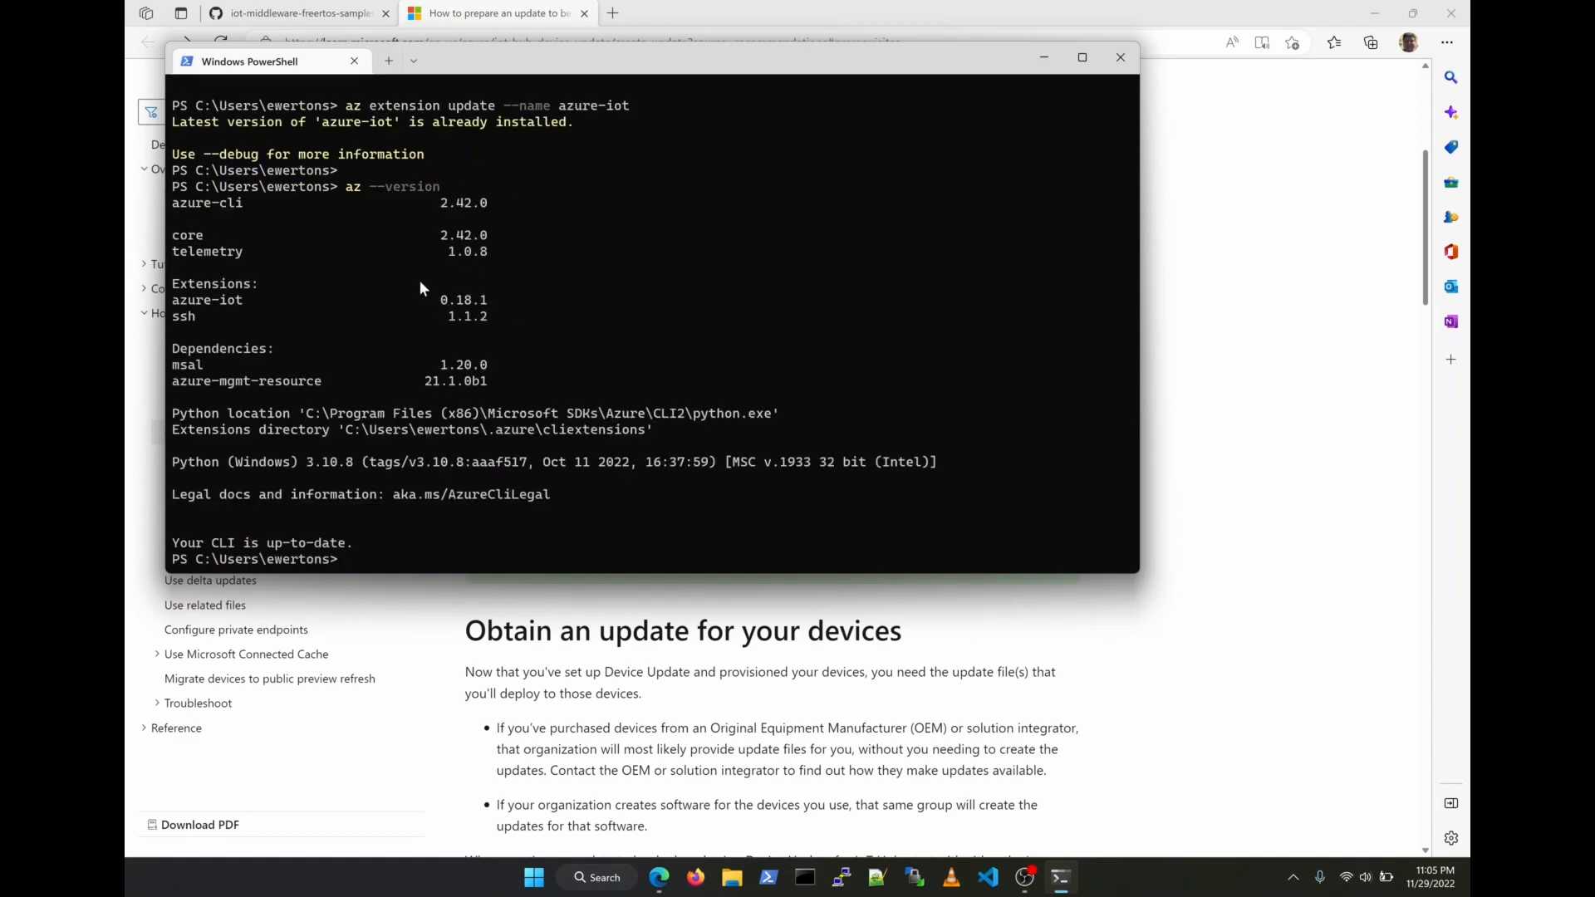
type("e")
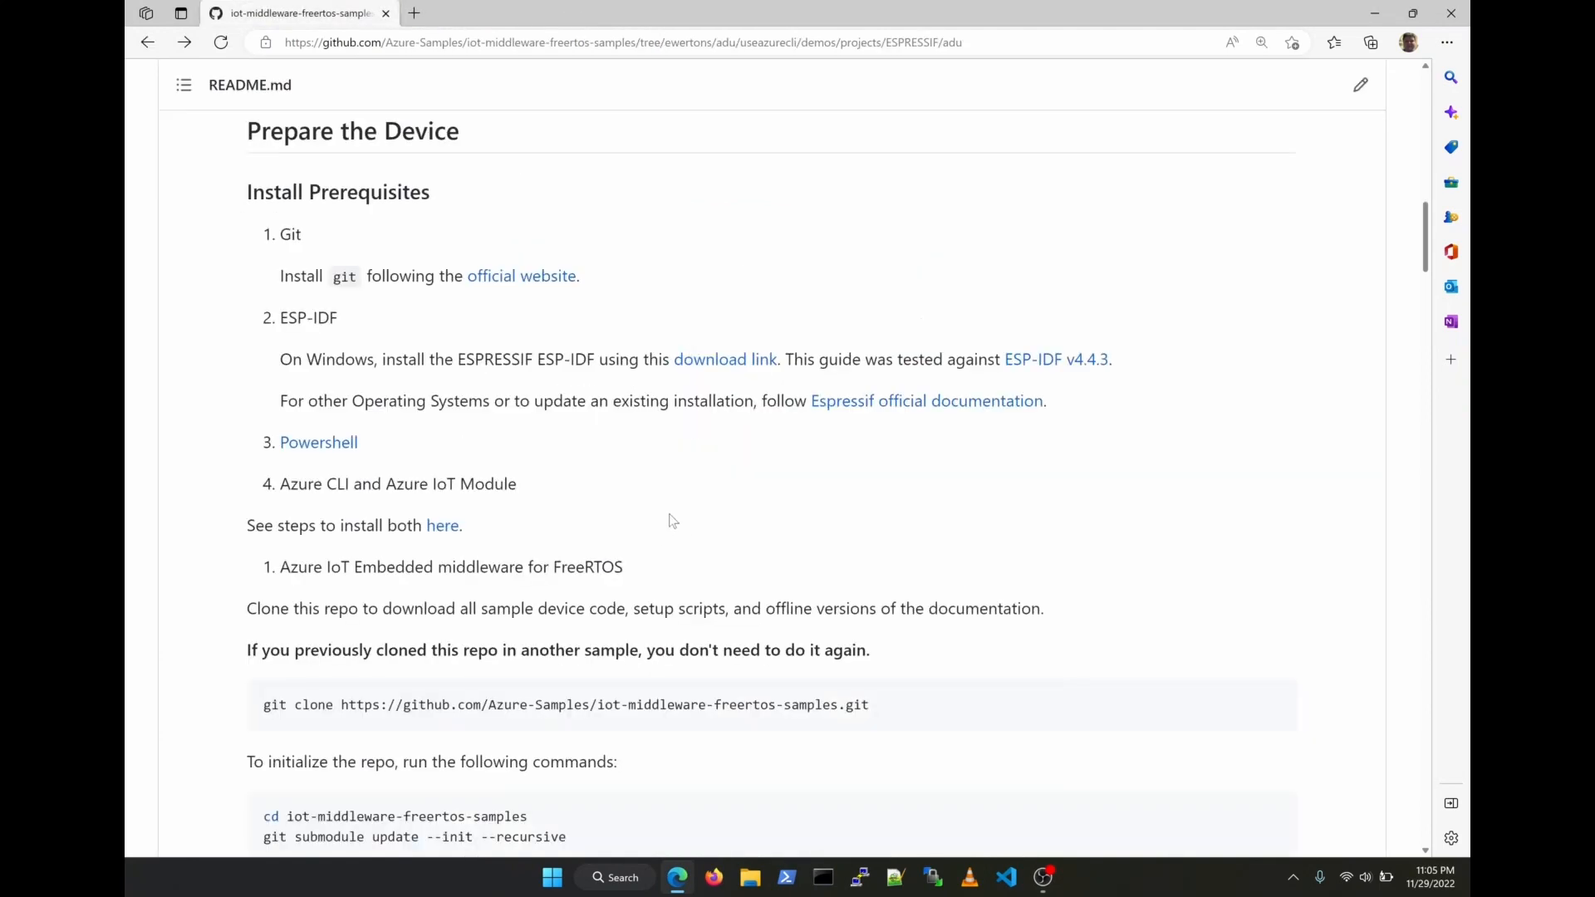
Clone iot-middleware-freertos-samples into C:\code\demo and bring up the Create a device form
scroll("down", 3)
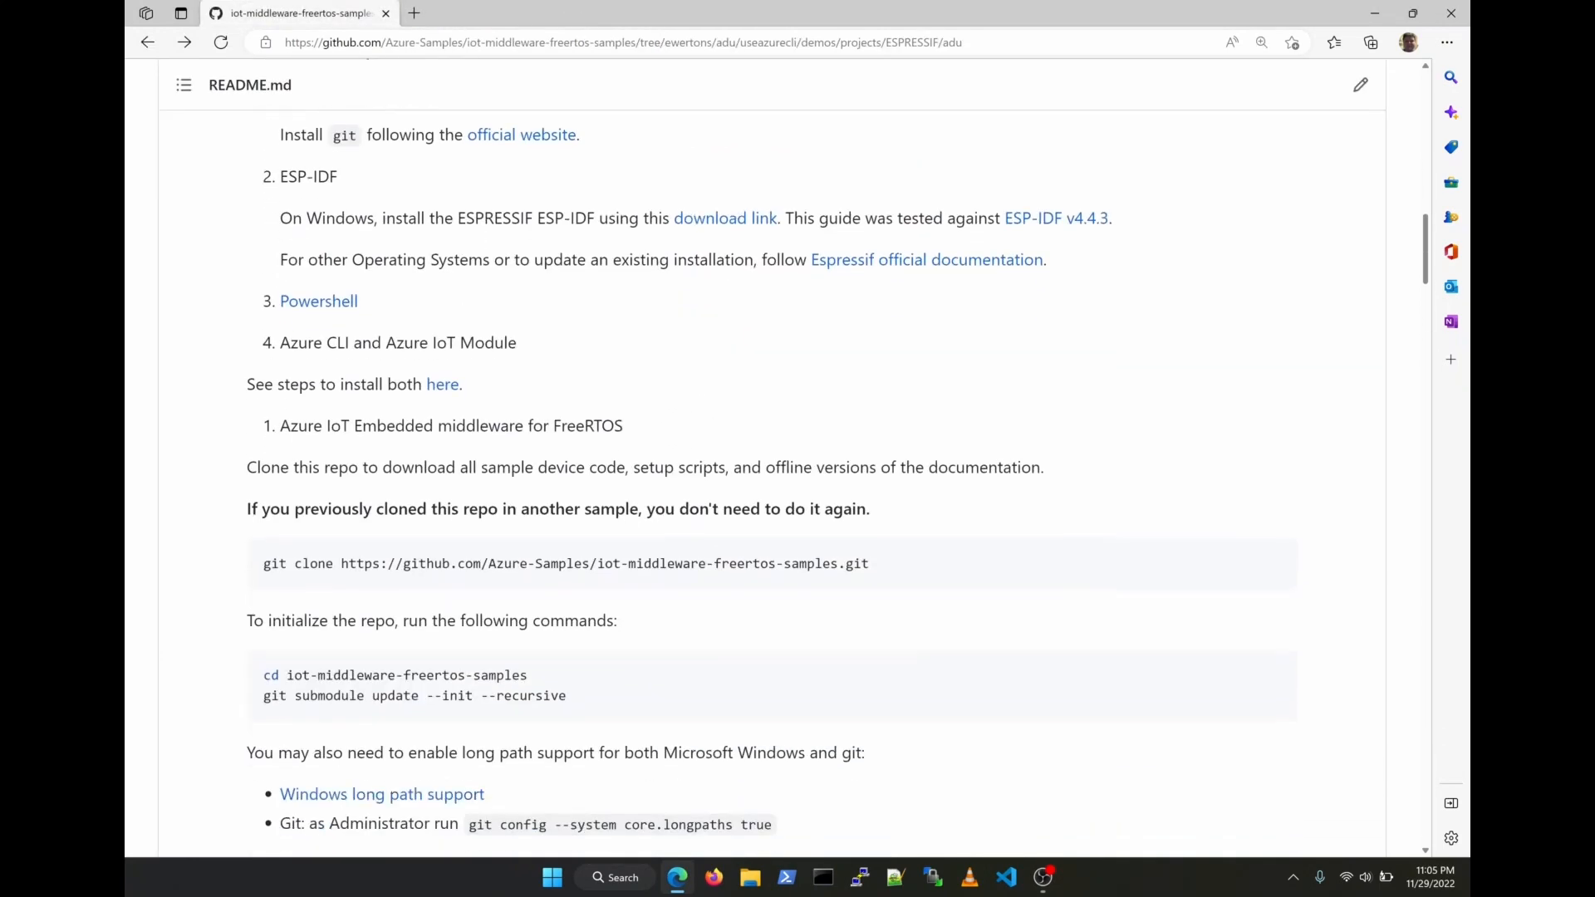
left_click(551, 878)
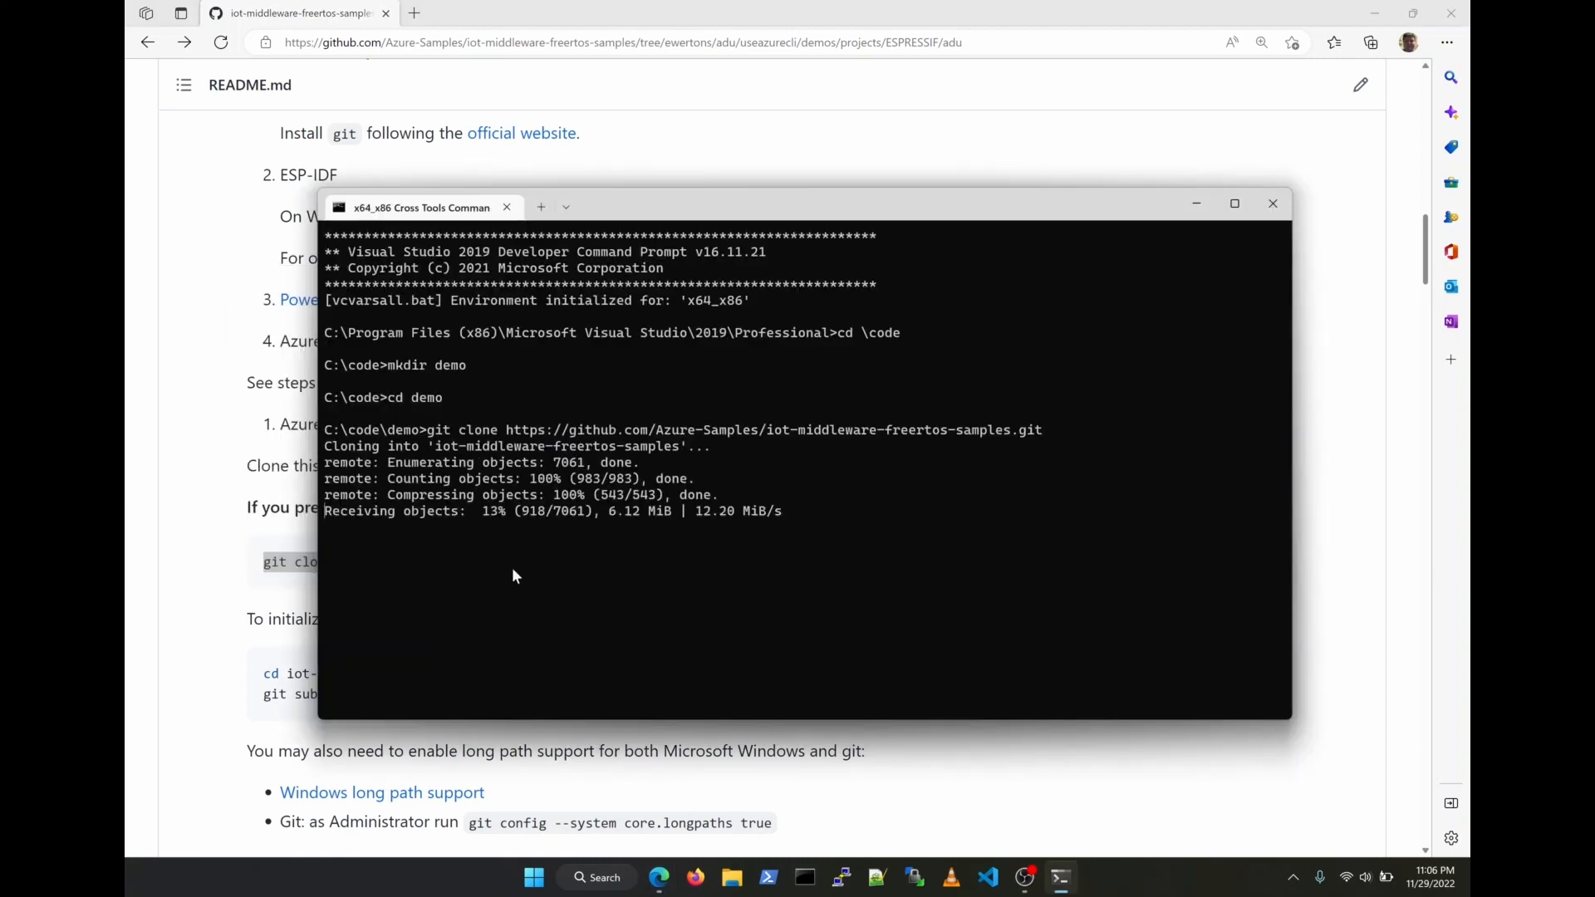
left_click(1273, 203)
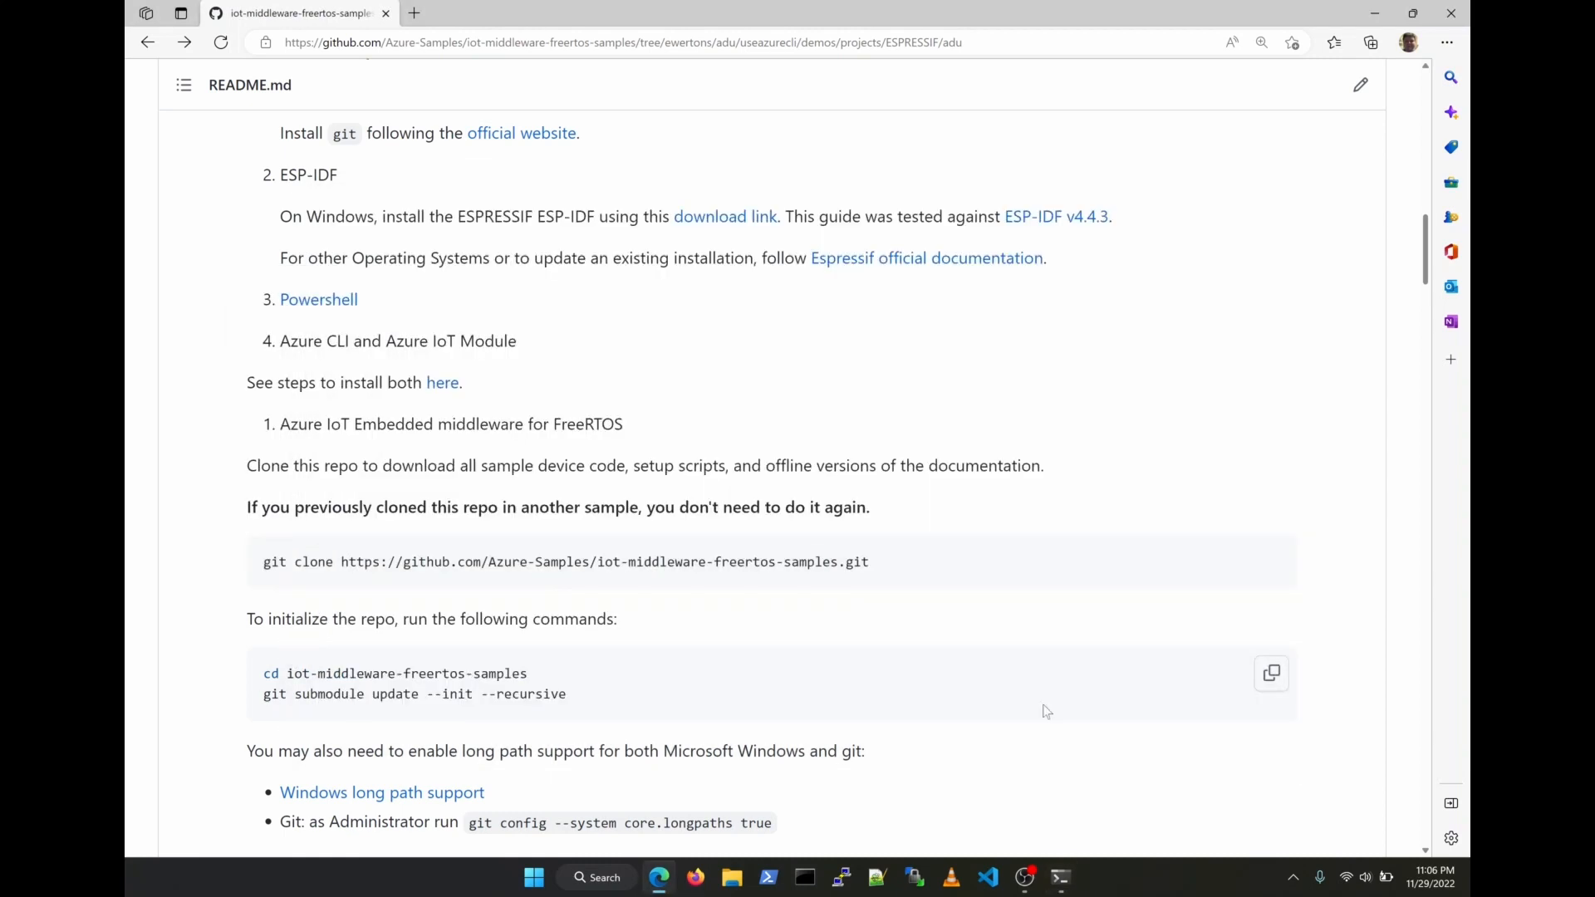
left_click(1059, 877)
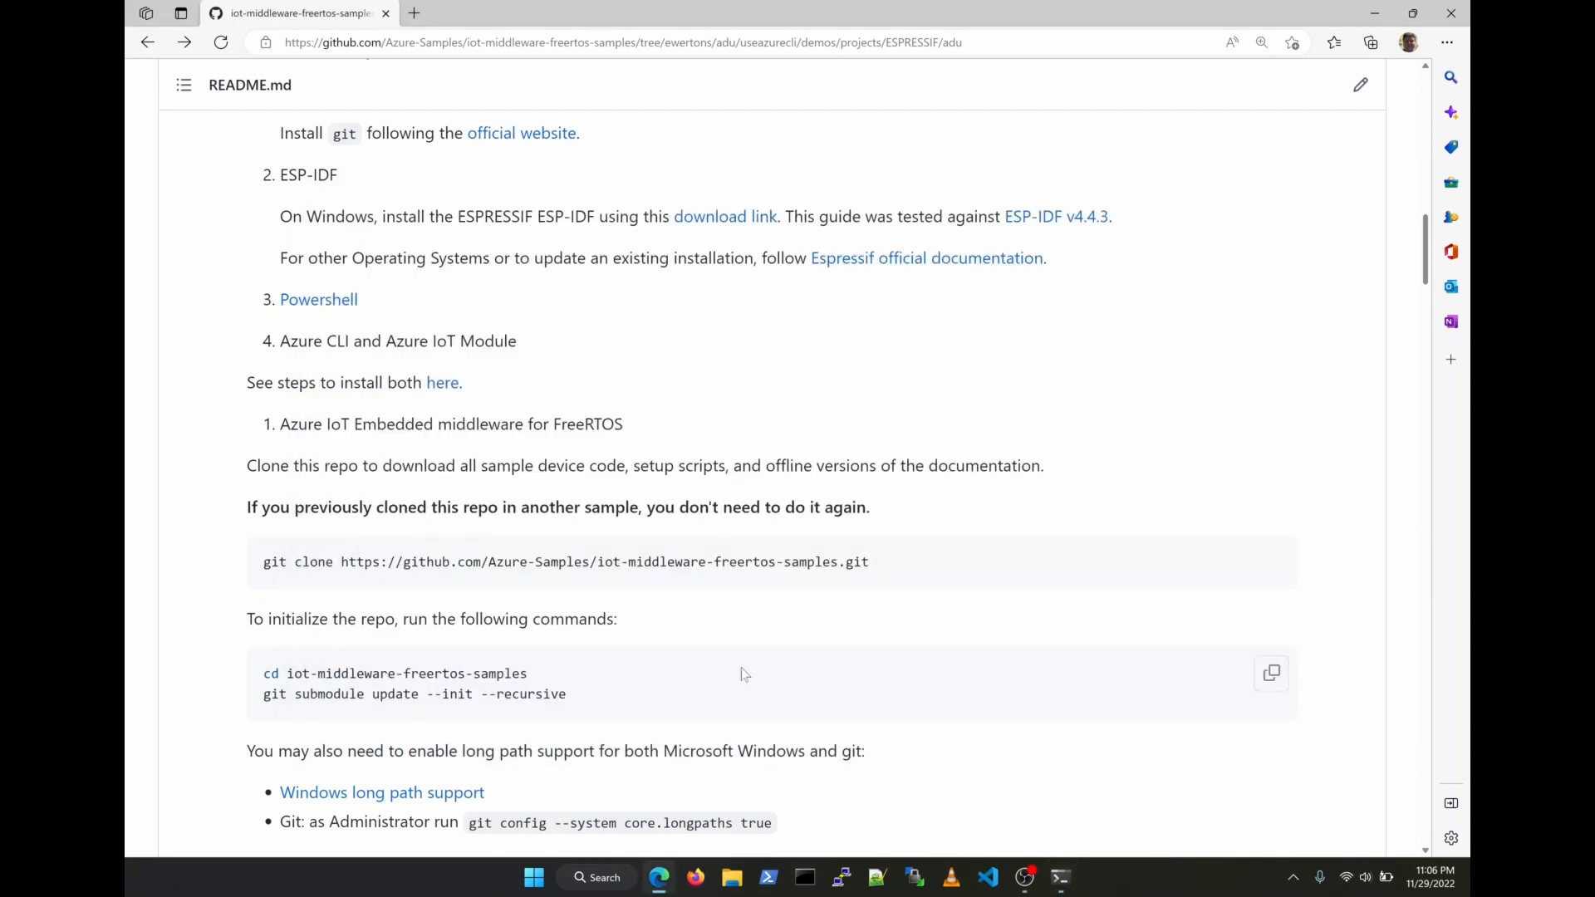
scroll("down", 3)
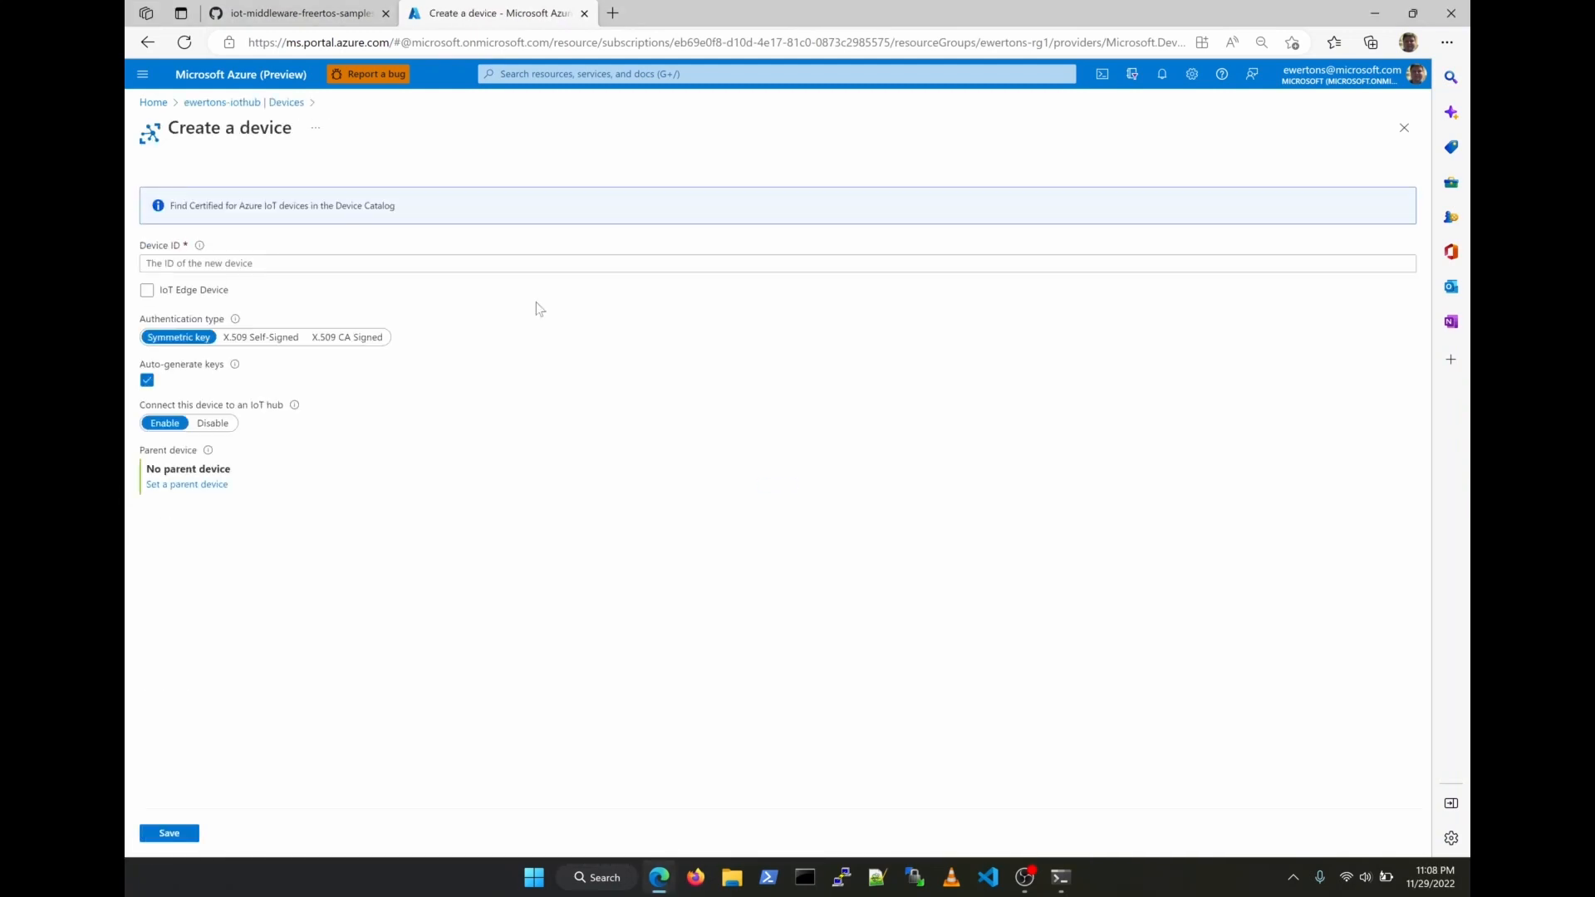
Save Device ID adu-device1, then open adu-device1's Device twin from the Devices list
type("adu-device1")
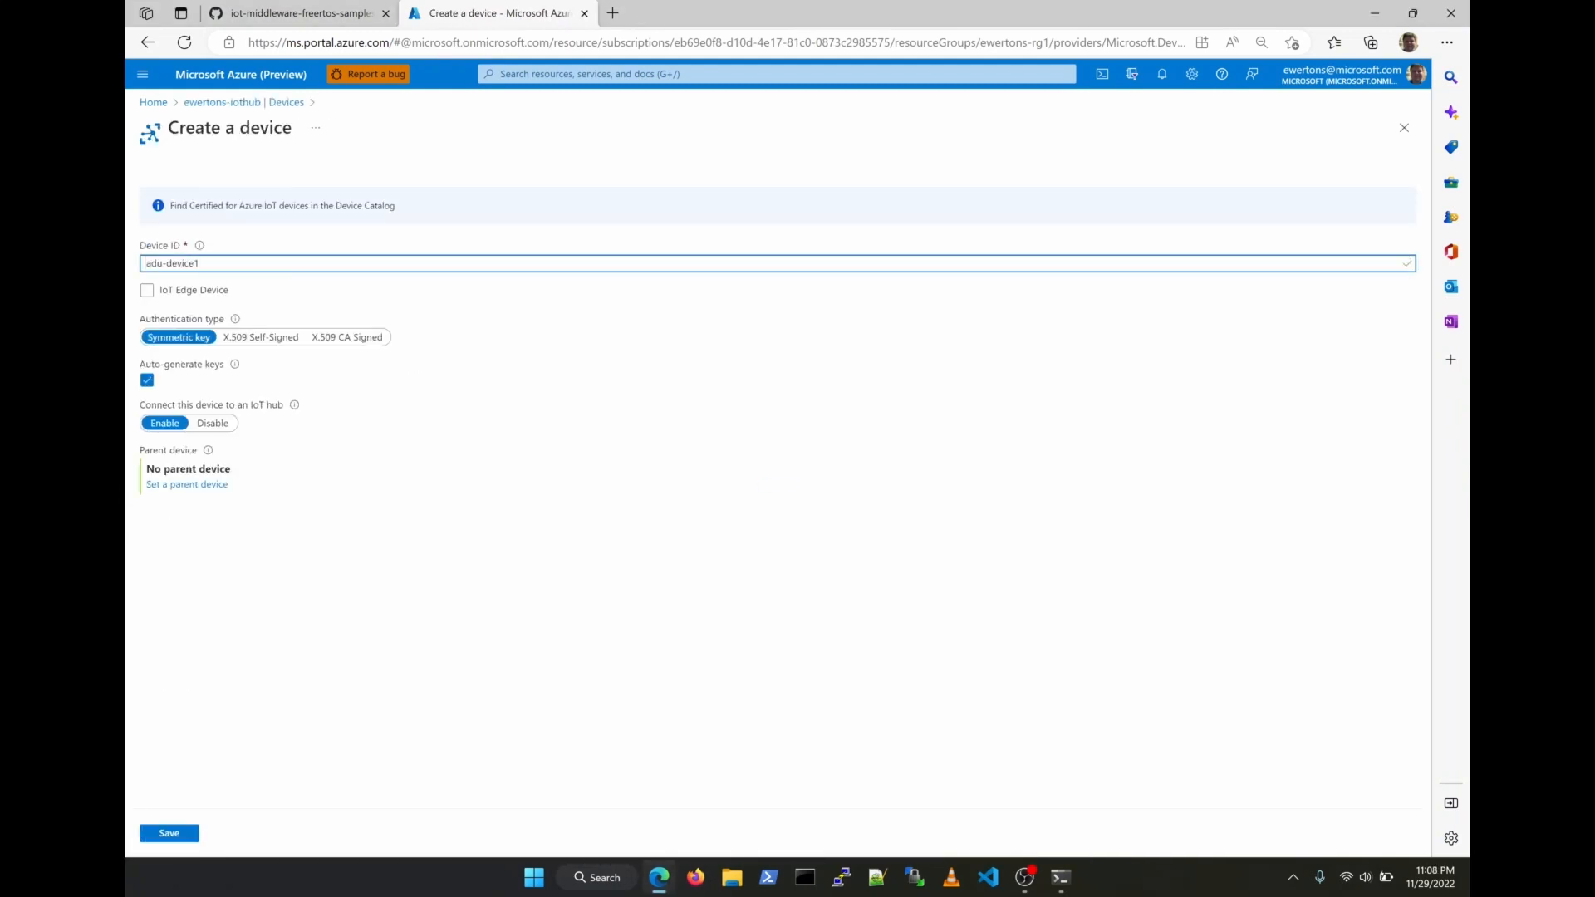
left_click(169, 833)
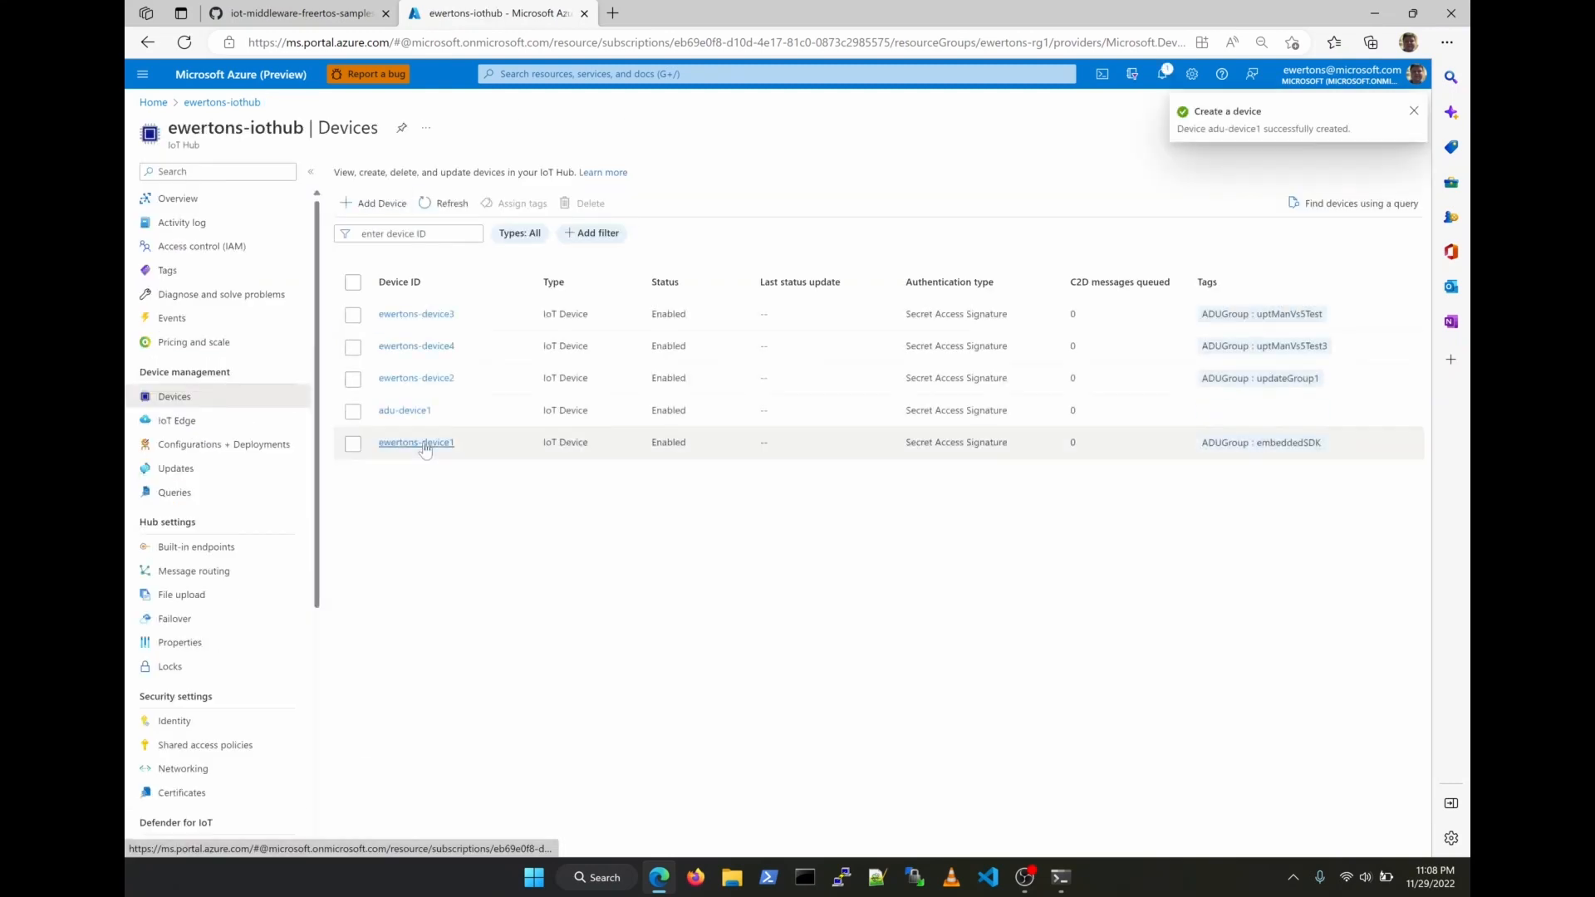
left_click(416, 442)
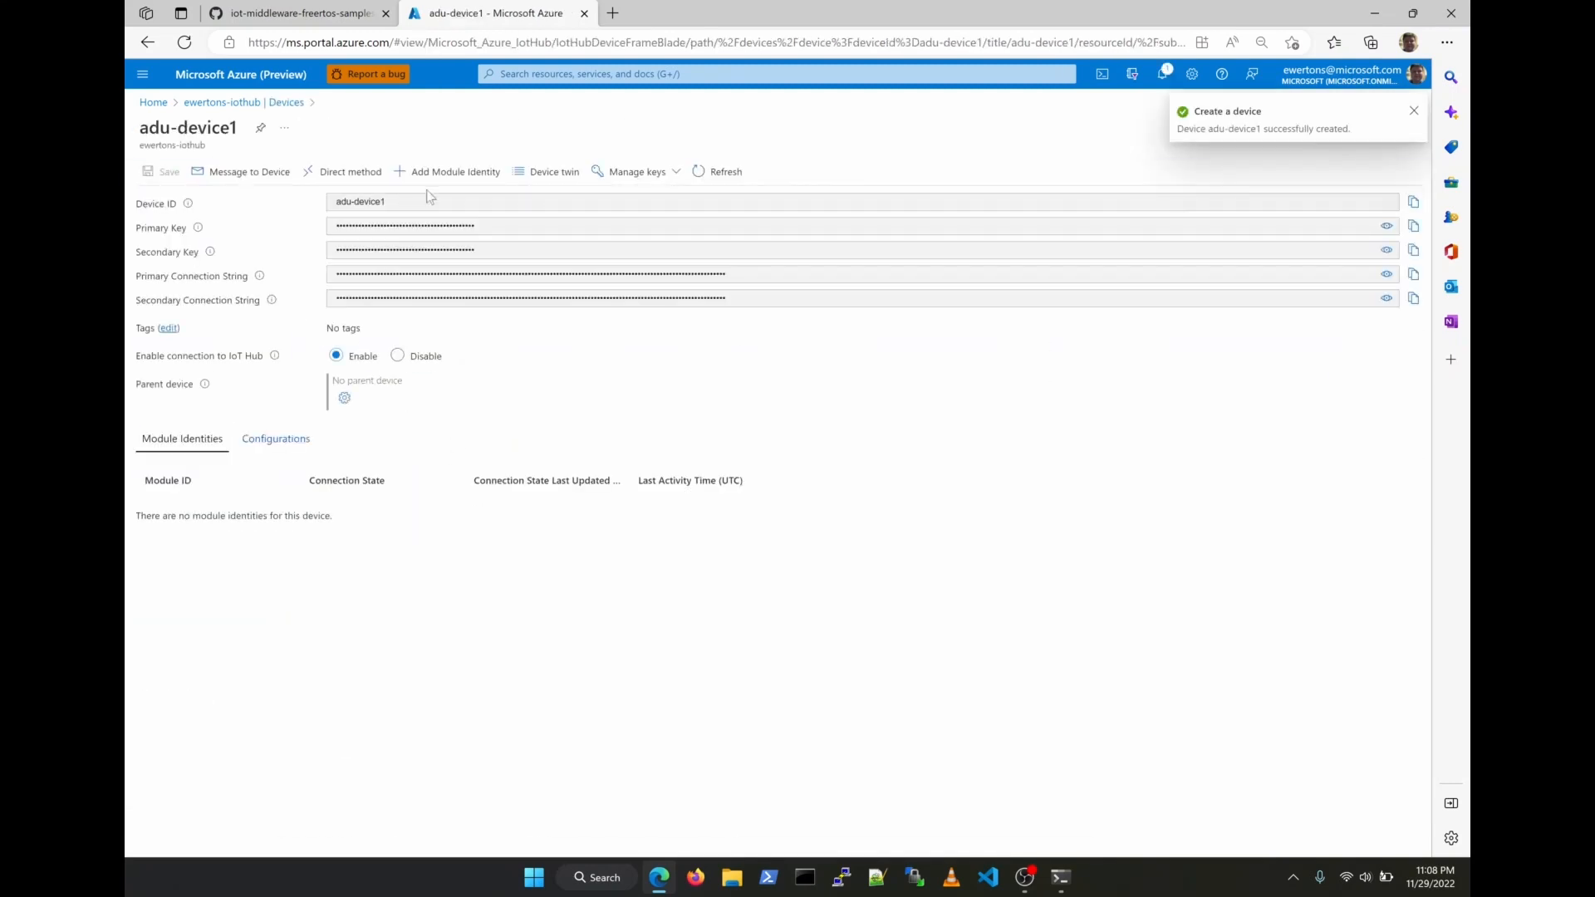
left_click(553, 171)
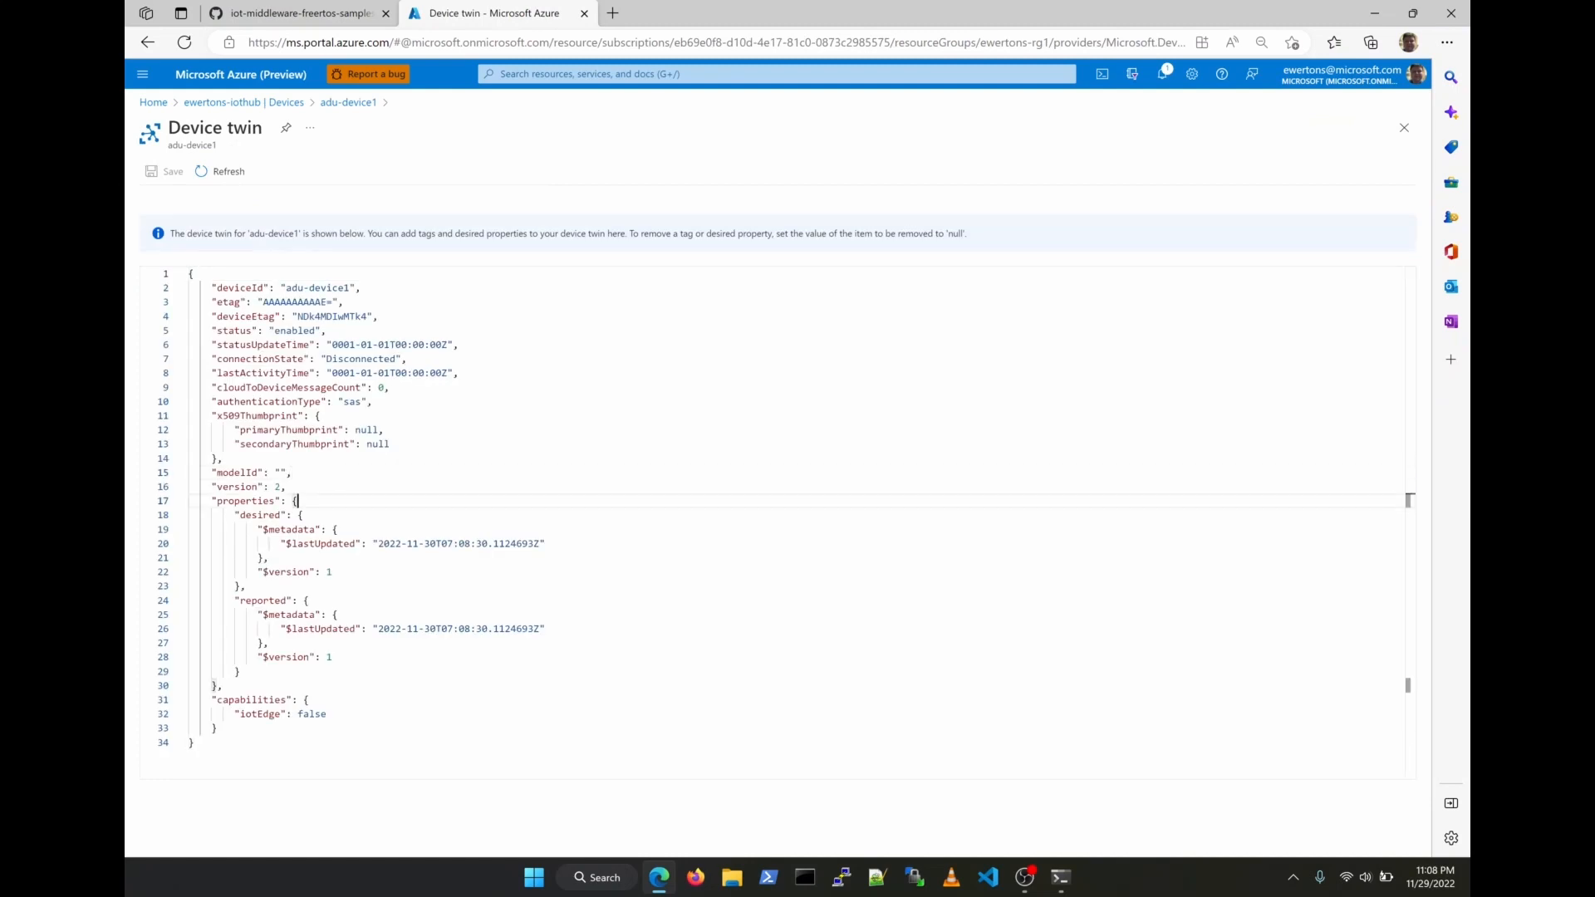
Paste the README tags snippet into the twin with ADUGroup adutest1, save, and verify
left_click(299, 13)
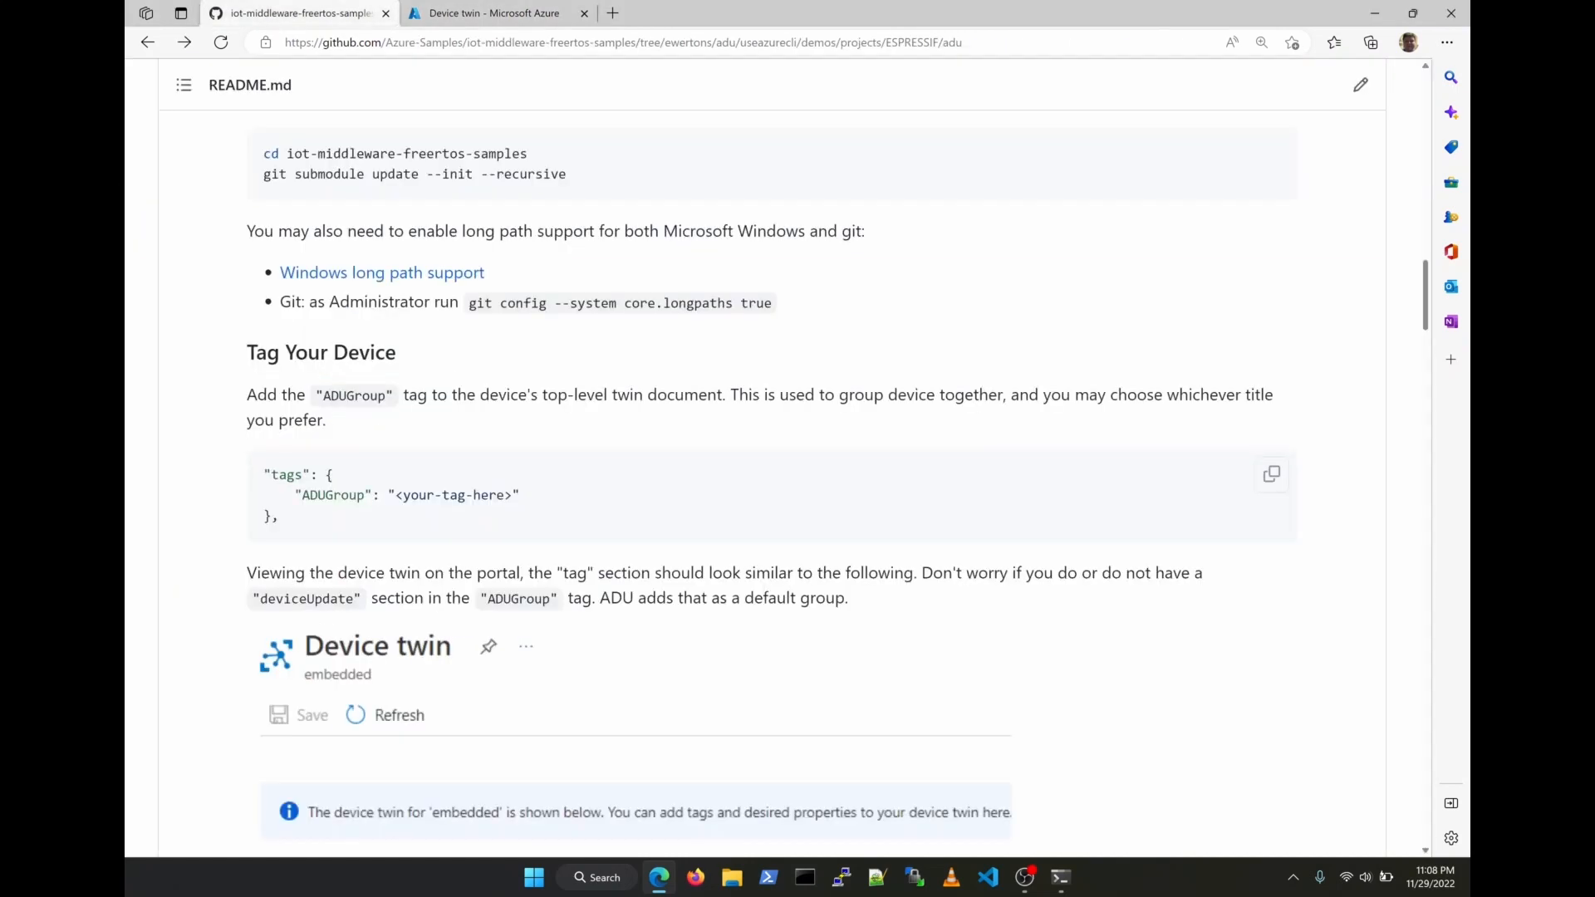
left_click_drag(264, 475, 277, 517)
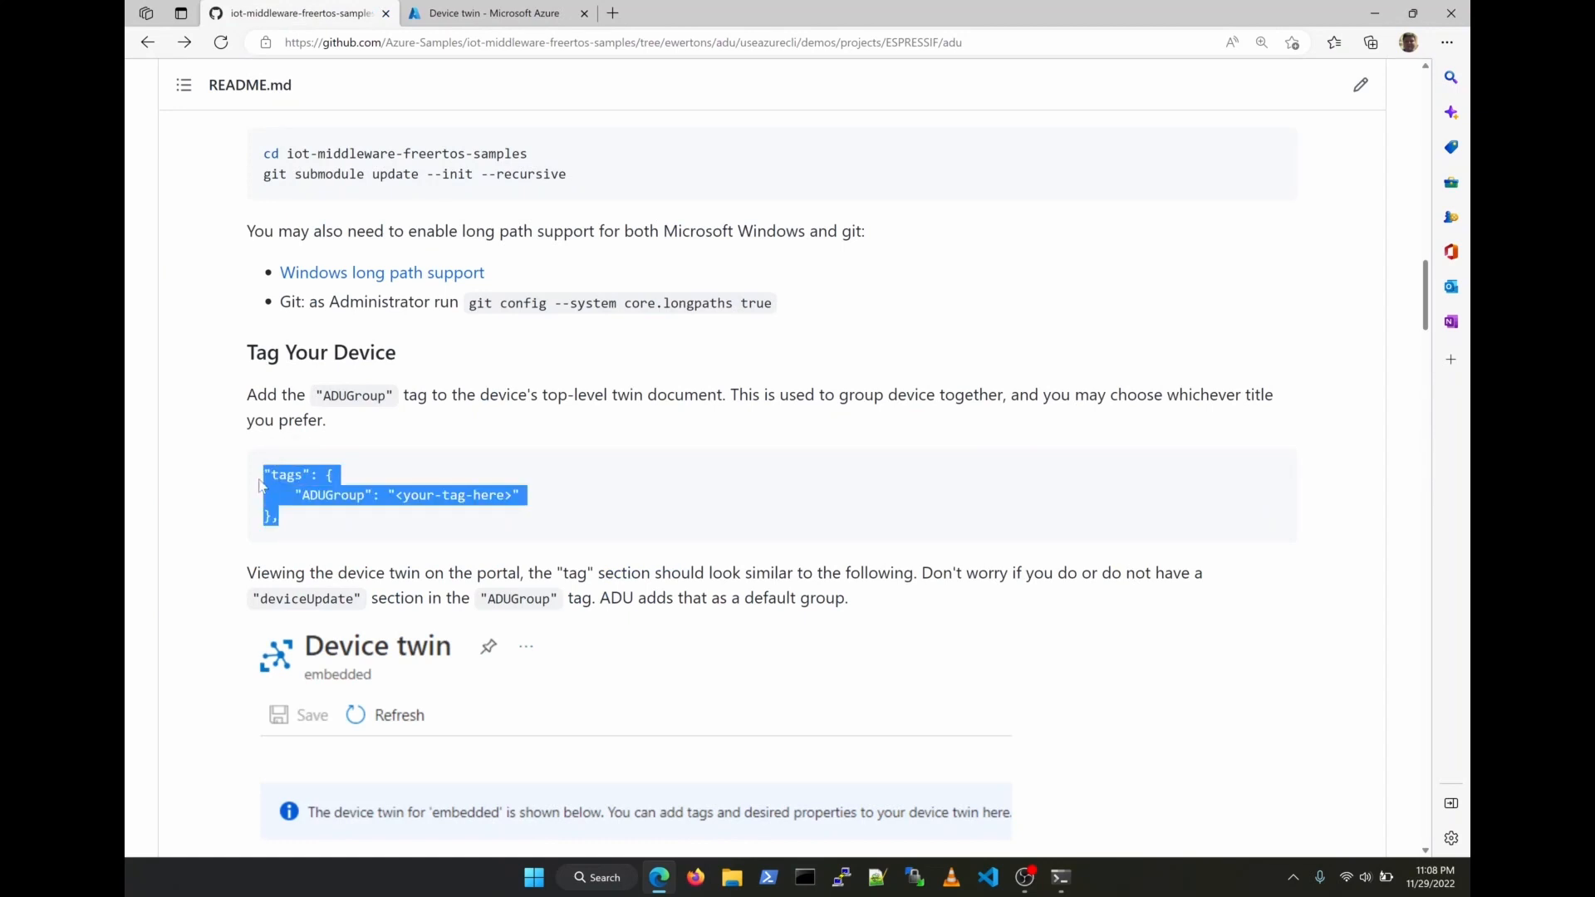
left_click(505, 13)
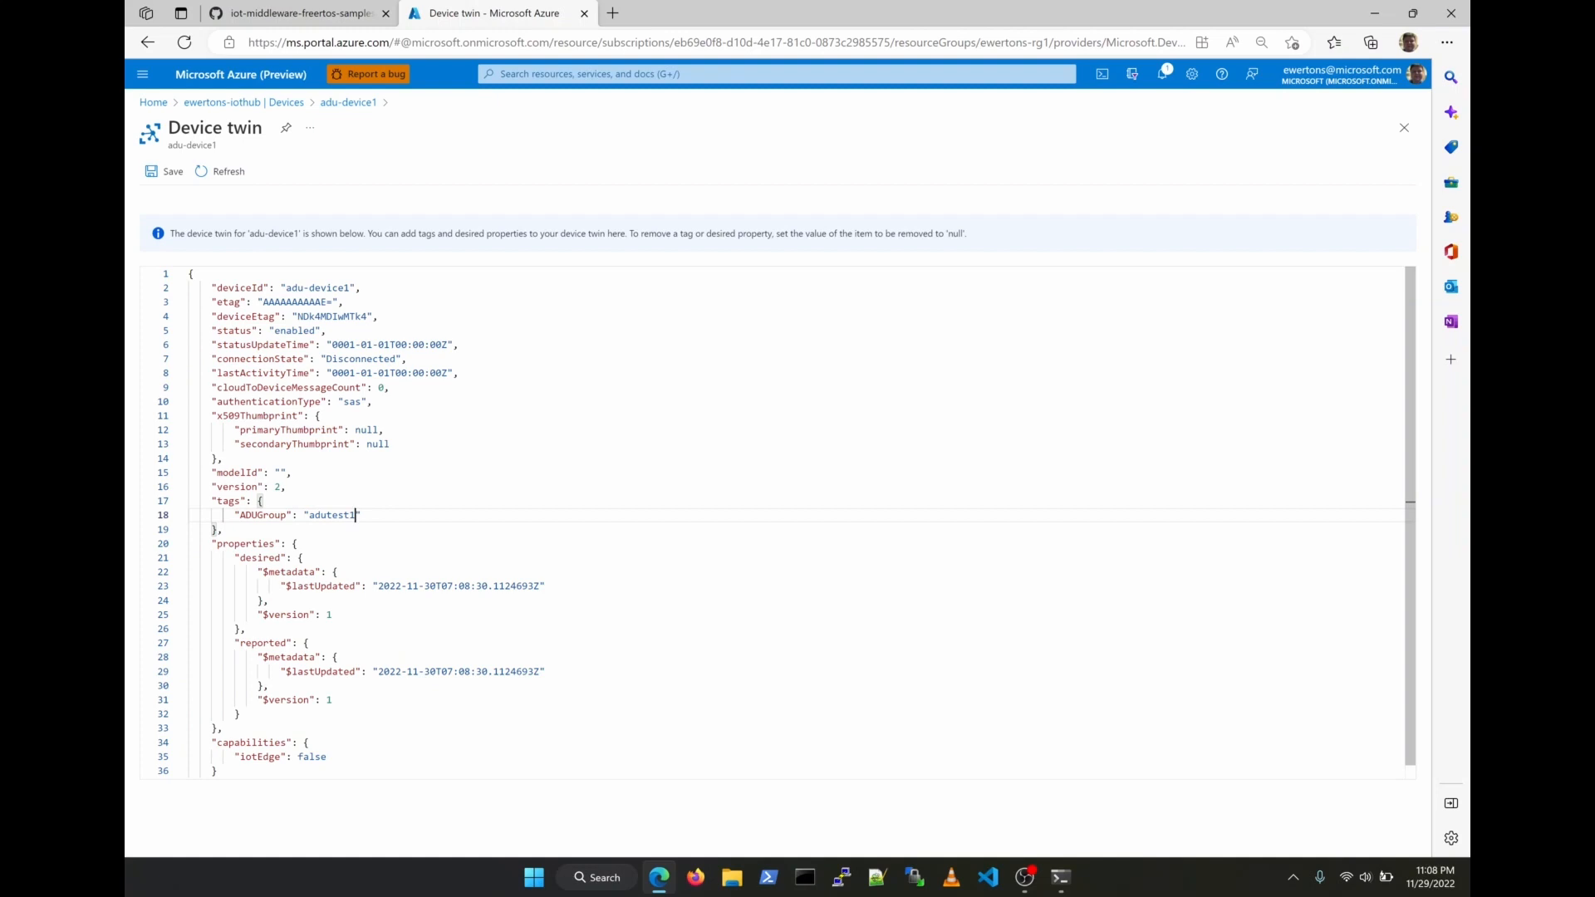
left_click(163, 172)
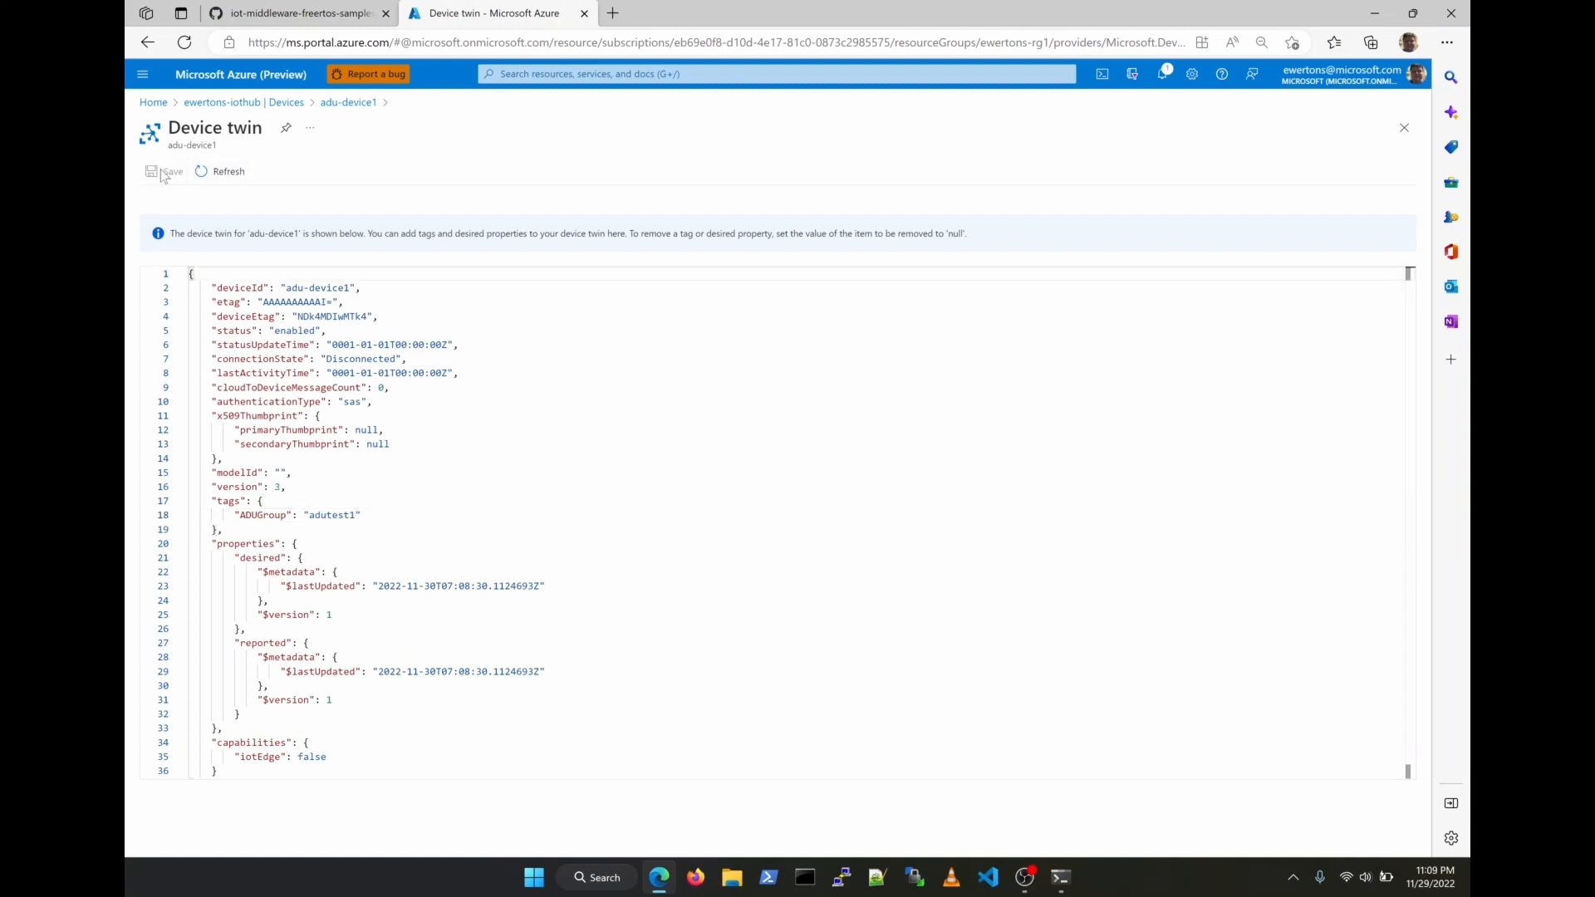
mouse_move(307, 264)
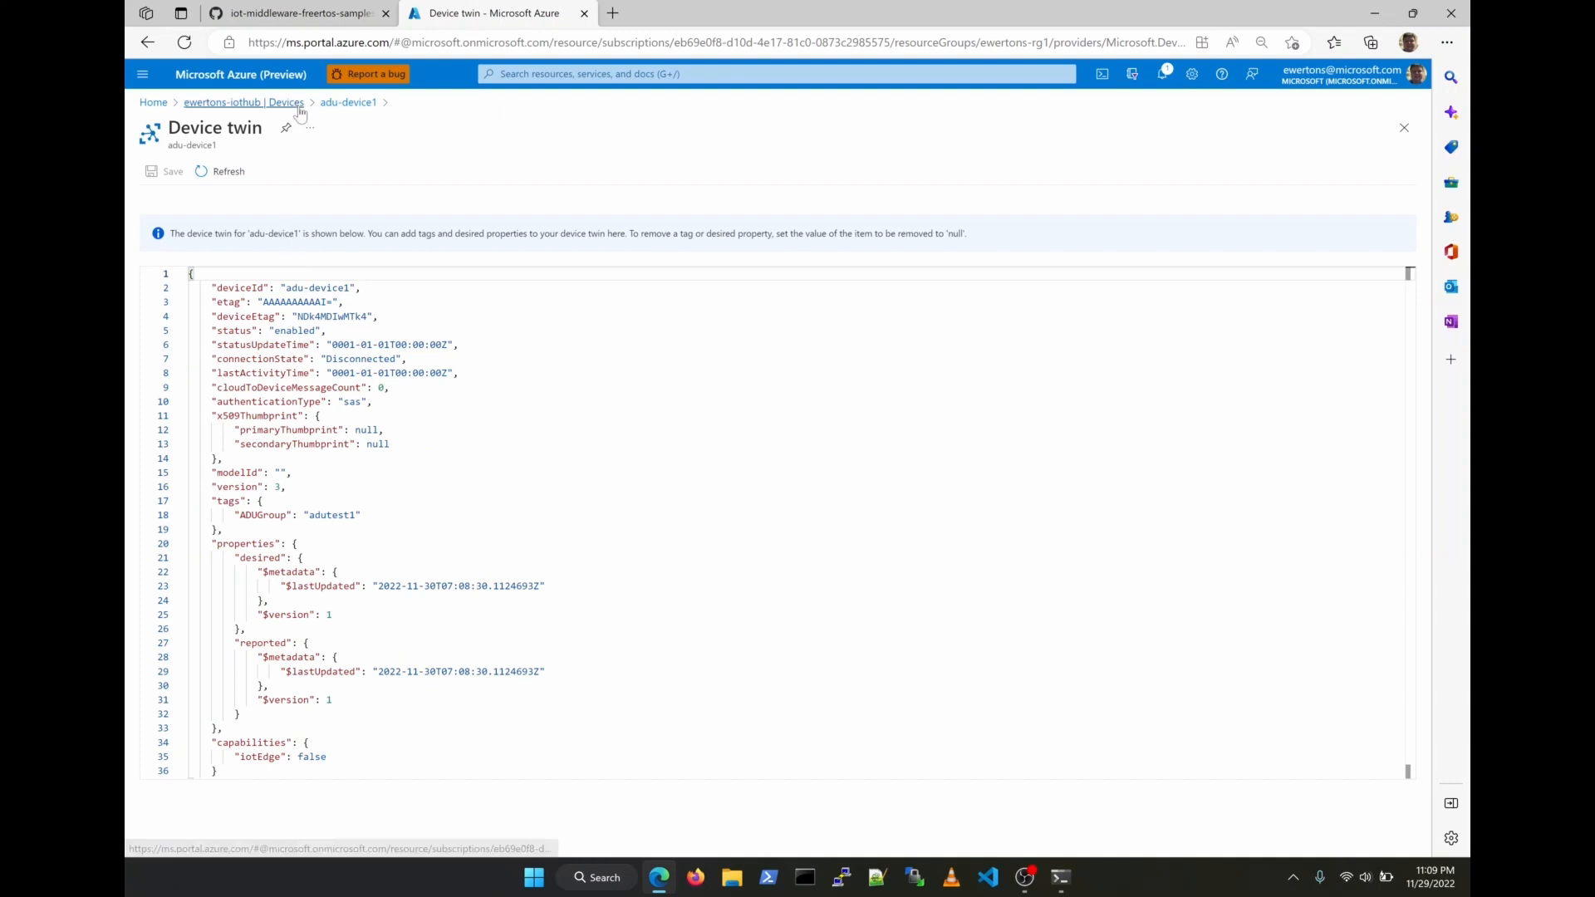
left_click(348, 103)
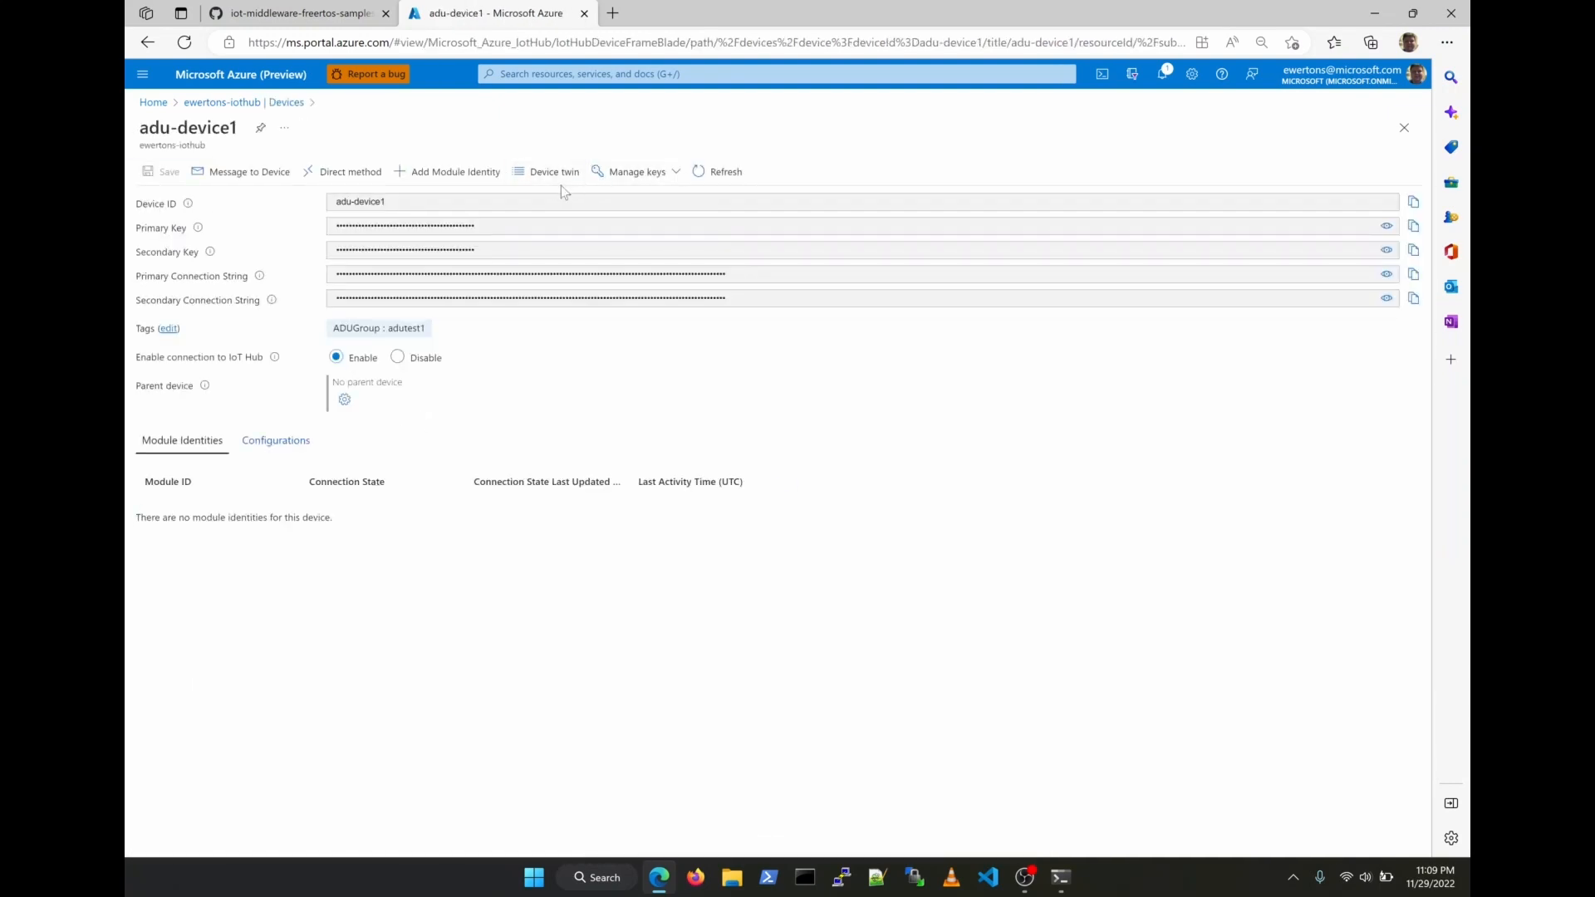
left_click(554, 171)
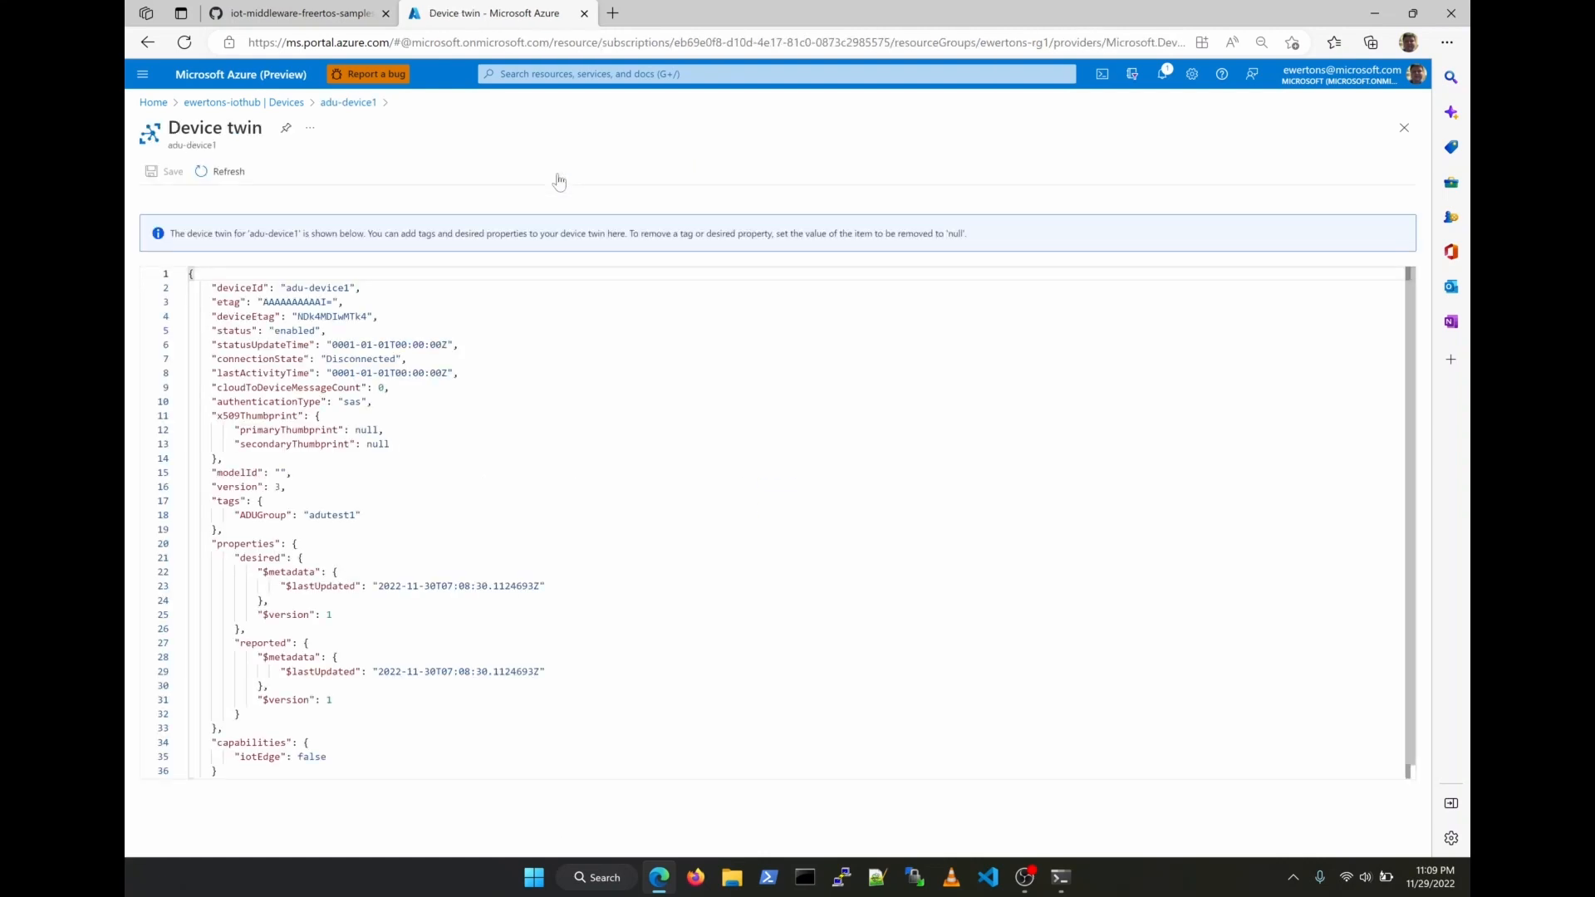
mouse_move(352, 174)
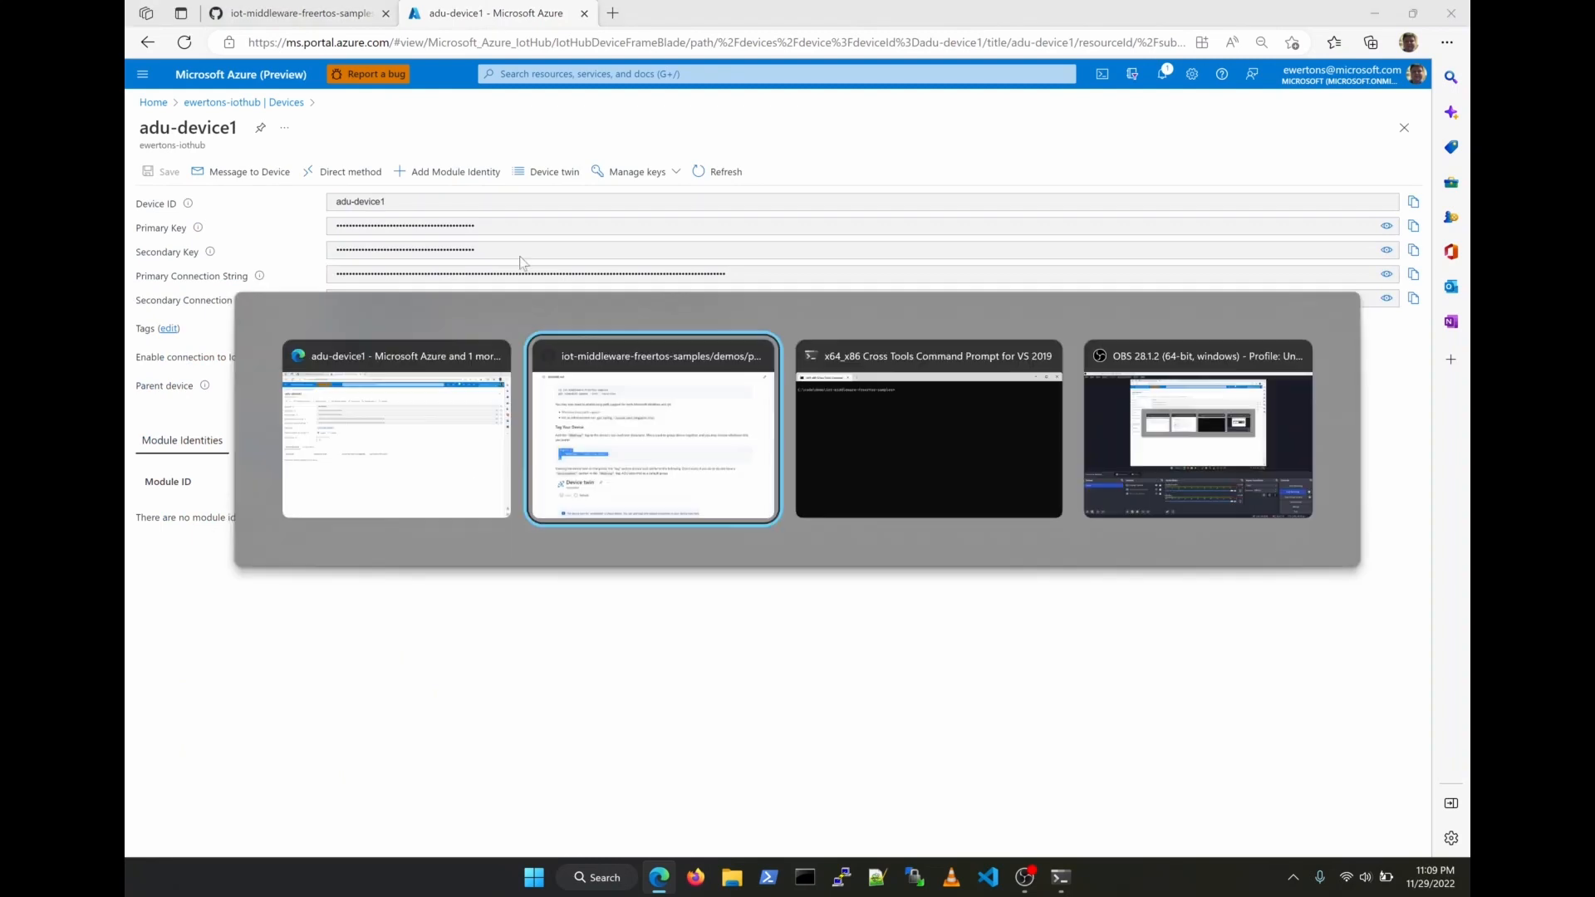
Launch the ESP-IDF 4.4 CMD and change to C:\code\demo\iot-middleware-freertos-samples
left_click(652, 429)
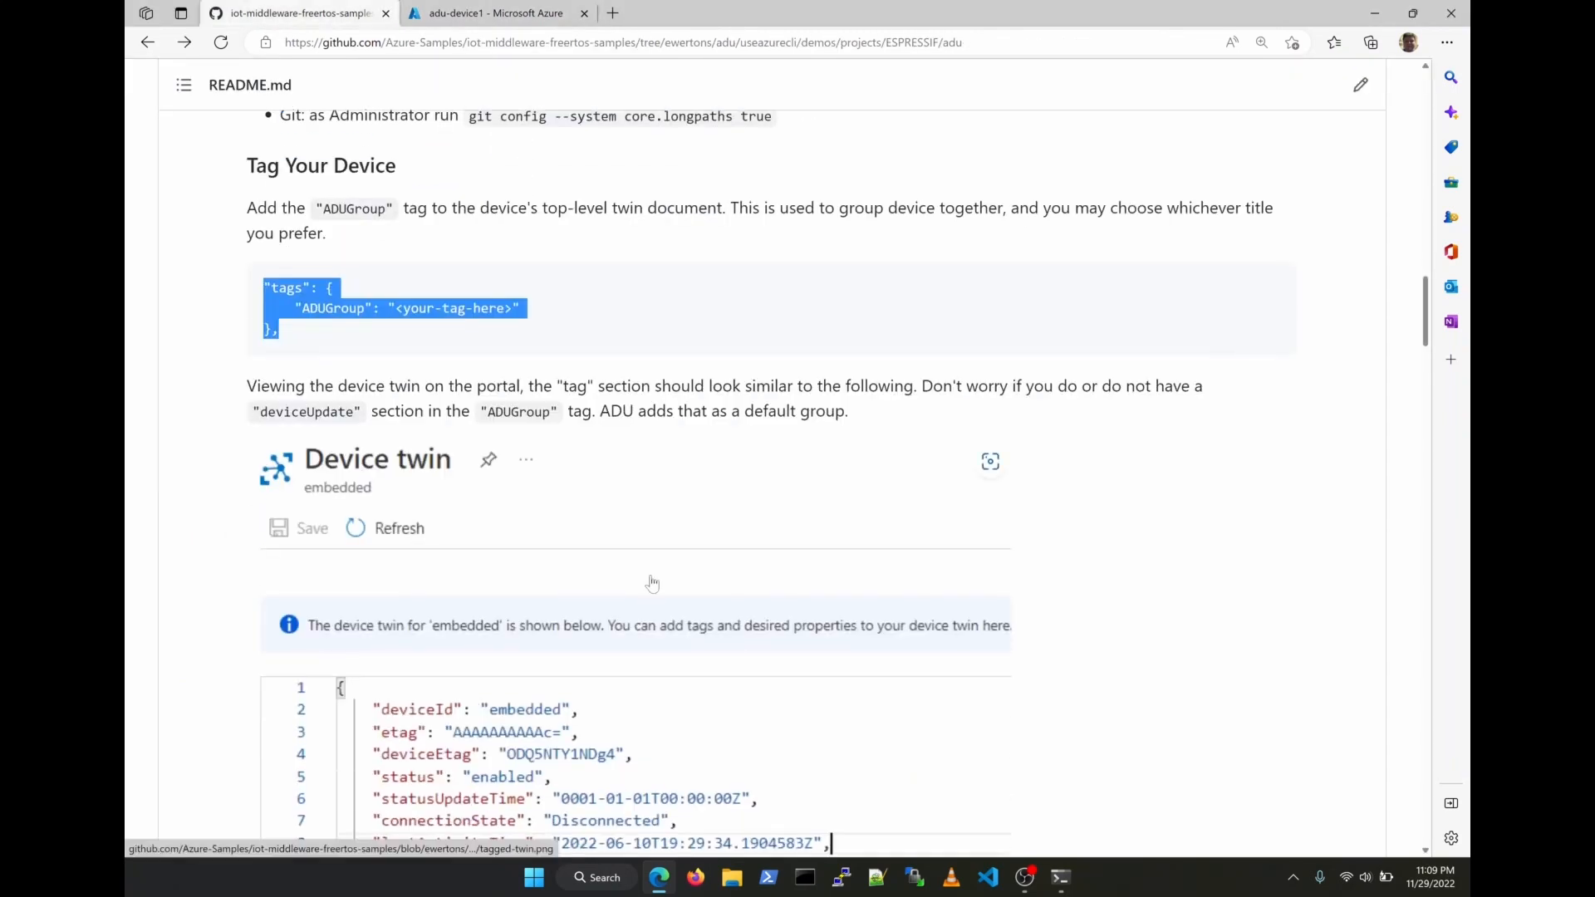
scroll("down", 3)
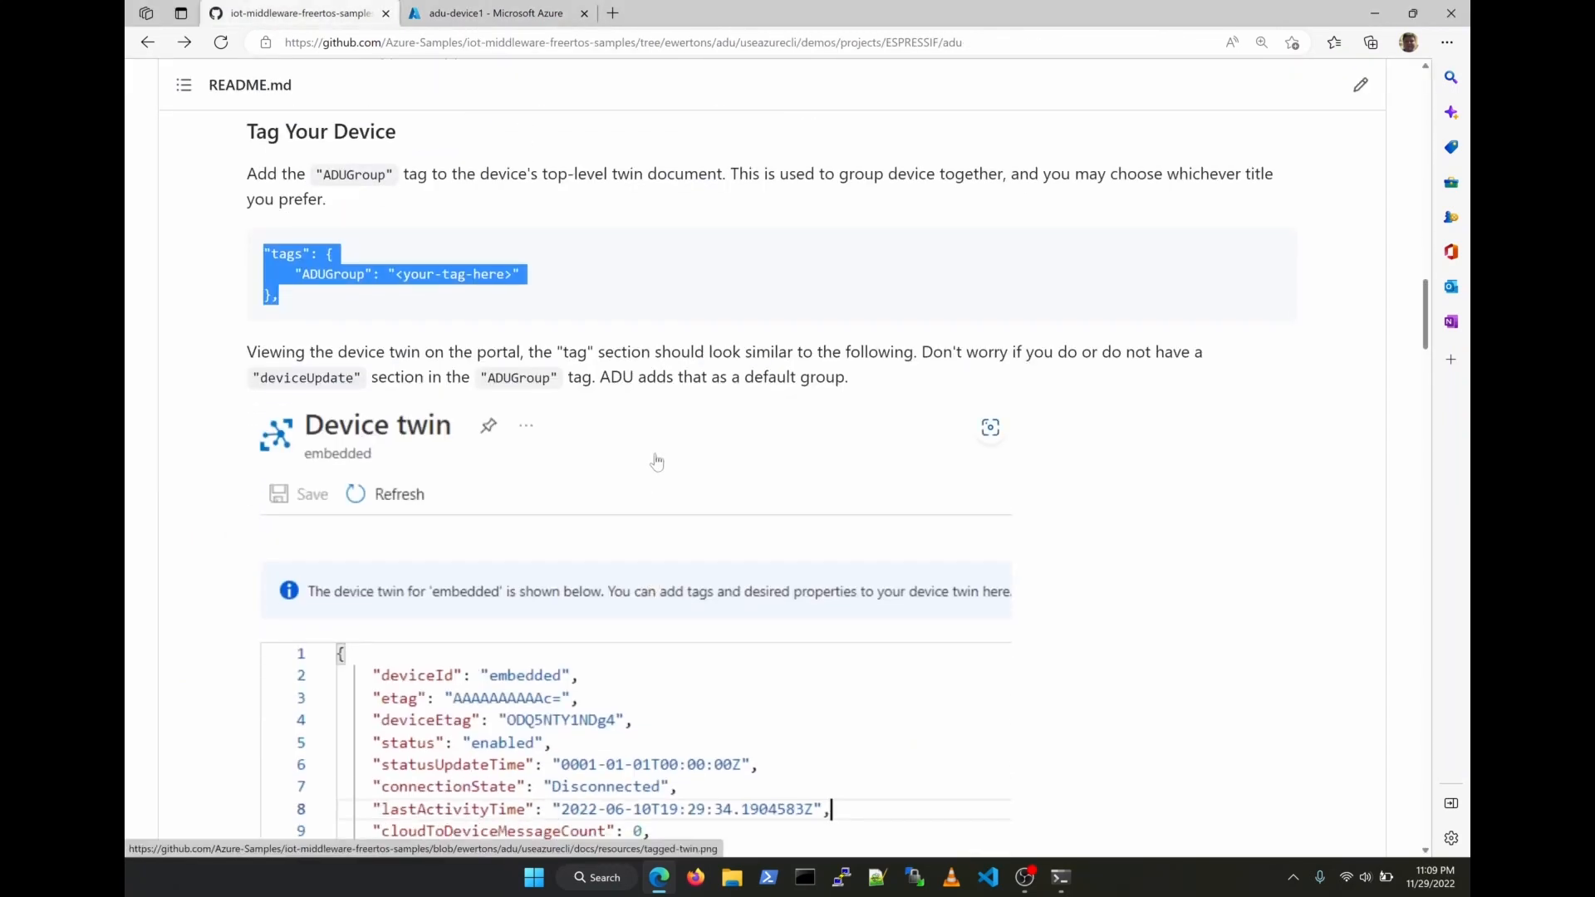
scroll("down", 3)
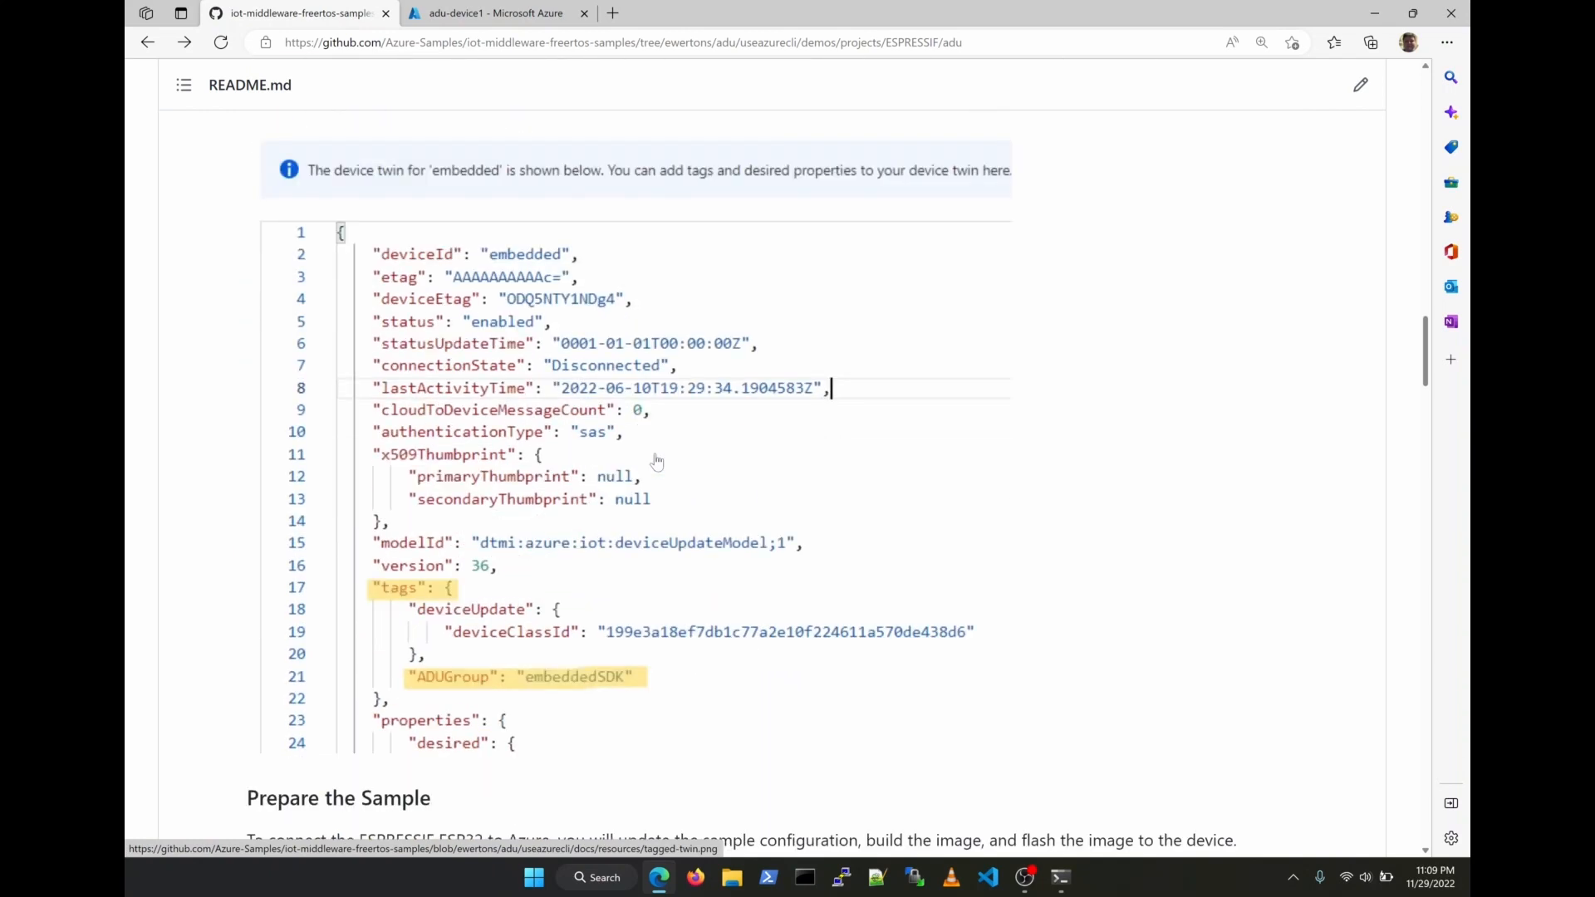
scroll("down", 3)
type("ESP-IDF 4.4 CMD")
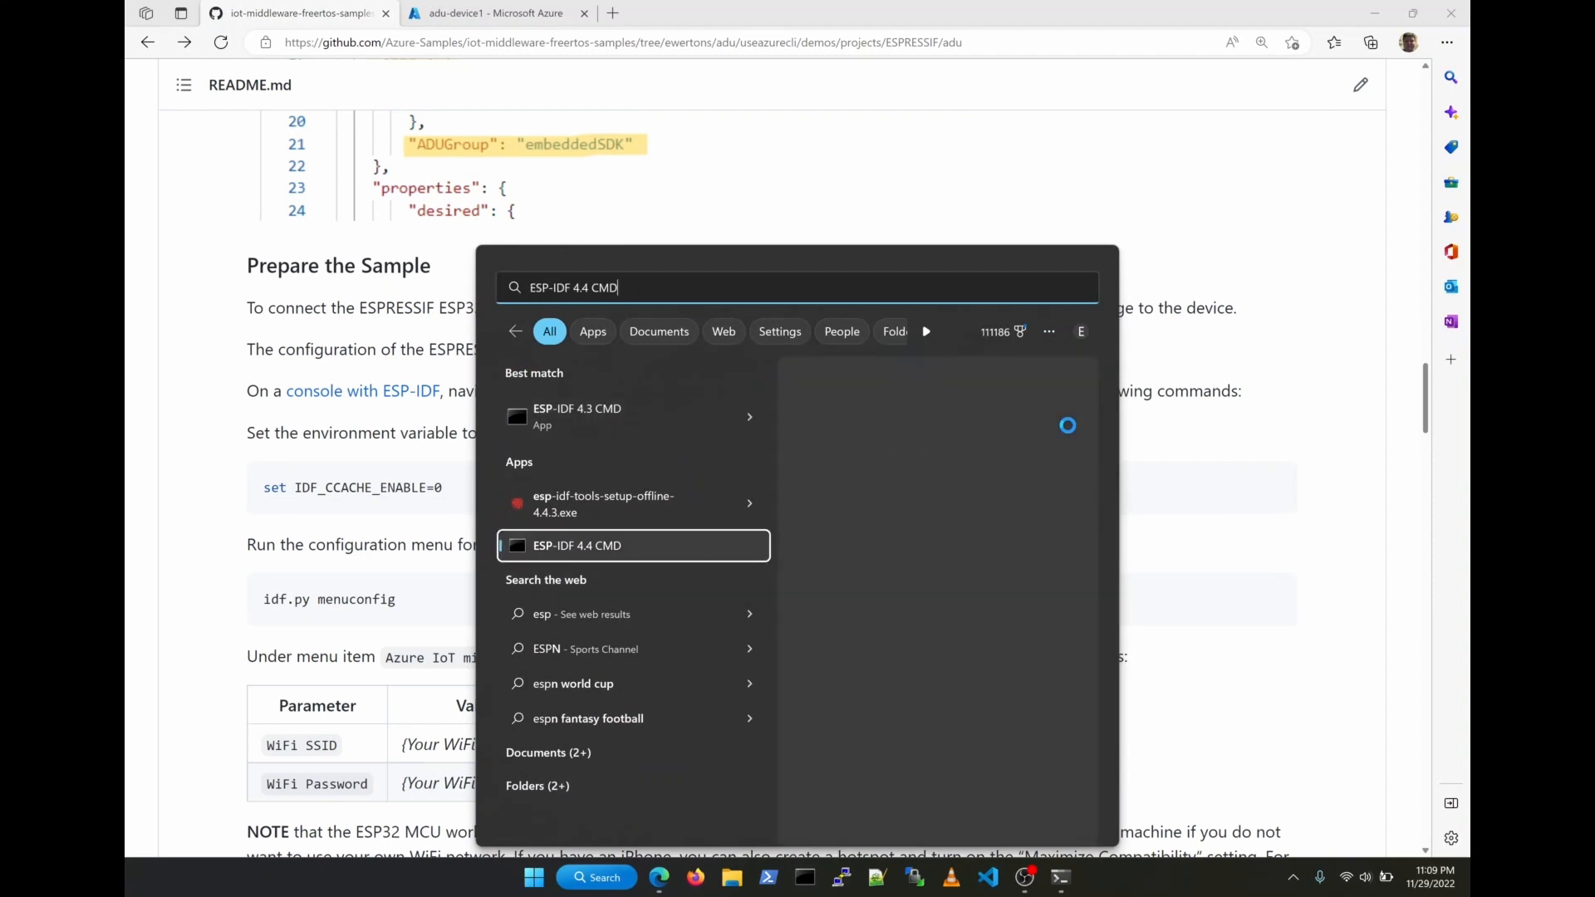
left_click(575, 545)
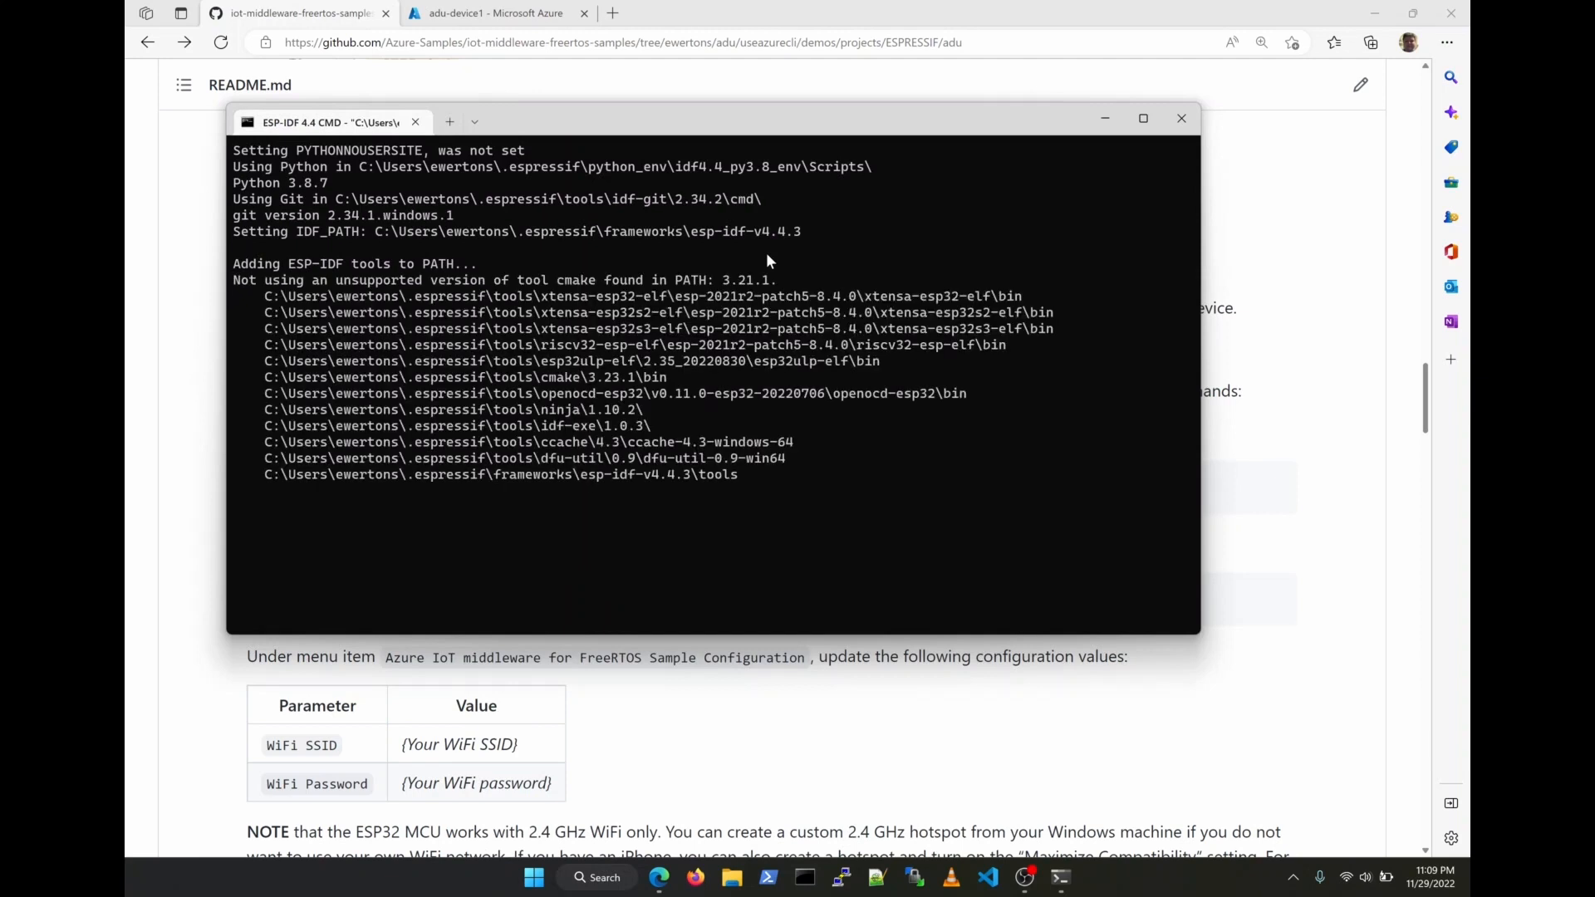
type("cd \\")
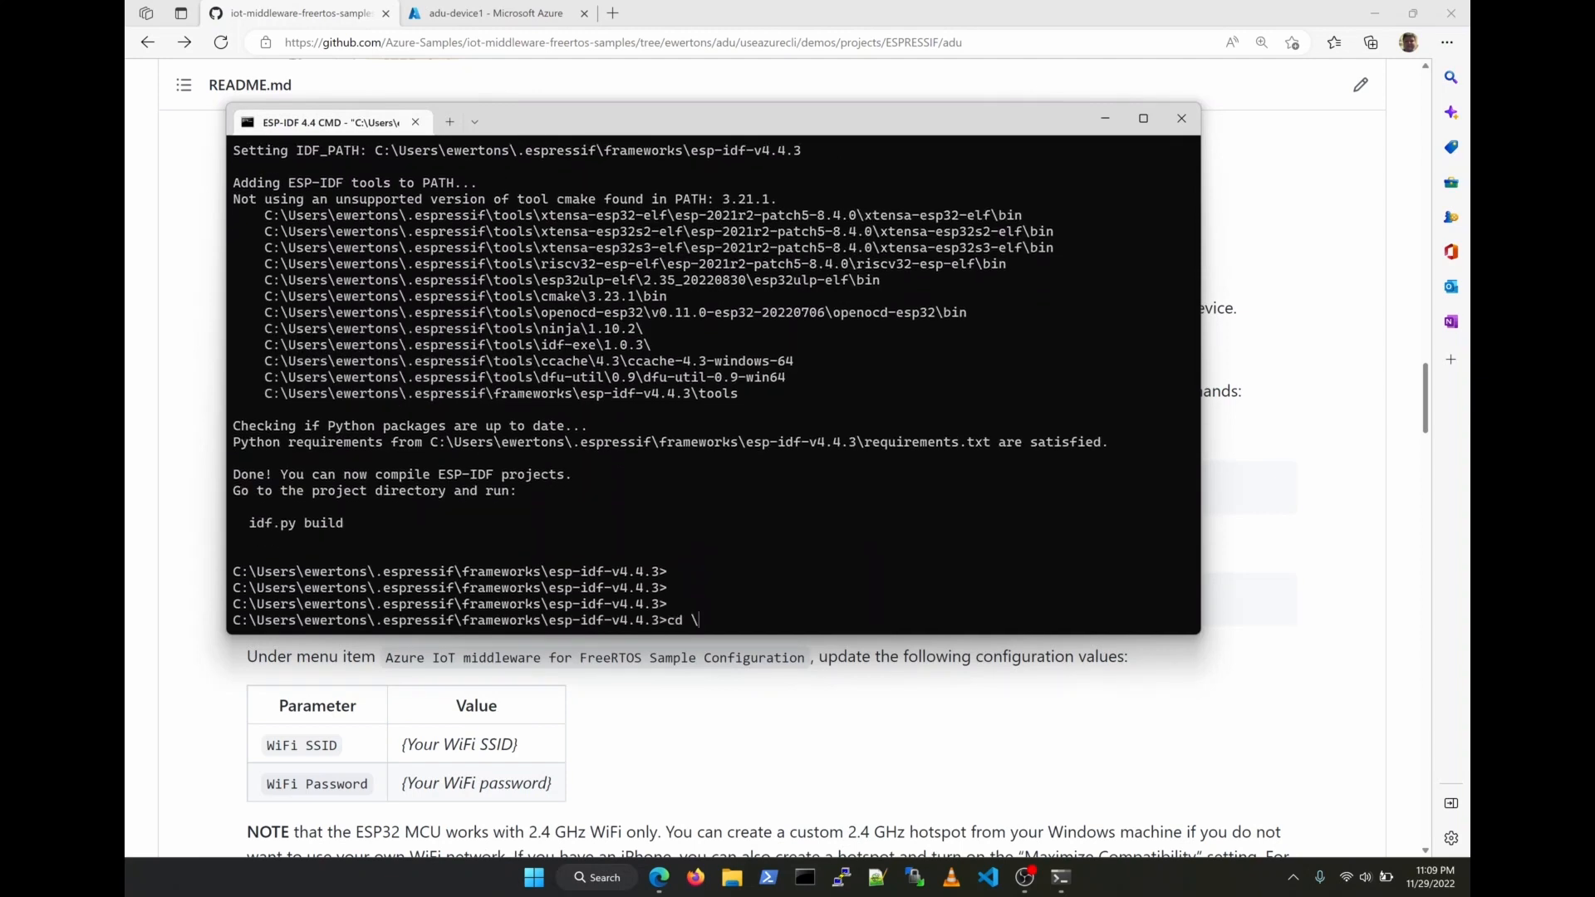
type("code\\demo\\iot-middleware-freertos-samples")
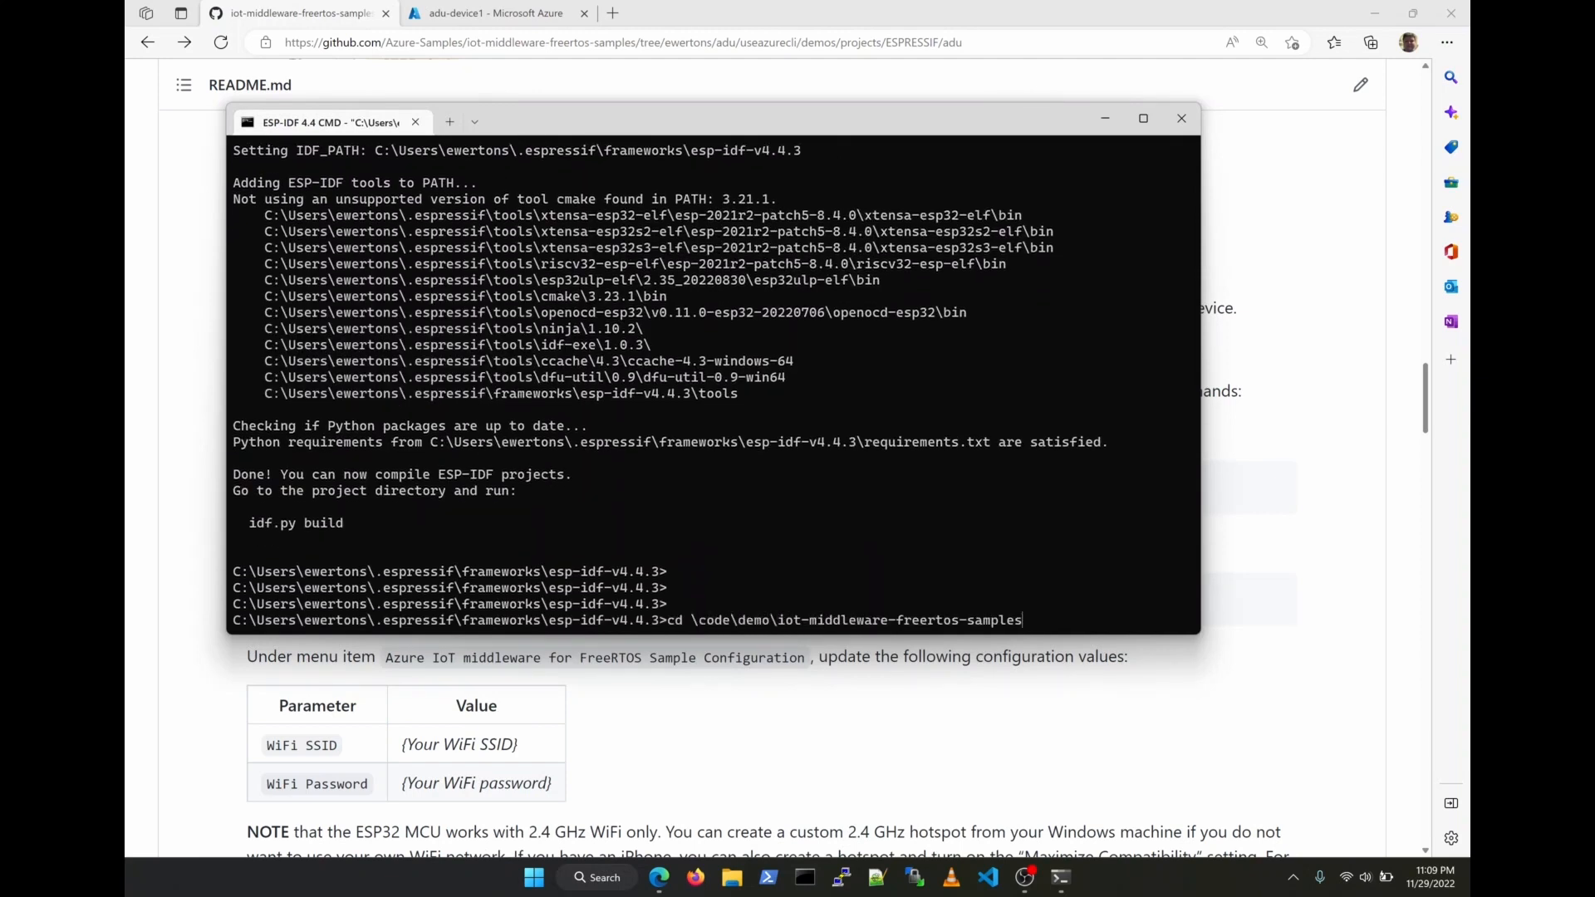
key("Enter")
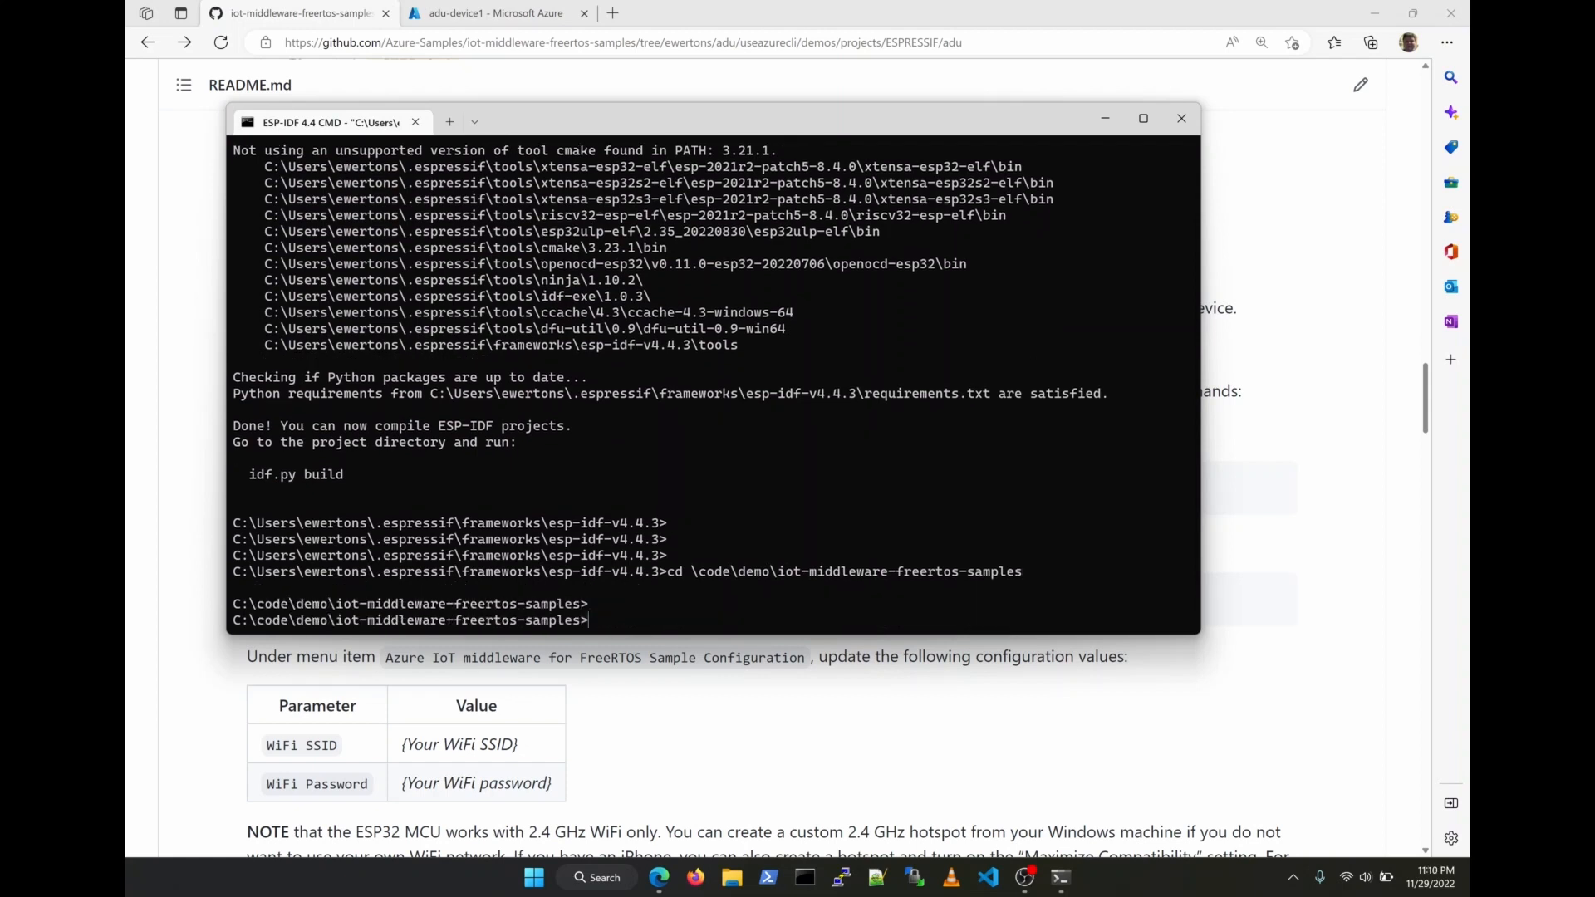
In the adu demo folder, set IDF_CCACHE_ENABLE=0 and run idf.py menuconfig
type("cd demos\\projects\\ESPRESSIF\\adu")
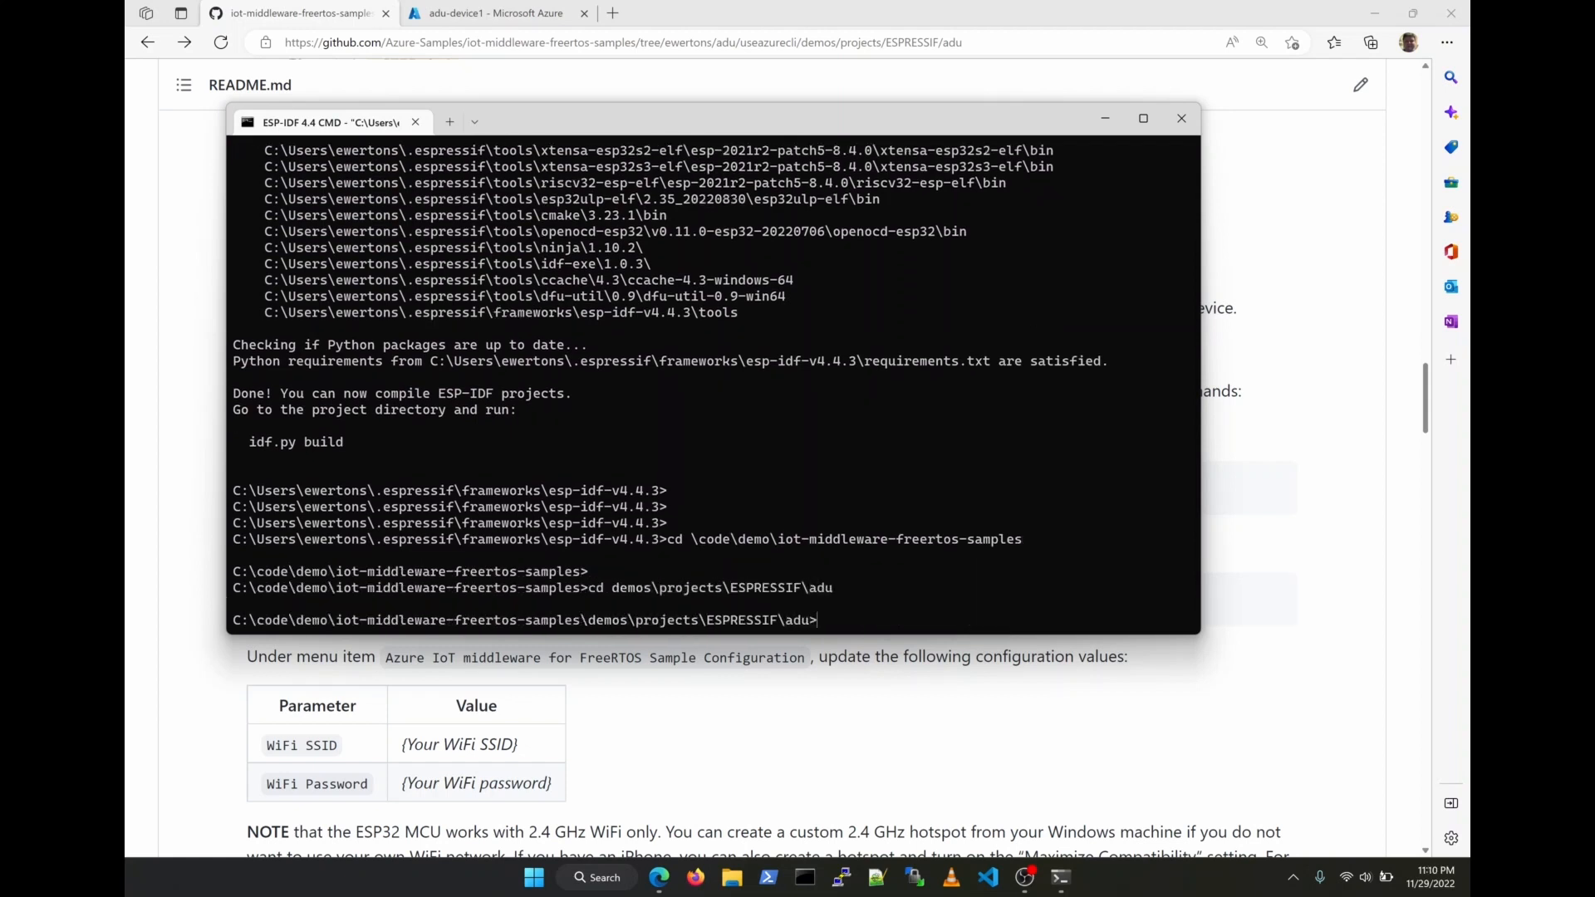
left_click(1181, 118)
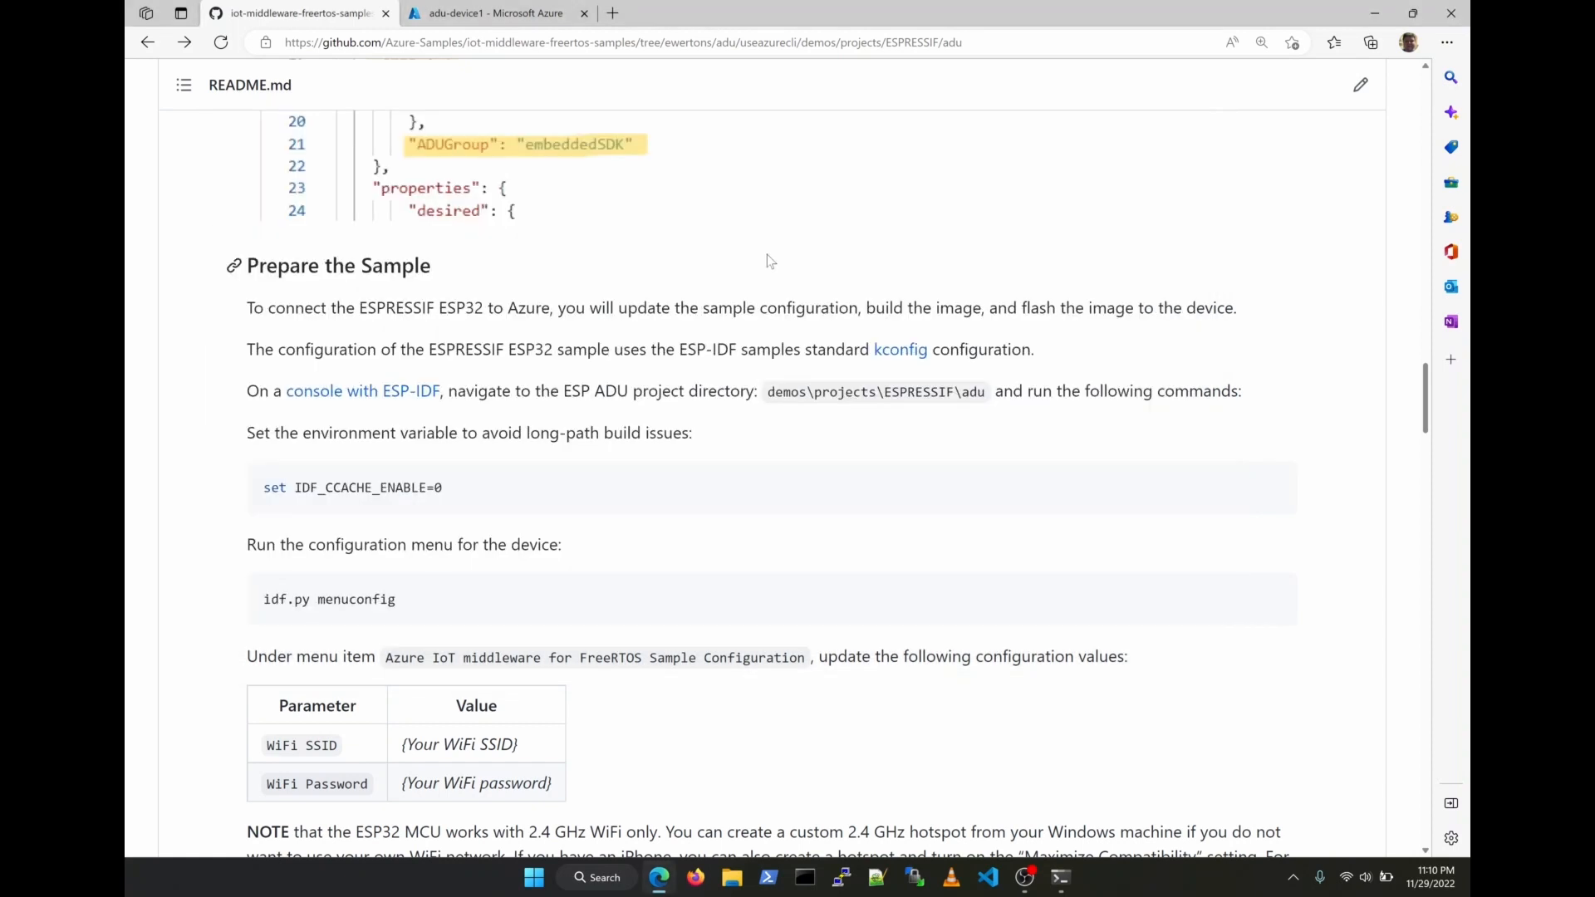
scroll("down", 3)
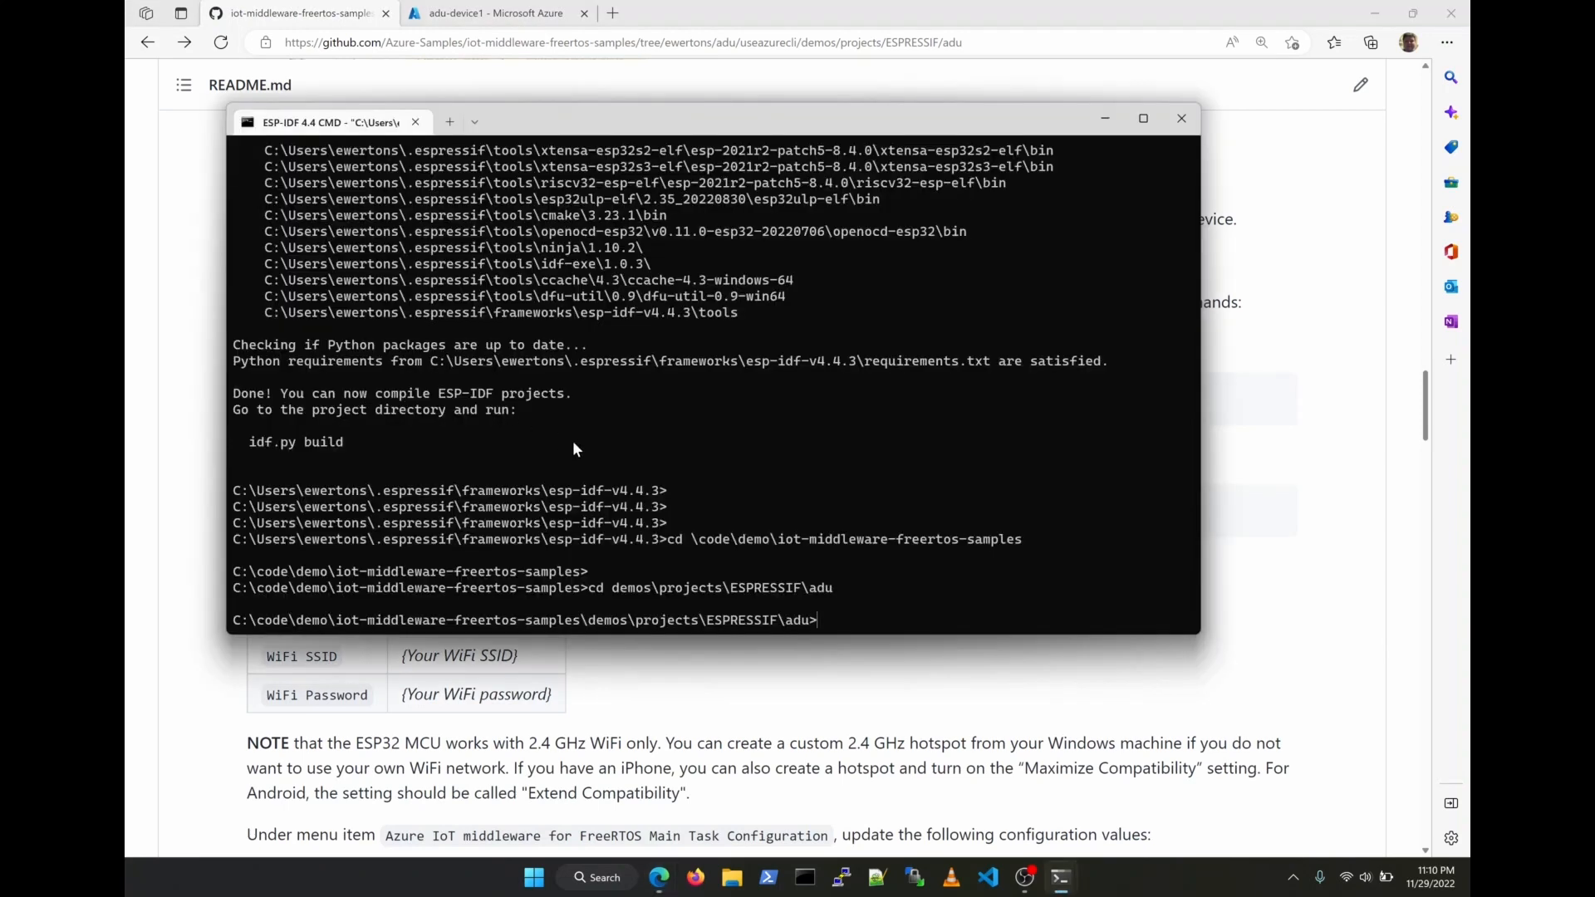
type("set IDF_CCACHE_ENABLE=0")
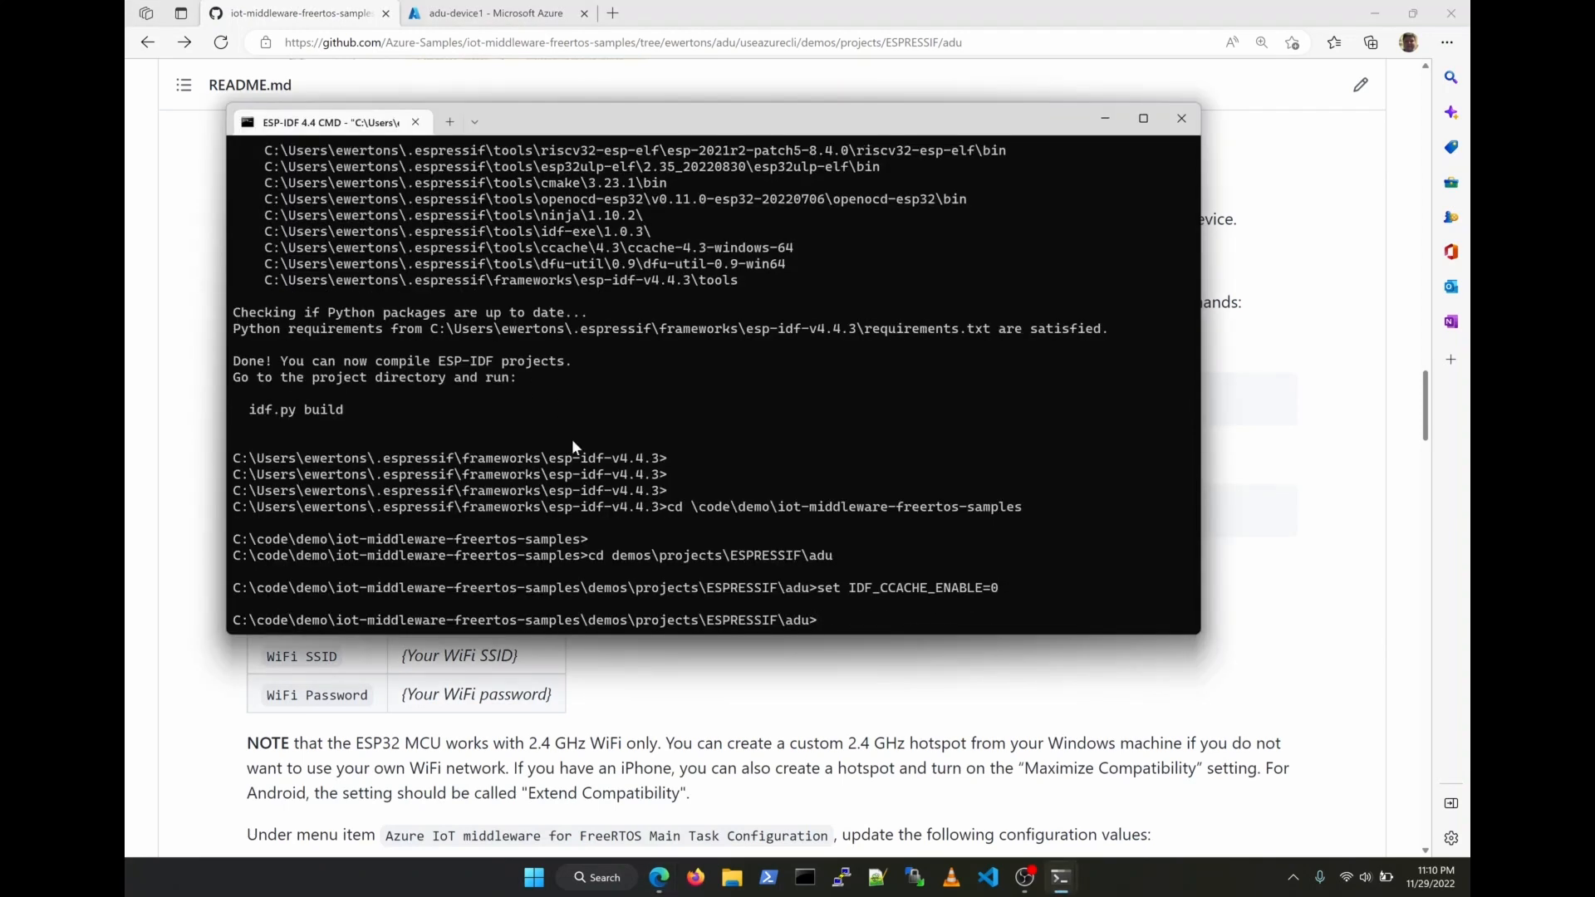
type("idf.py")
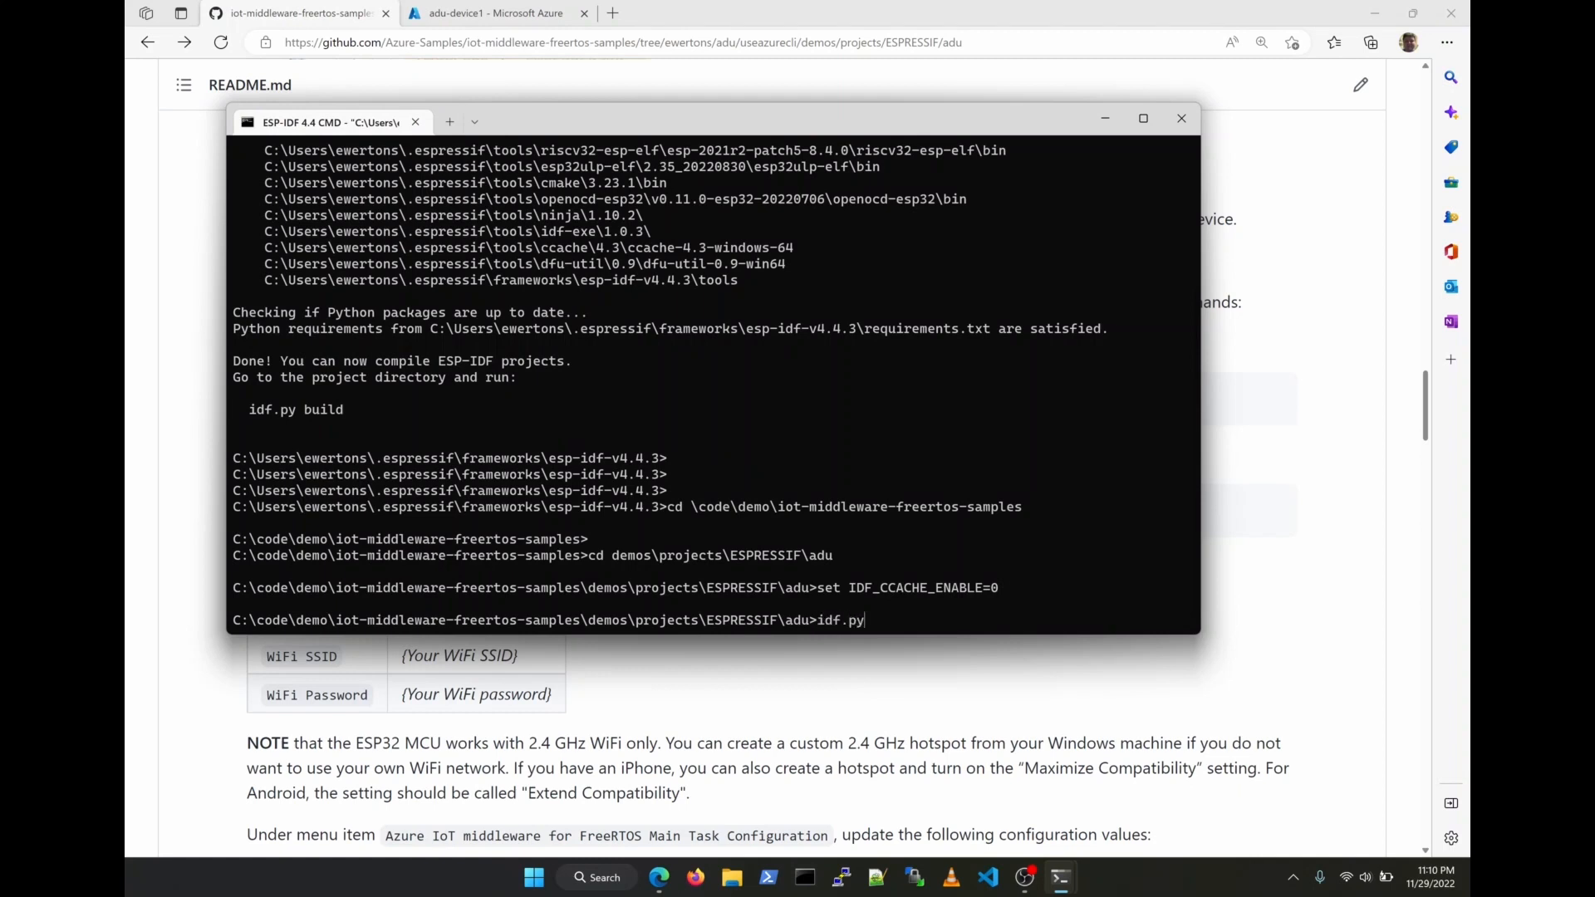
type("menuconfi")
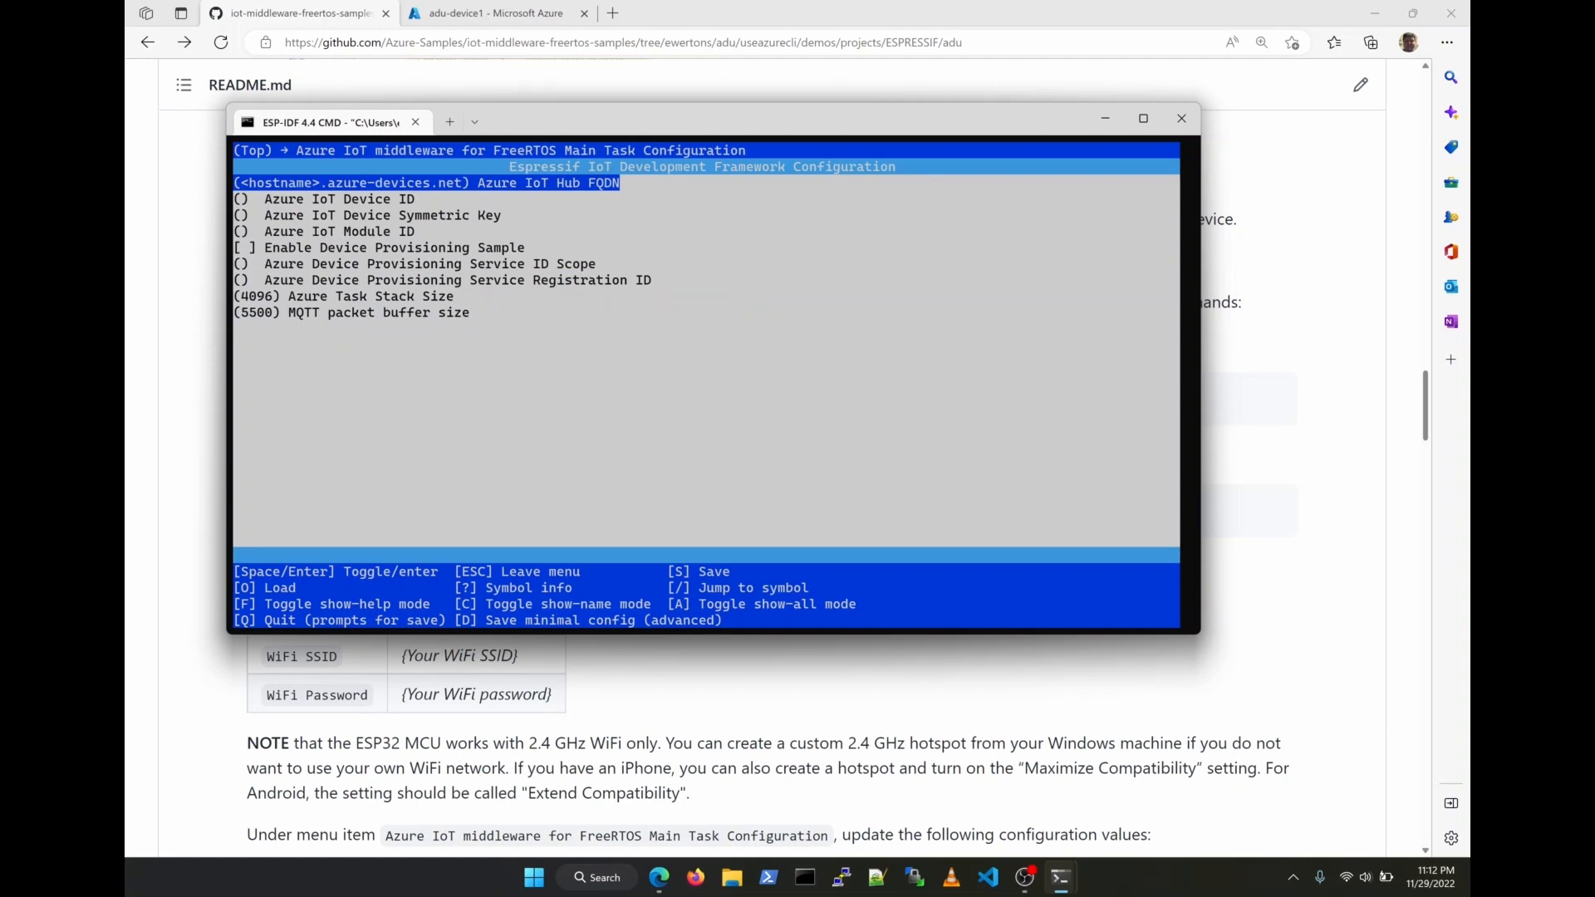
Enter hostname ewertons-iothub.azure-devices.net, Device ID adu-device1 and the symmetric key
key("enter")
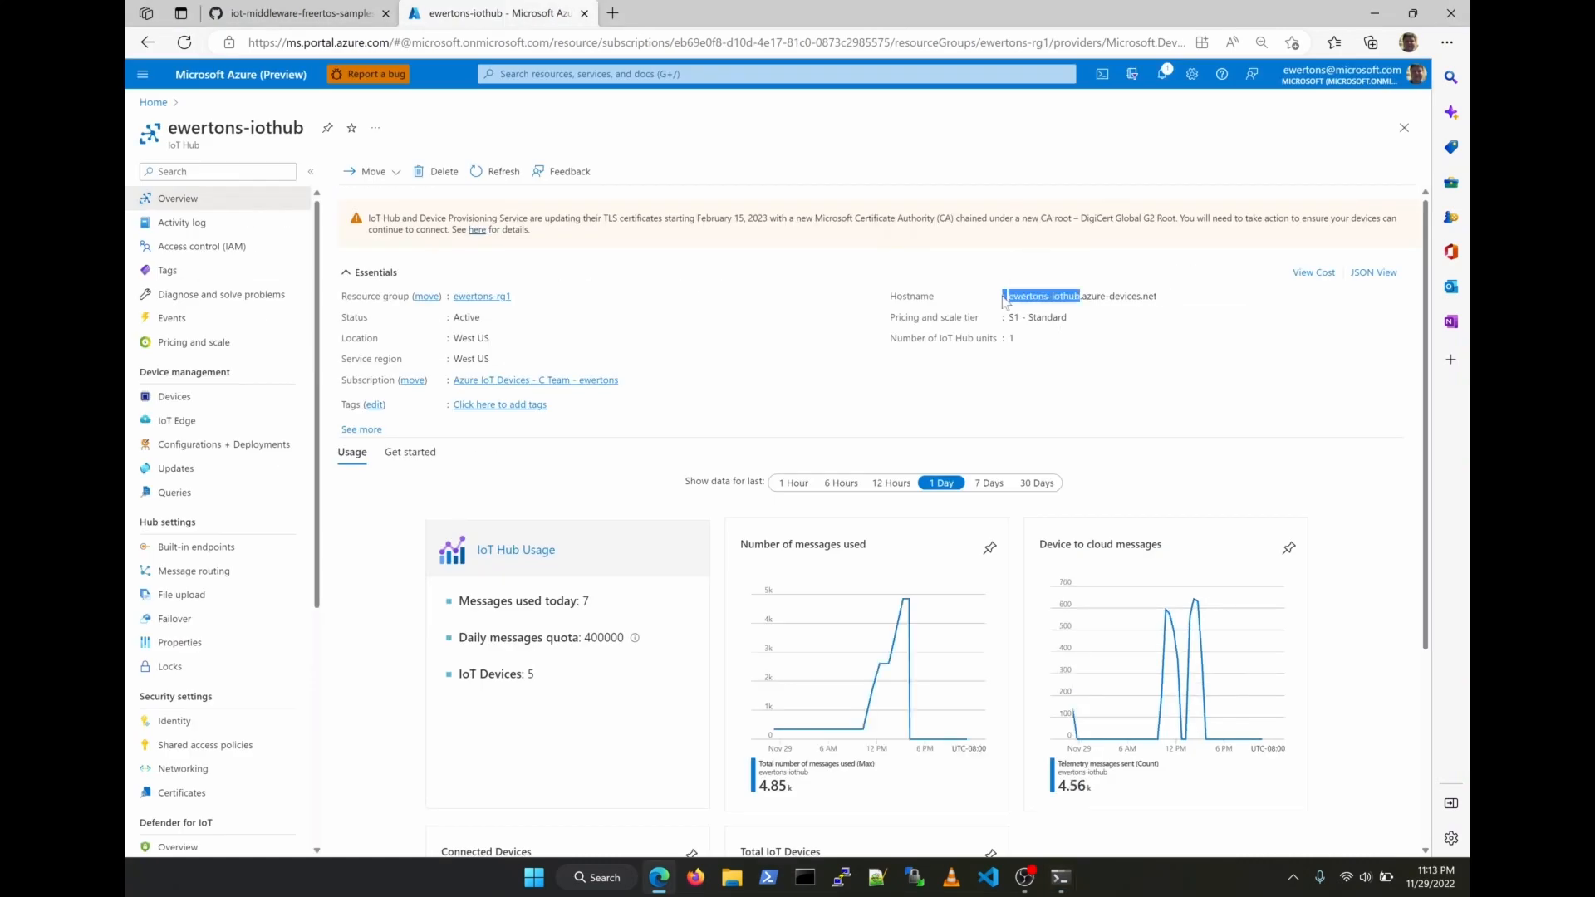
left_click(1059, 875)
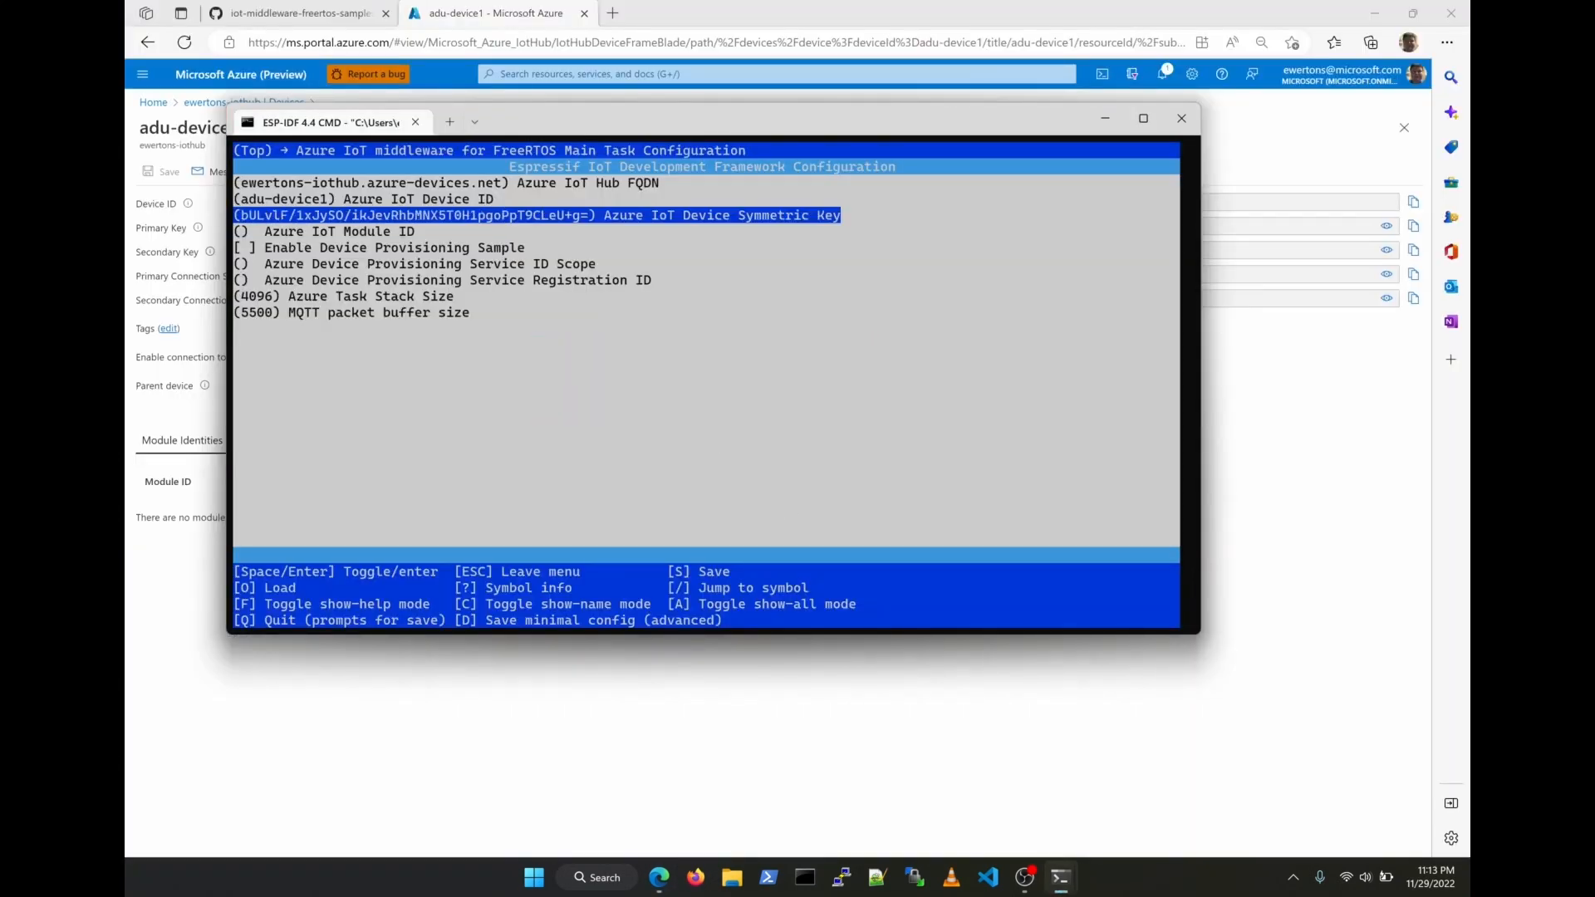
key("Escape")
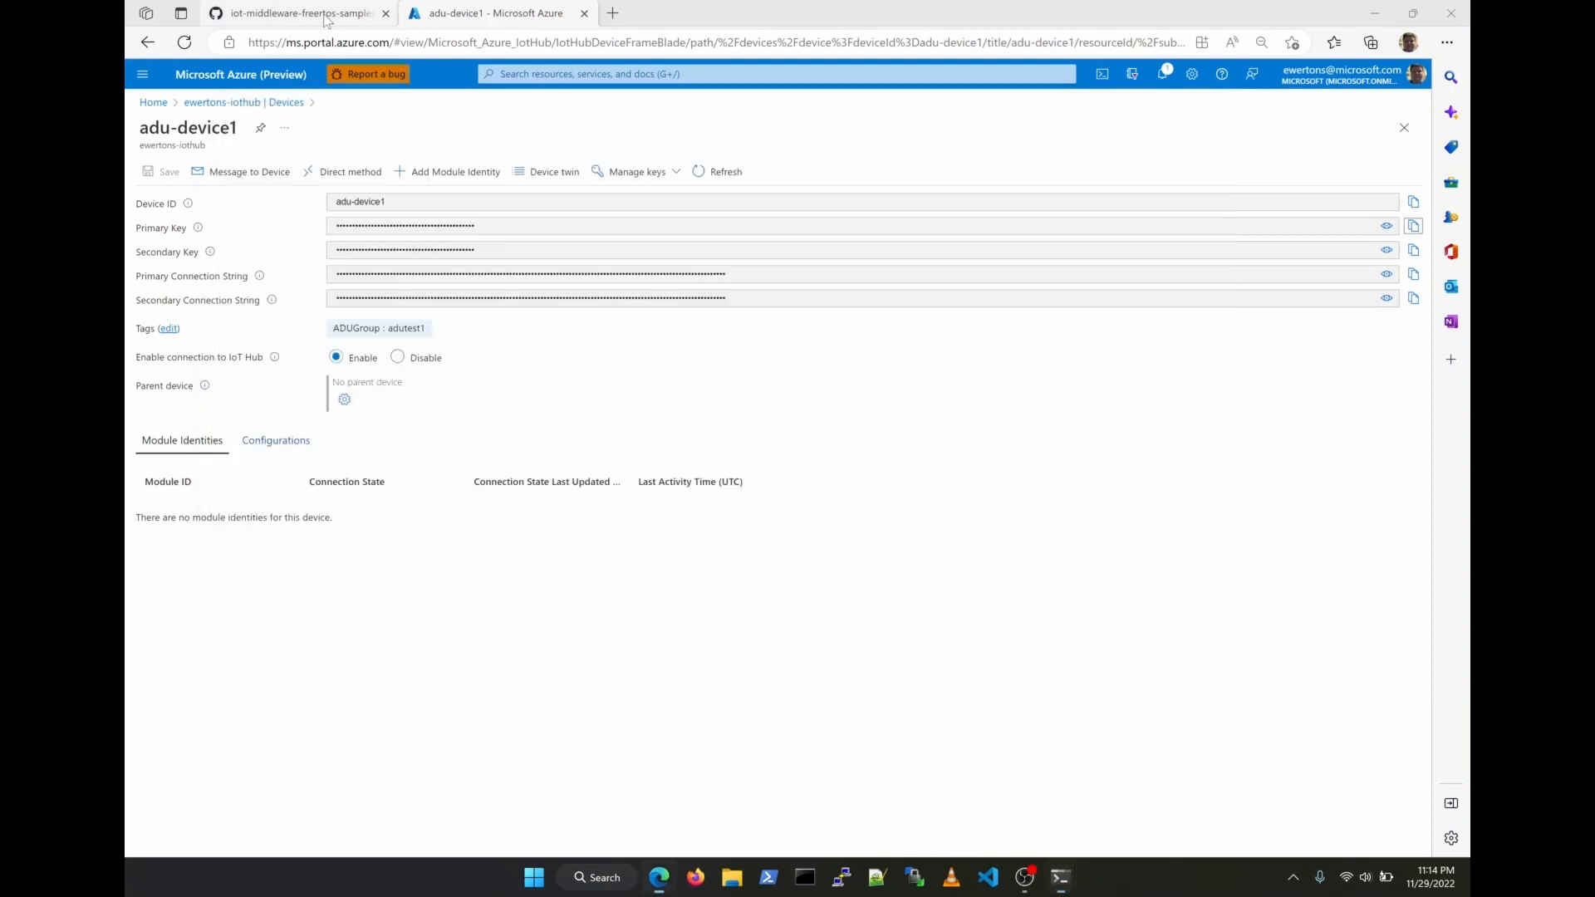
Copy the README's build command and run idf.py --no-ccache -B "C:\espbuild" build
left_click(299, 13)
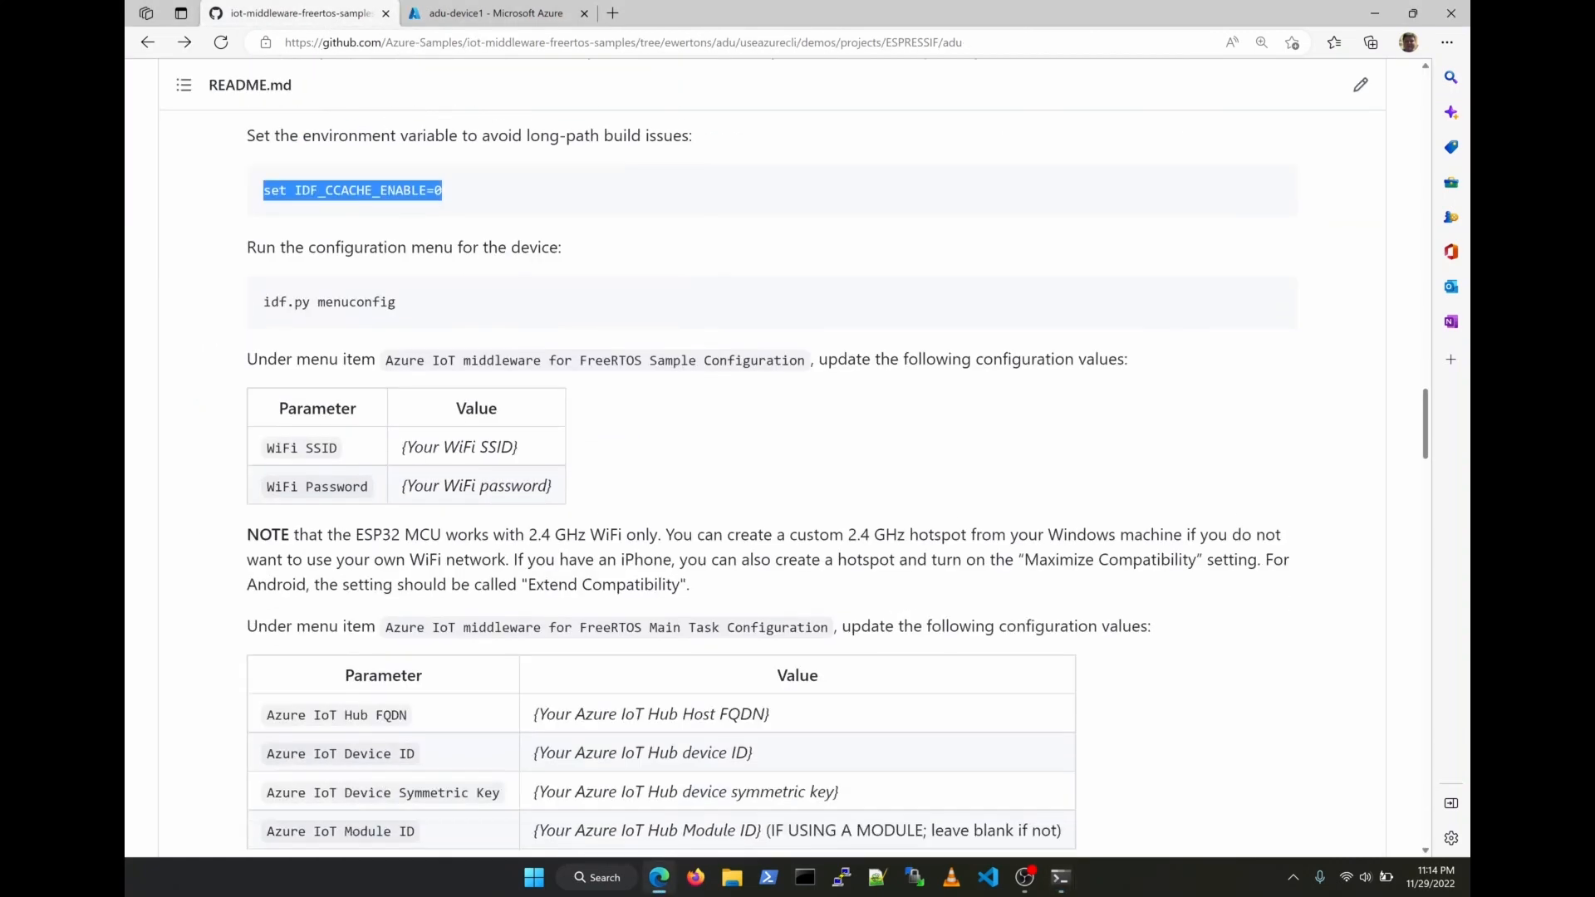
scroll("down", 3)
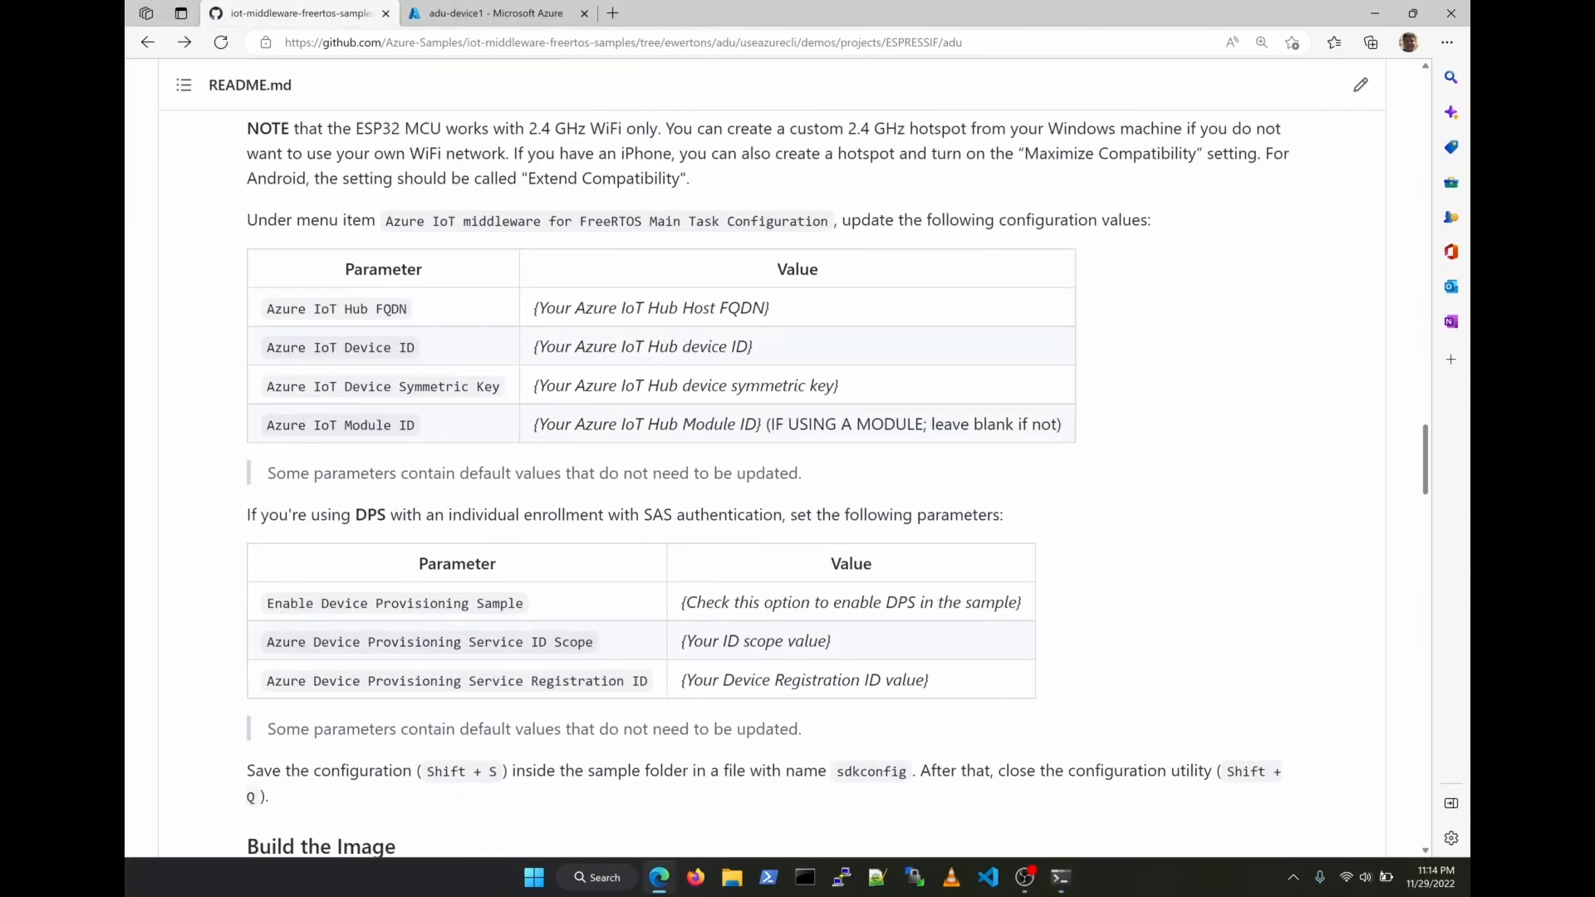
scroll("down", 3)
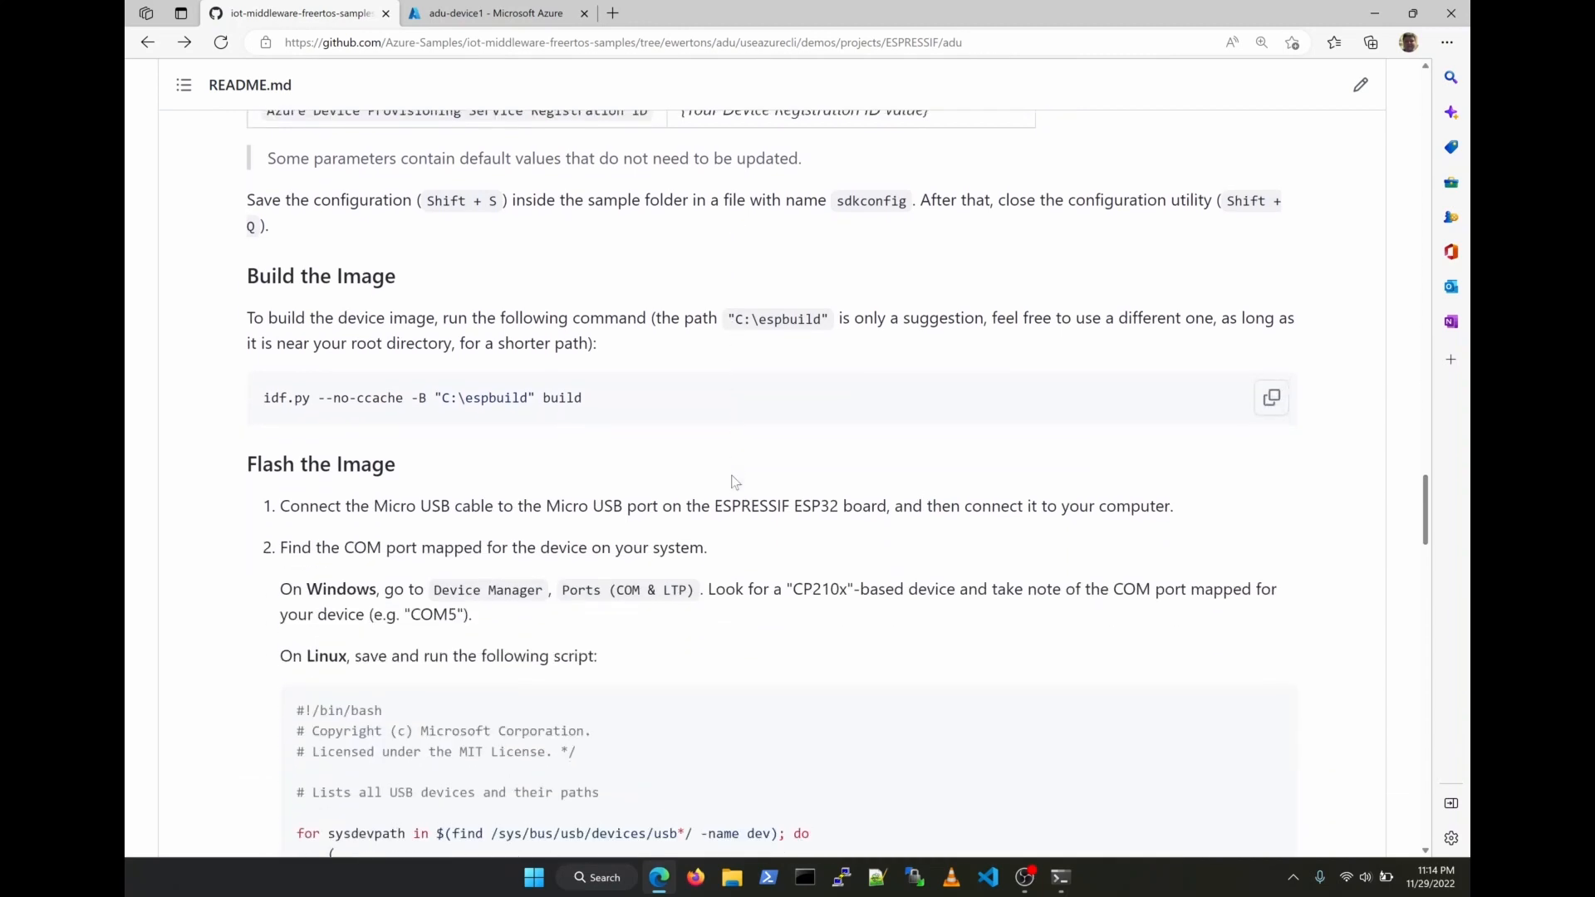
left_click(1271, 396)
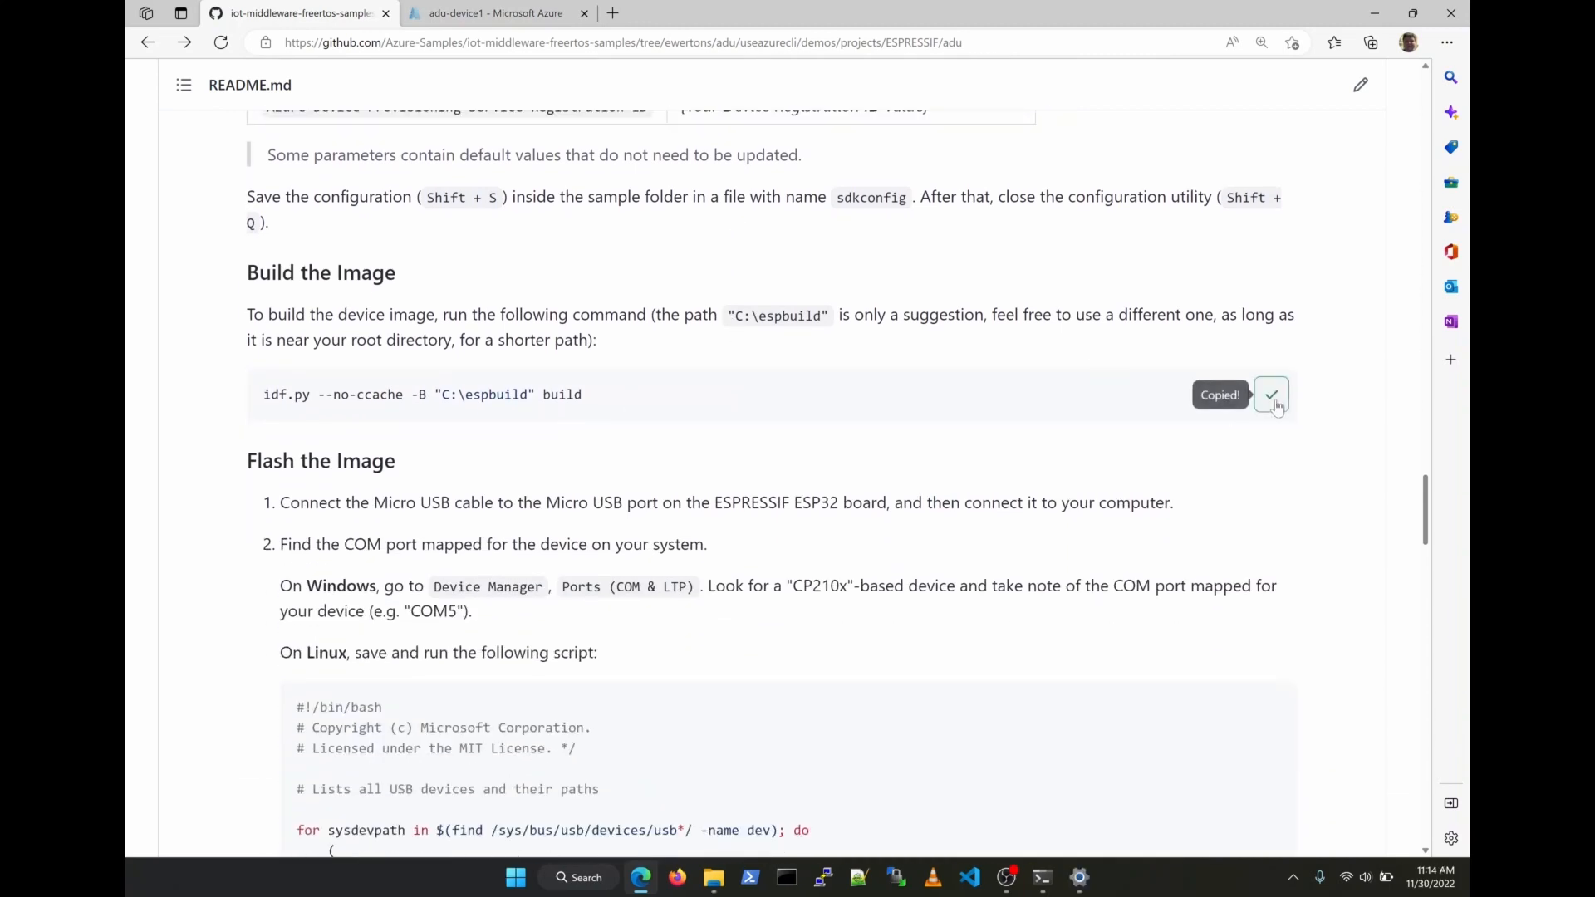
left_click(1042, 875)
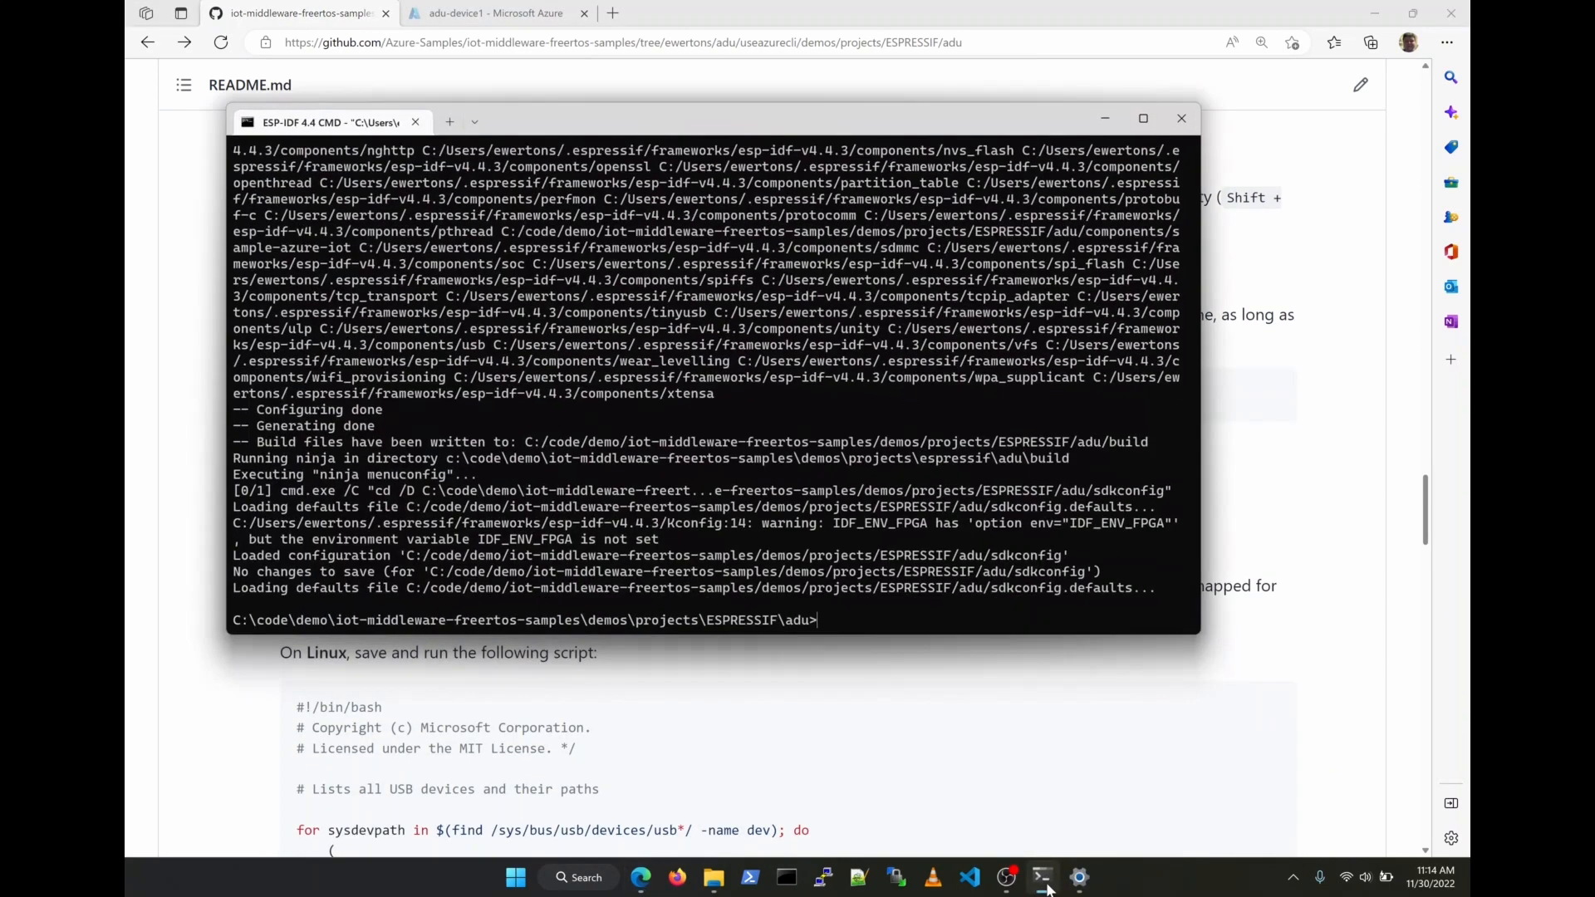
type("idf.py --no-ccache -B \"C:\\espbuild\" build")
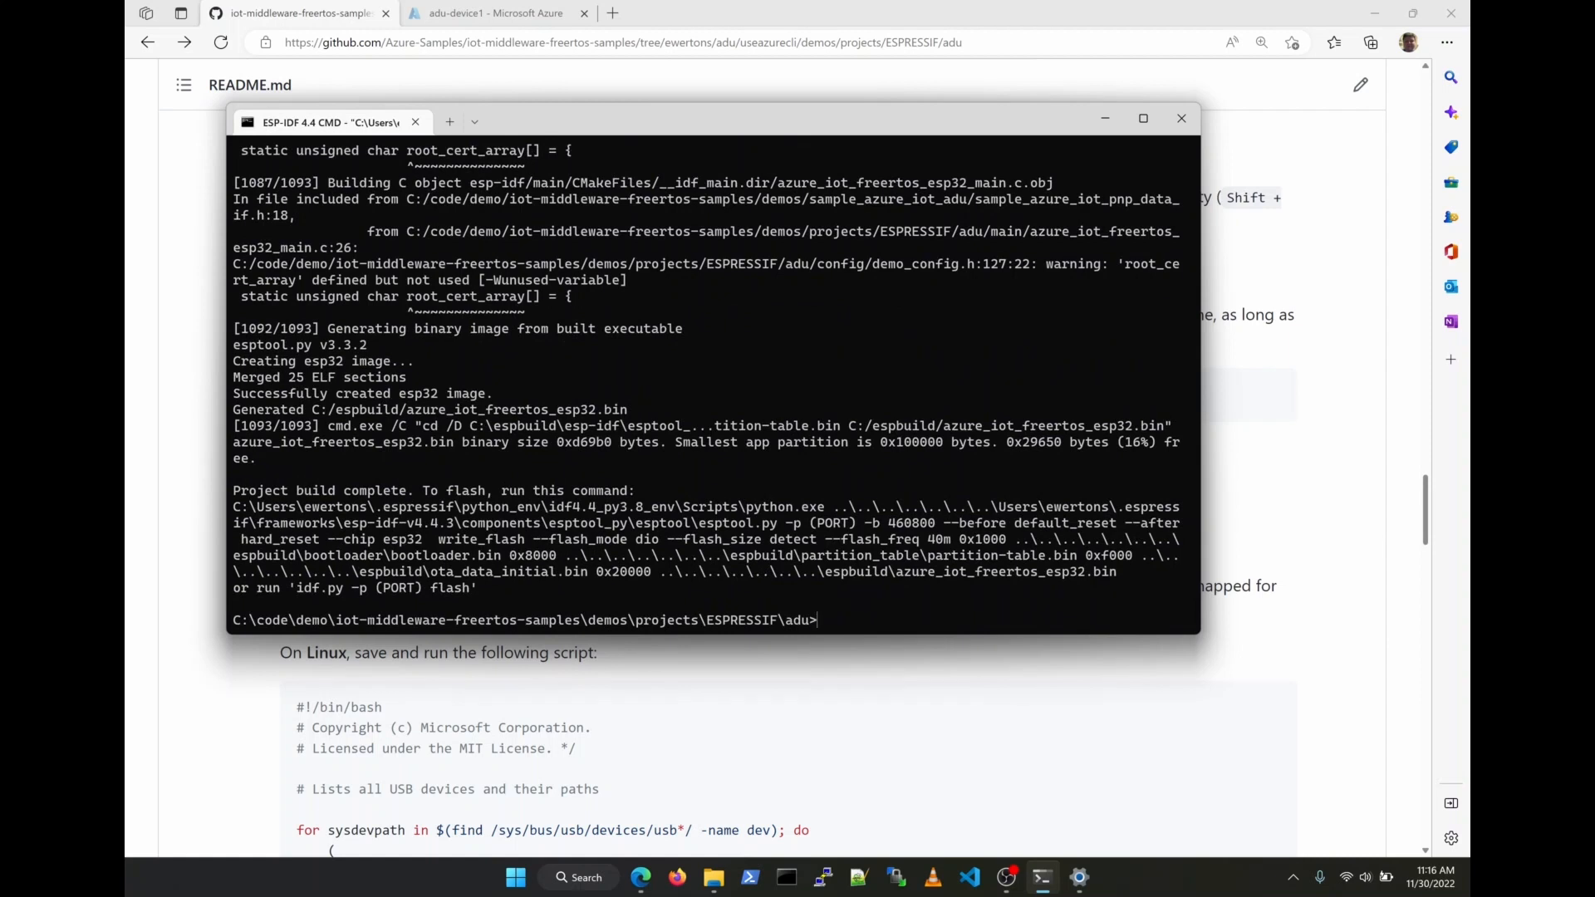
mouse_move(1253, 572)
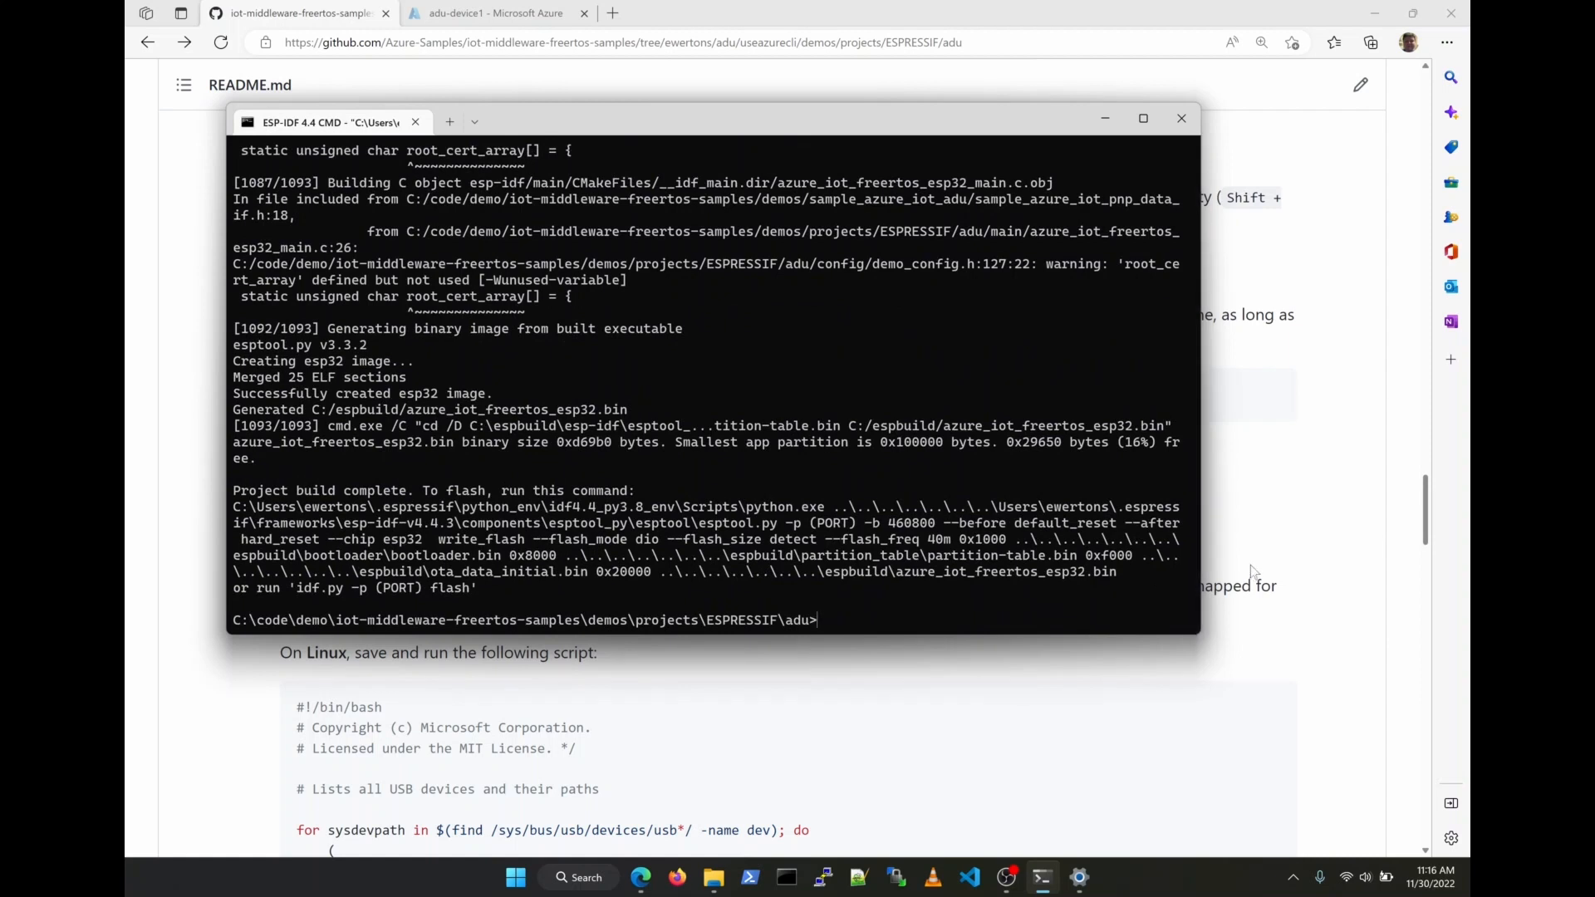
Look up the CP210x USB to UART Bridge's port (COM5) in Device Manager, then close it
left_click(1181, 118)
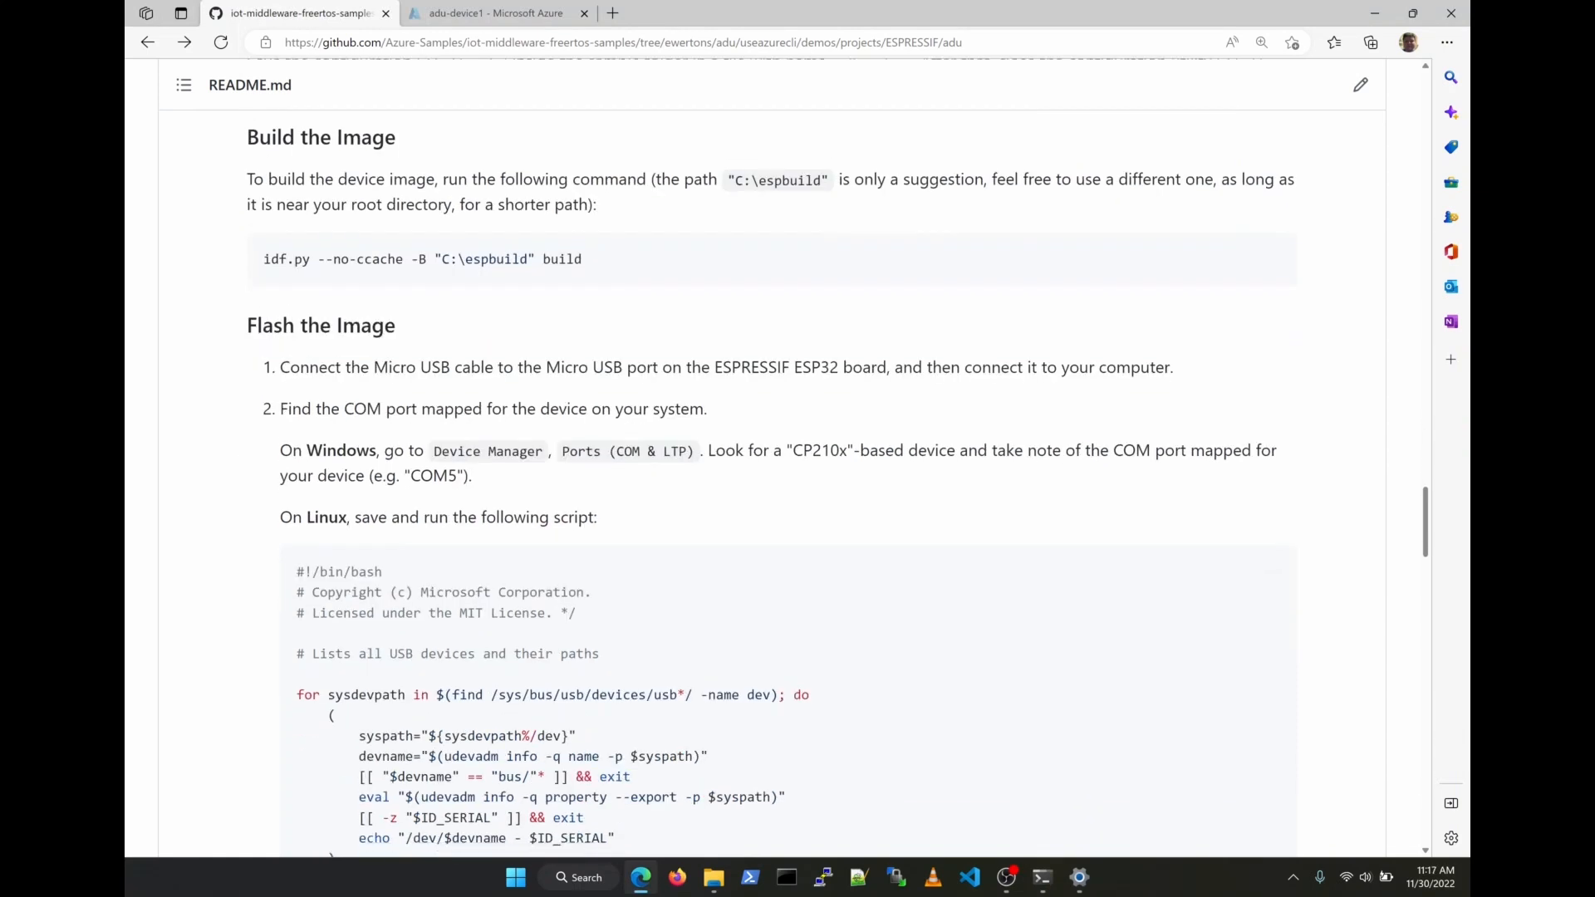
scroll("down", 3)
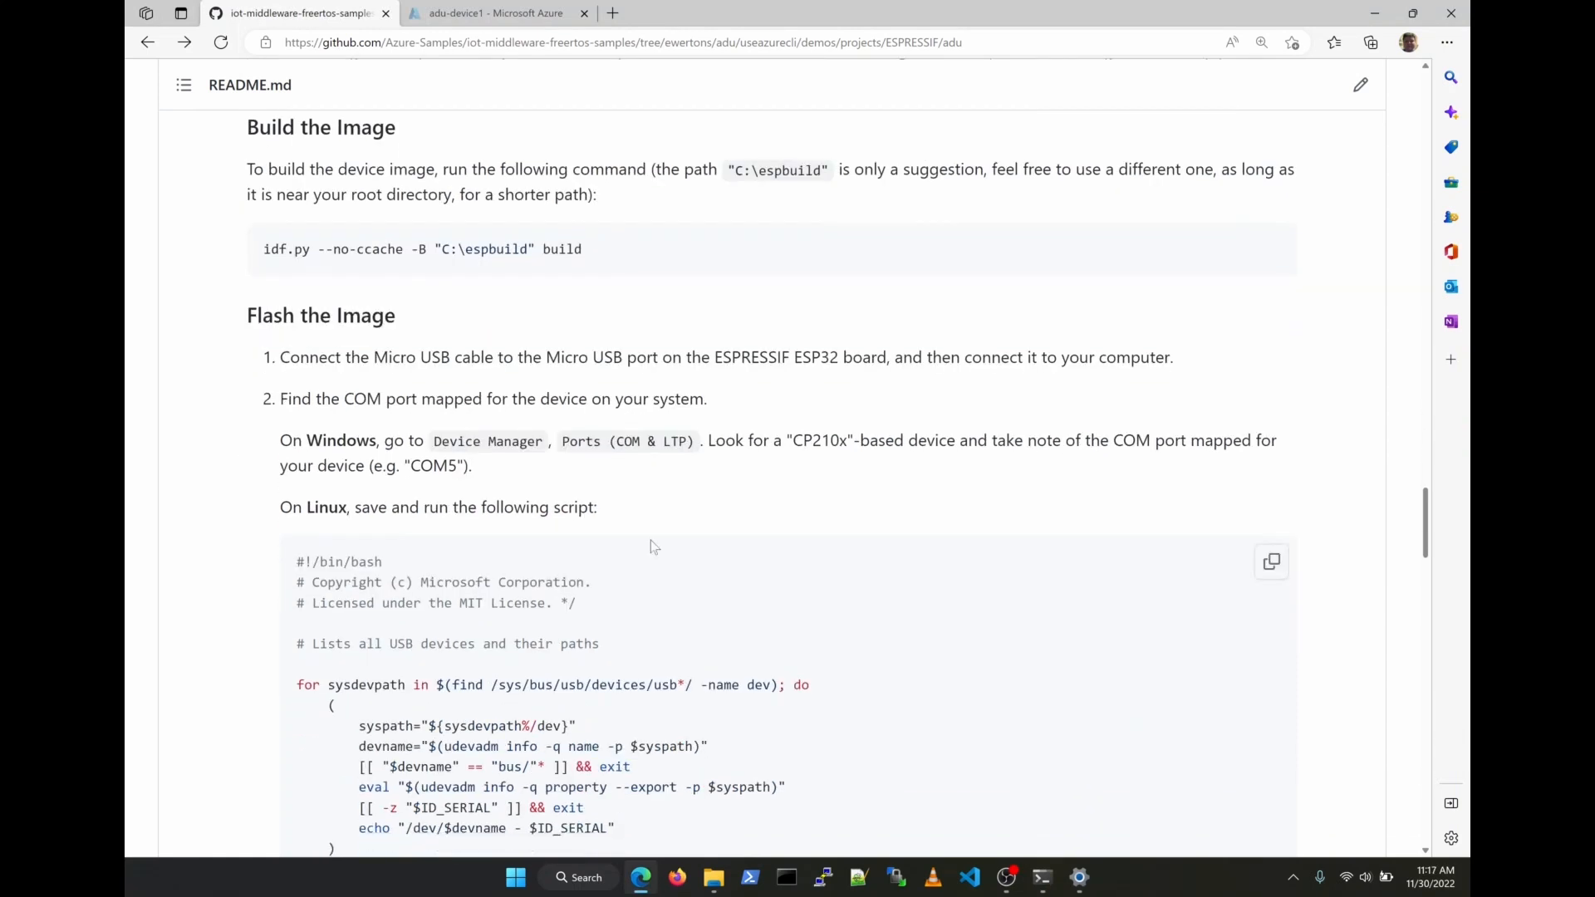
scroll("down", 3)
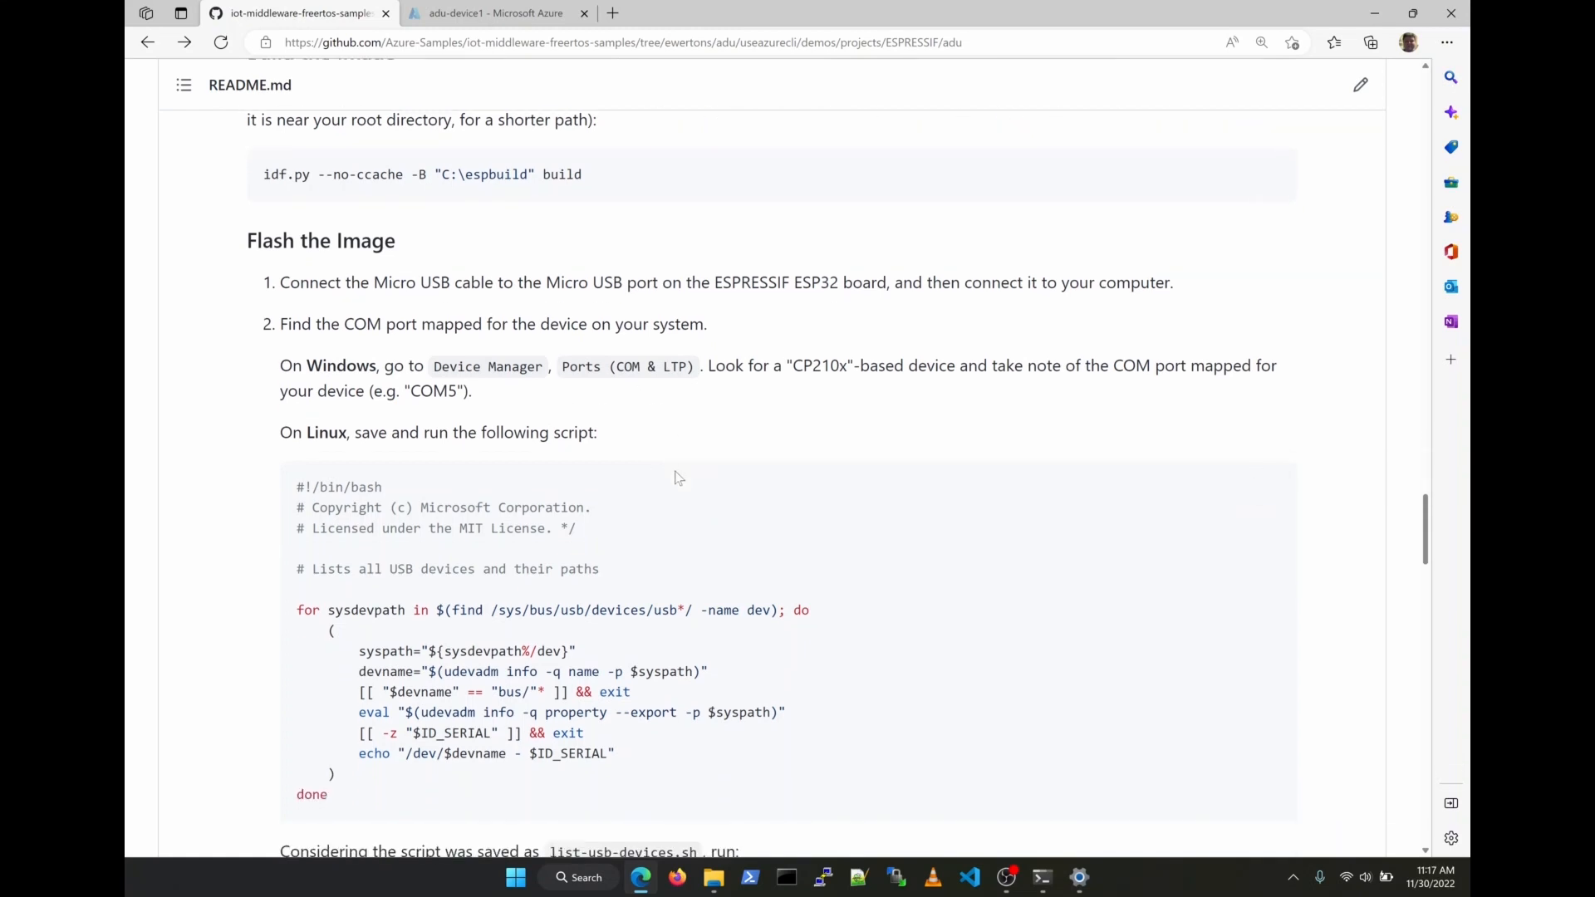
left_click(578, 877)
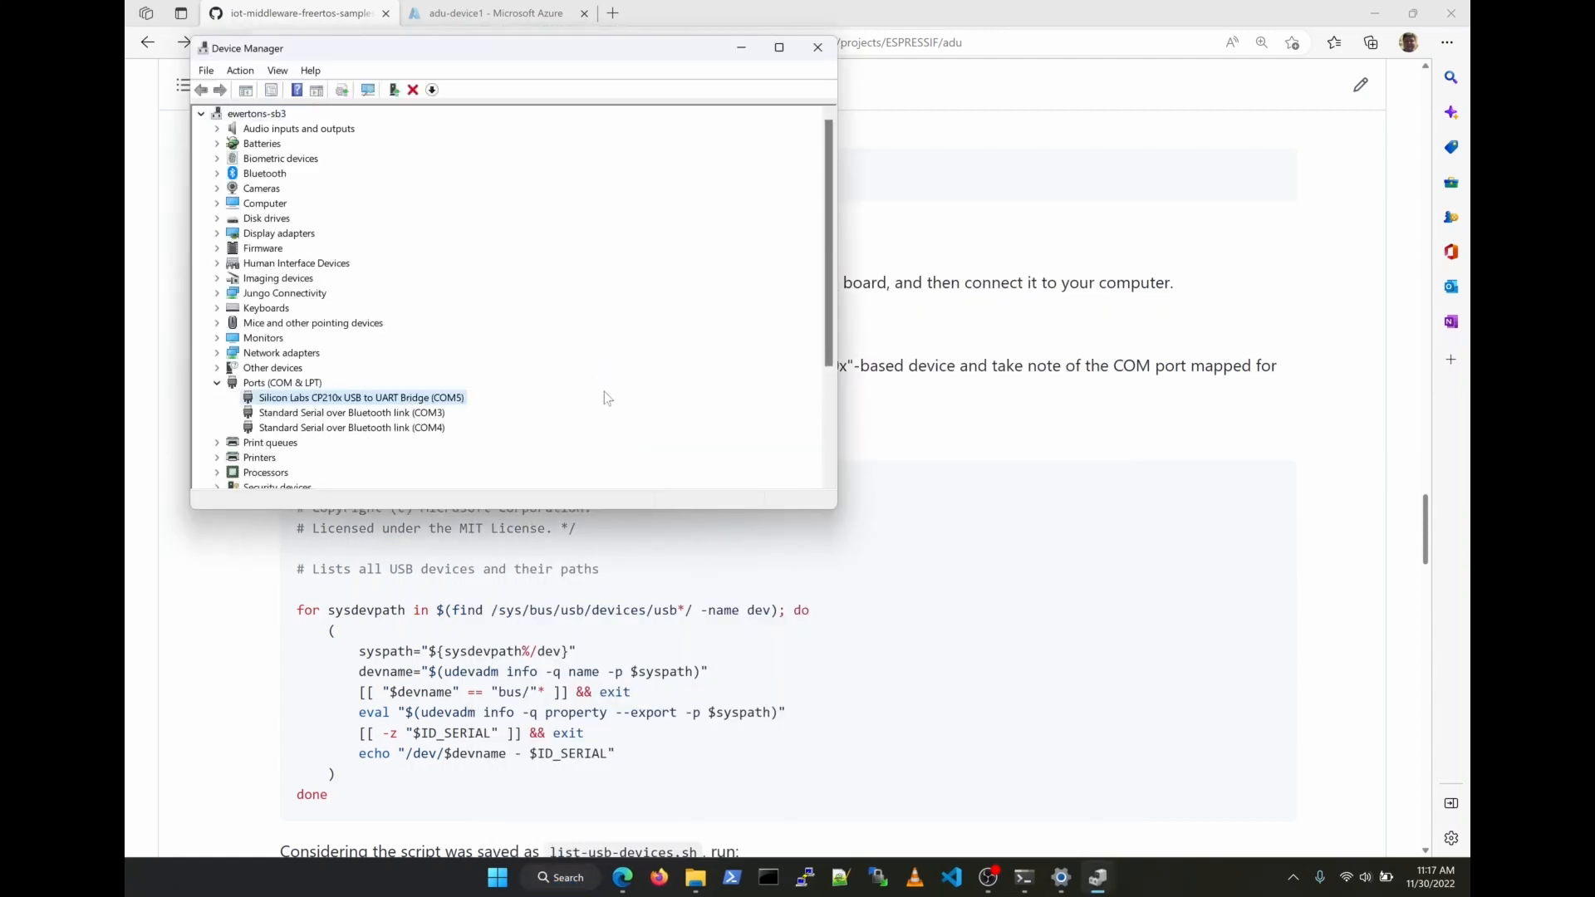
left_click(817, 46)
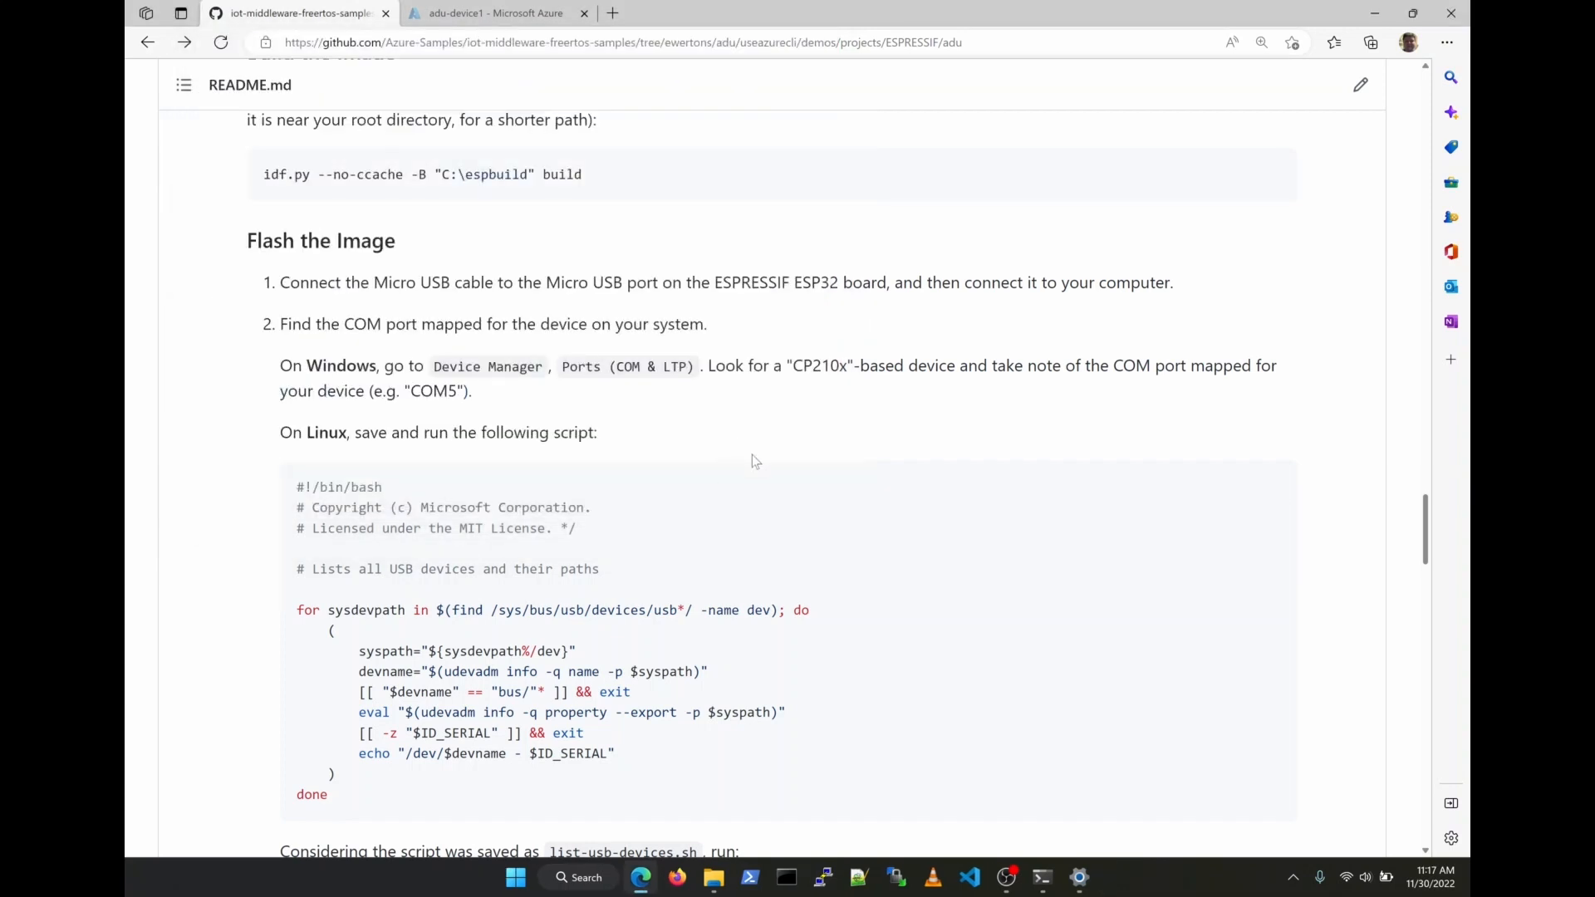
scroll("down", 3)
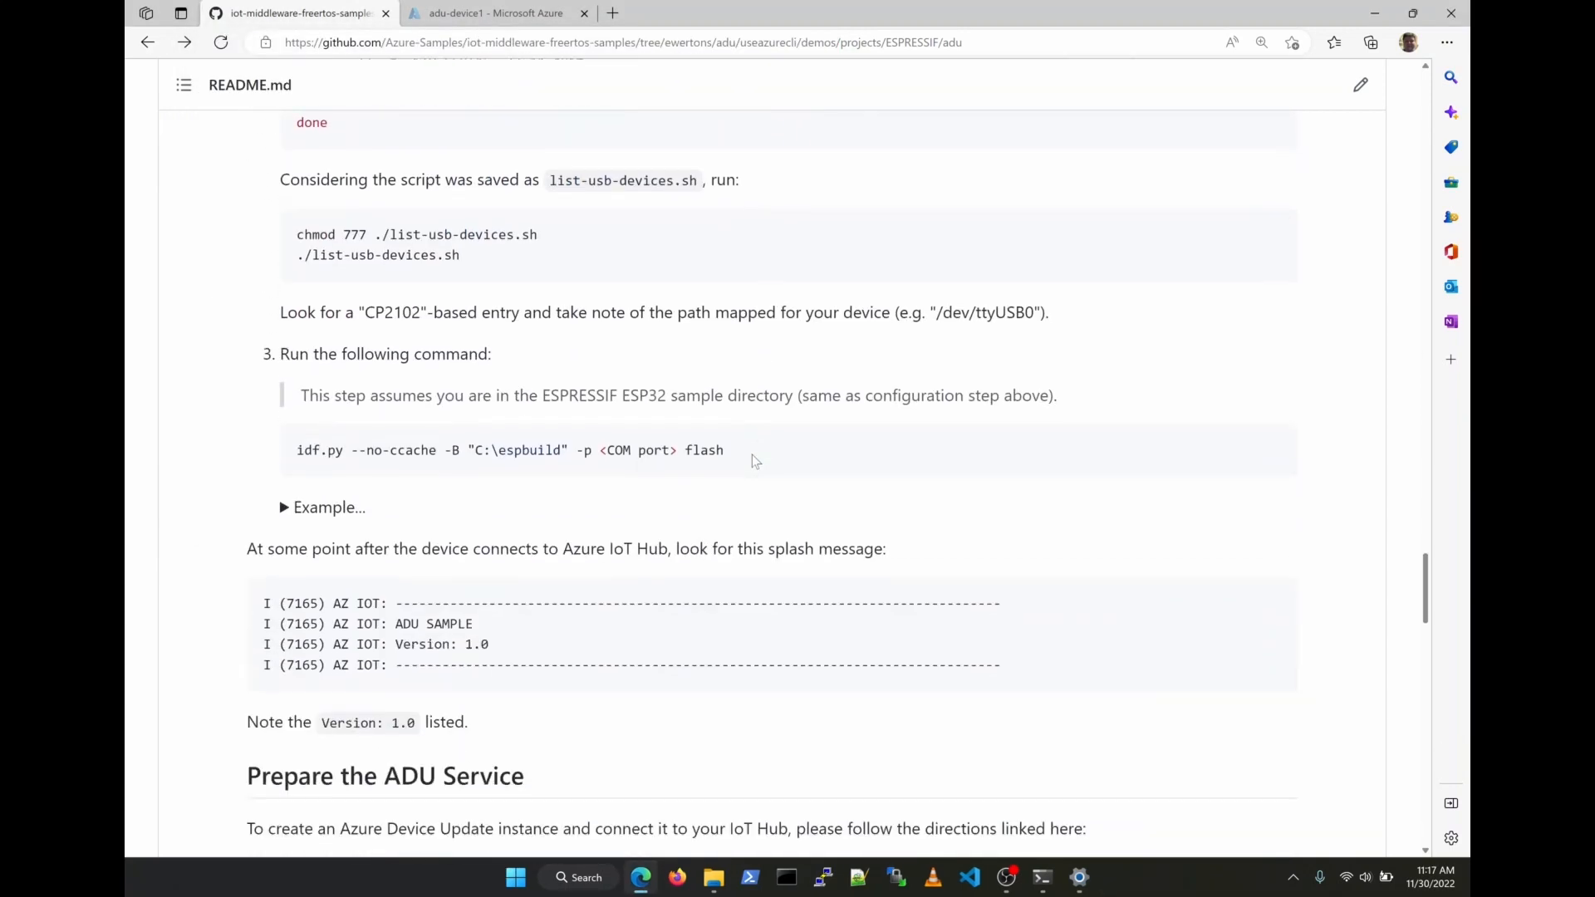
scroll("down", 3)
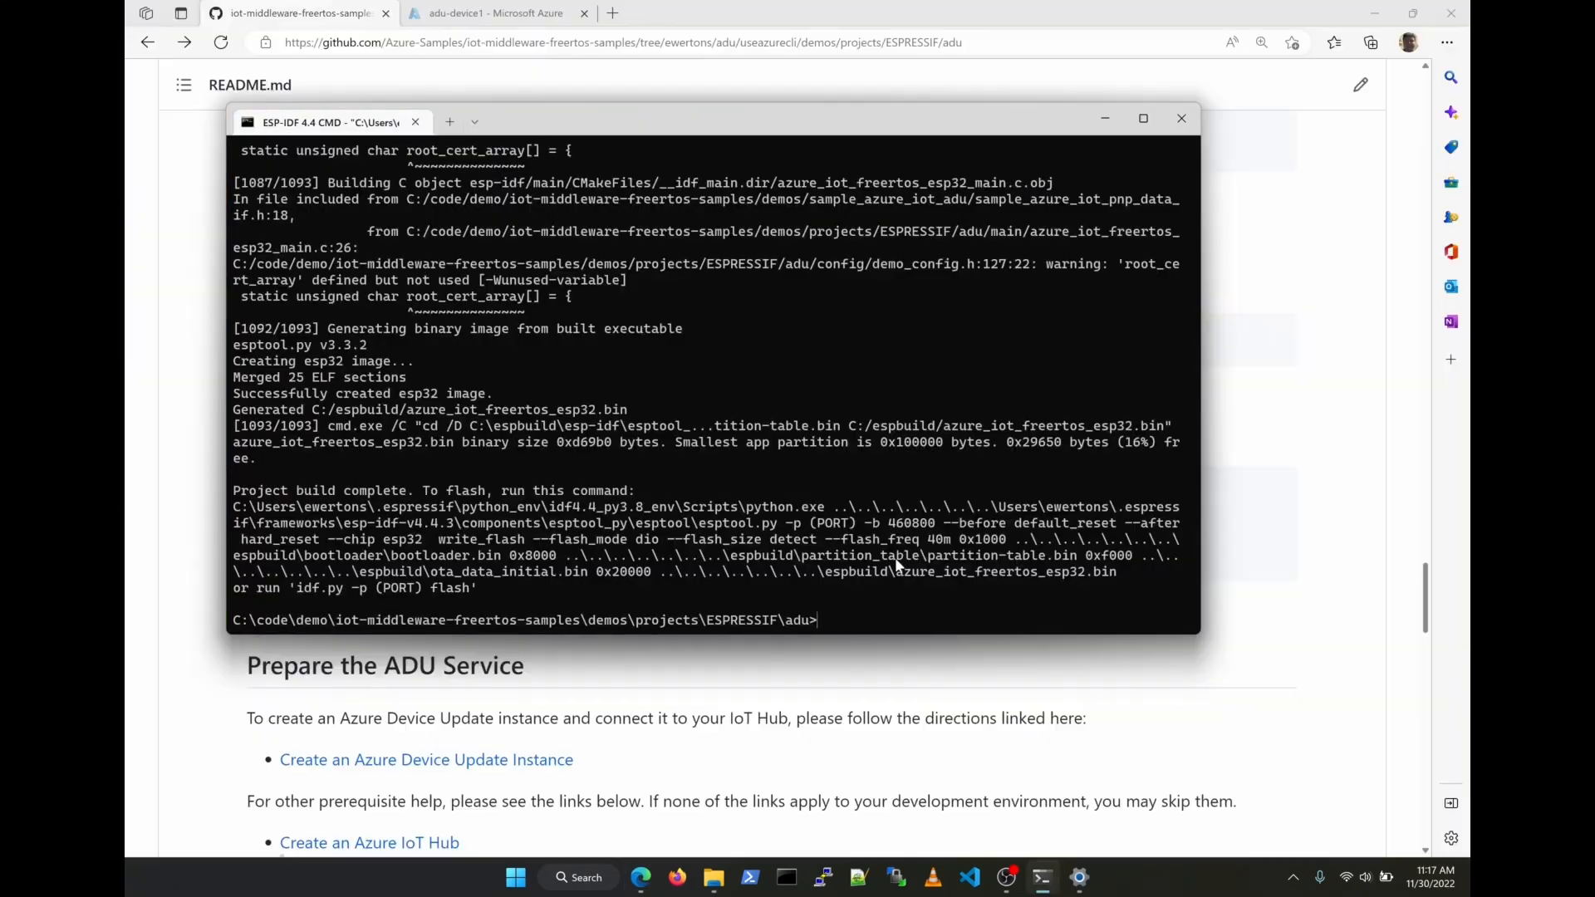
Enter idf.py --no-ccache -B "C:\espbuild" -p COM5 flash monitor in the console
type("idf.py --no-ccache -B \"C:\\espbuild\" -p <COM port> flash")
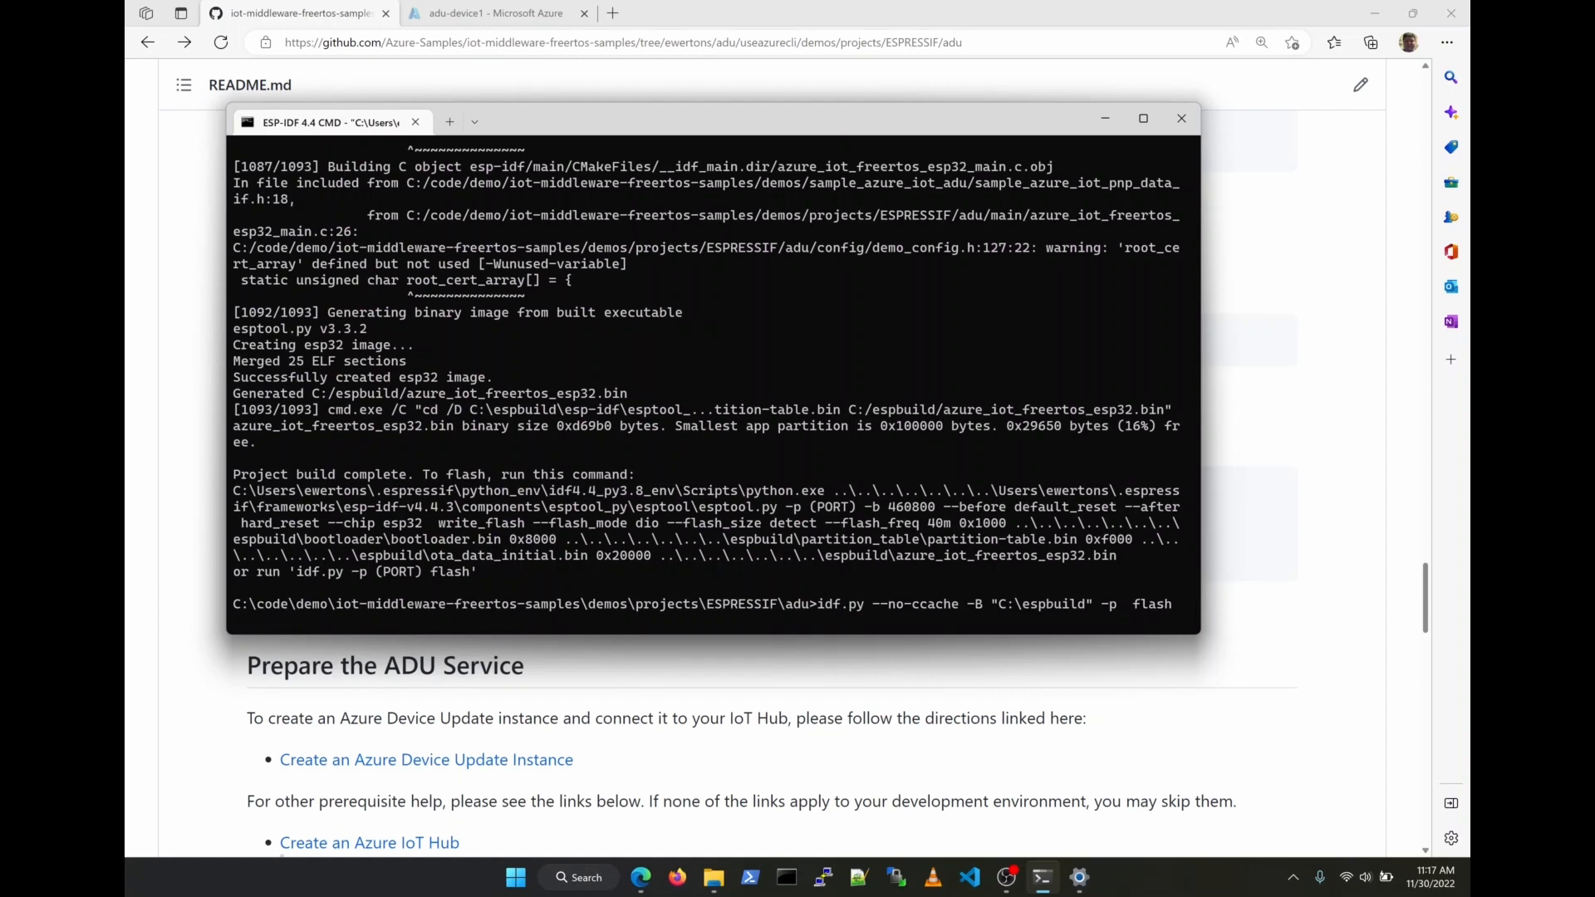
type("COM5")
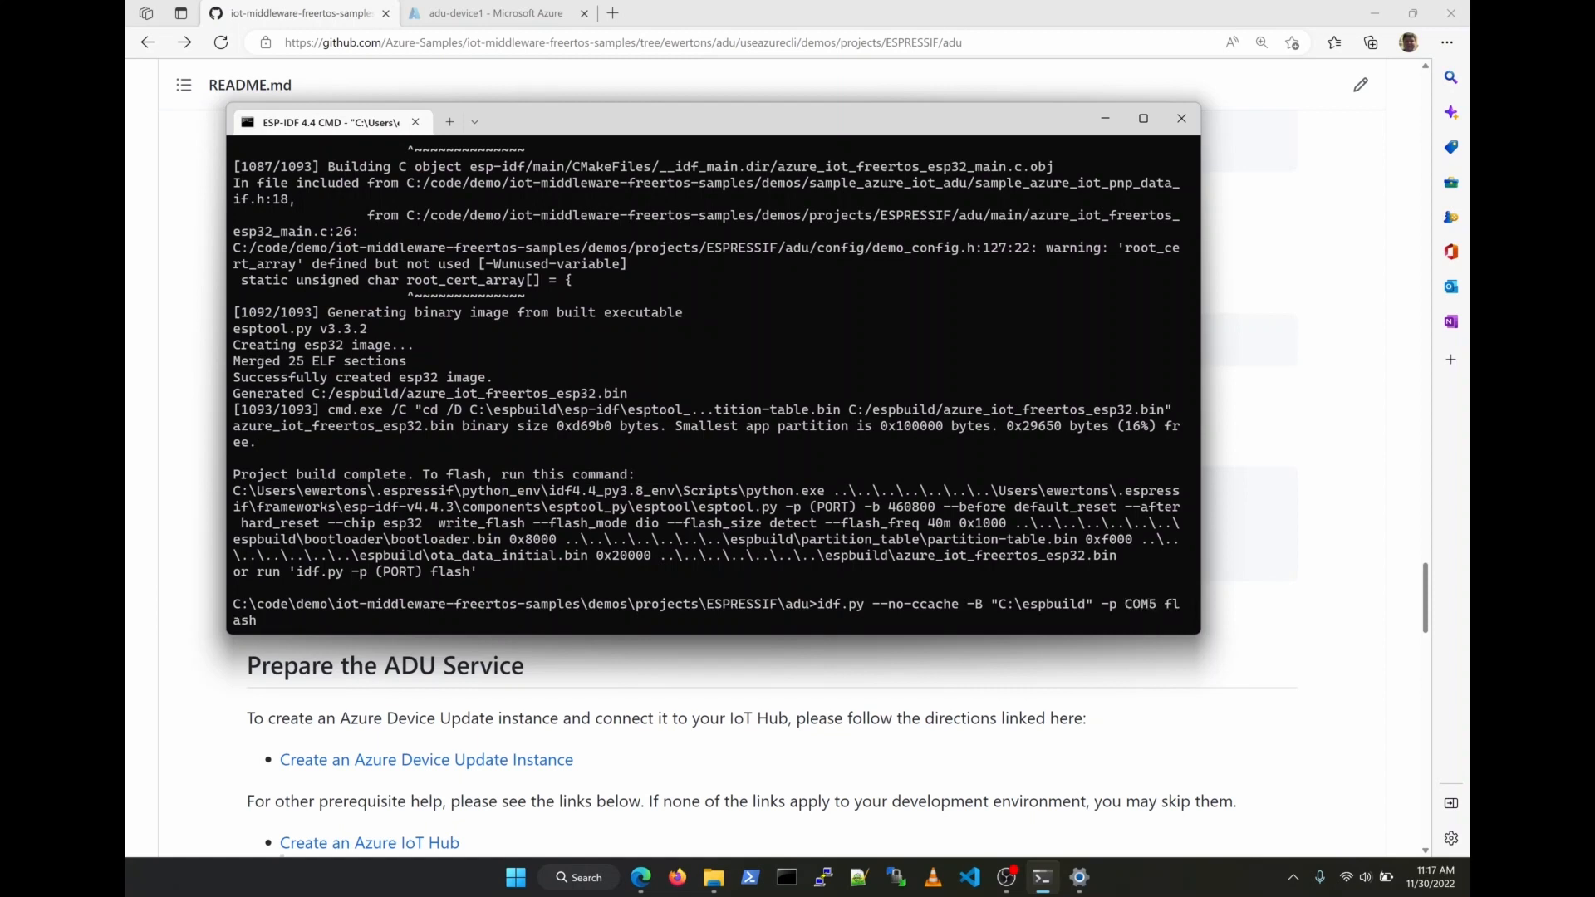
type("monito")
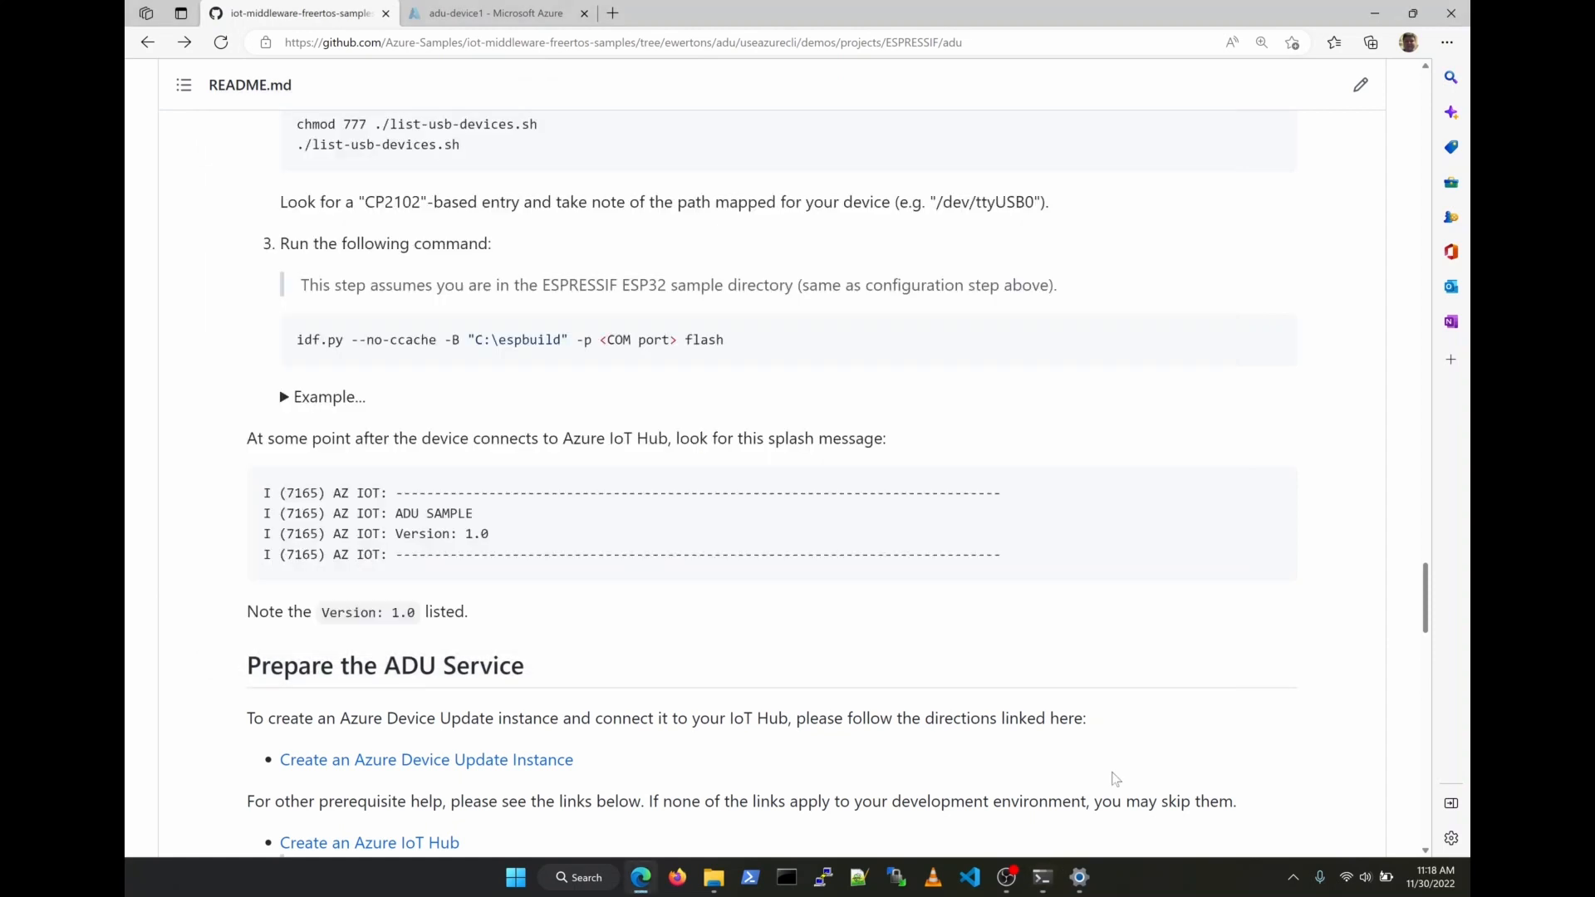
mouse_move(605, 400)
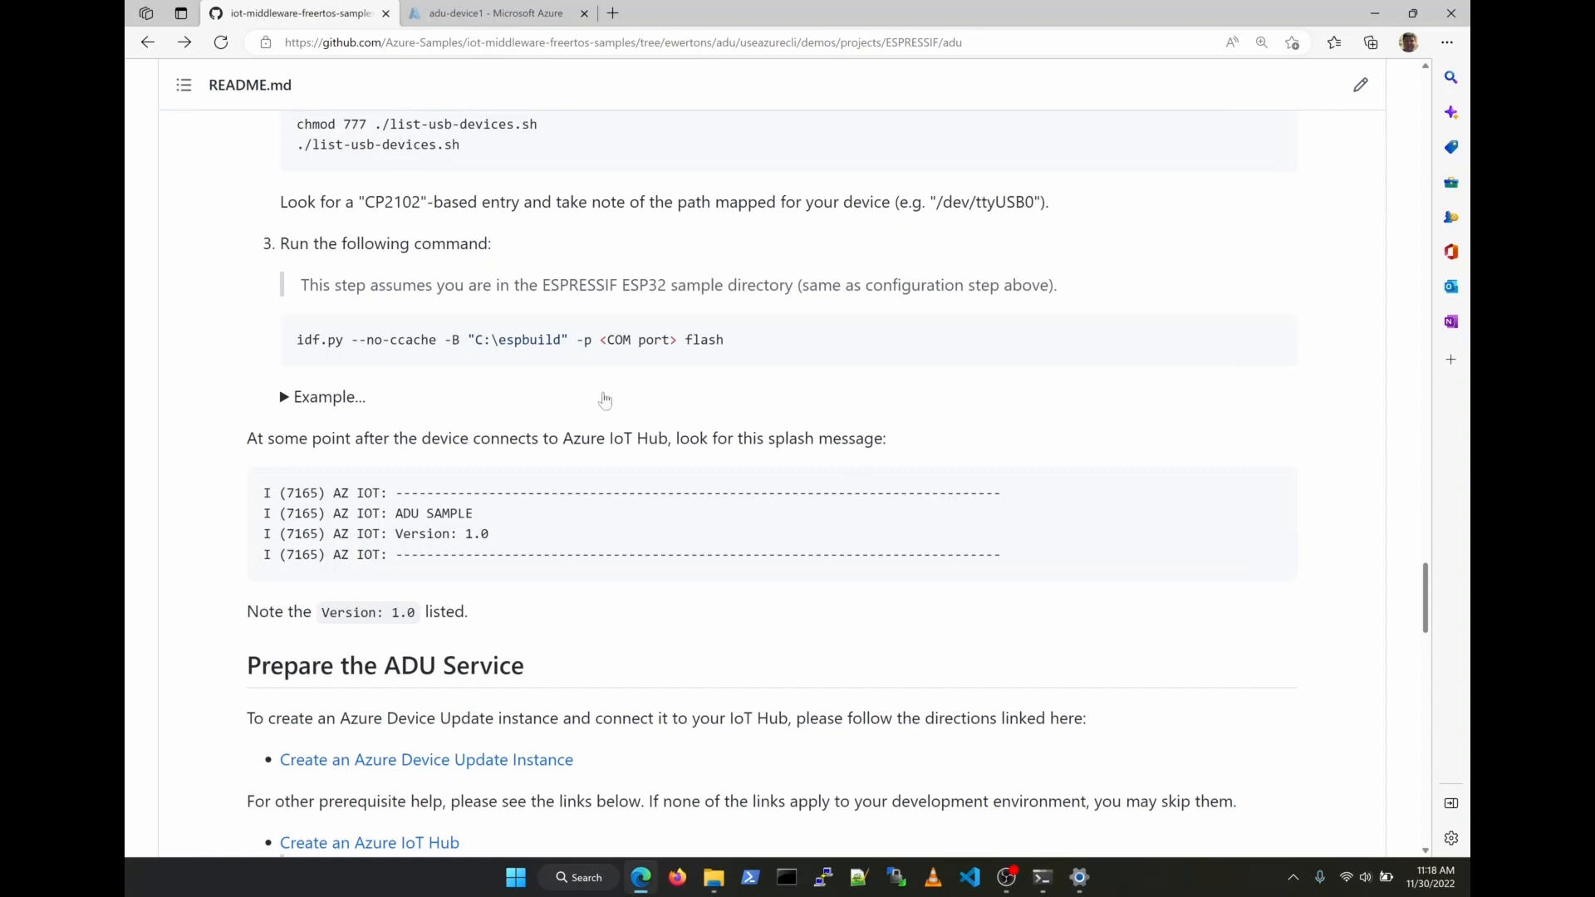
mouse_move(1112, 873)
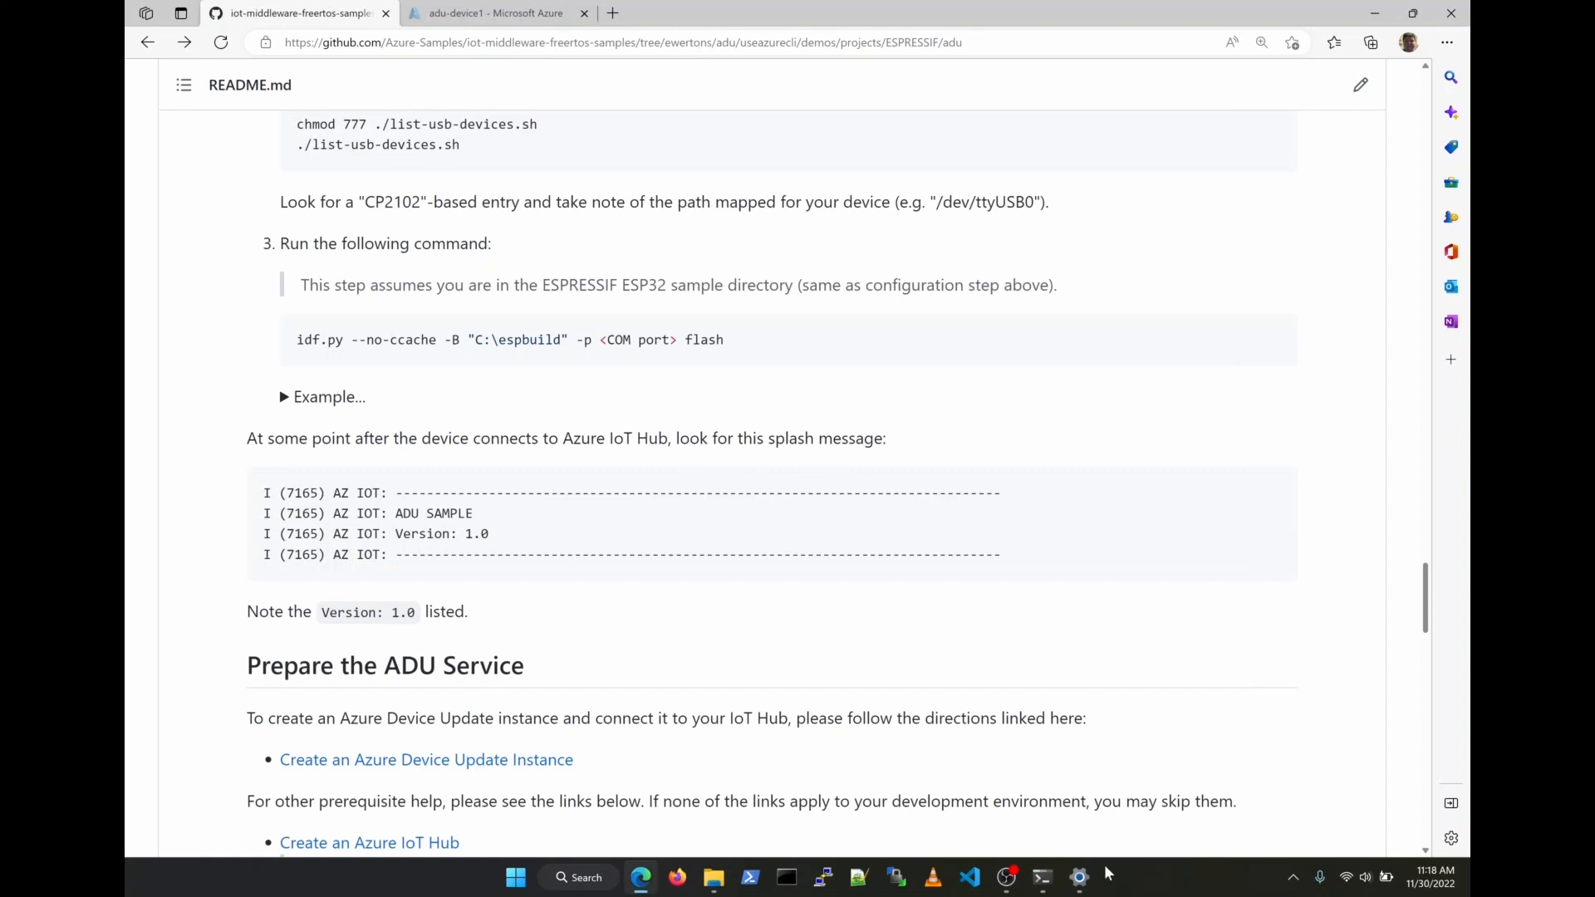
Check the CP210x bridge on COM5 under Settings Devices, then return to the README
left_click(1079, 877)
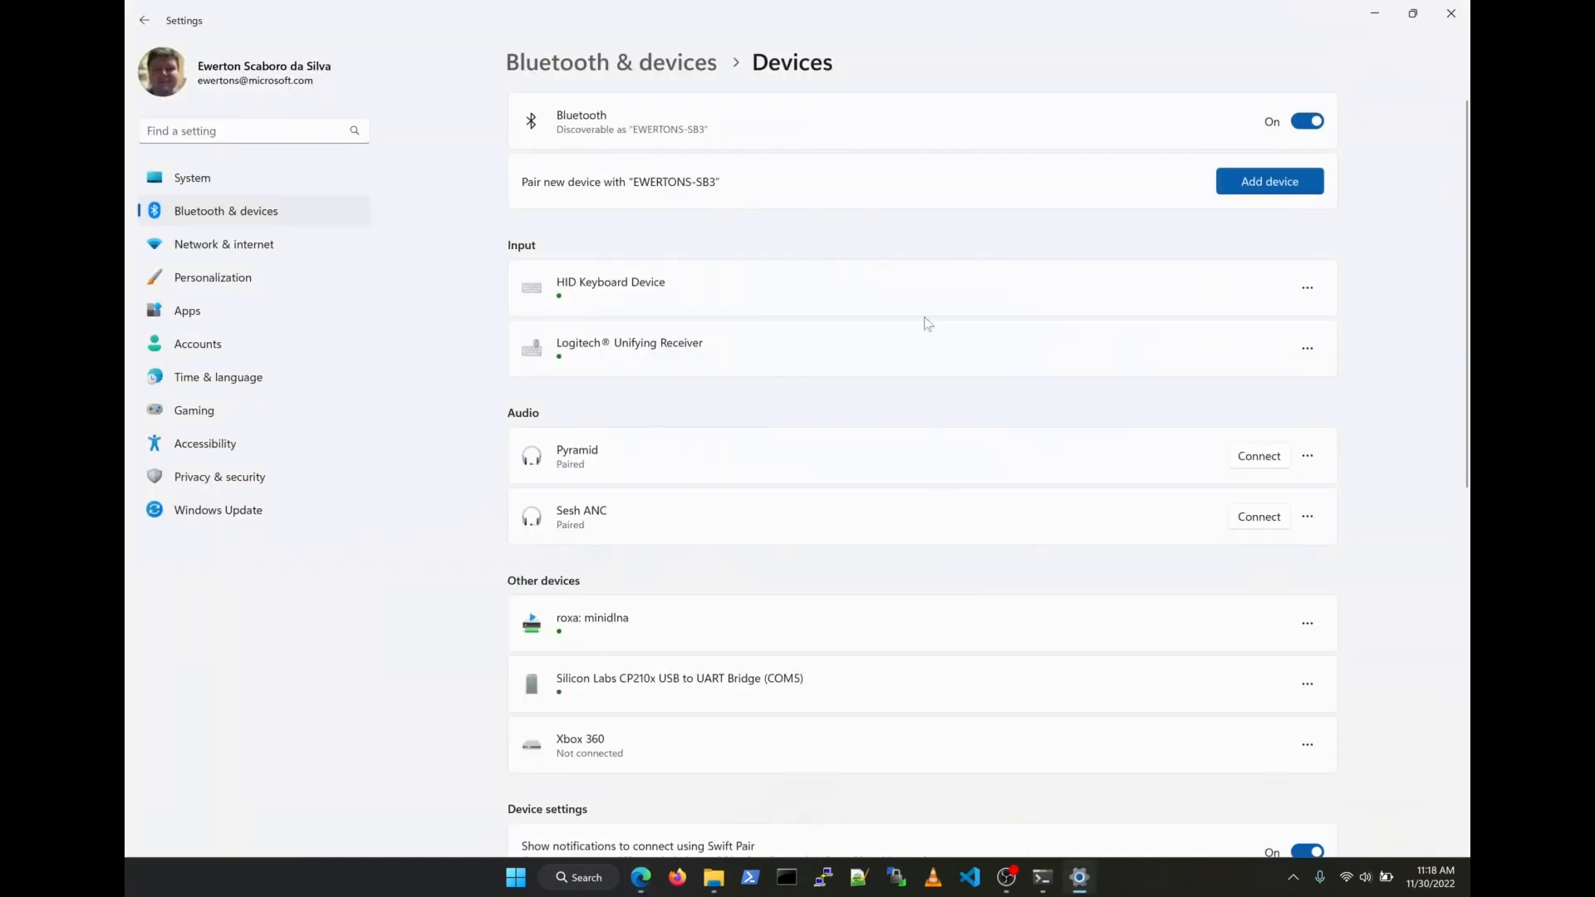
mouse_move(214, 253)
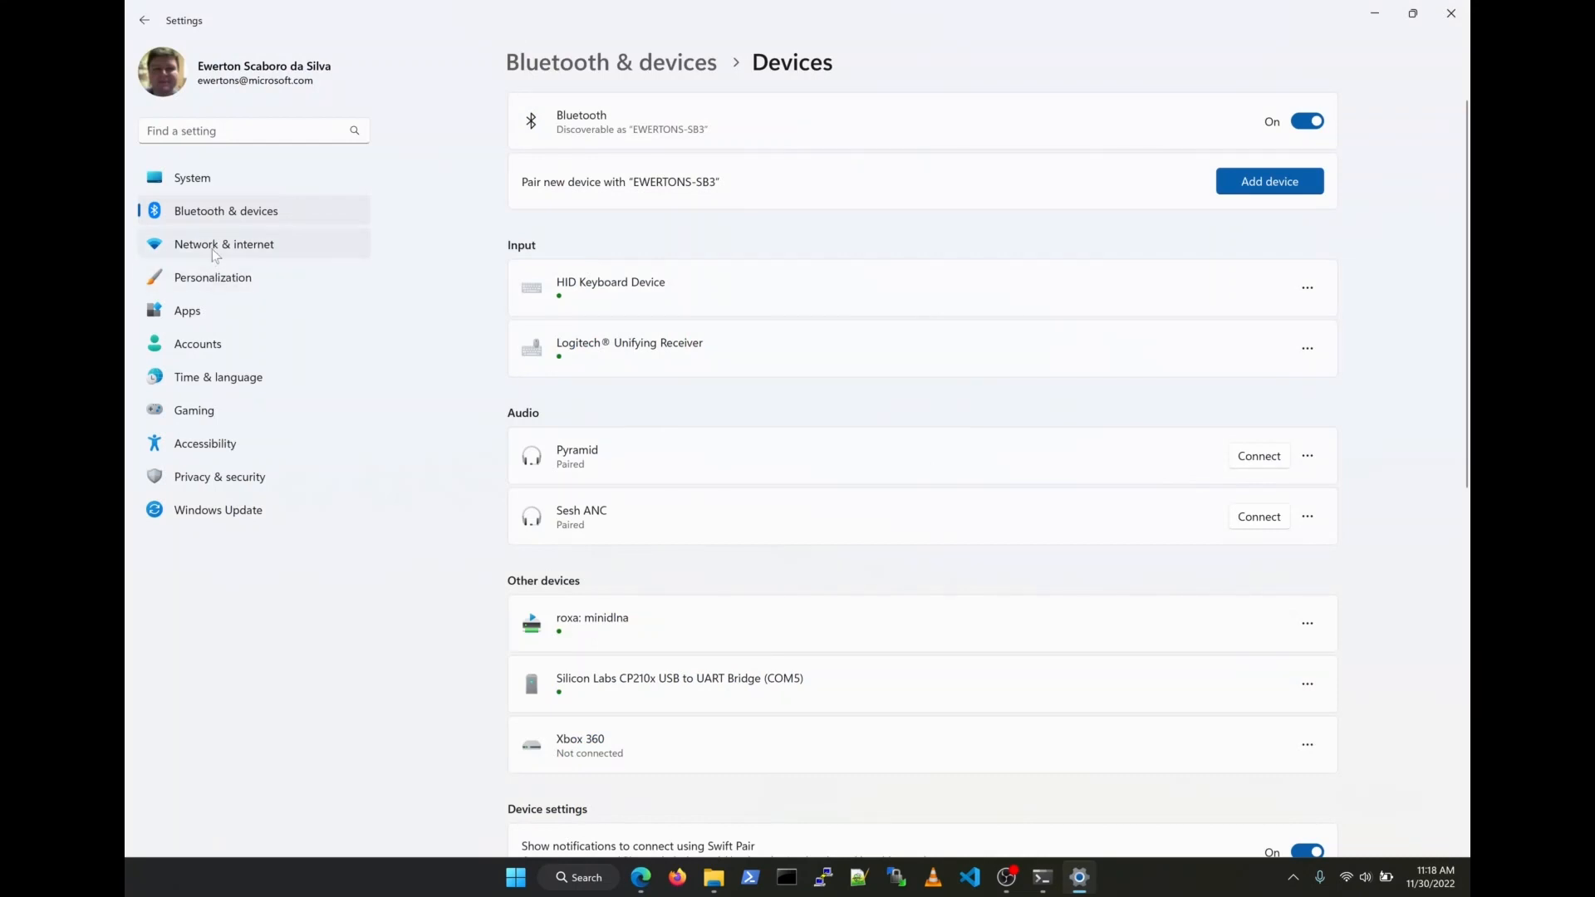
left_click(222, 245)
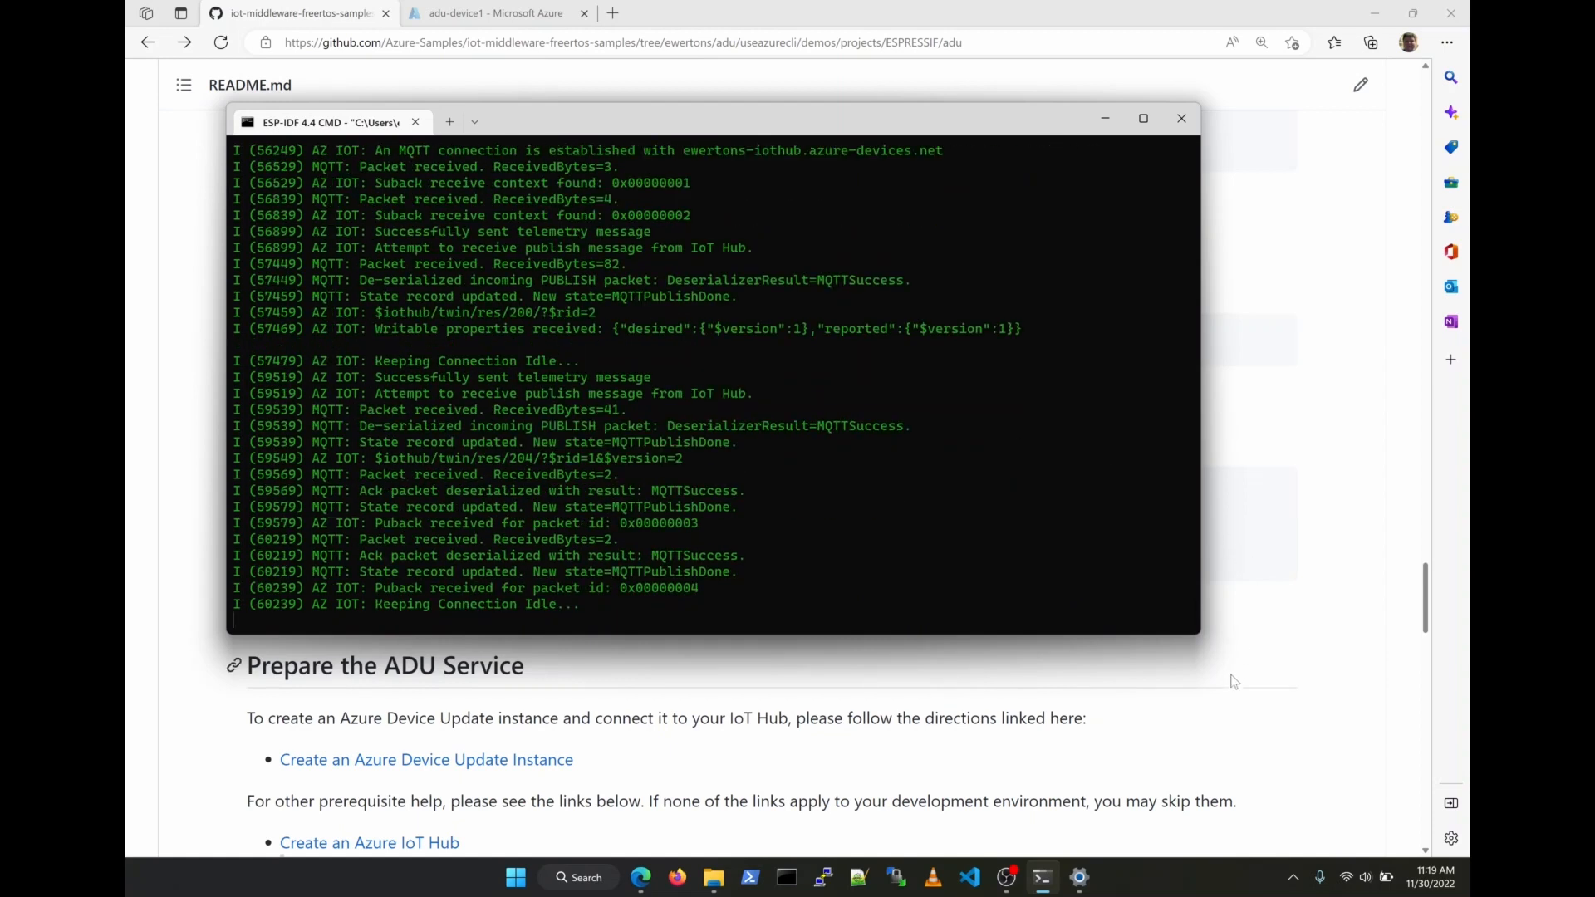
left_click(1181, 118)
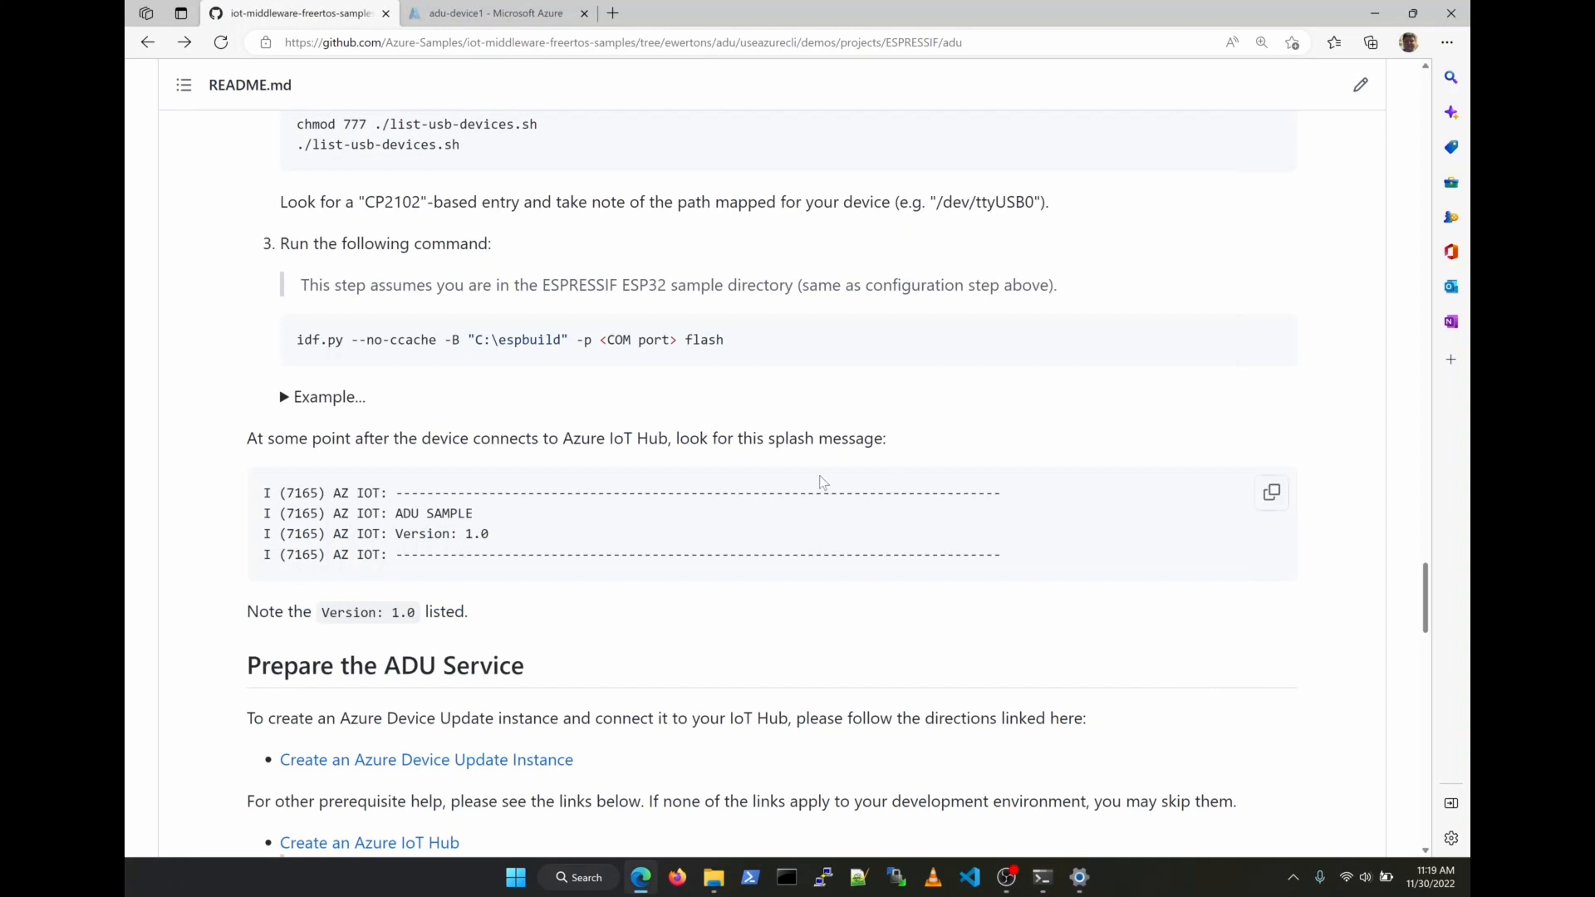
scroll("down", 3)
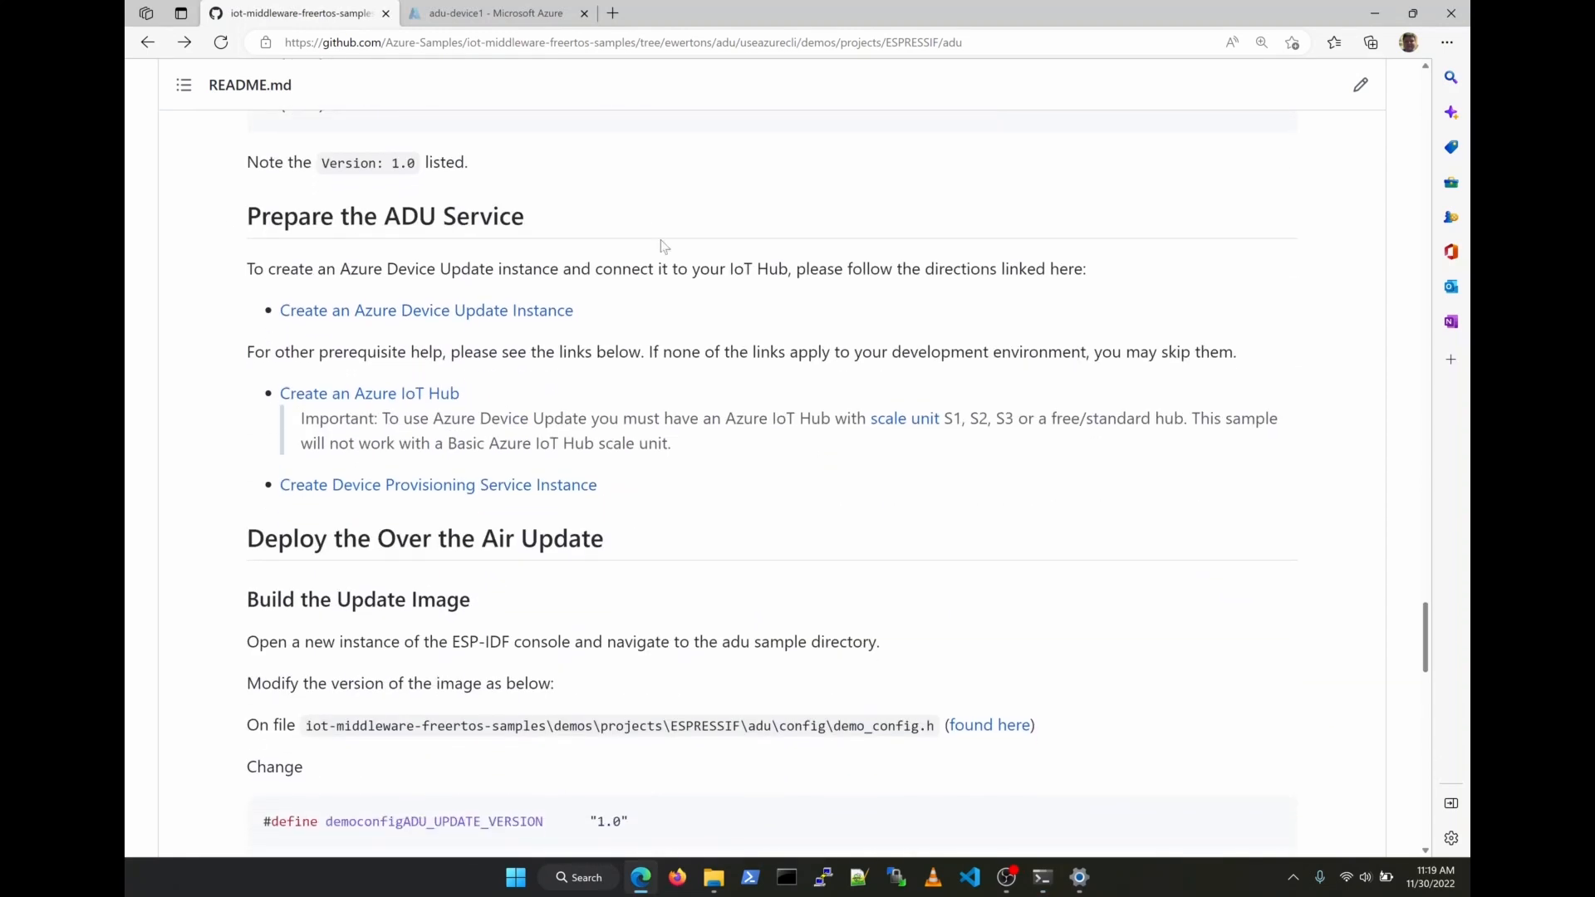
mouse_move(903, 492)
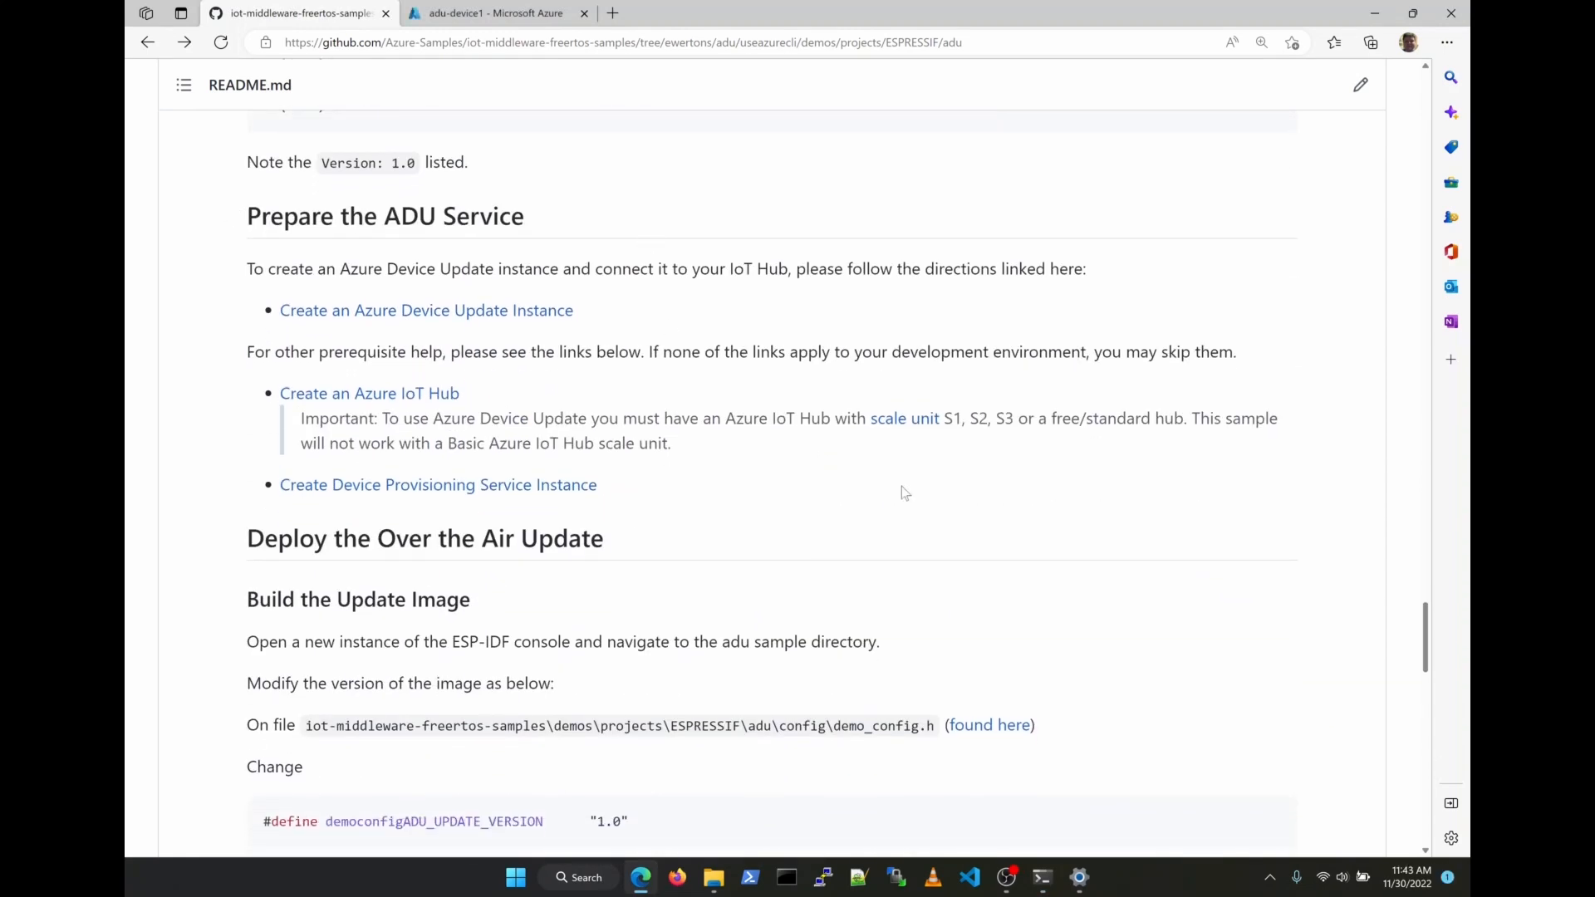
Switch to the Azure portal and open ewertons-iothub's device Updates page
left_click(509, 13)
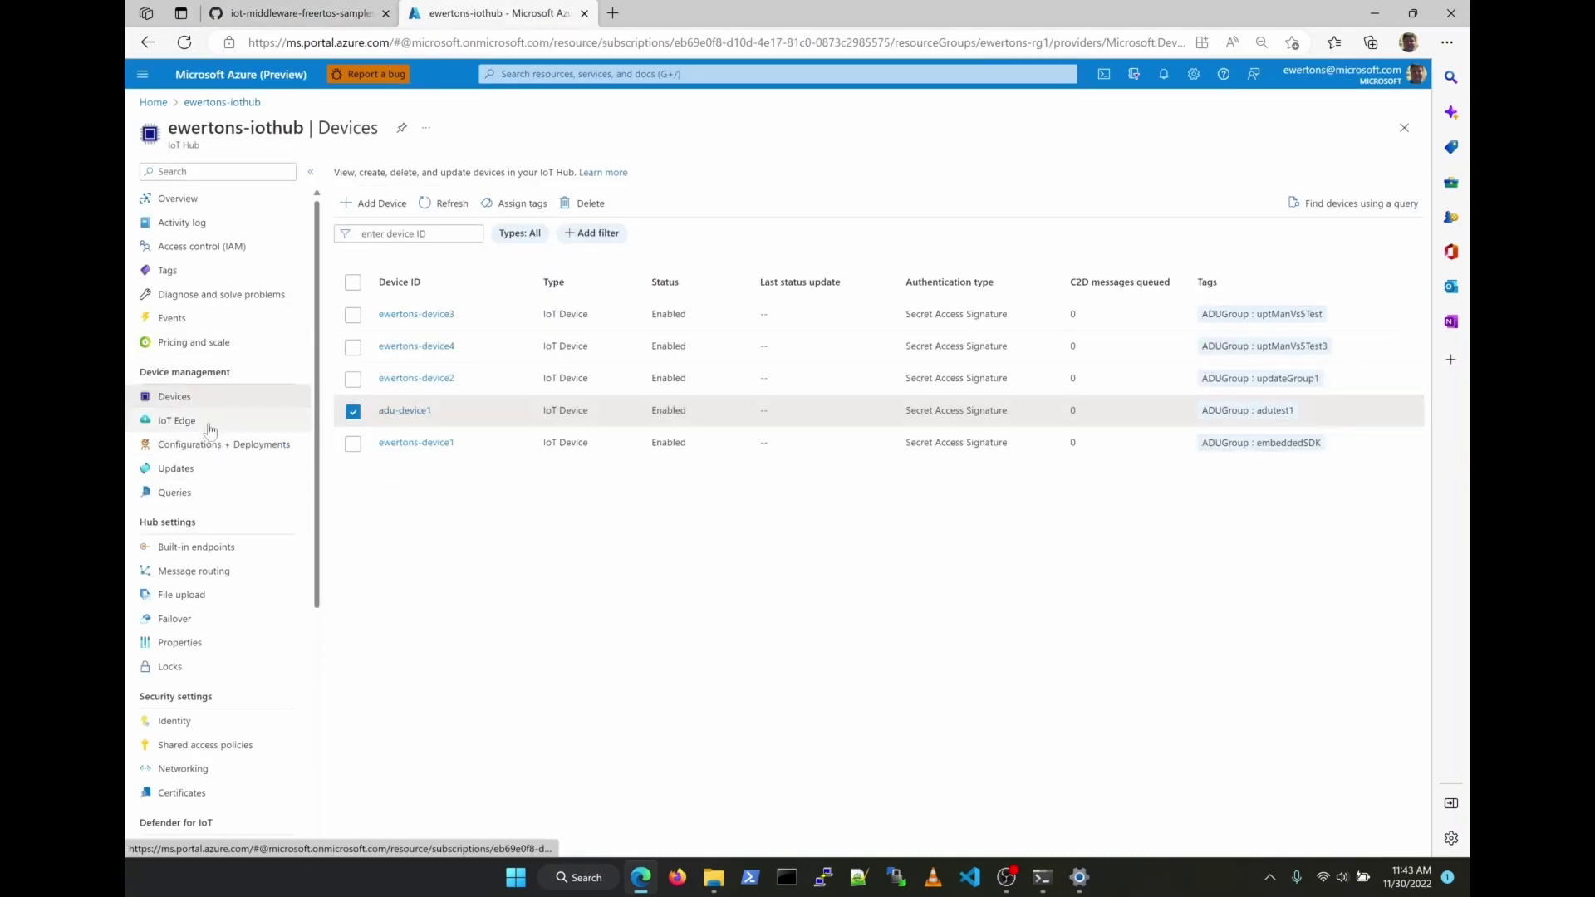
mouse_move(175, 469)
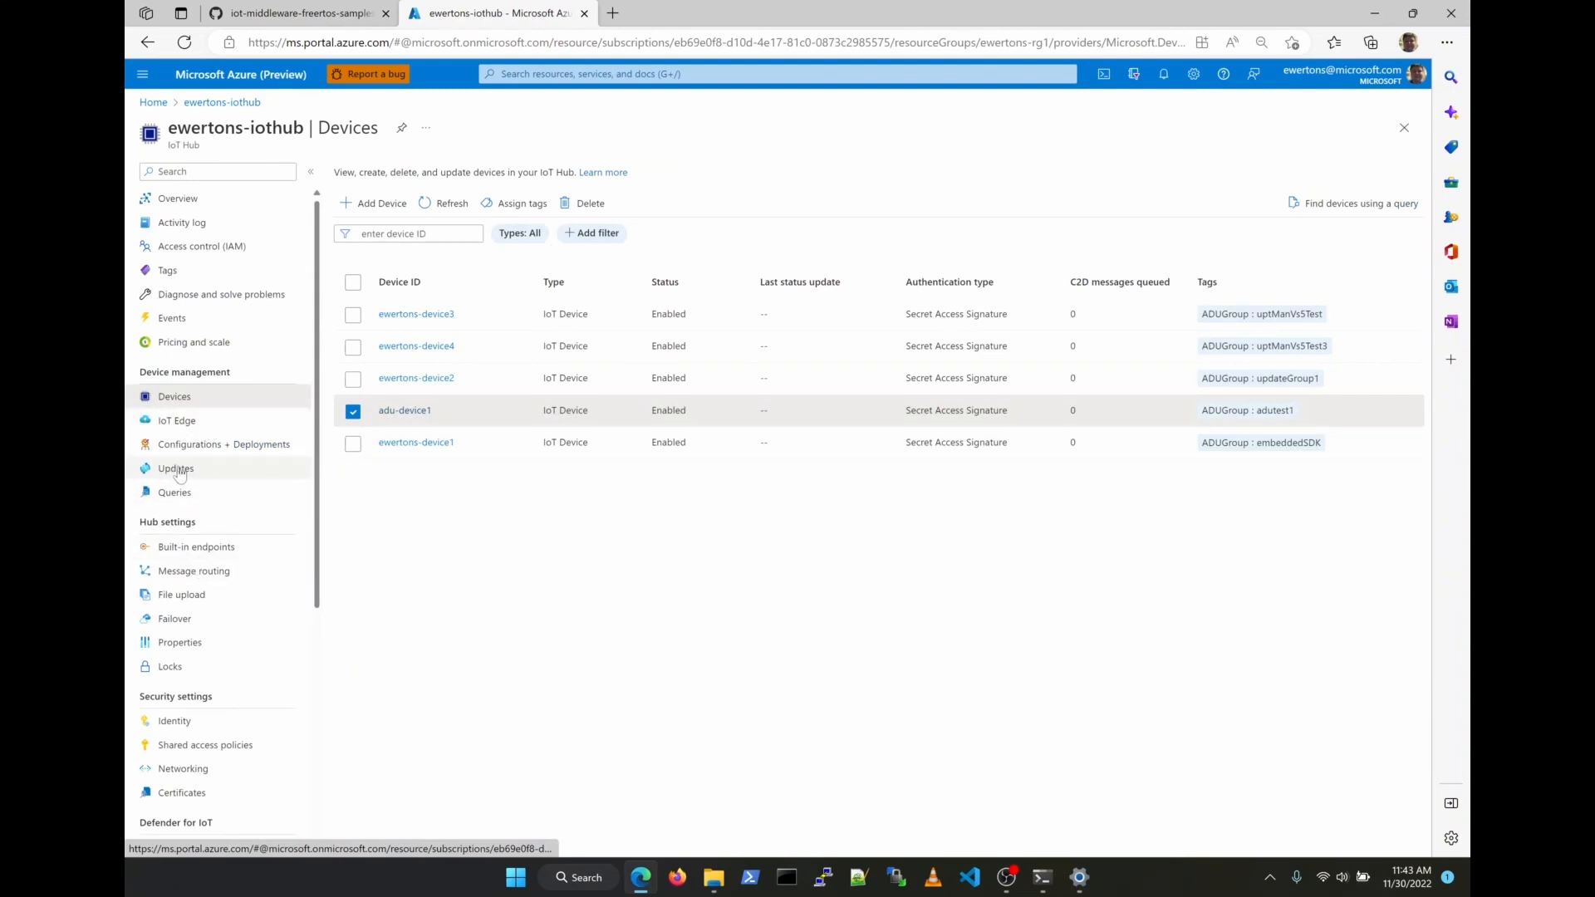
left_click(175, 468)
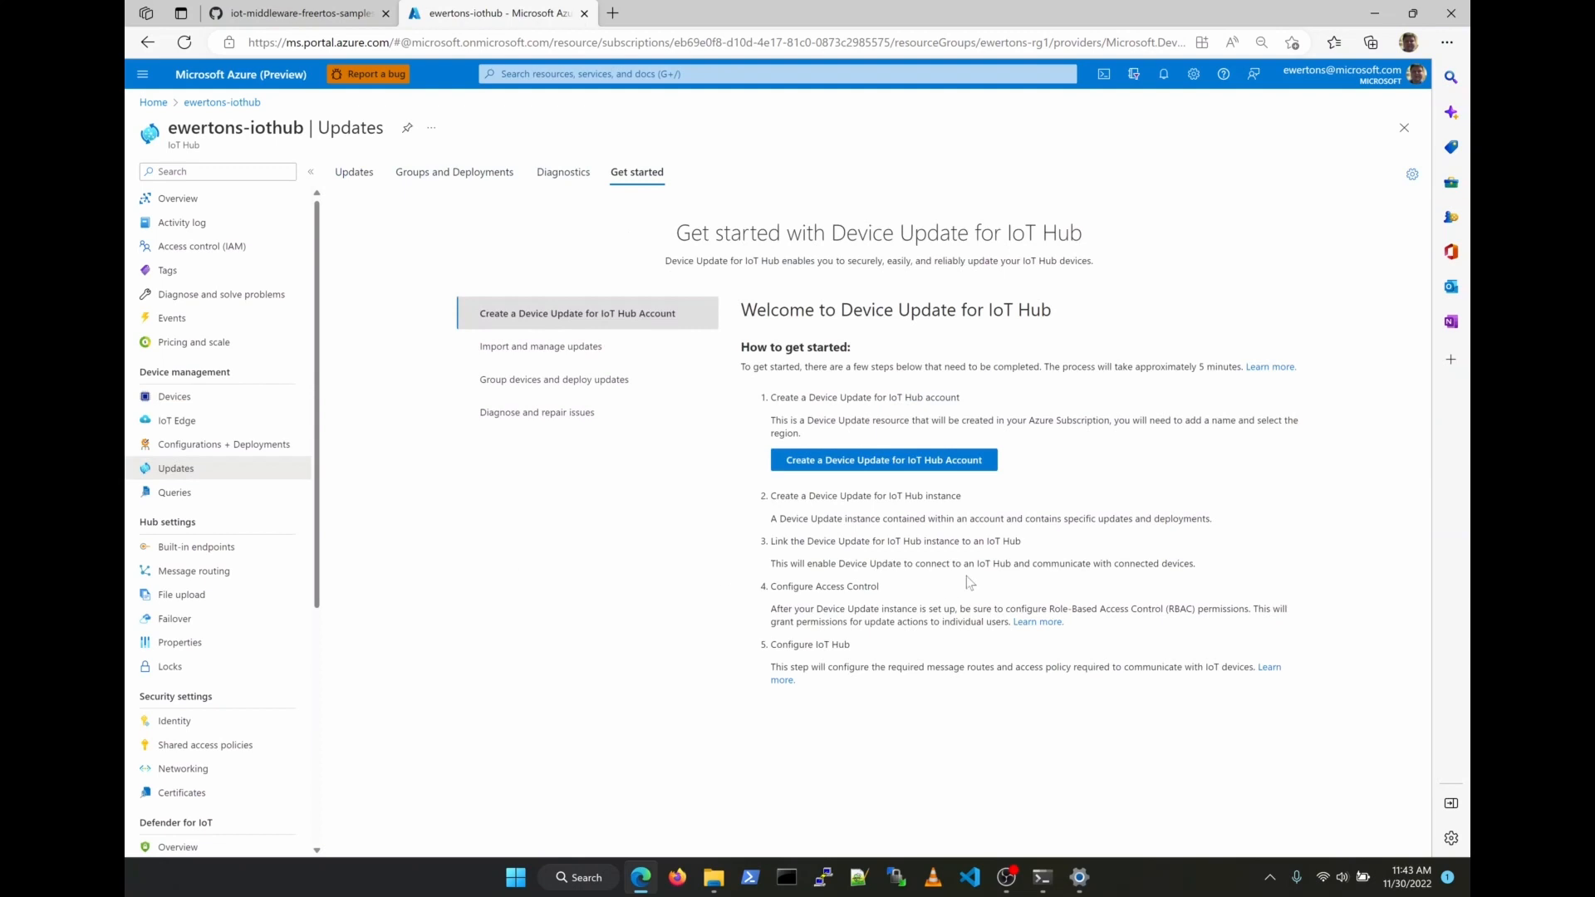
Choose 'Create a Device Update for IoT Hub Account' on the Get started tab
left_click(886, 459)
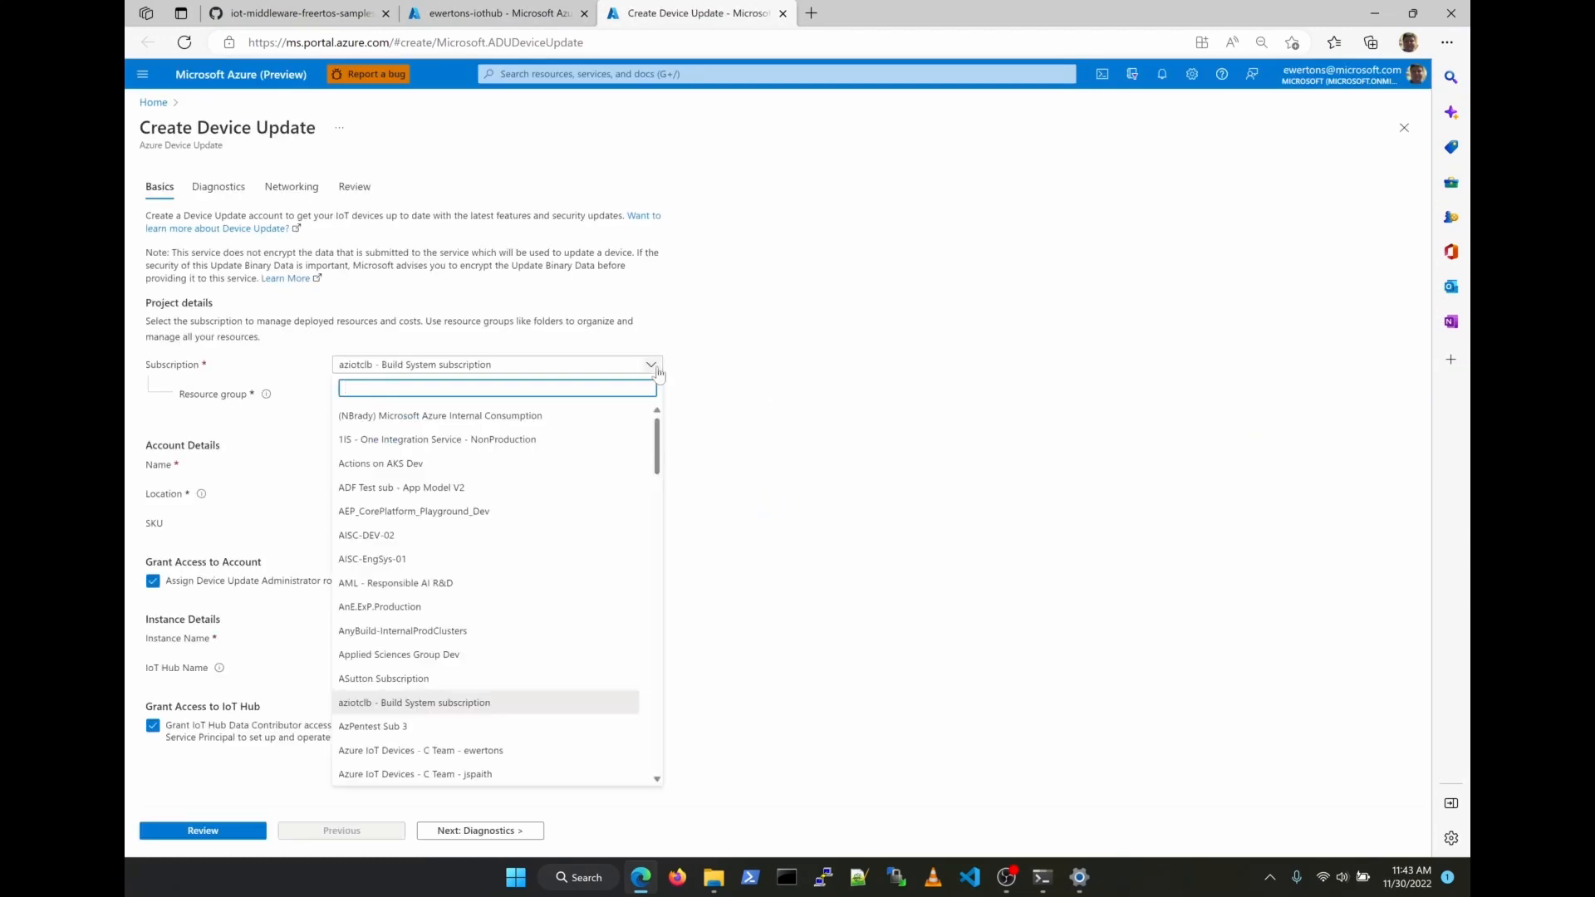
mouse_move(473, 750)
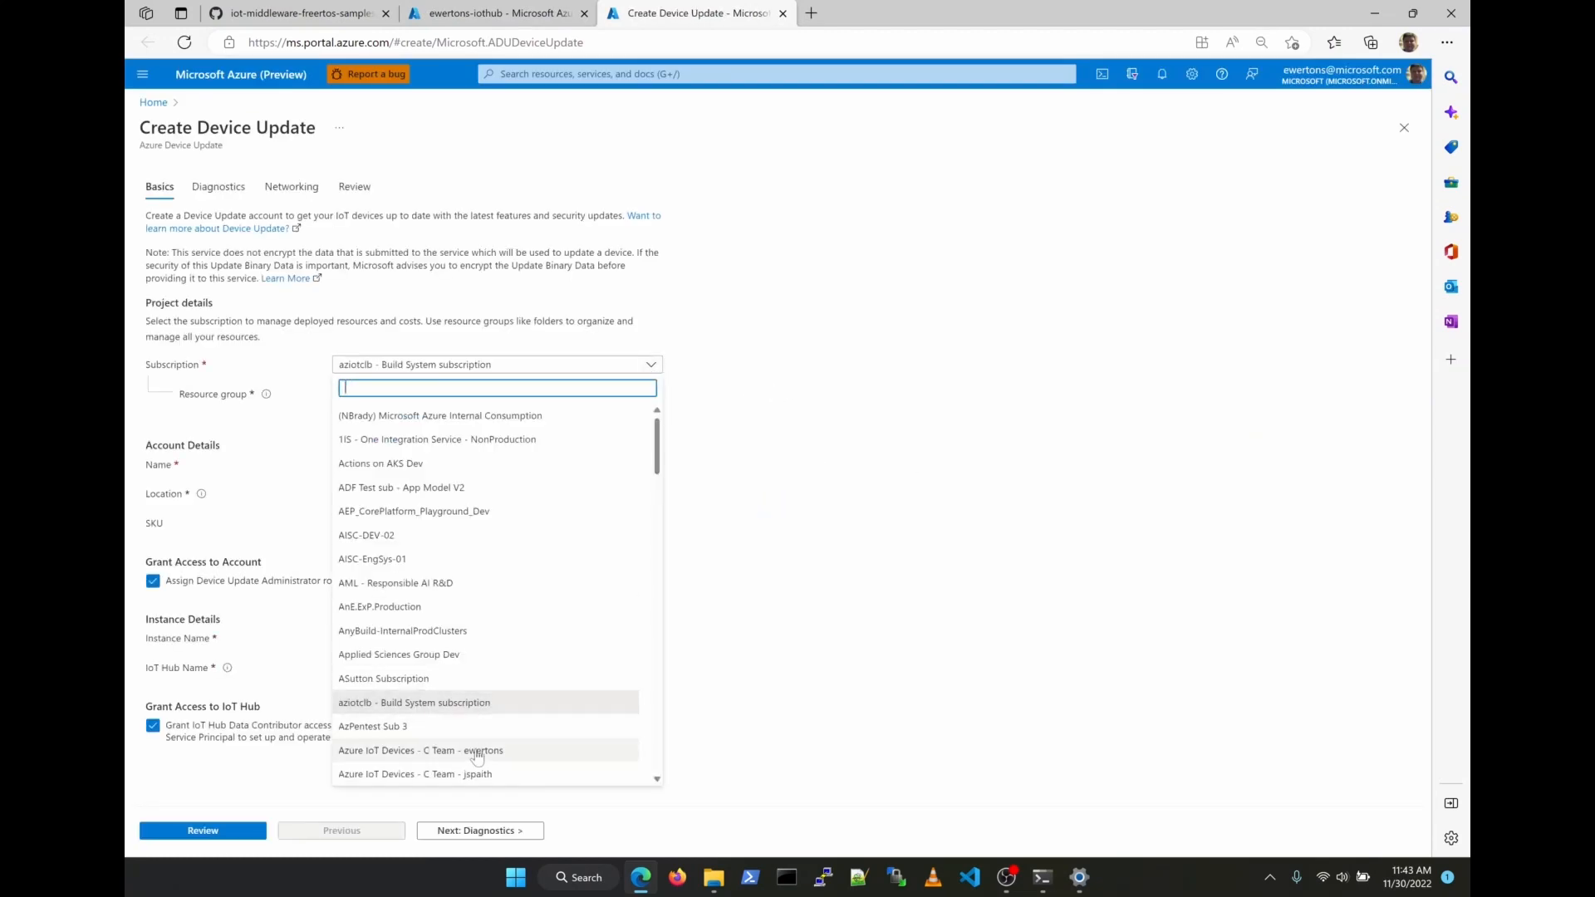
Fill the Basics with Azure IoT Devices subscription, name 'ewertons-adu', and the linked IoT hub
left_click(436, 750)
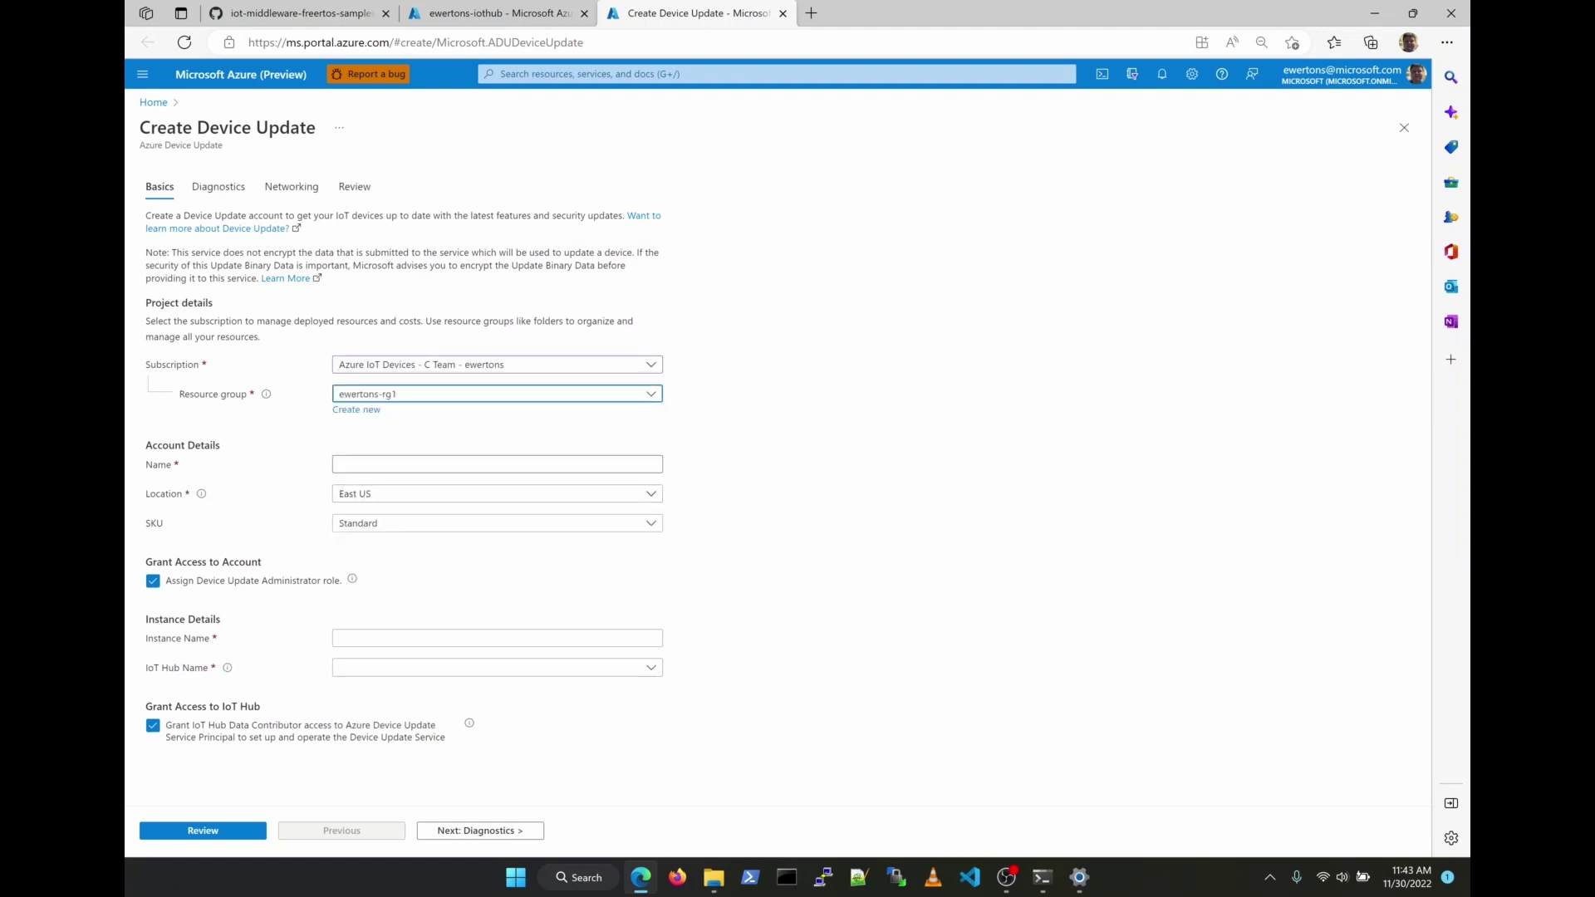
type("ewertons-adu")
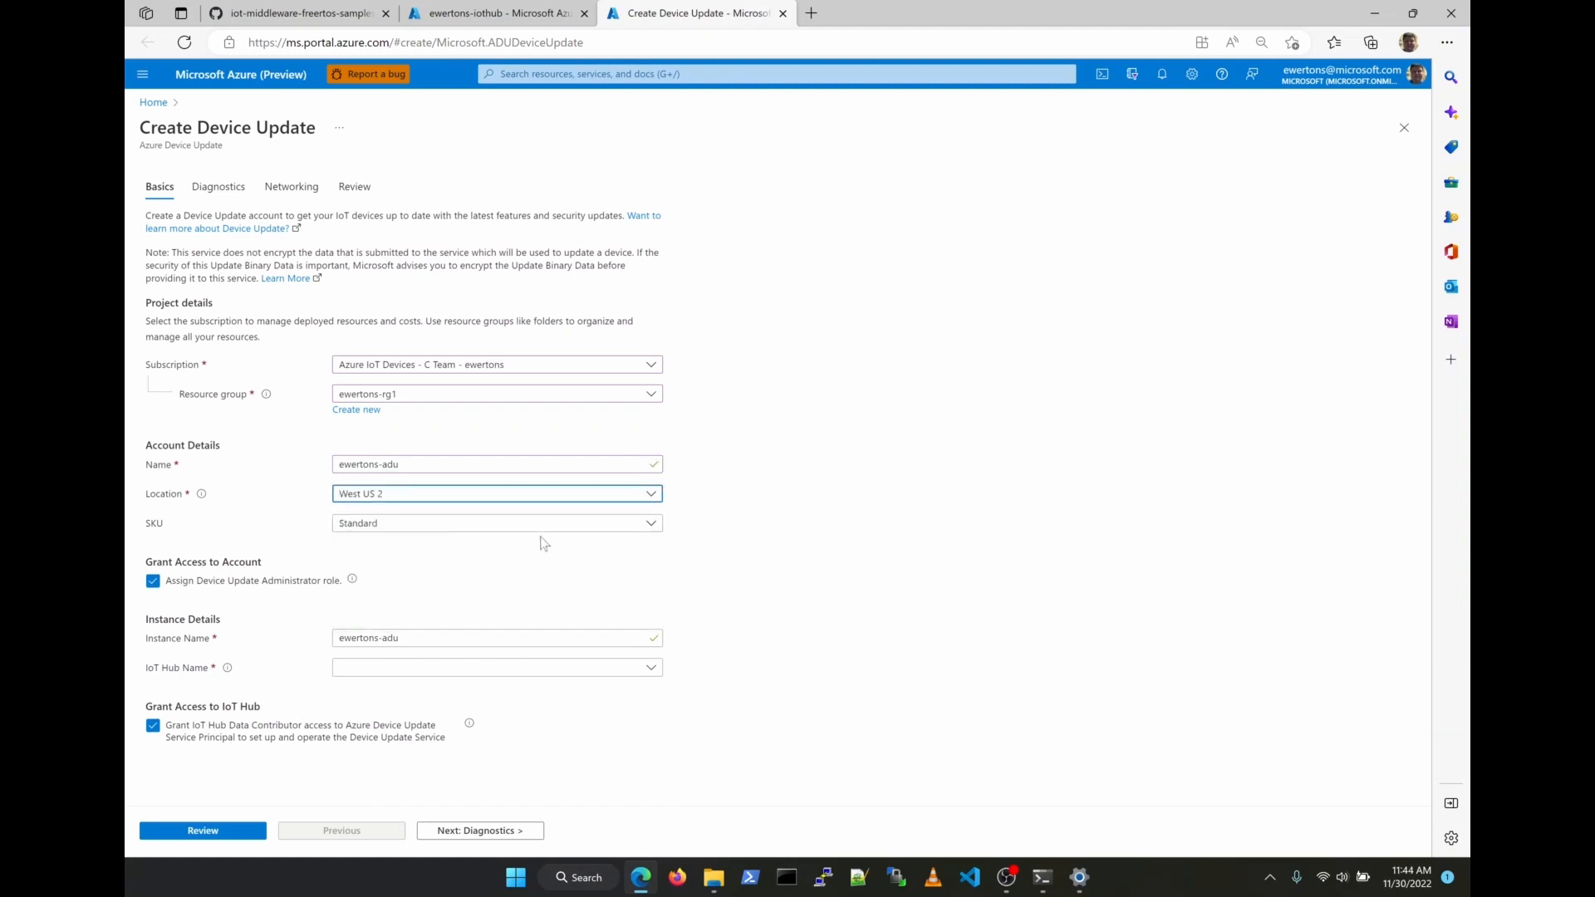
left_click(497, 667)
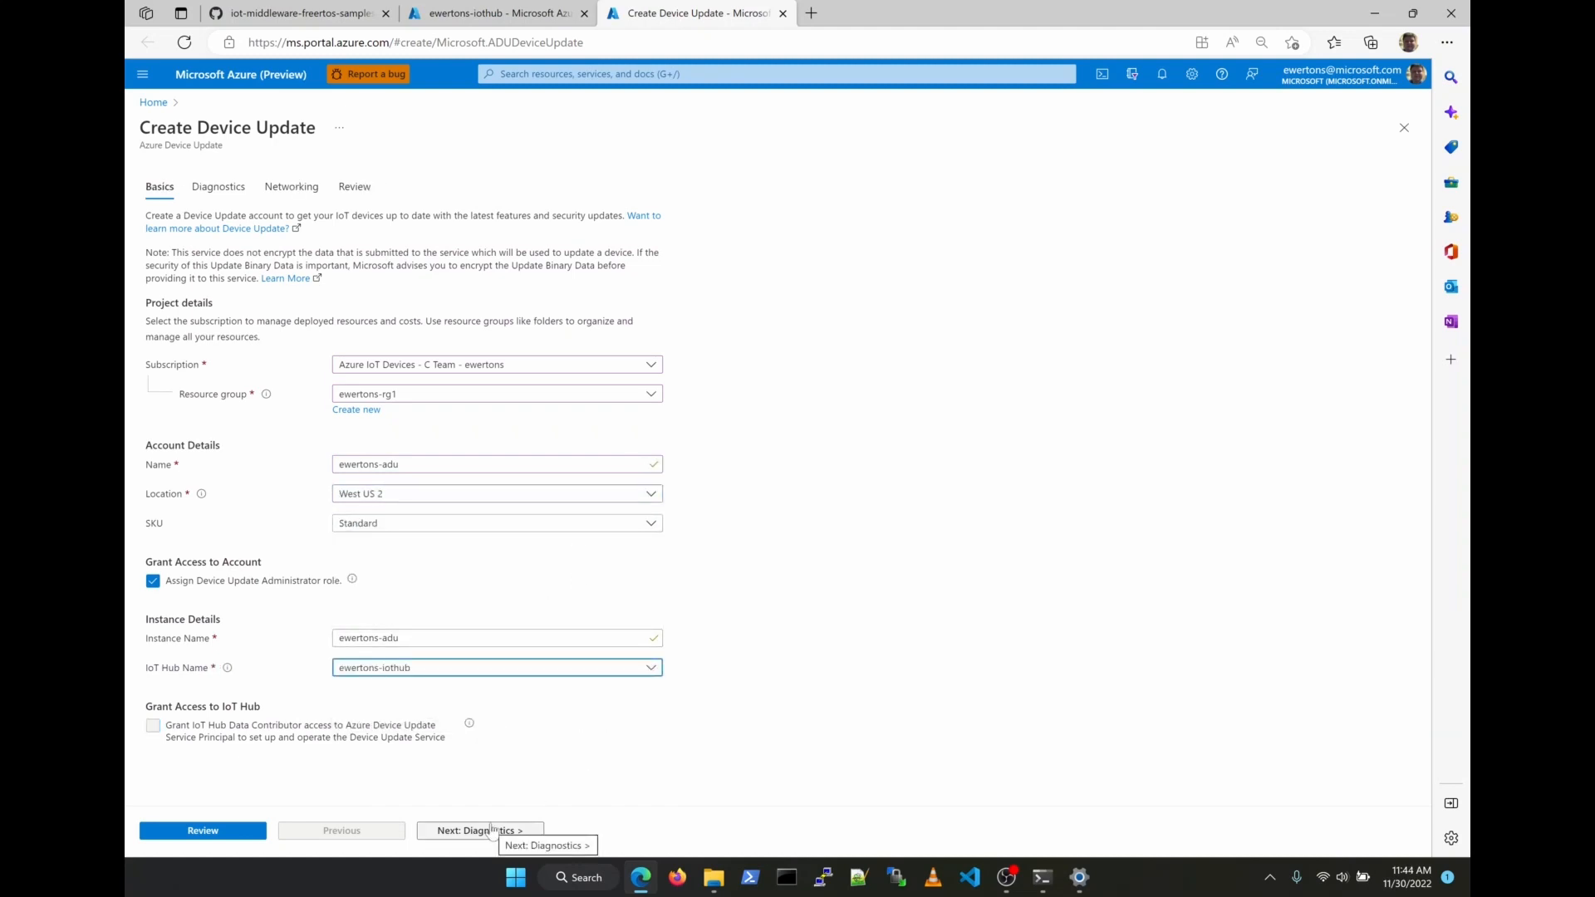
left_click(479, 829)
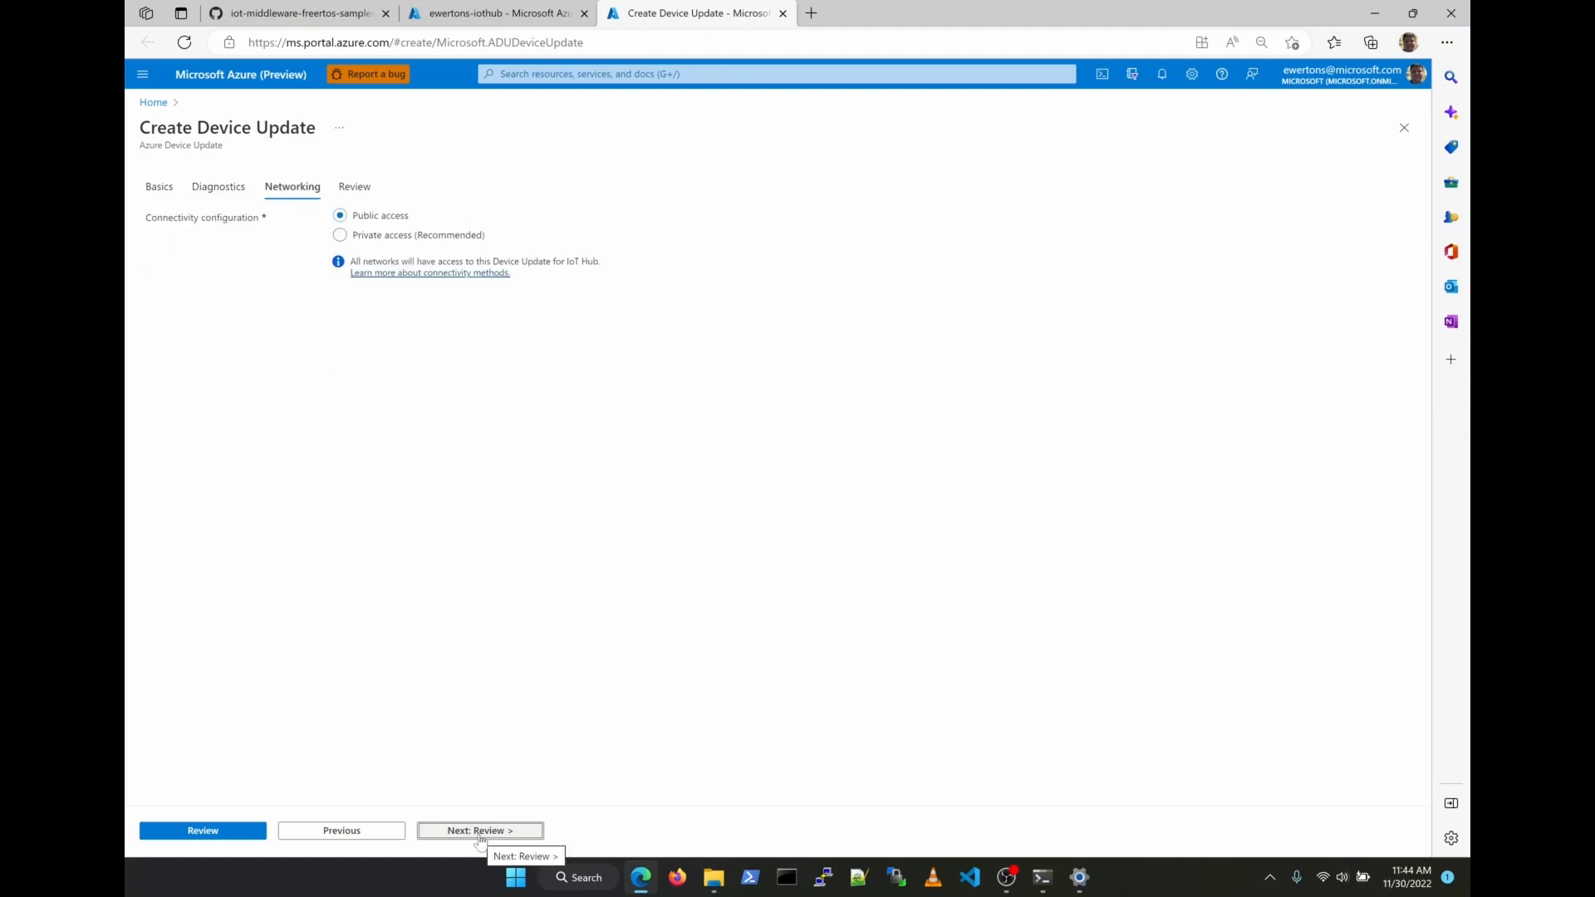
Review and create the account, refresh the hub's Updates page, and return to the README
left_click(479, 830)
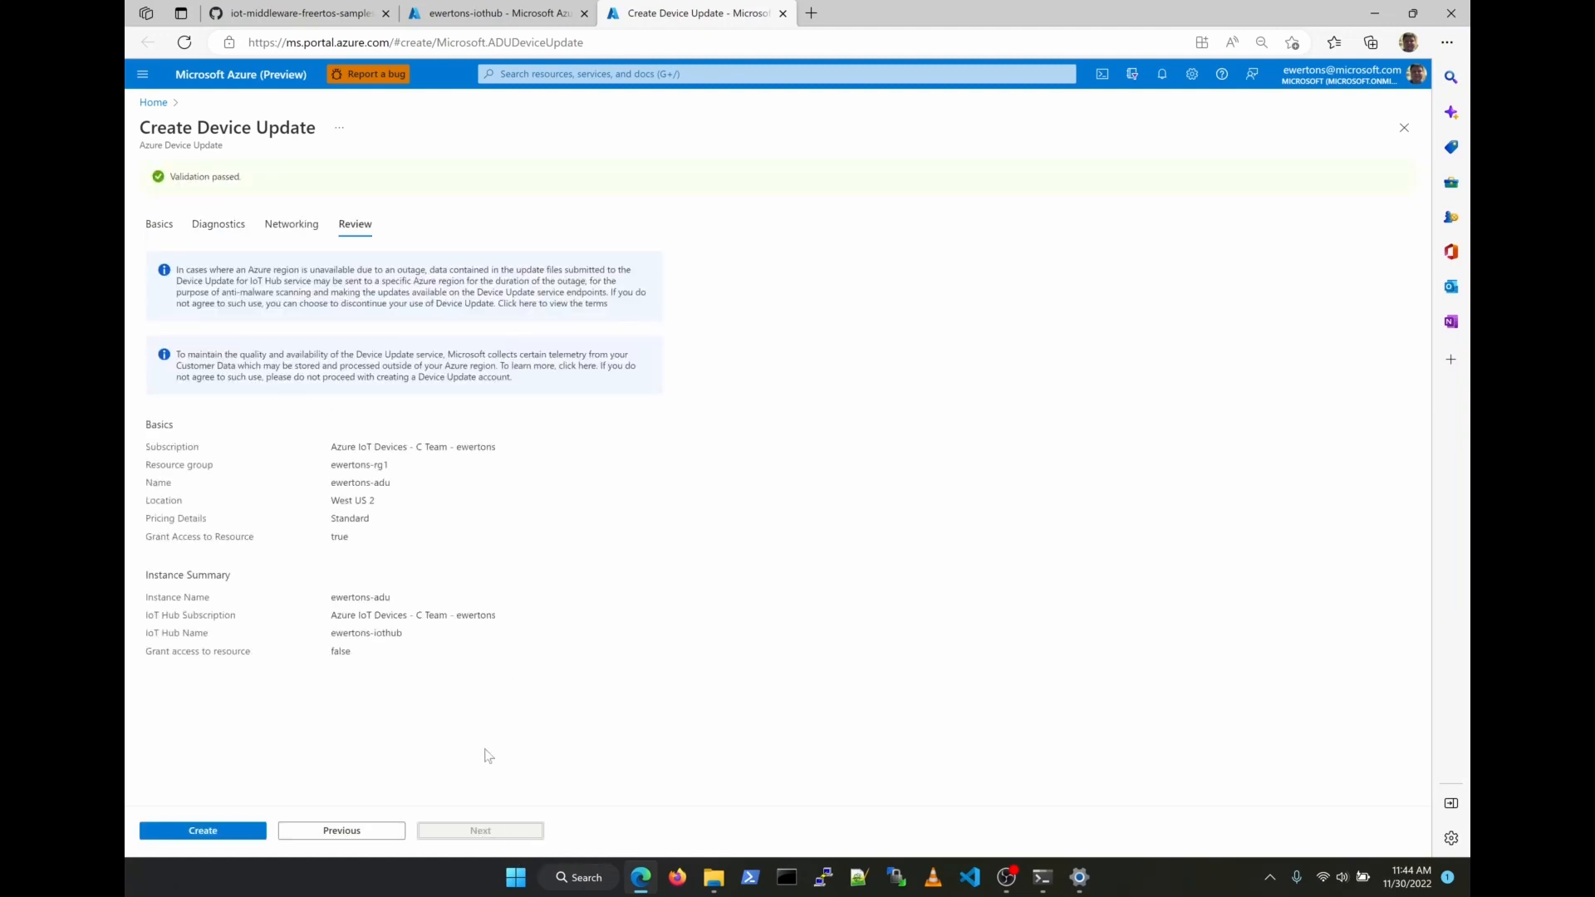
left_click(203, 830)
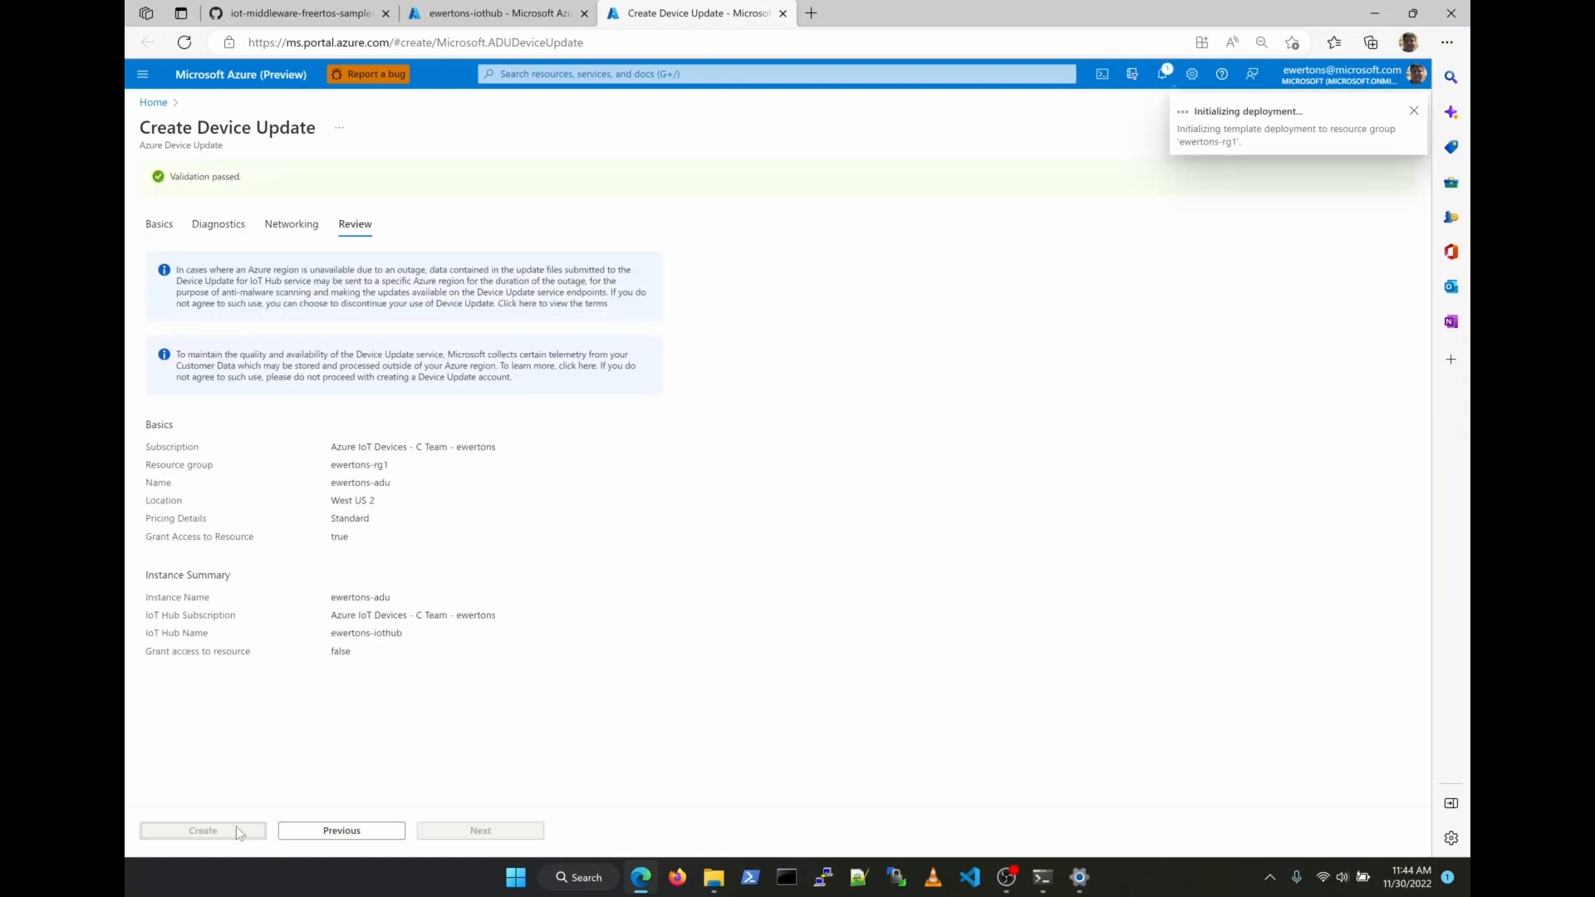
left_click(203, 831)
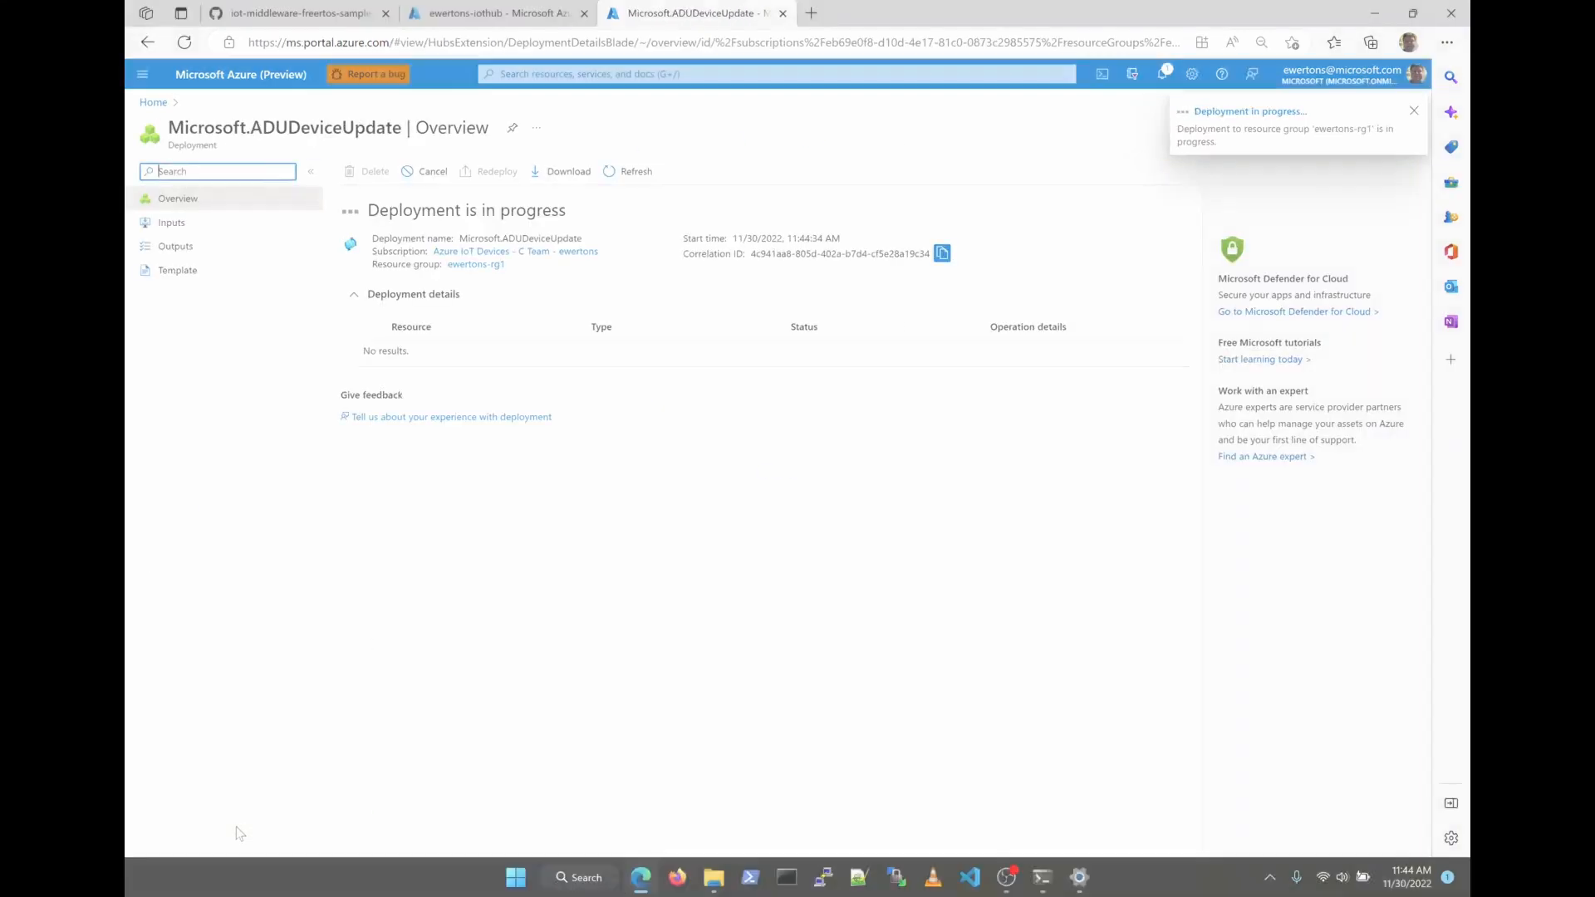
left_click(488, 13)
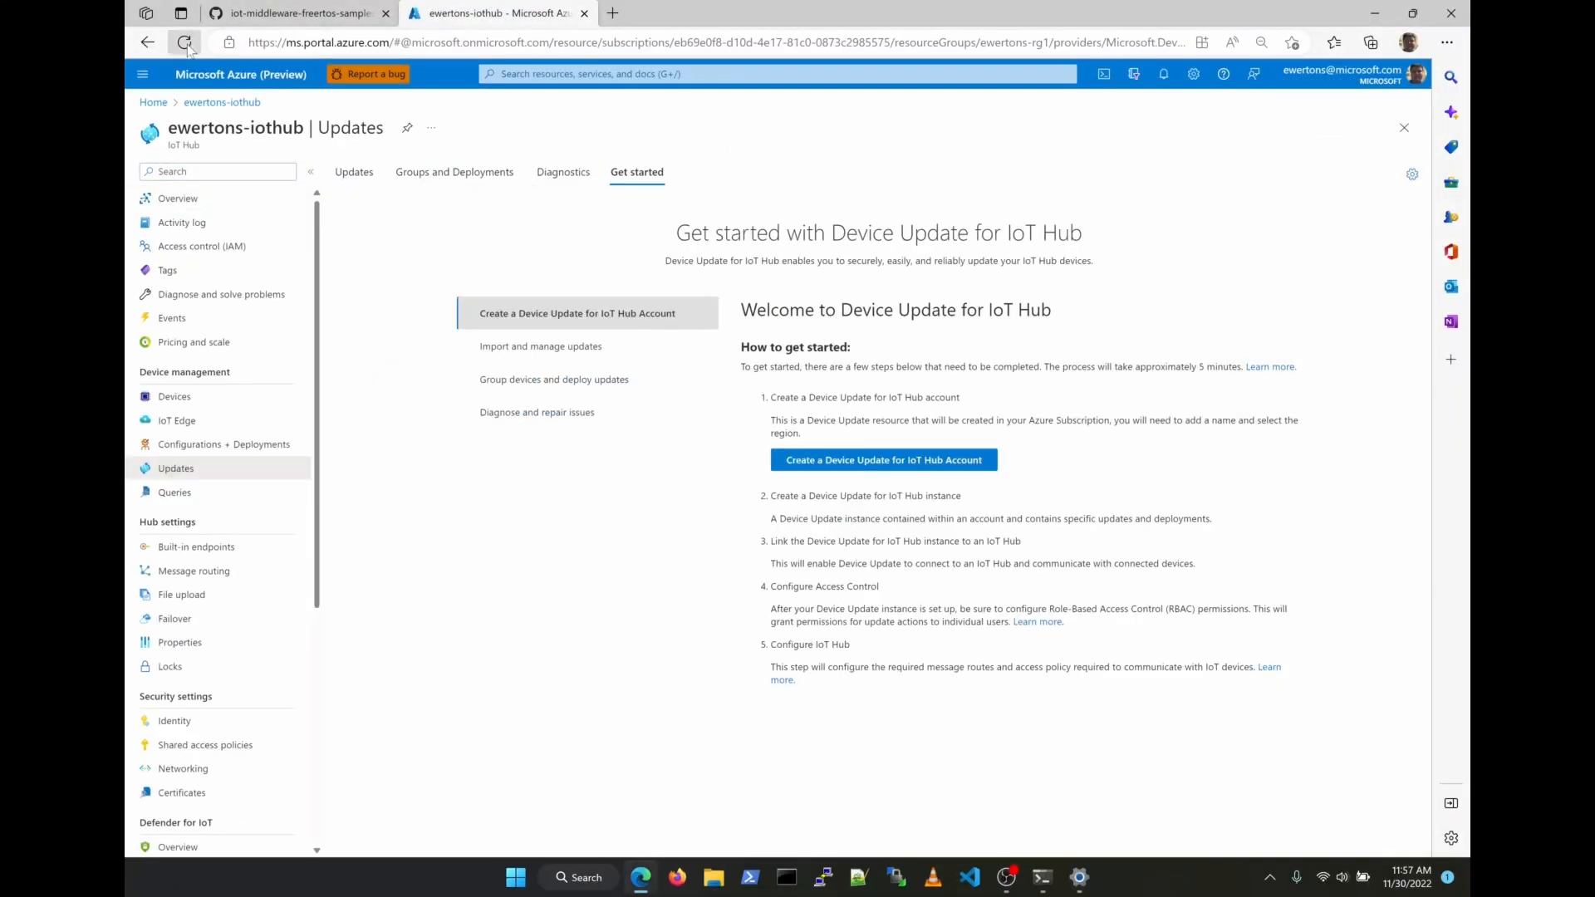
left_click(184, 43)
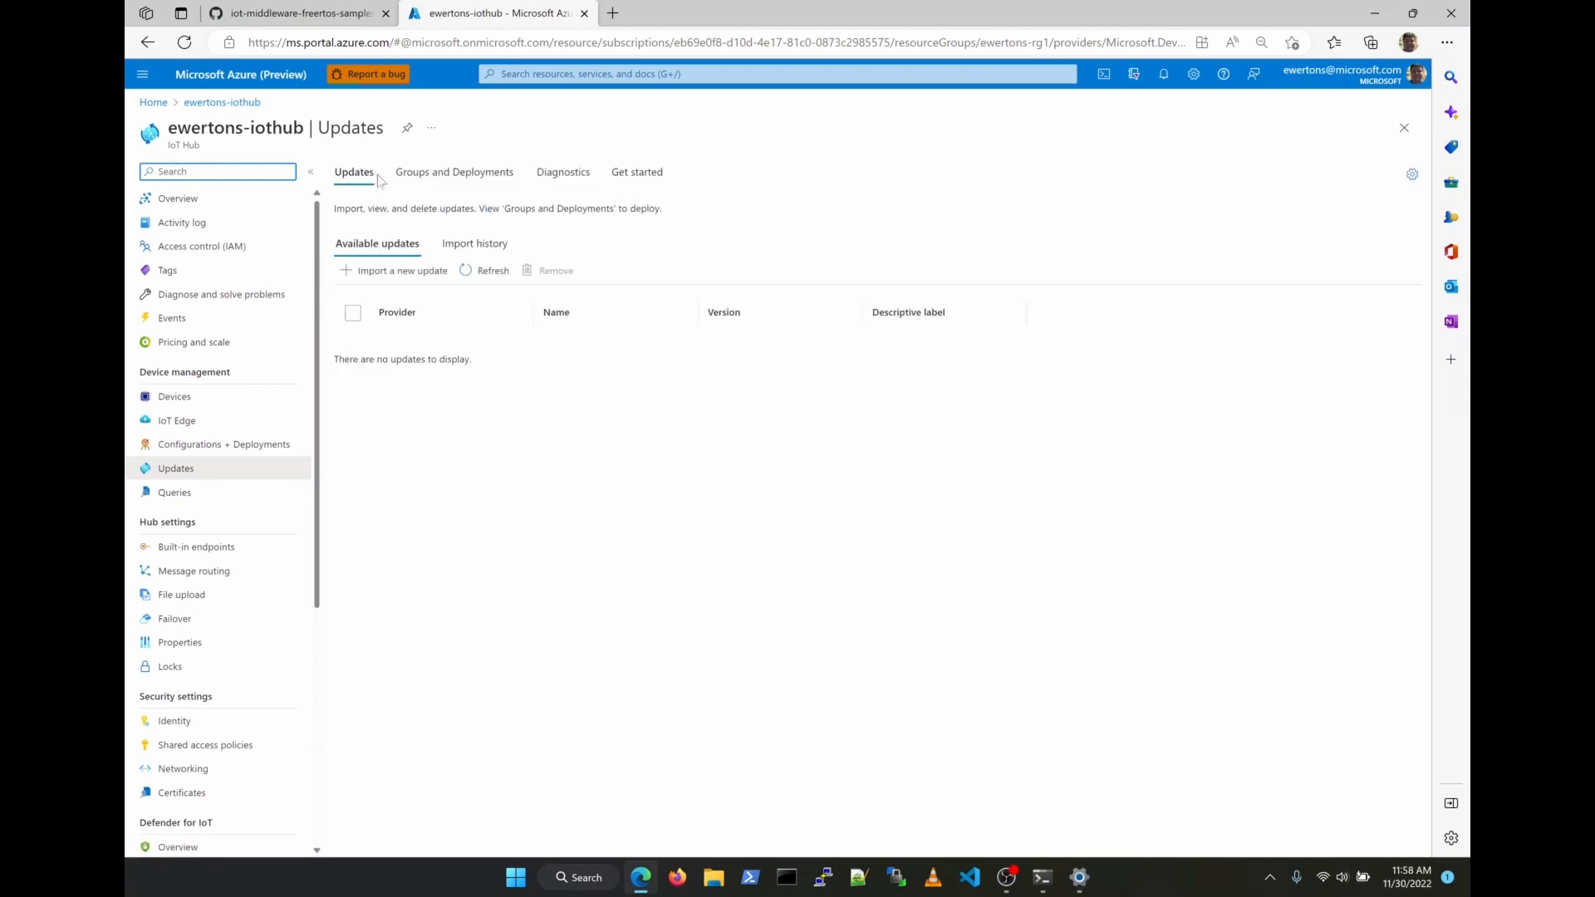
left_click(291, 13)
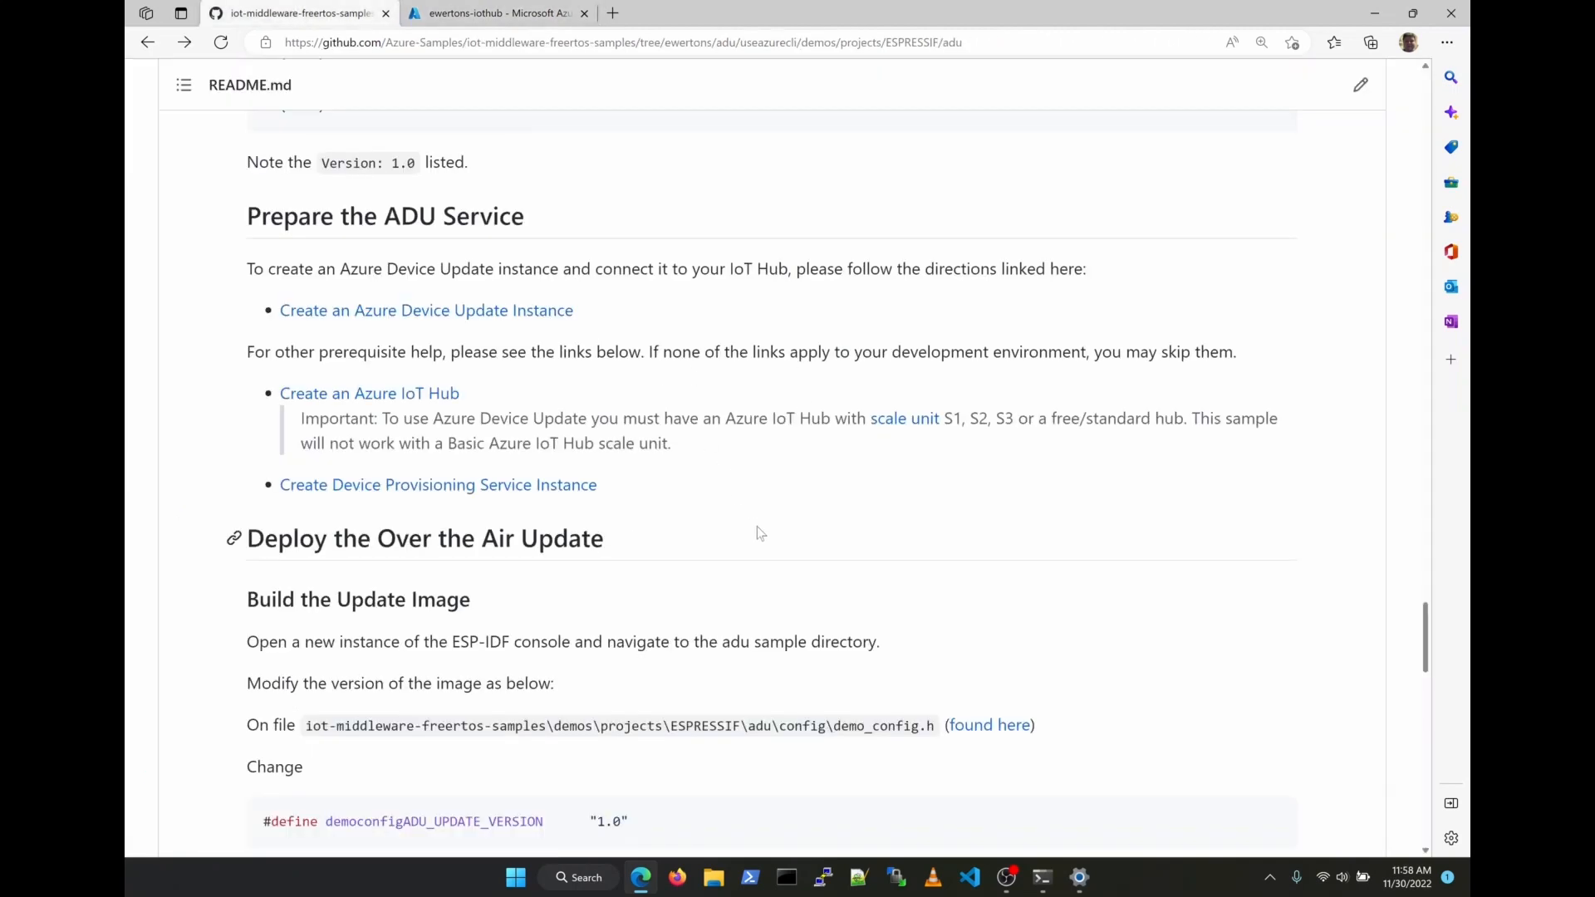
Scroll to 'Build the Update Image', highlight the new-console sentence, and open a fresh ESP-IDF console
scroll("down", 3)
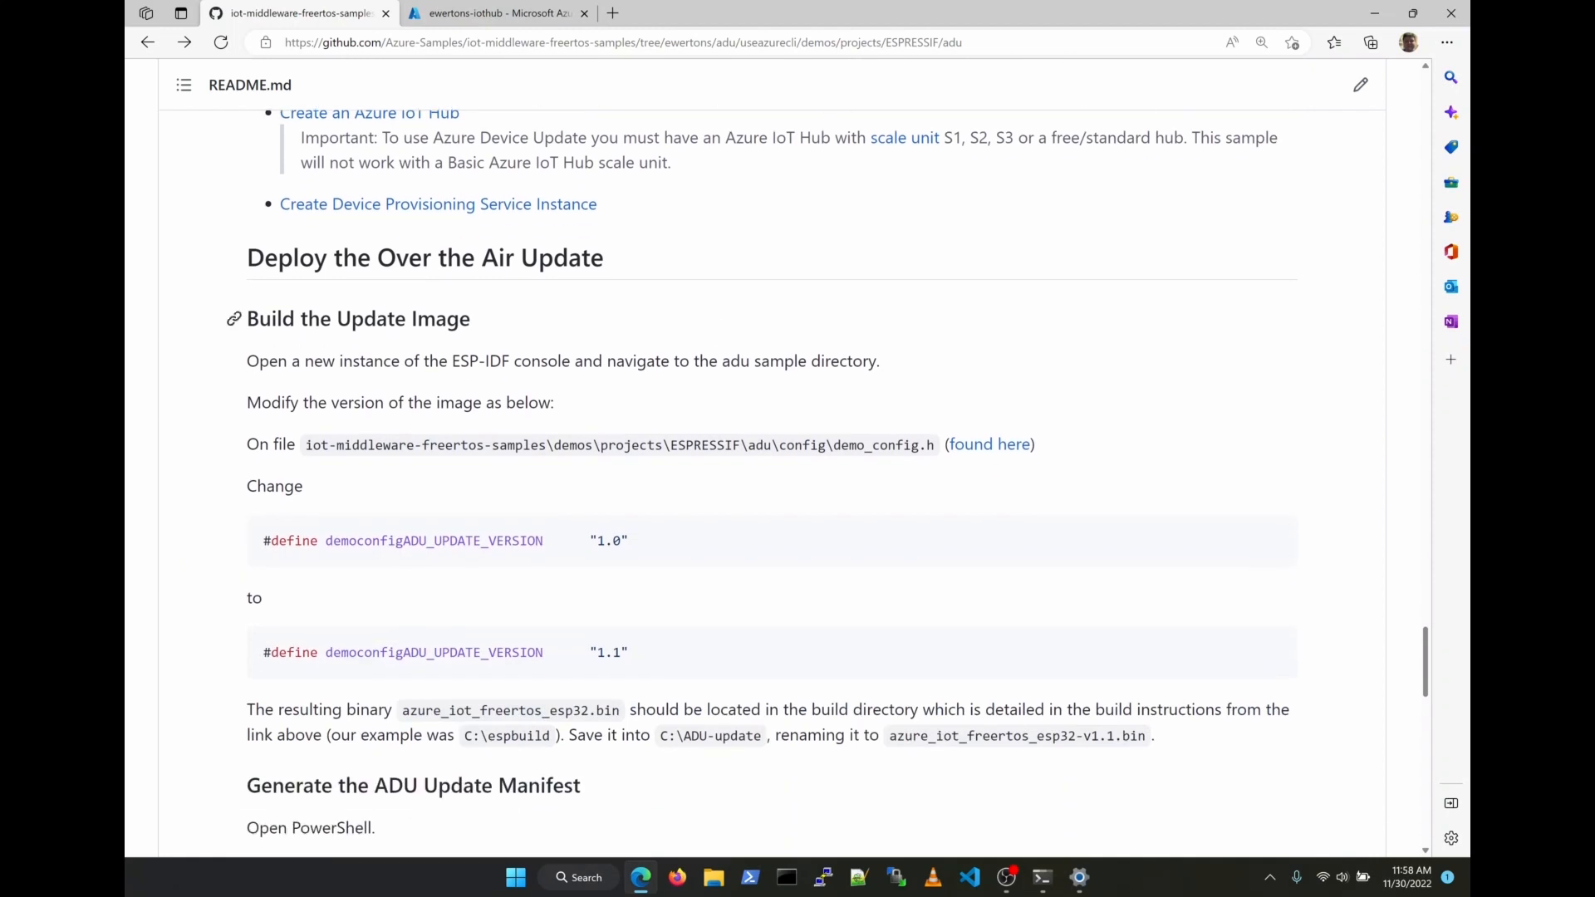
scroll("down", 3)
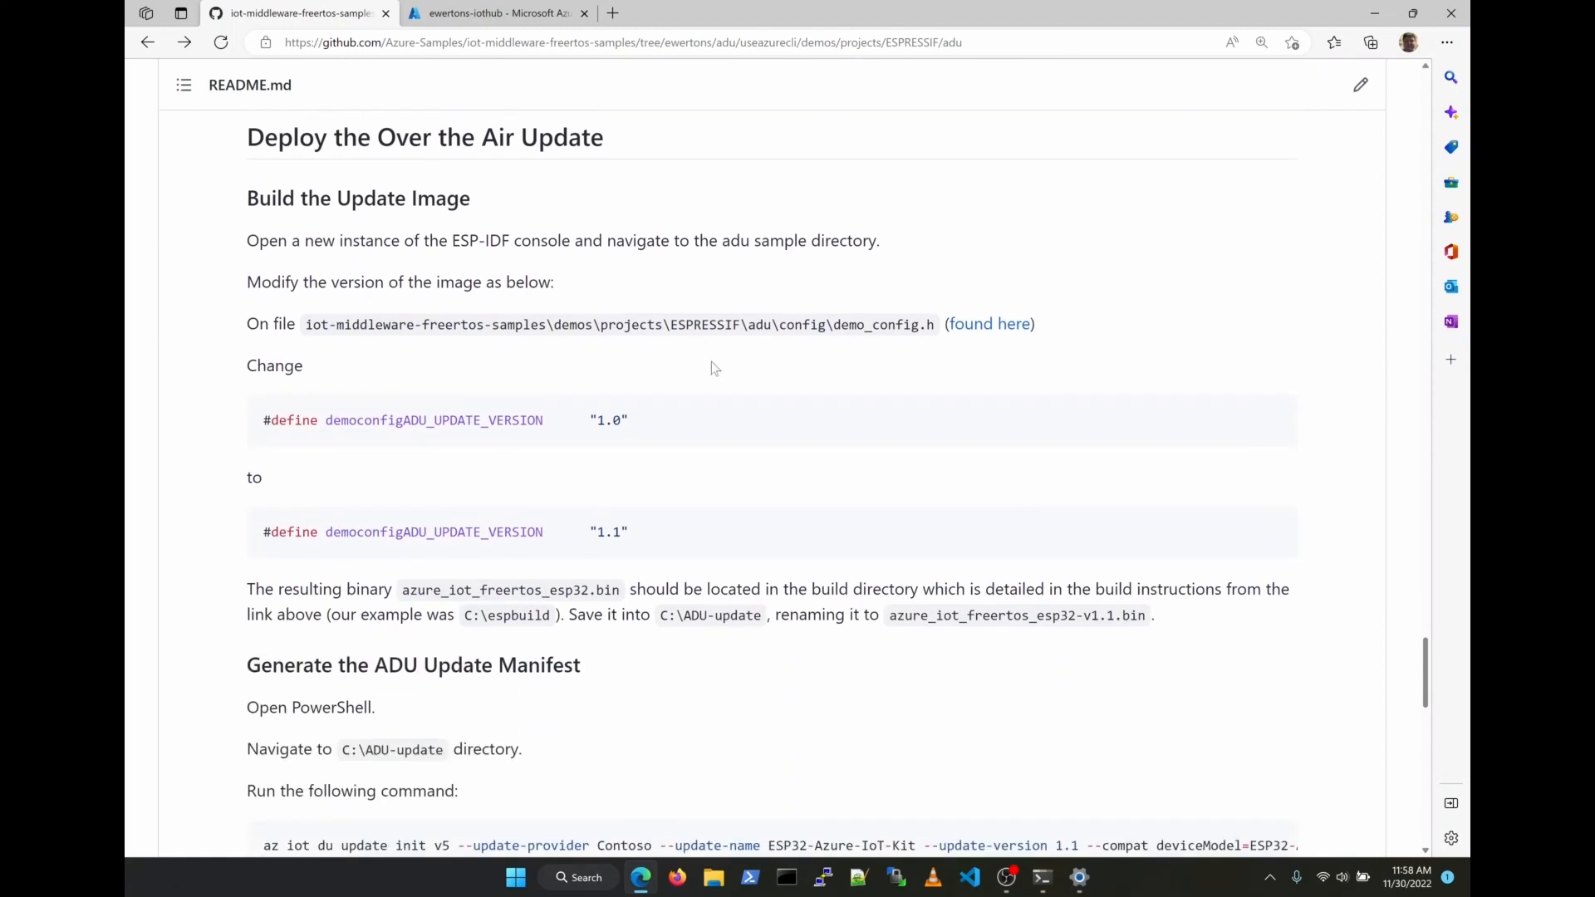
left_click_drag(303, 240, 559, 240)
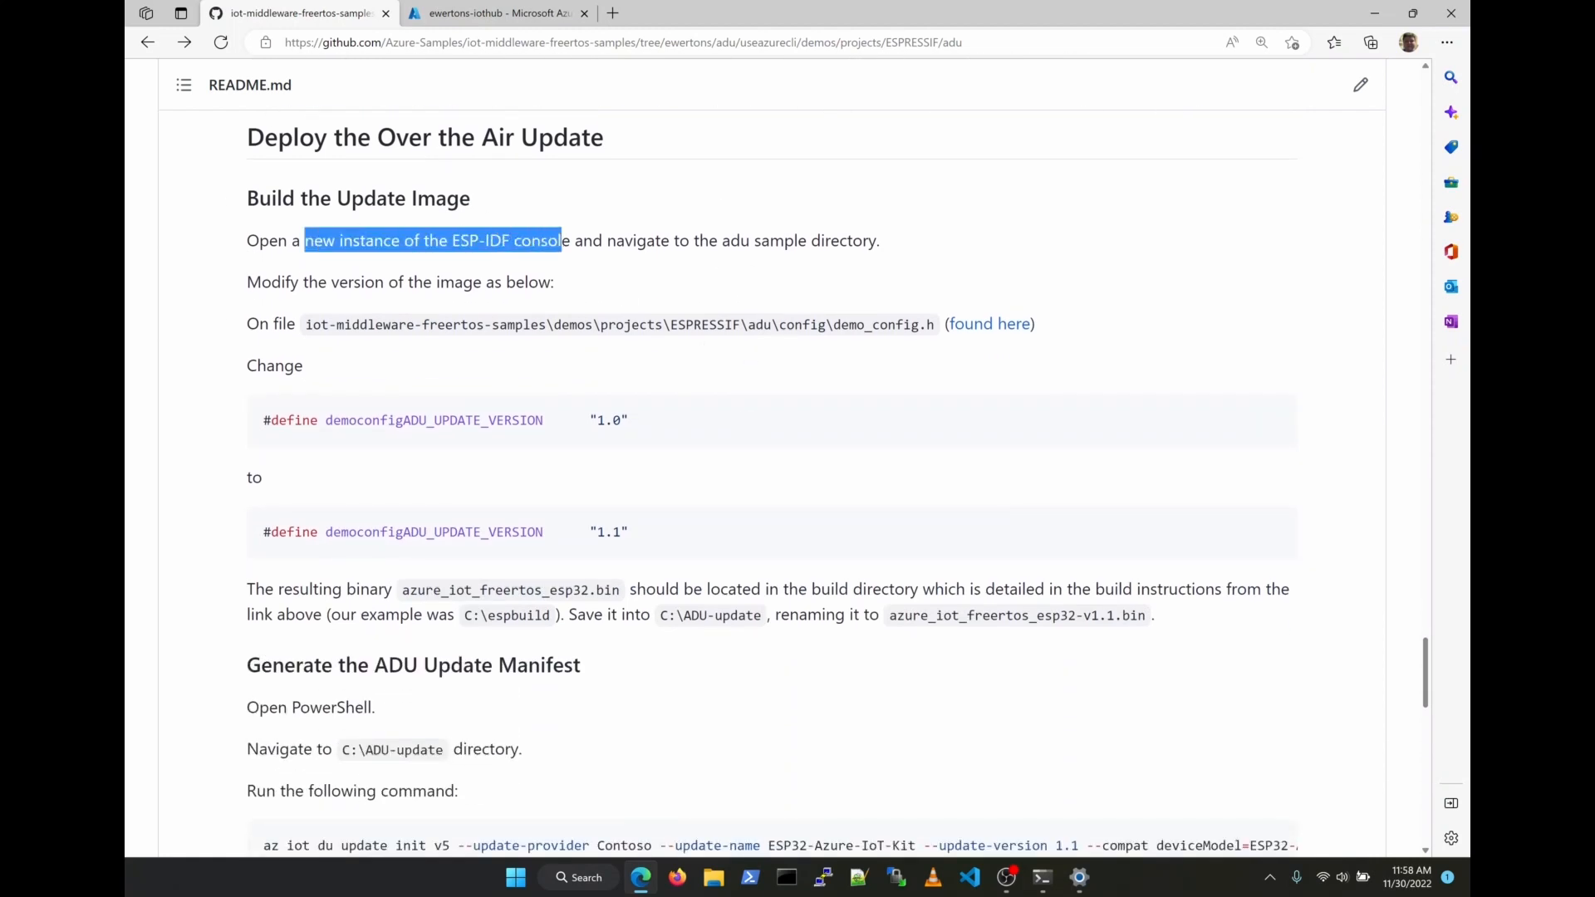
left_click(923, 396)
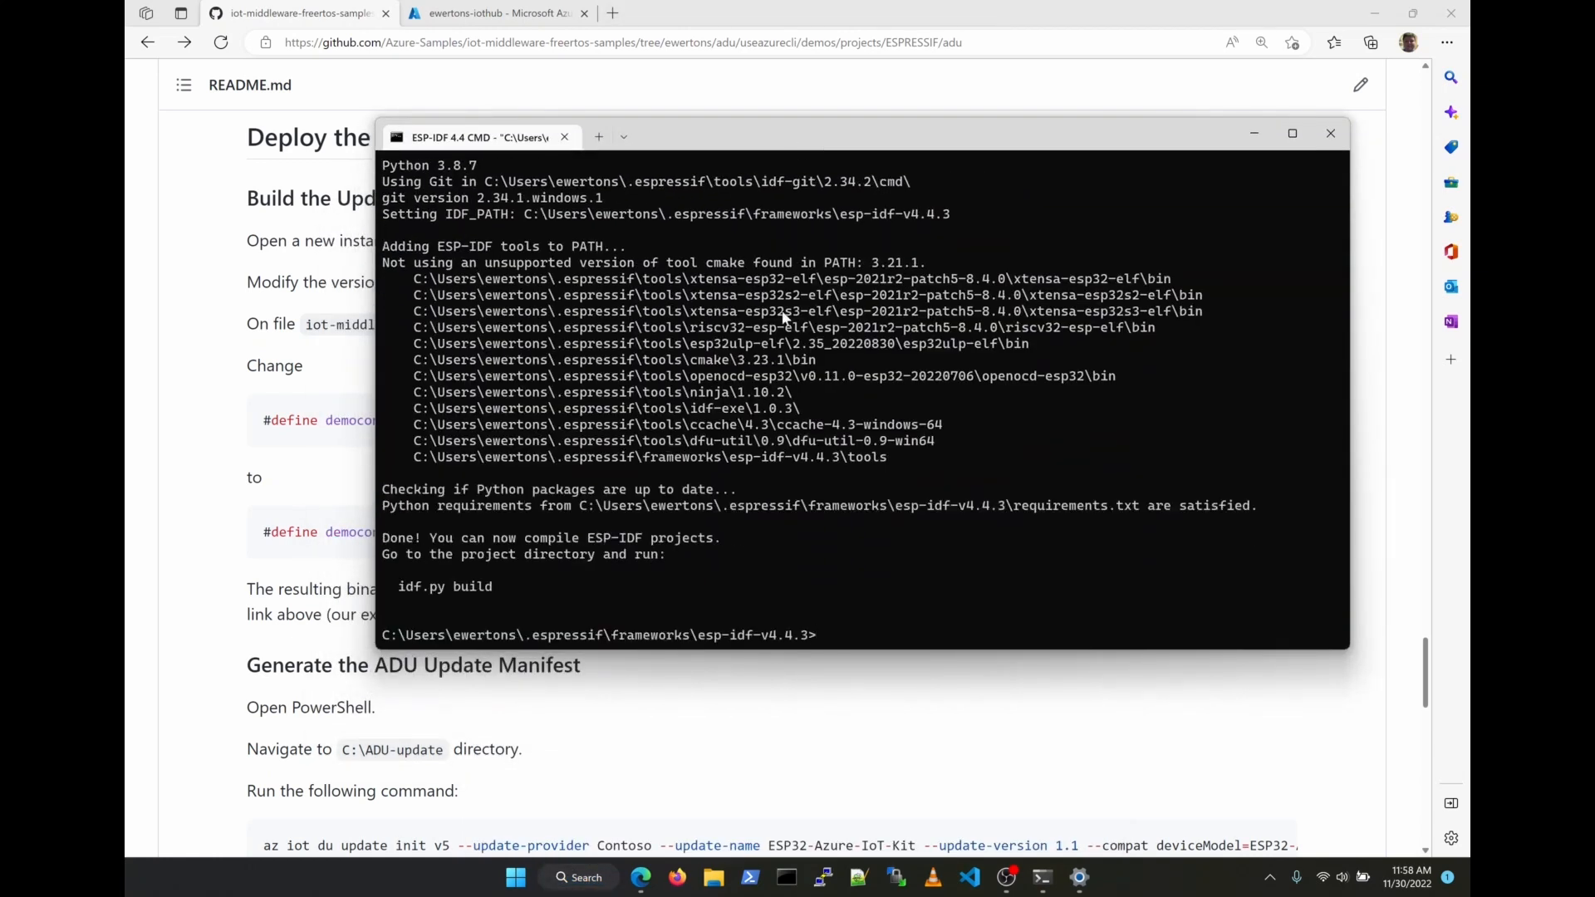
Change the console directory to \code\demo\iot-middleware-freertos-samples
left_click(1330, 133)
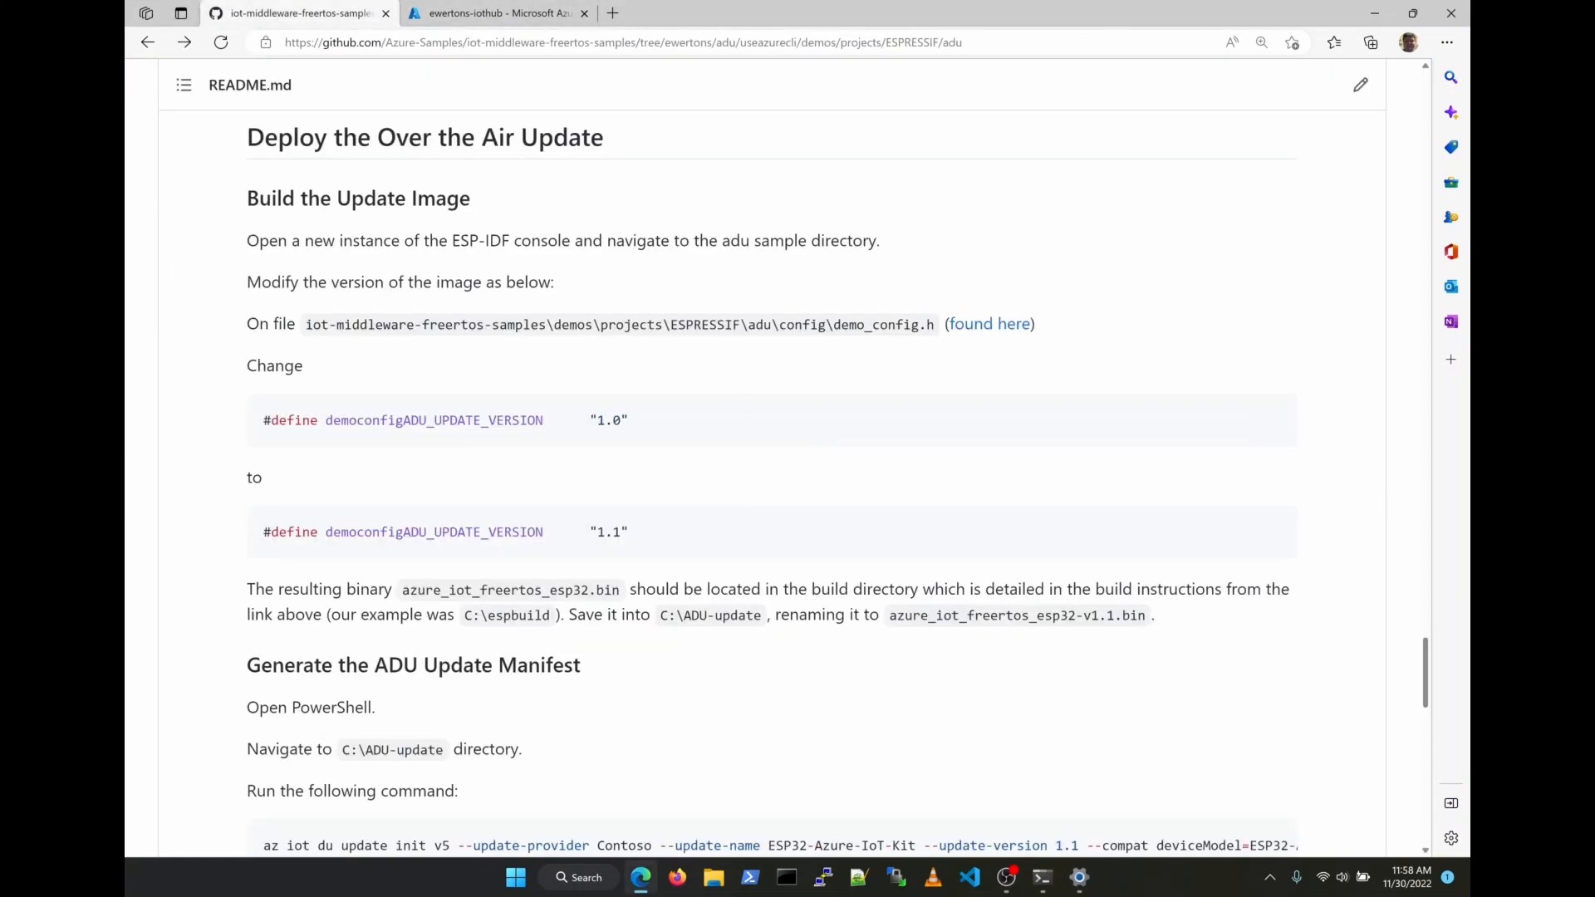
left_click(1040, 877)
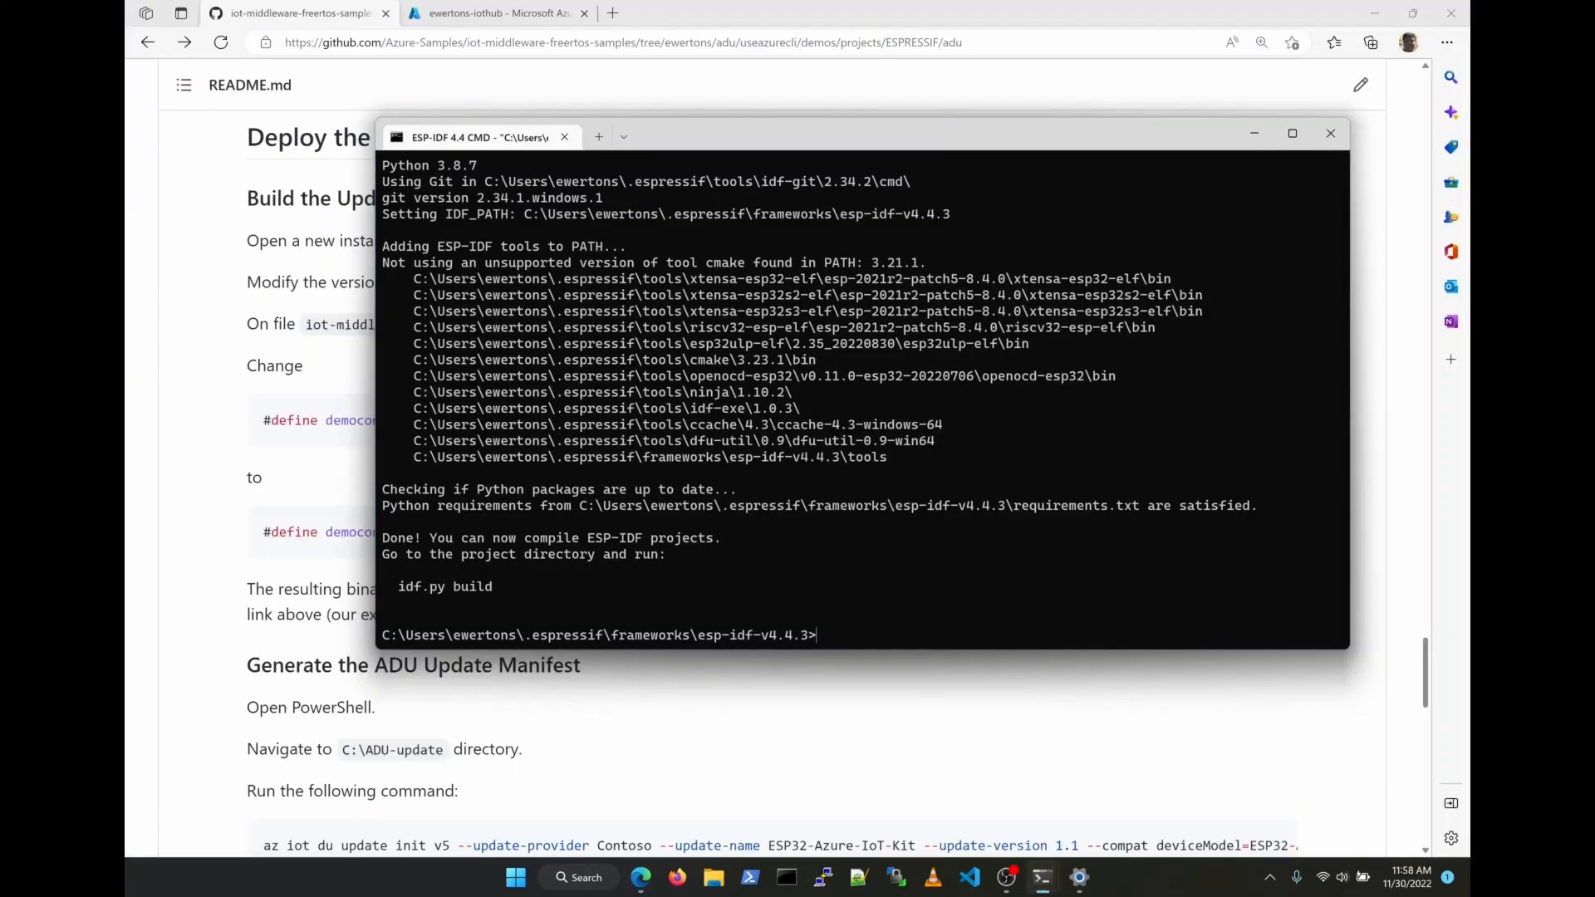
type("cd \\code\\demo\\iot-middleware-freertos-samples")
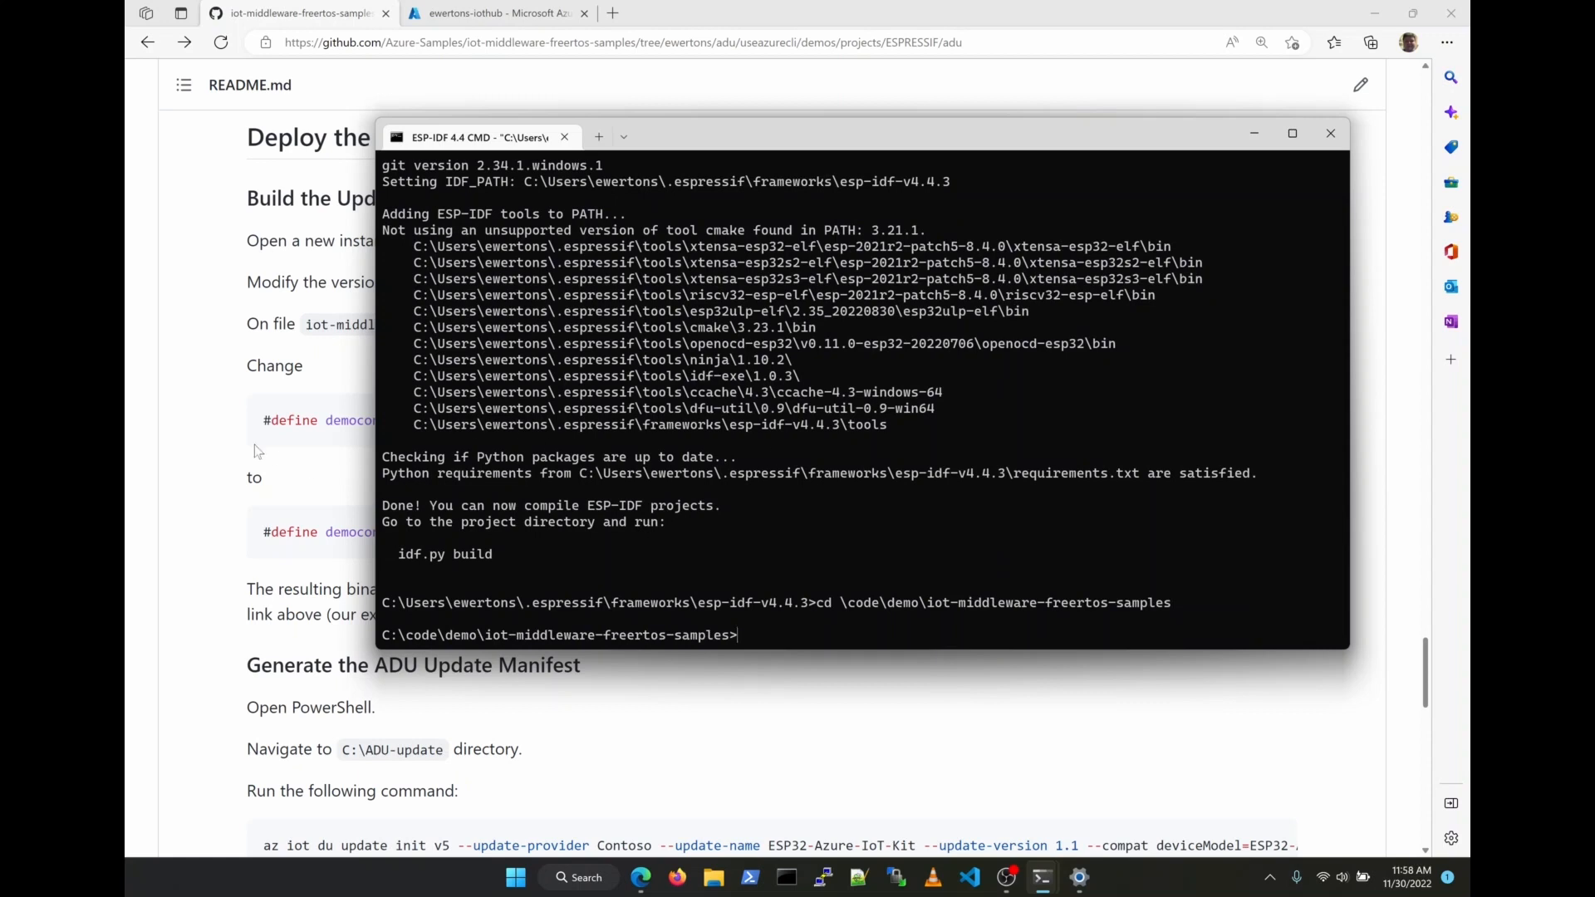
Open demos\projects\ESPRESSIF\adu\config\demo_config.h in Notepad using the README's path
left_click(1329, 133)
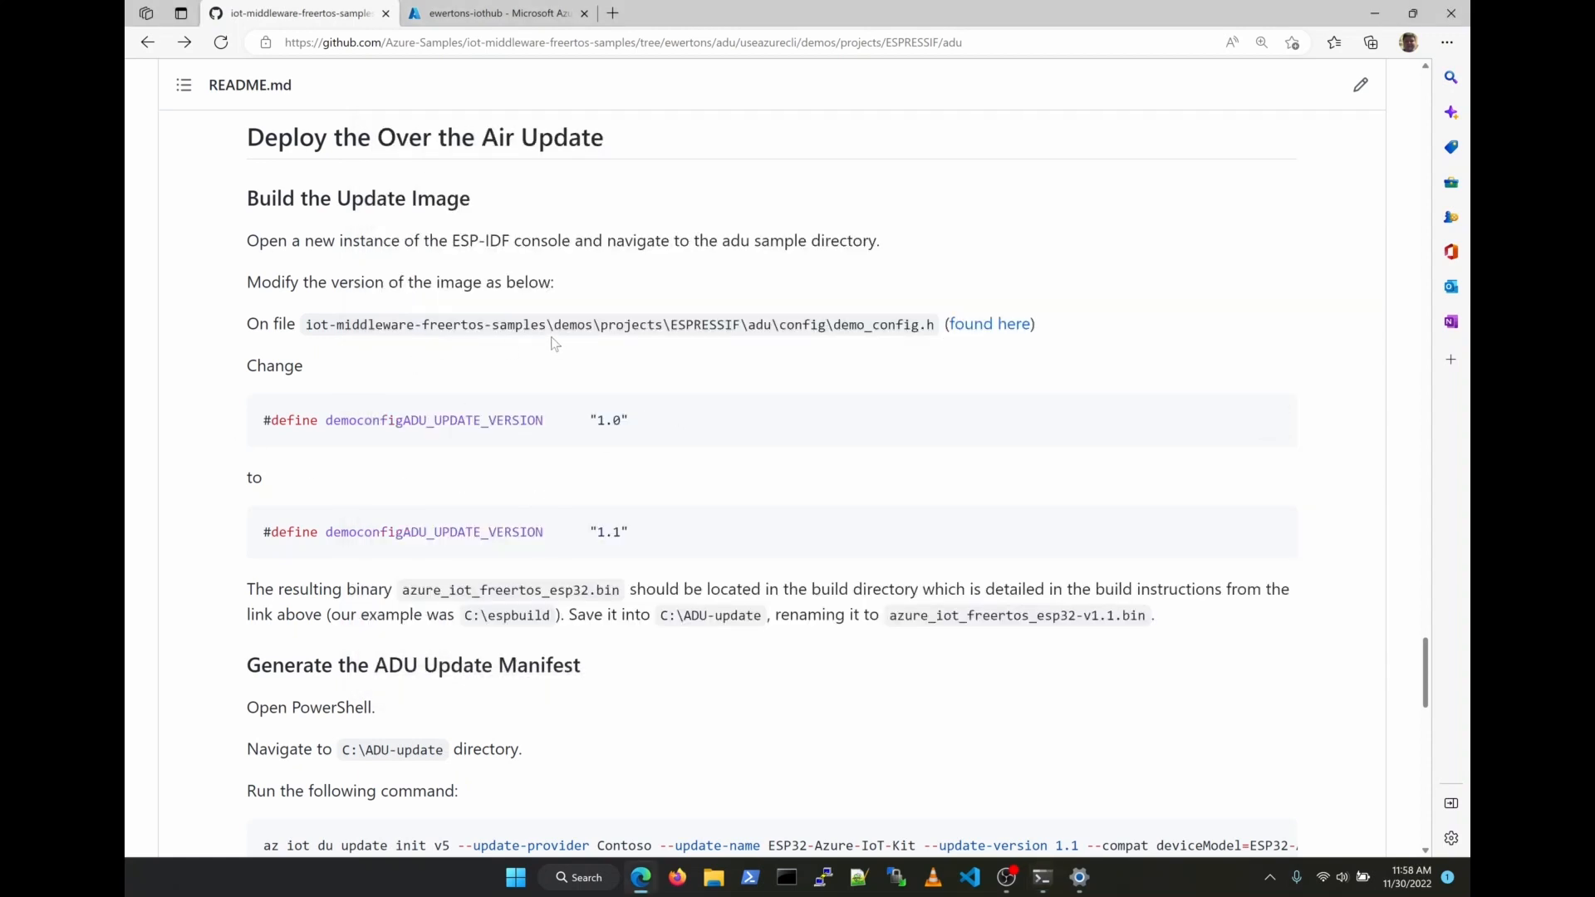
left_click_drag(554, 323, 832, 323)
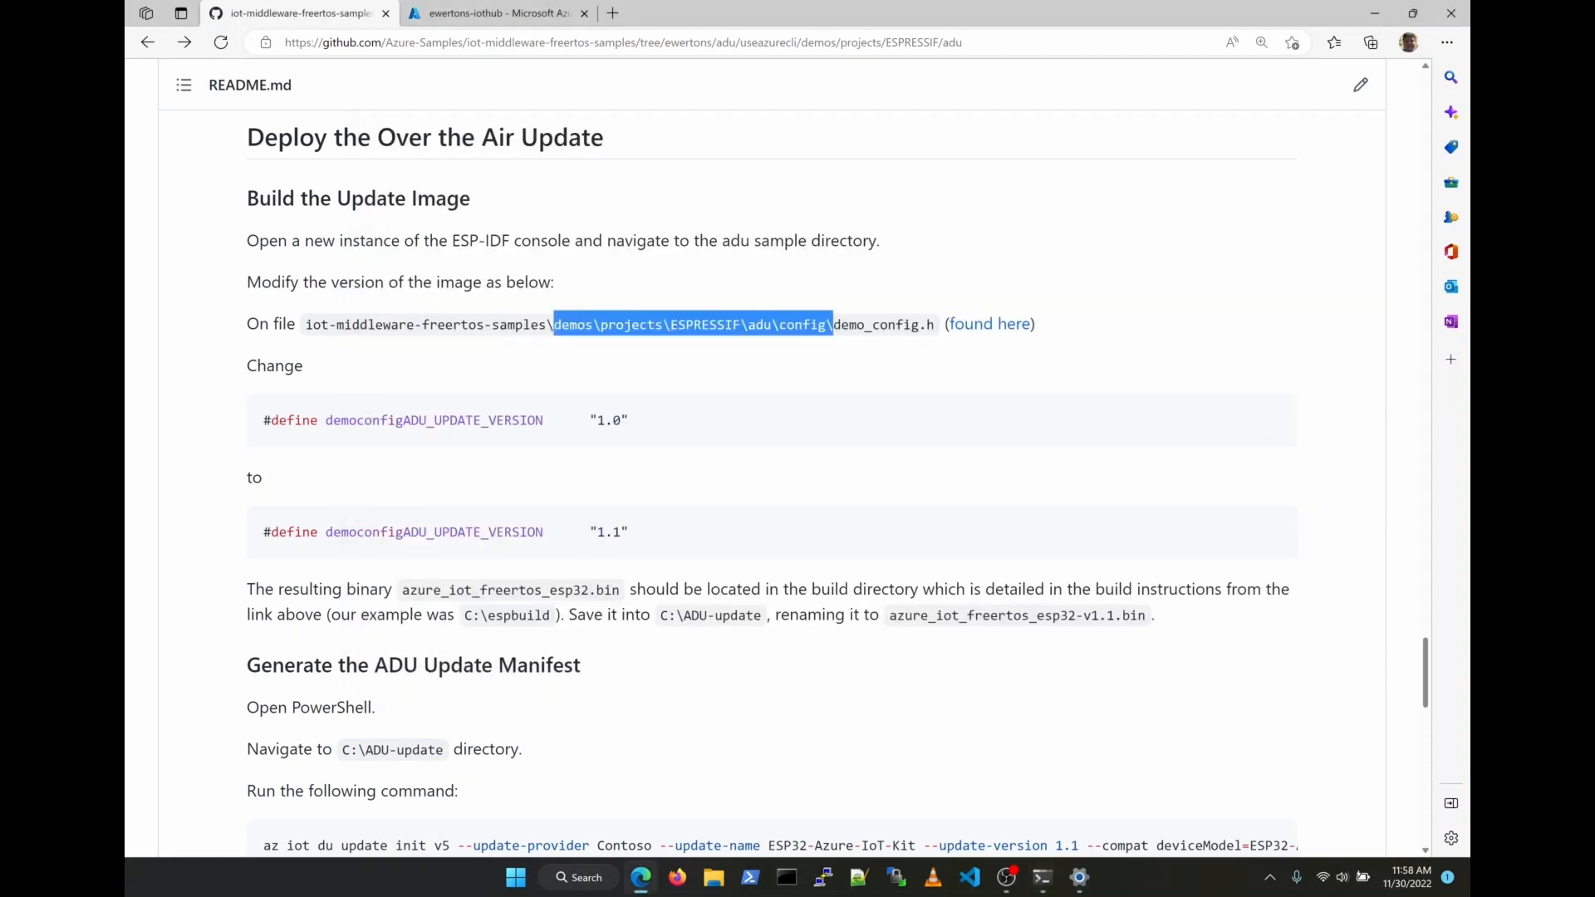
left_click_drag(832, 324, 934, 325)
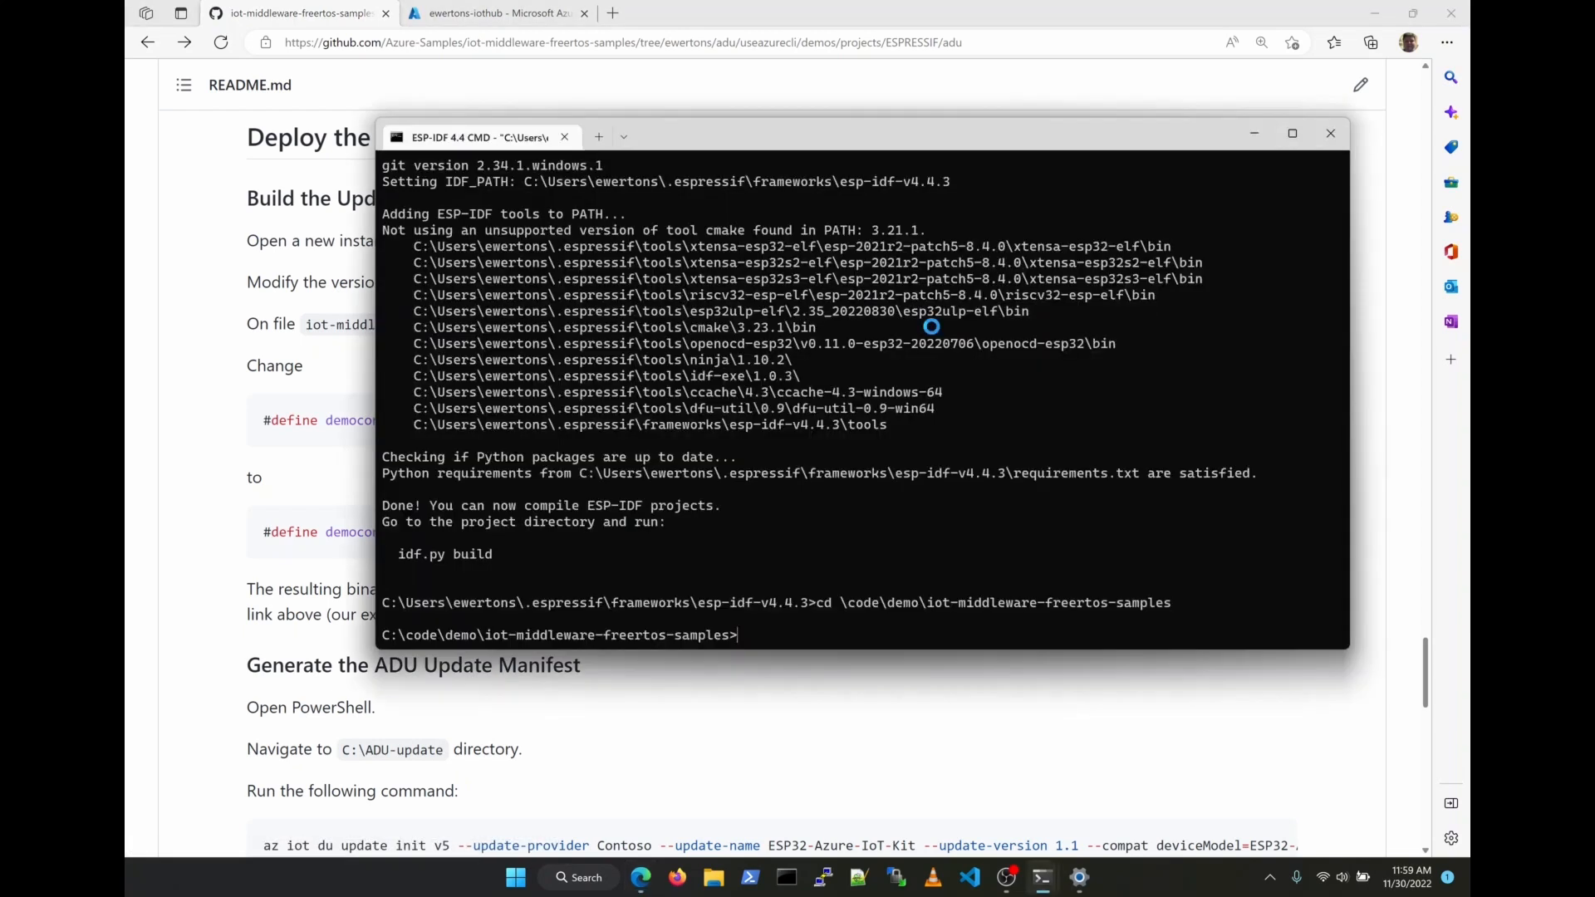
type("notepad")
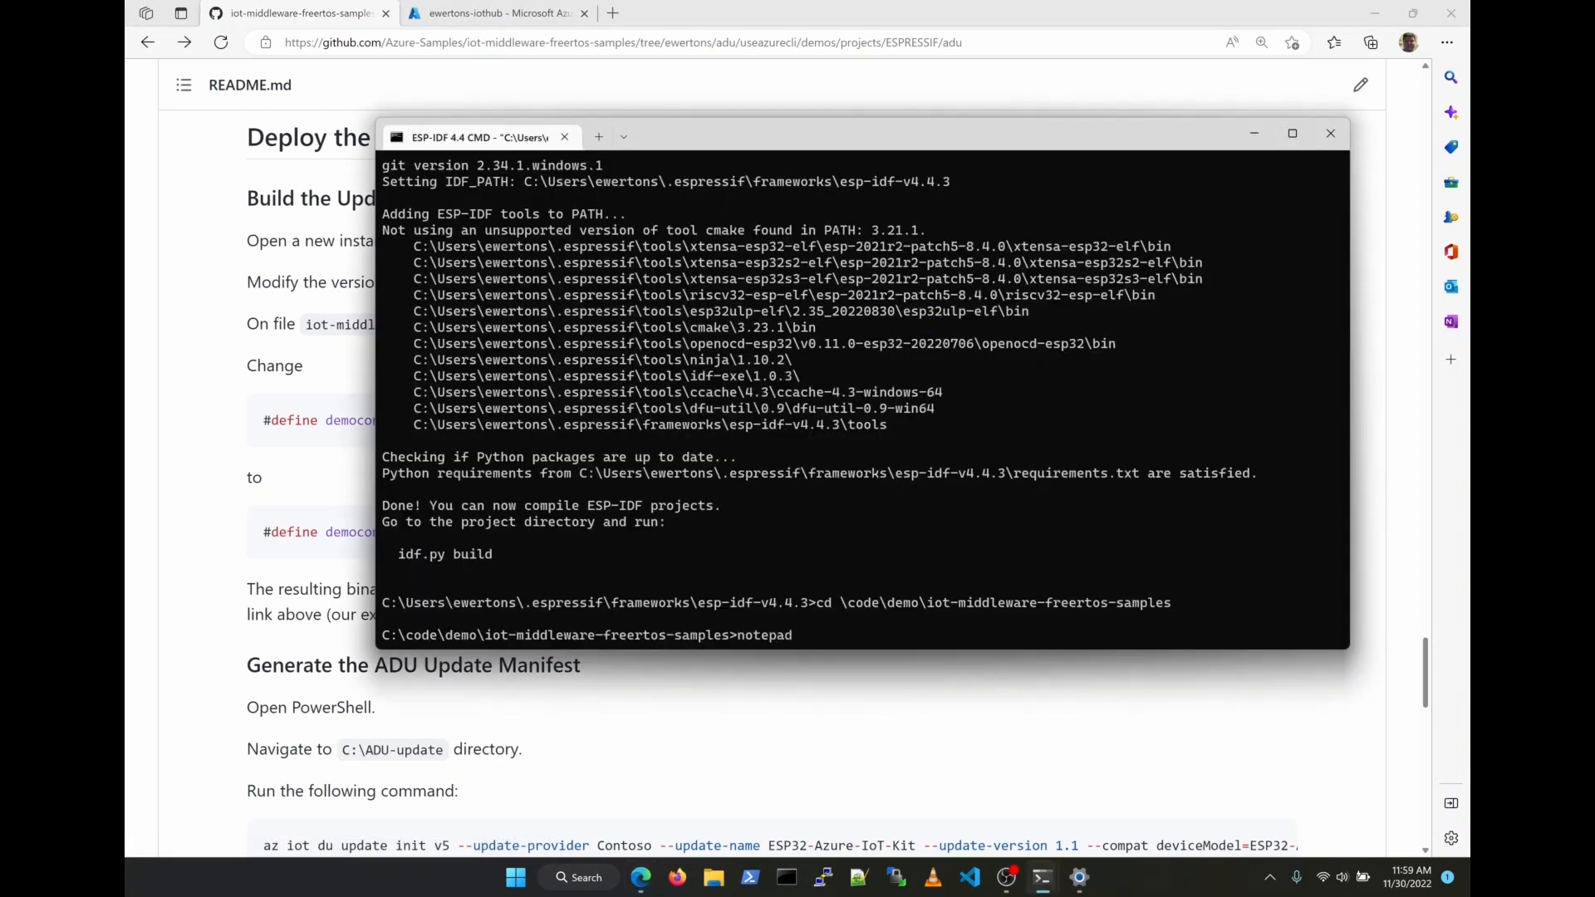
type("demos\\projects\\ESPRESSIF\\adu\\config\\demo_config.h")
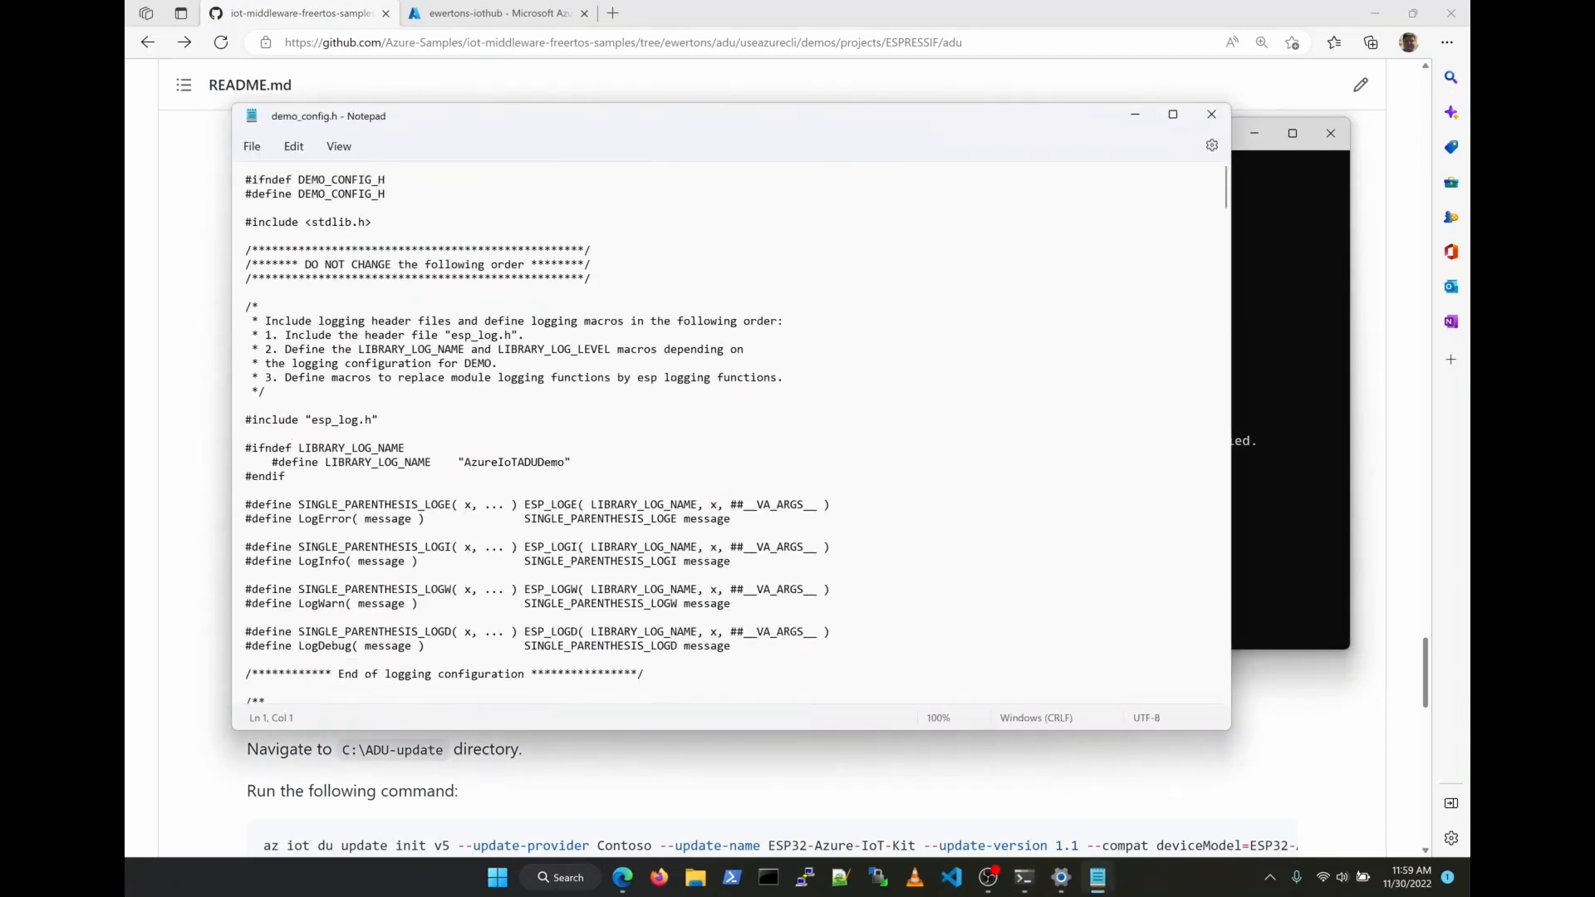
scroll("down", 3)
type("git")
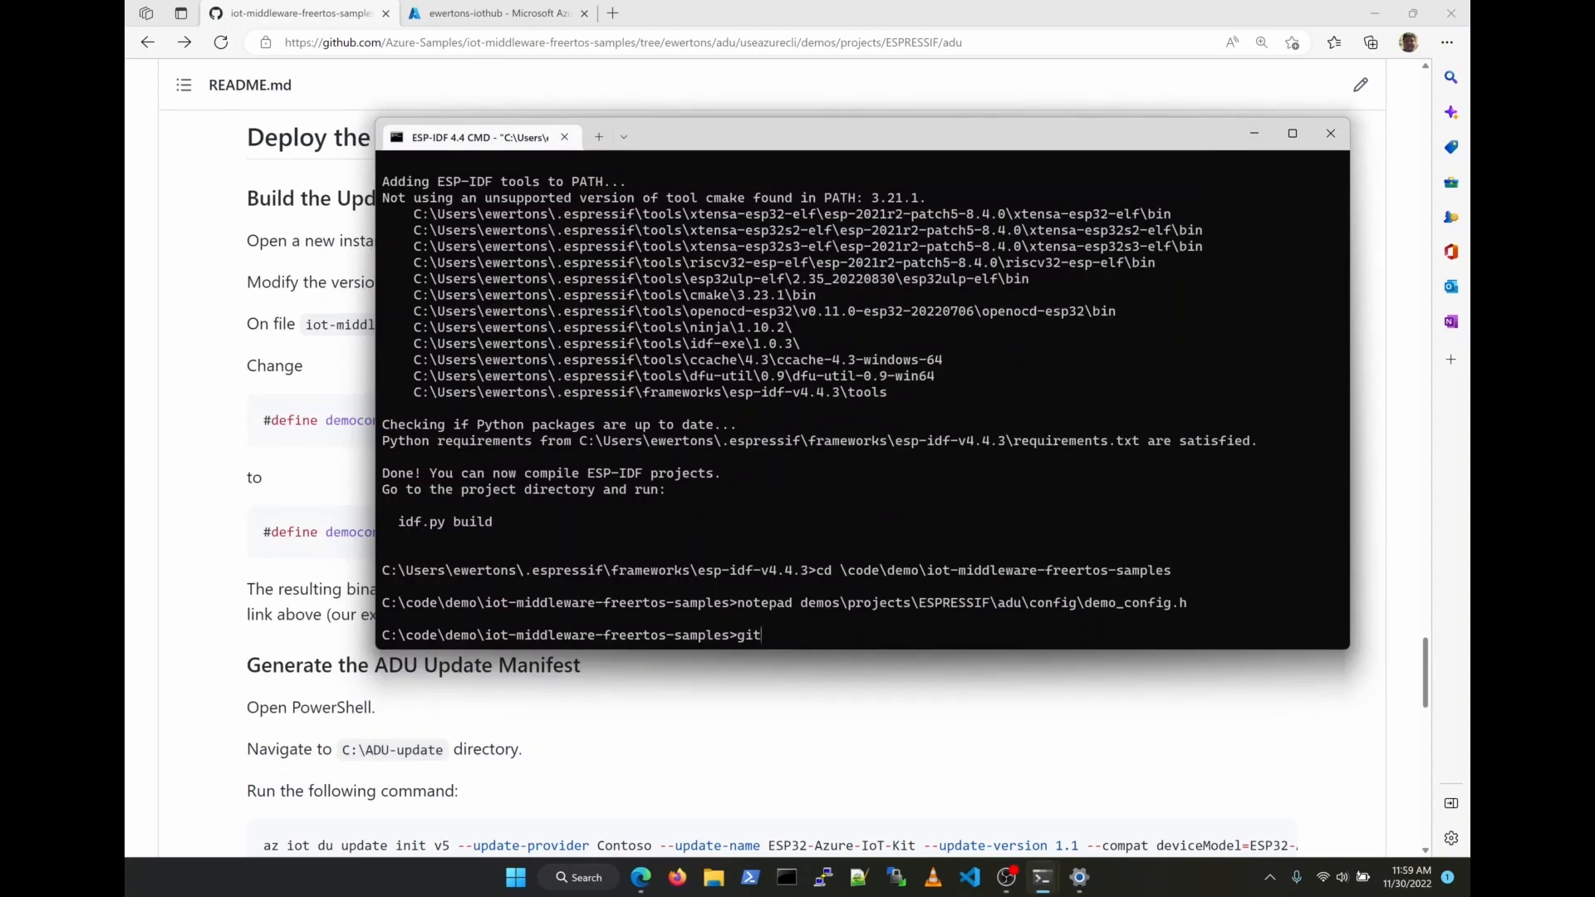
Run git diff to confirm version 1.0 became 1.1, then cd into demos\projects\ESPRESSIF
type("diff")
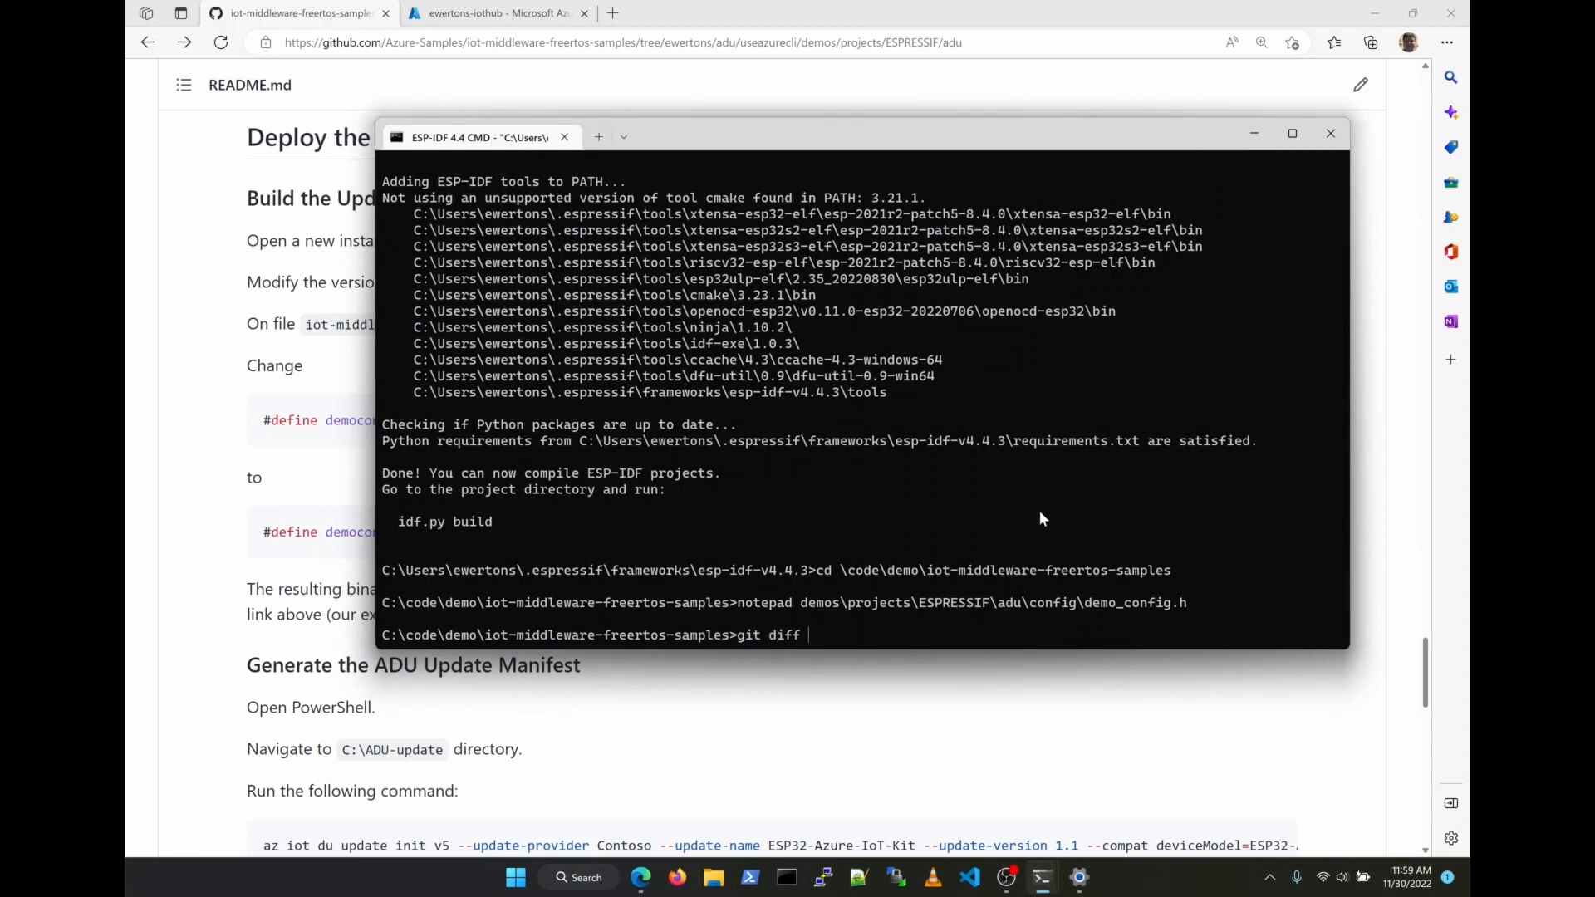
left_click_drag(802, 602, 1174, 602)
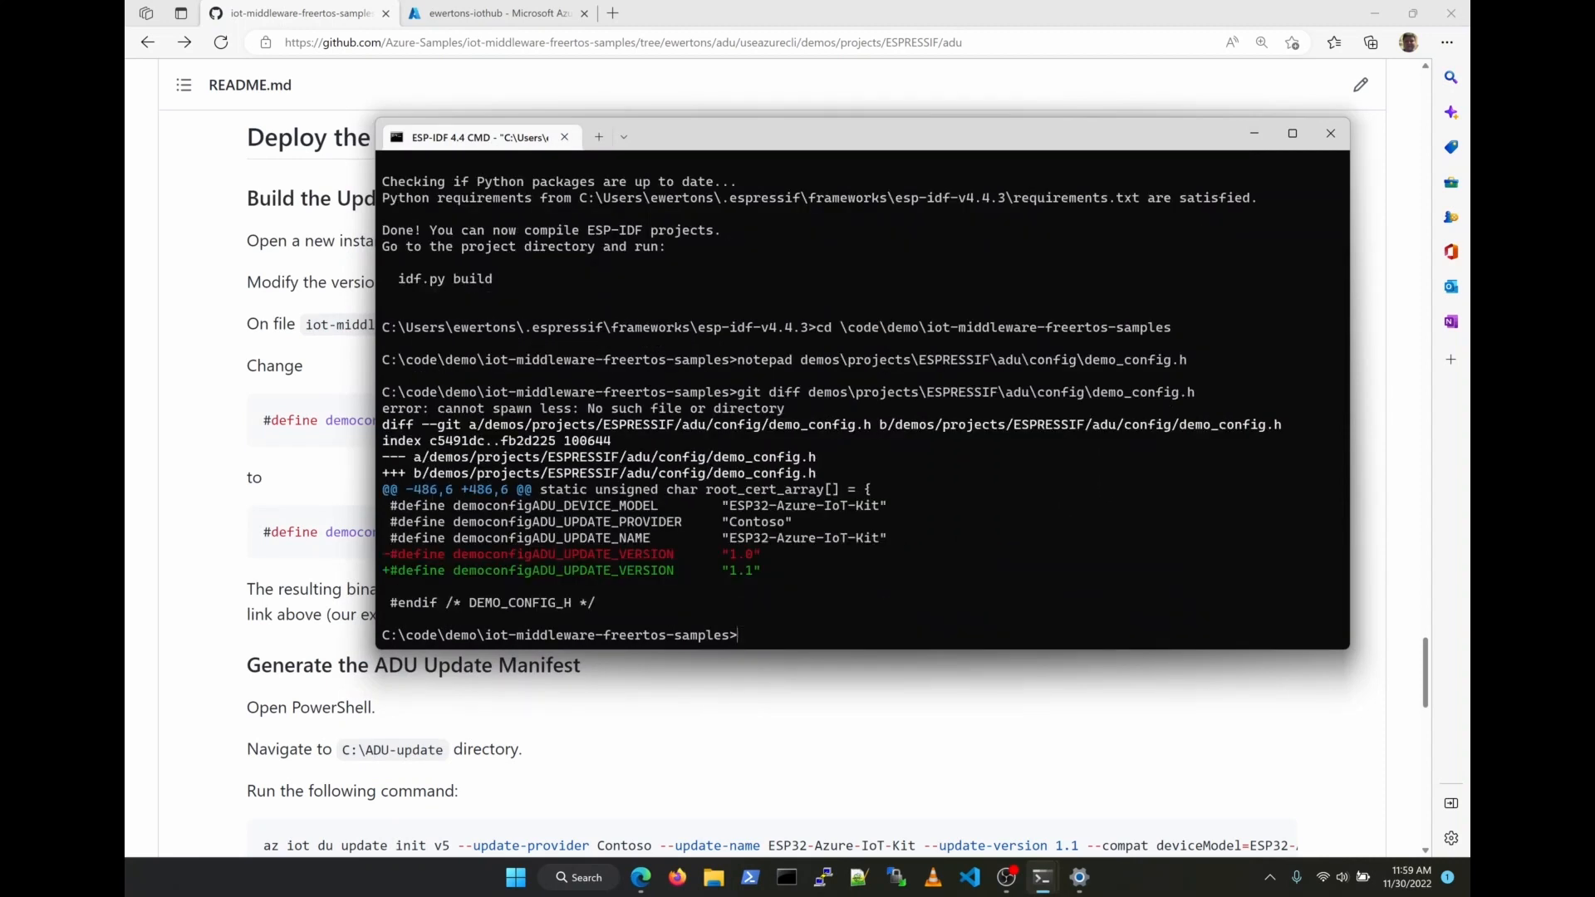
type("cd demos")
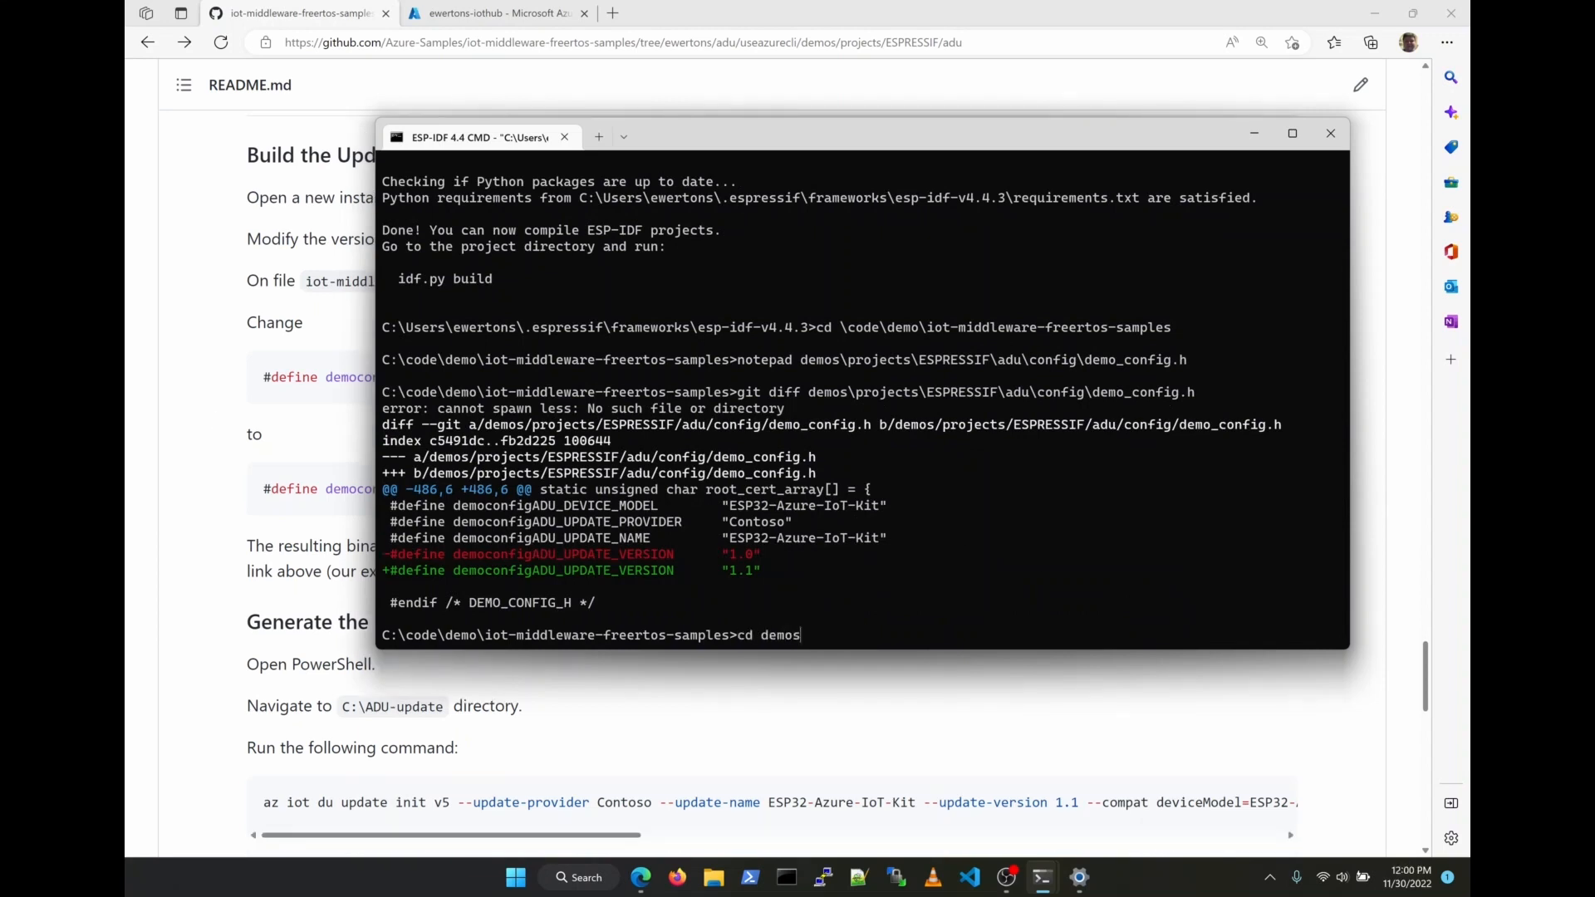
type("\\projects\\ESPRESSIF")
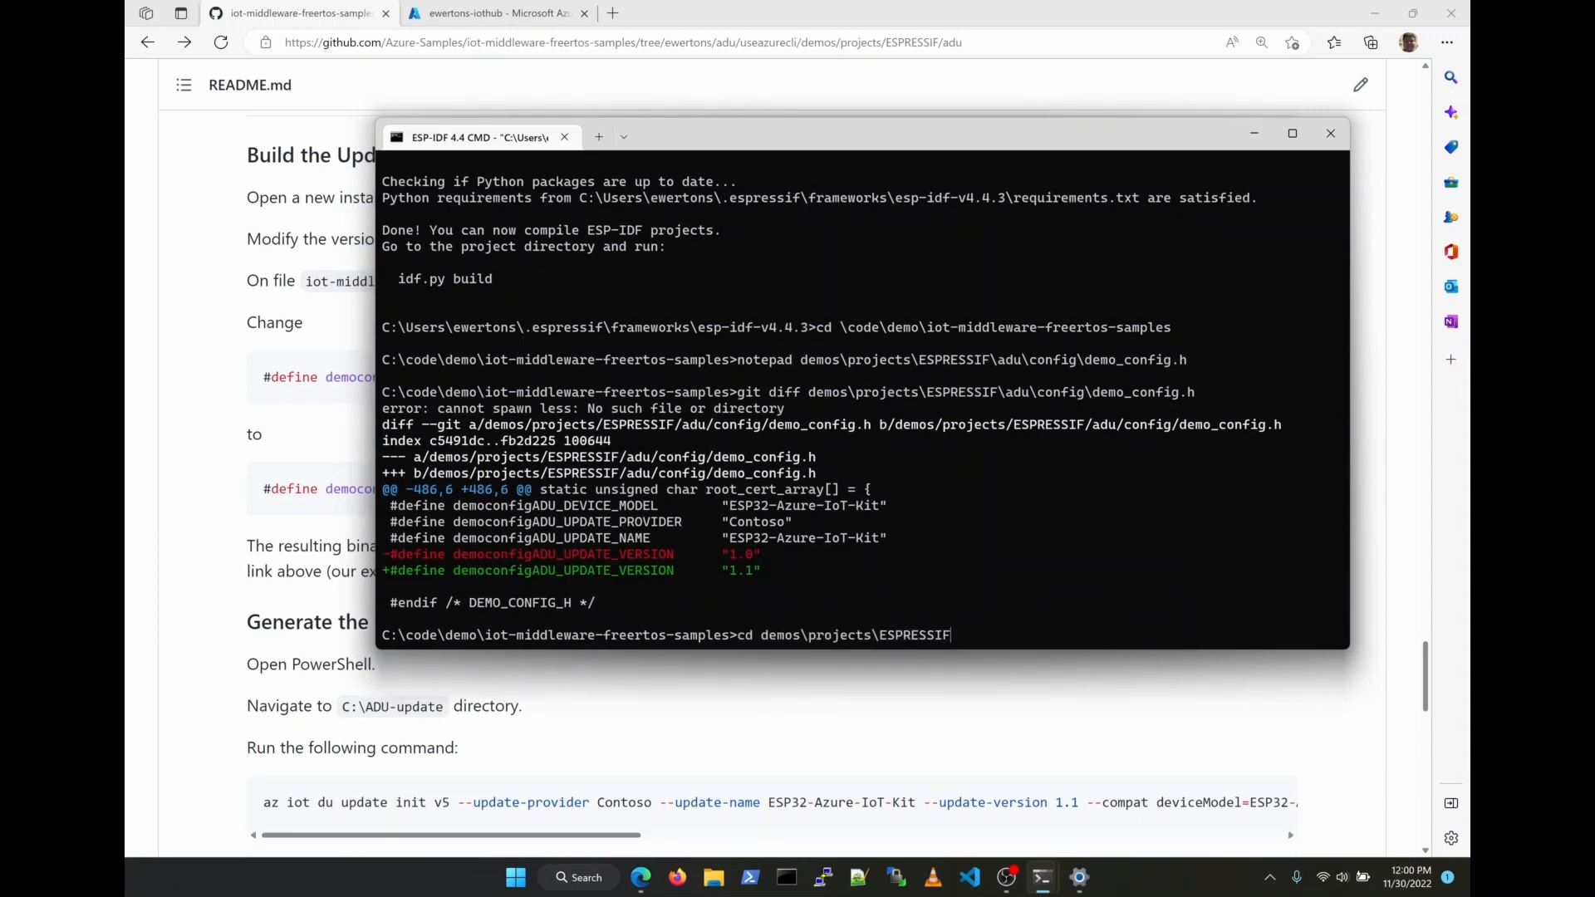
key("Enter")
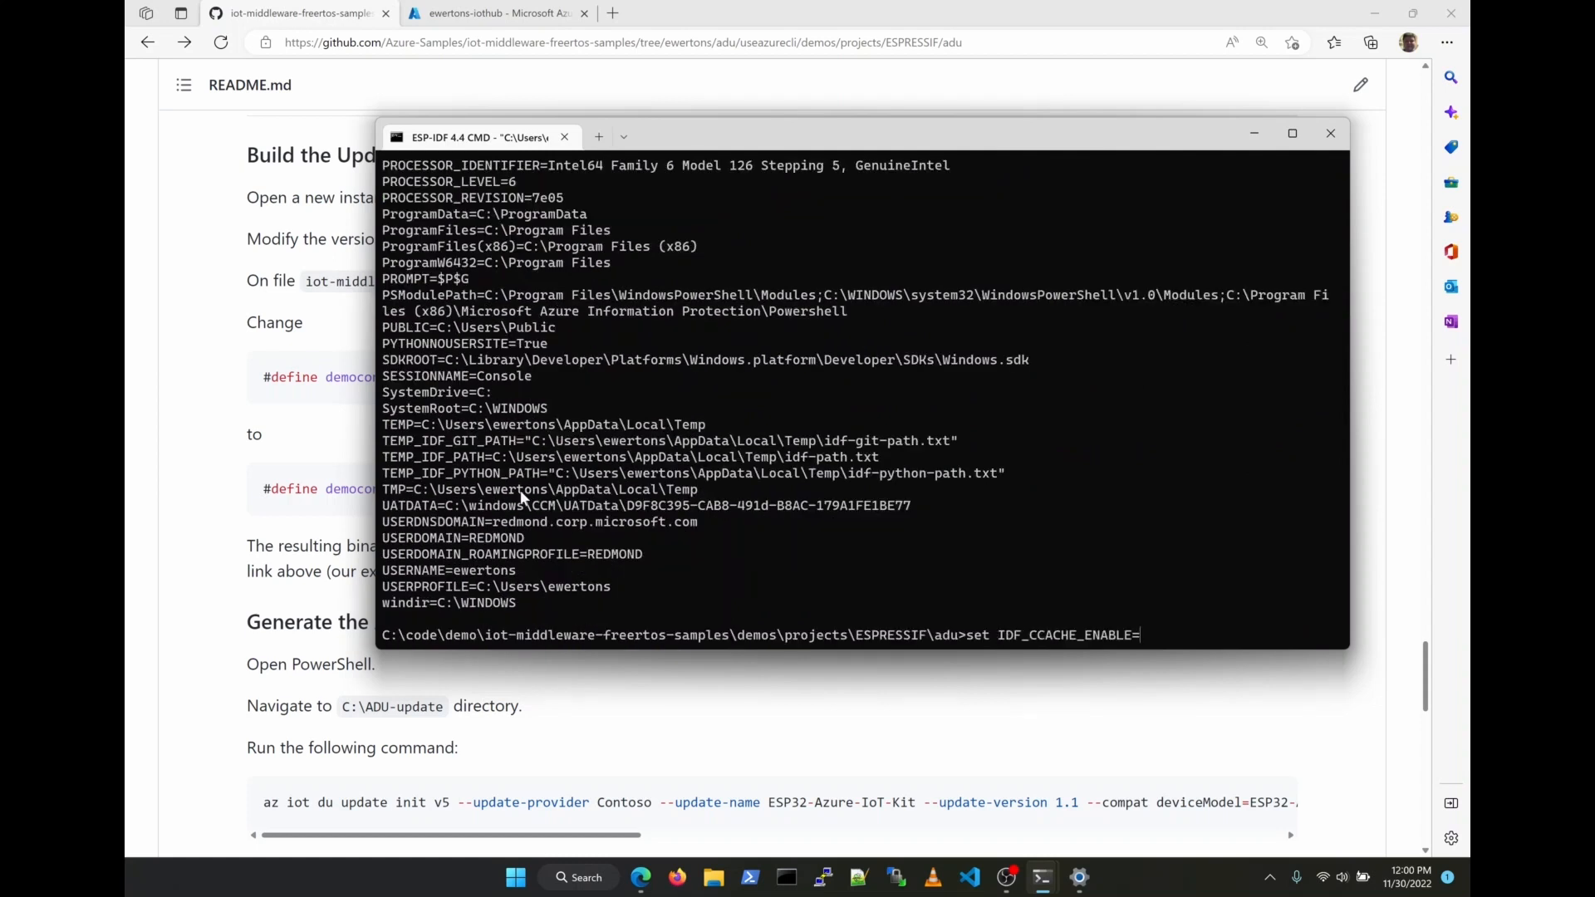
Scroll the README down to the image build command
left_click(1330, 132)
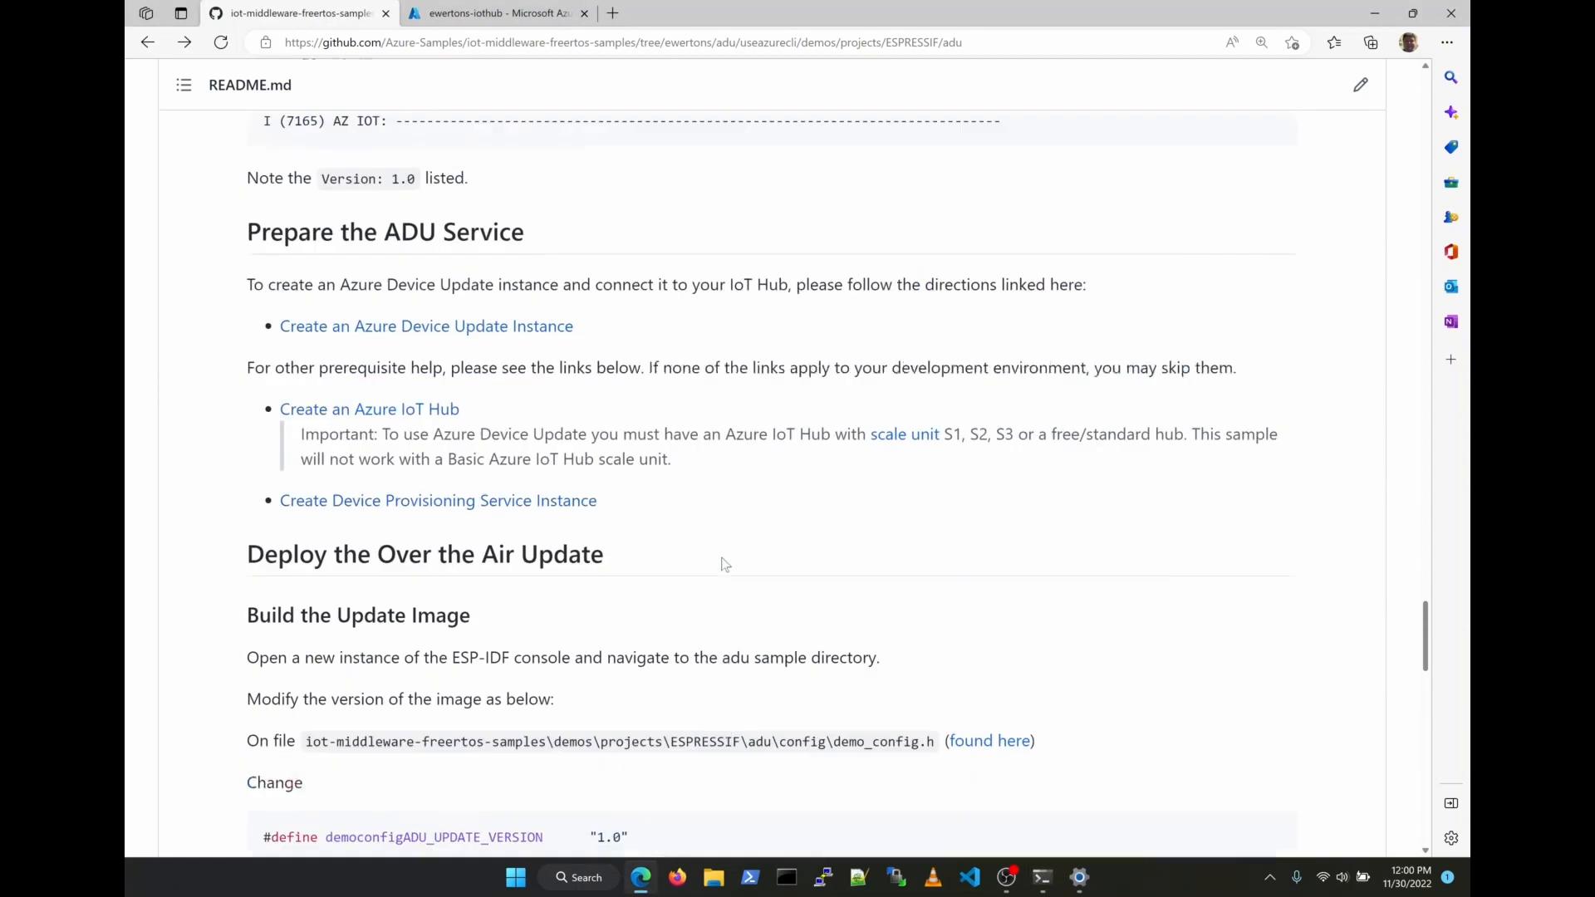
scroll("down", 3)
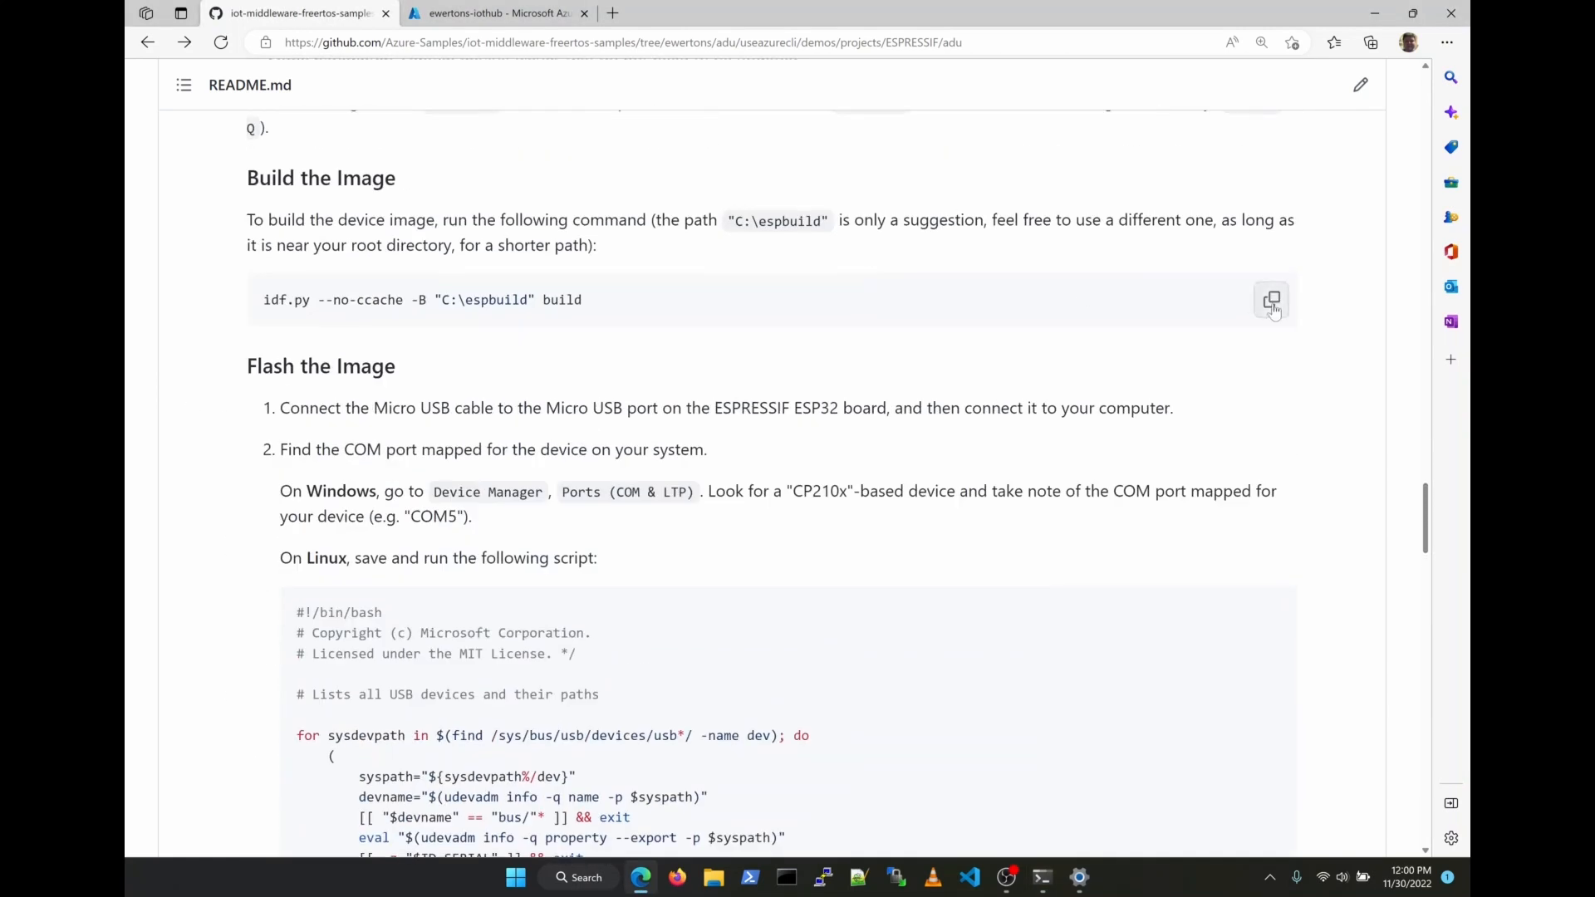
scroll("down", 3)
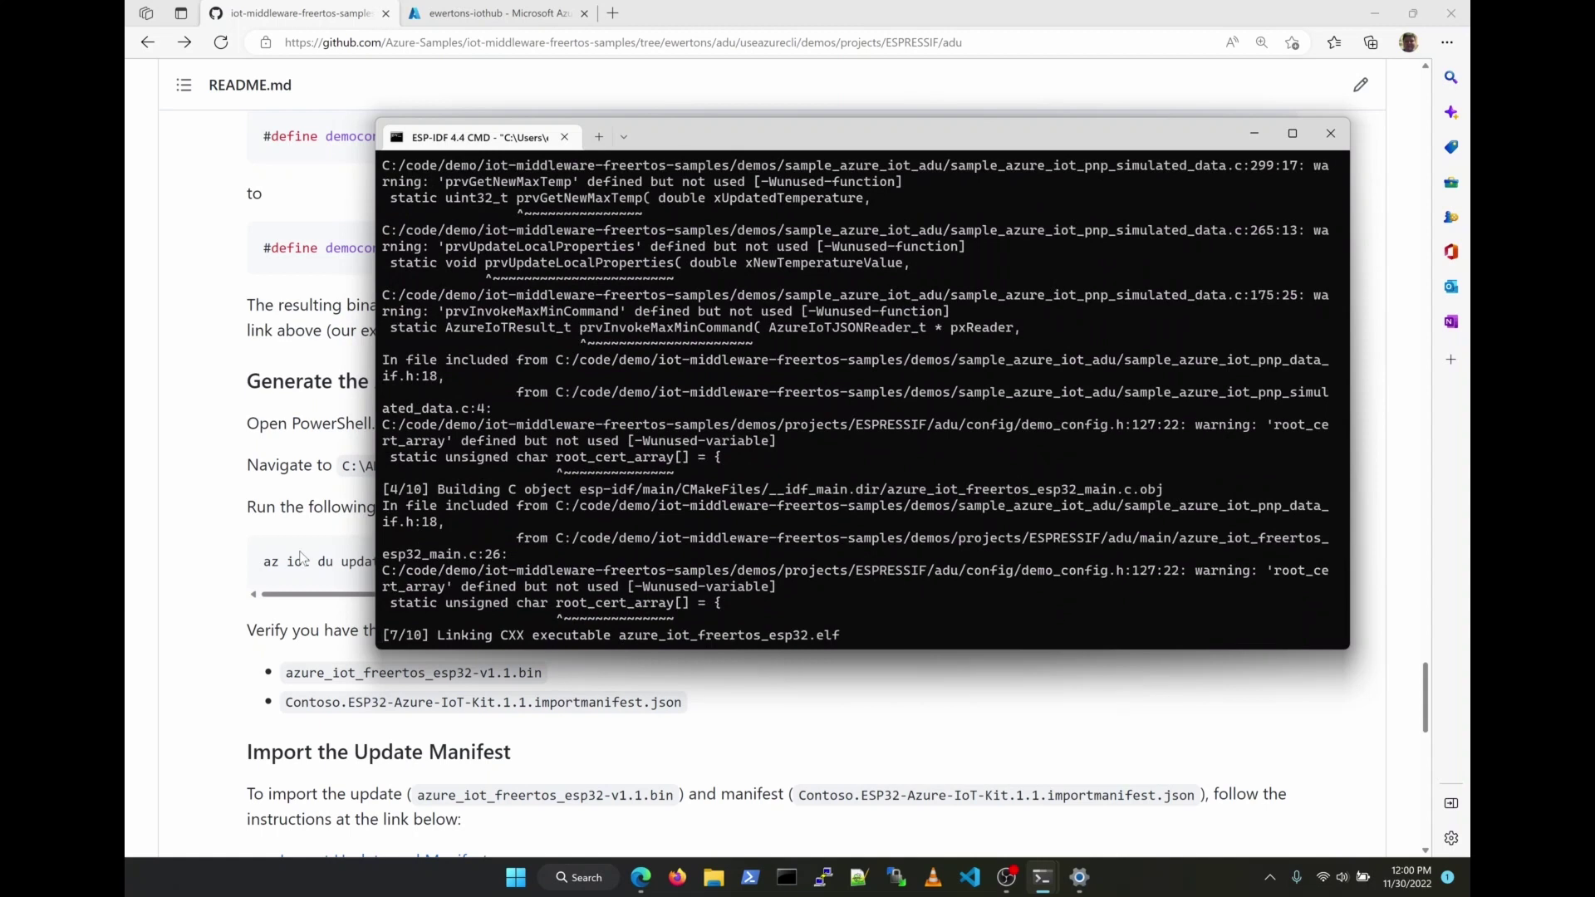
Confirm the build prompt in ESP-IDF 4.4 CMD and let the rebuild finish
left_click(1329, 132)
type("cop")
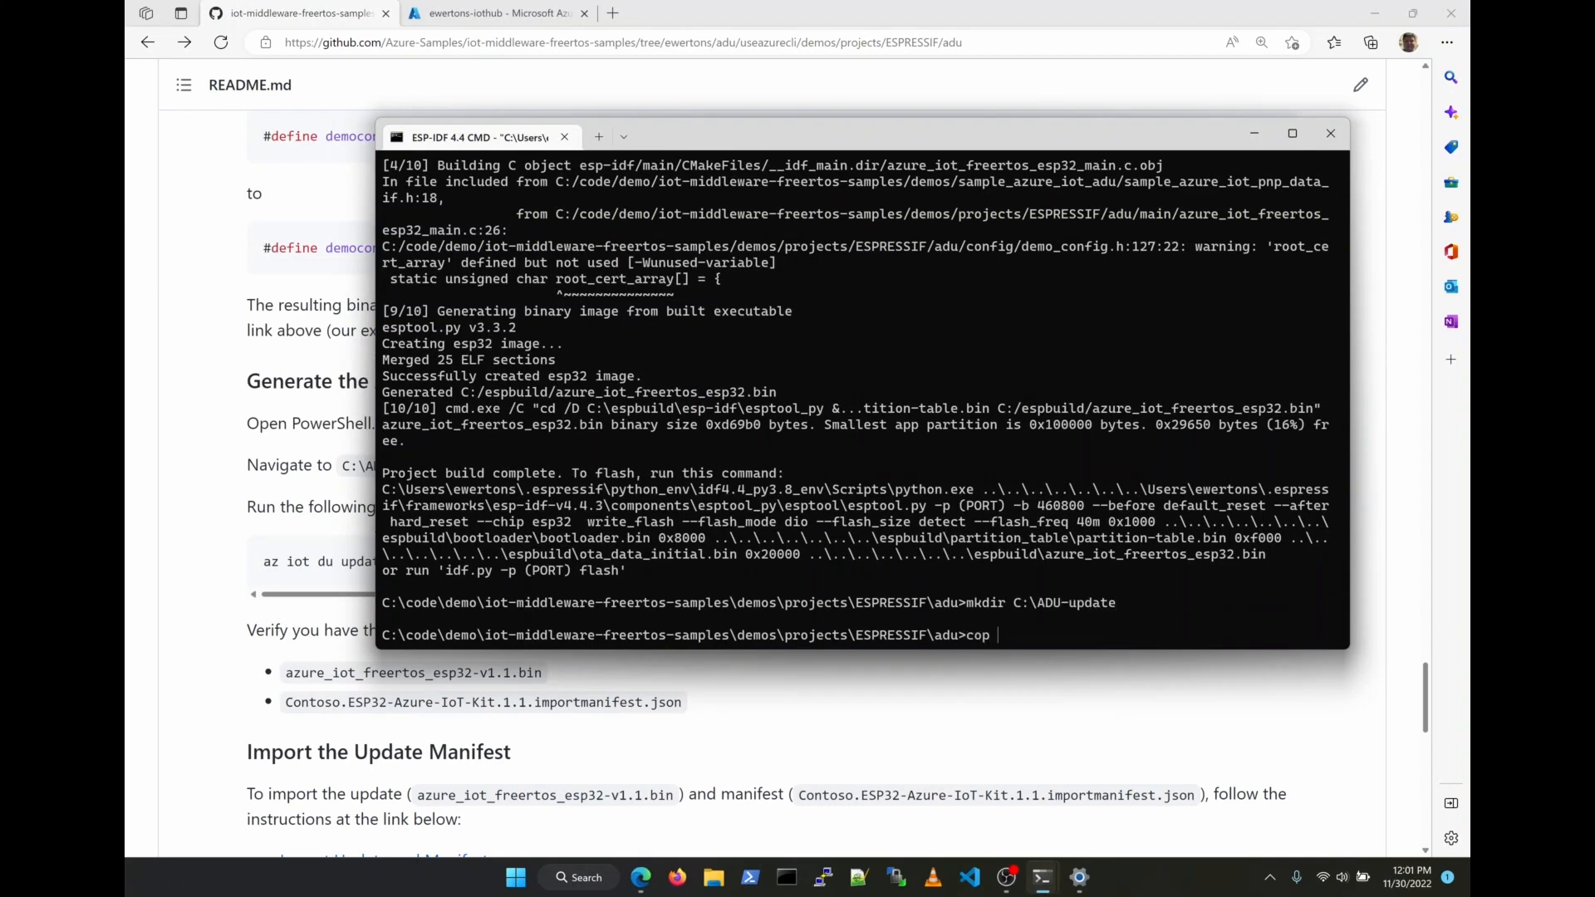
type("y")
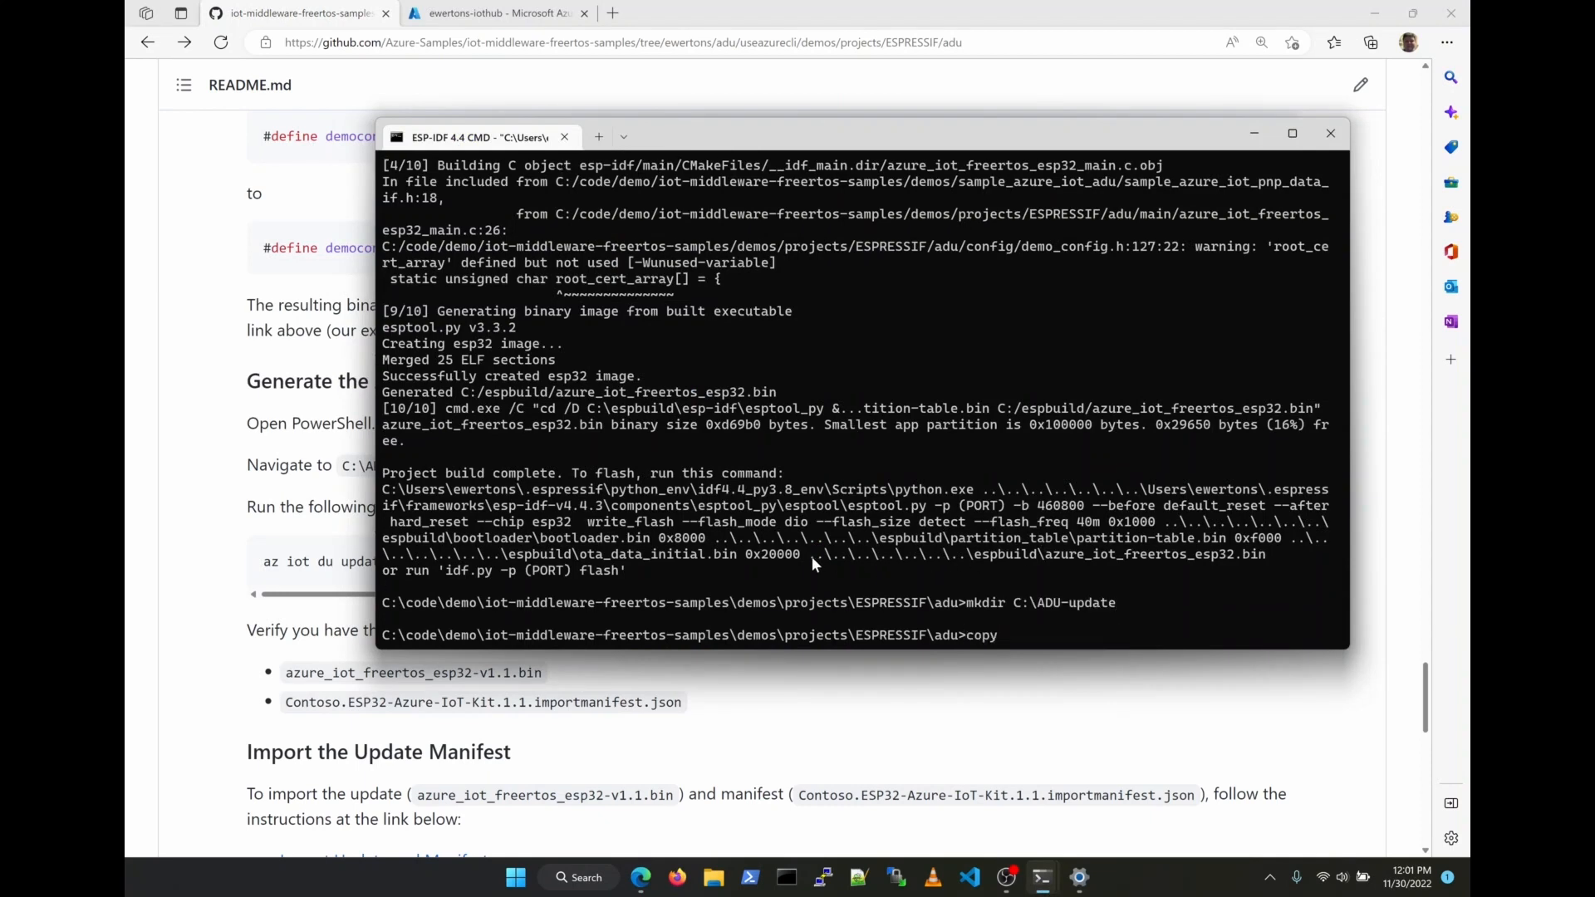
left_click(1330, 133)
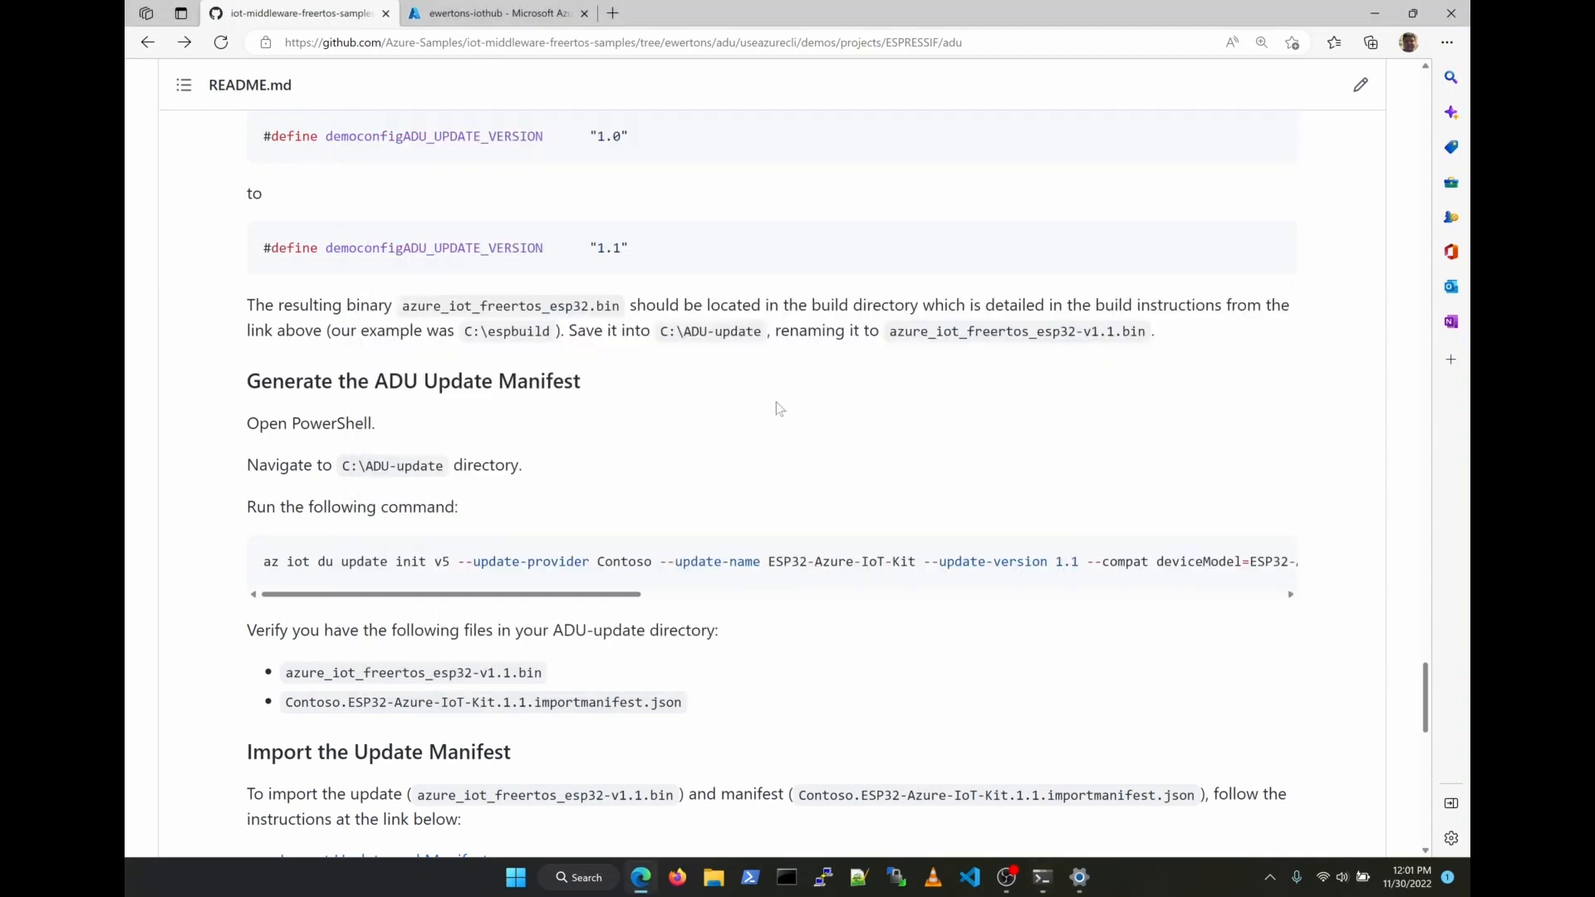
mouse_move(664, 348)
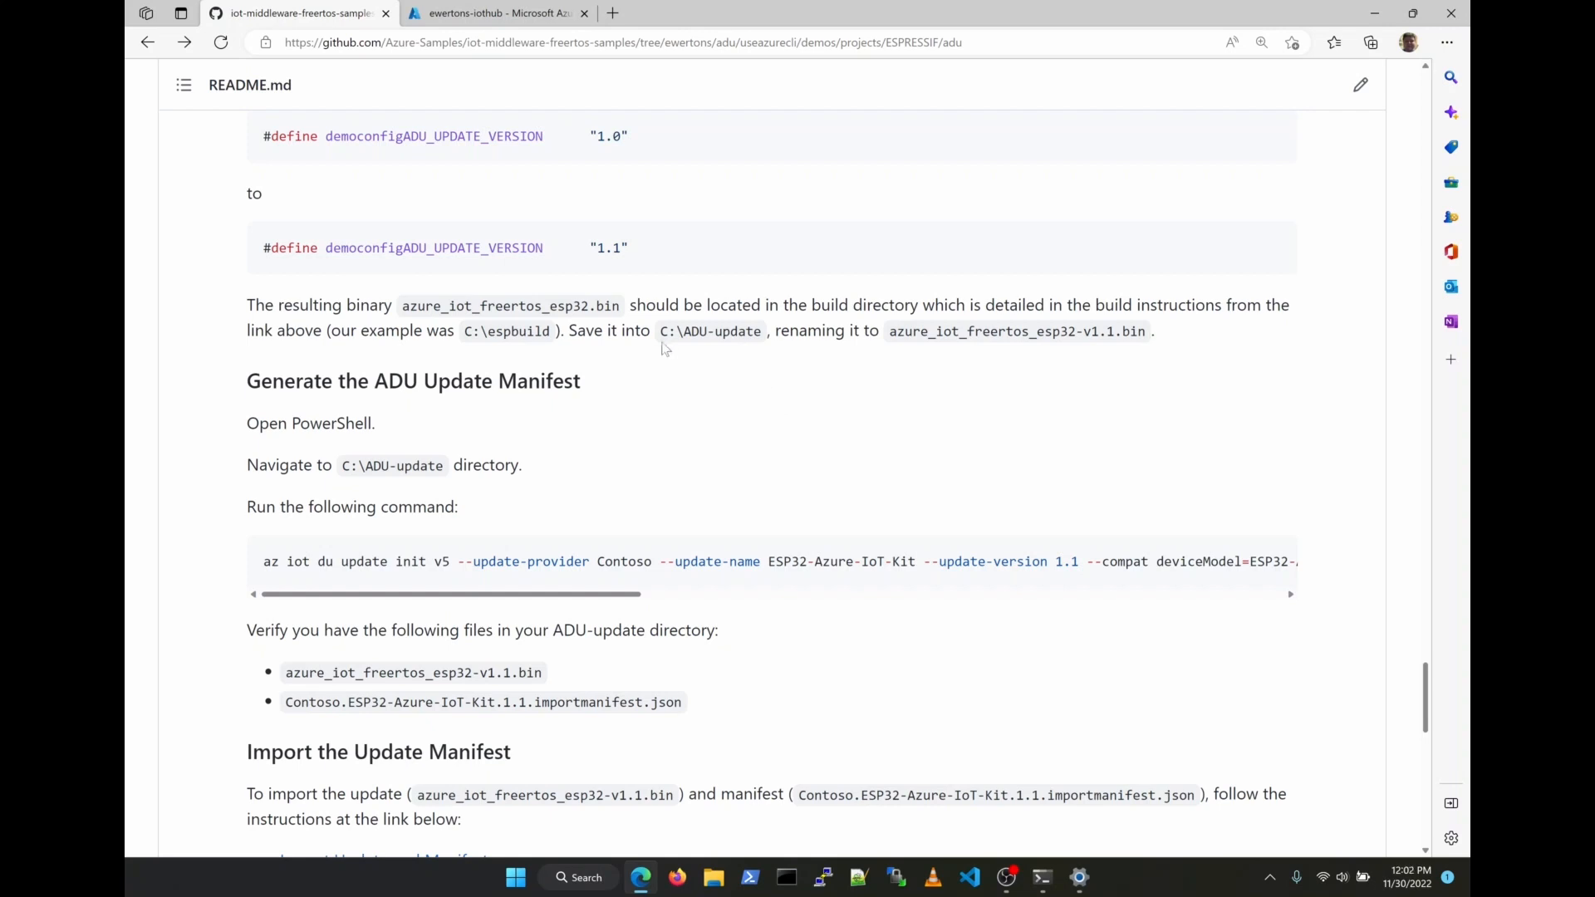
key("Alt+Tab")
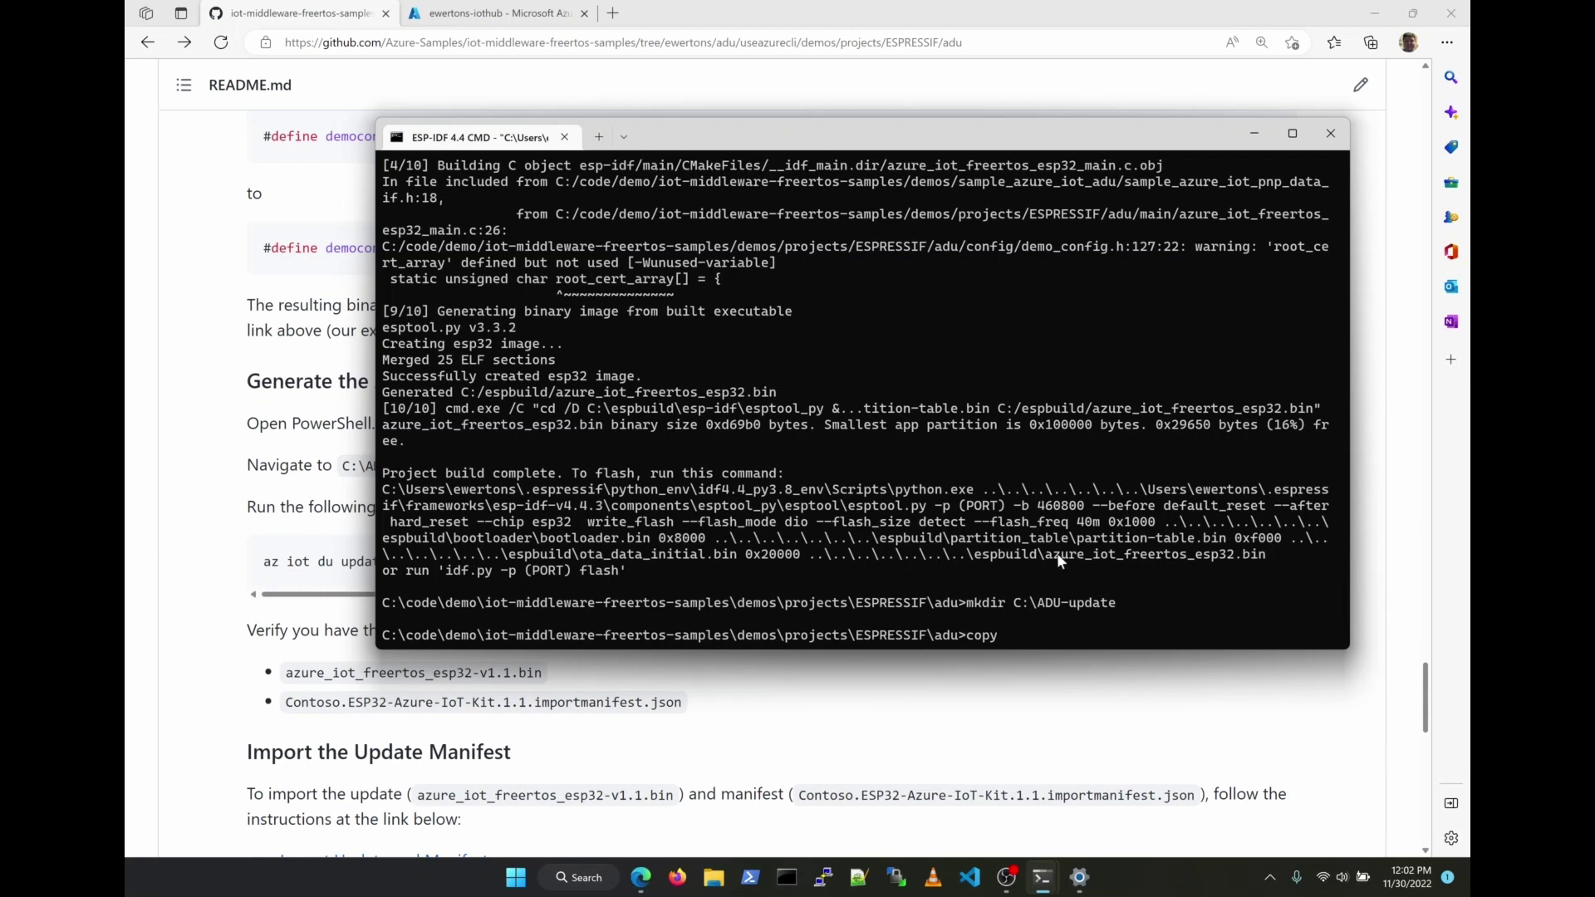
Start copying the built binary into C:\ADU-update as azure_iot_freertos_esp32-v1.1.bin
left_click_drag(808, 554, 1265, 554)
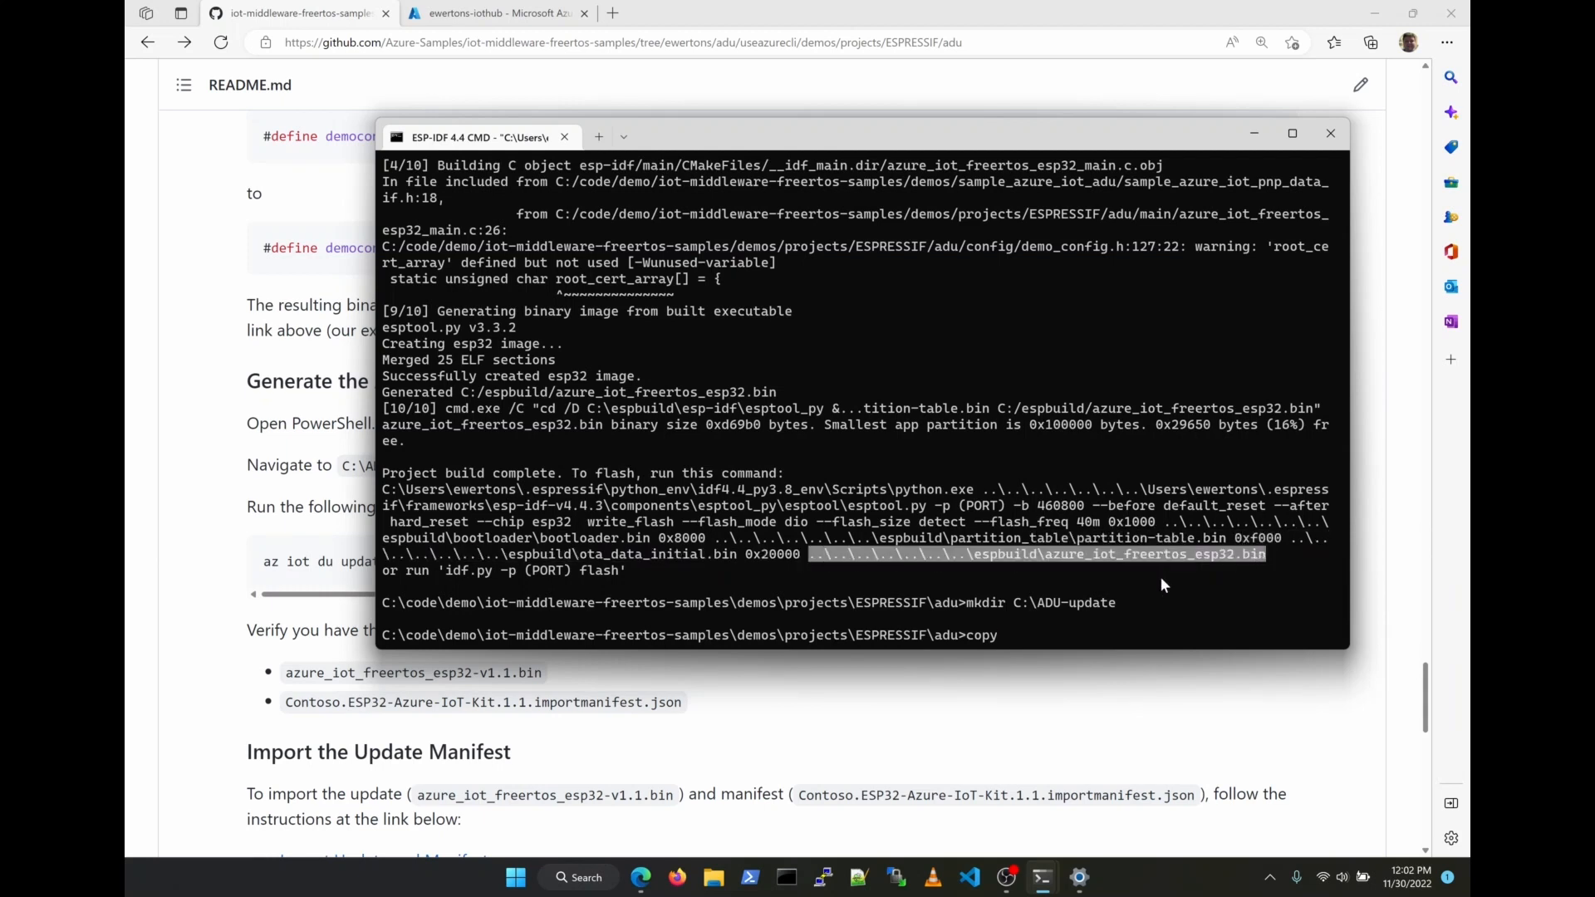
type("c:\\espbuild\\a")
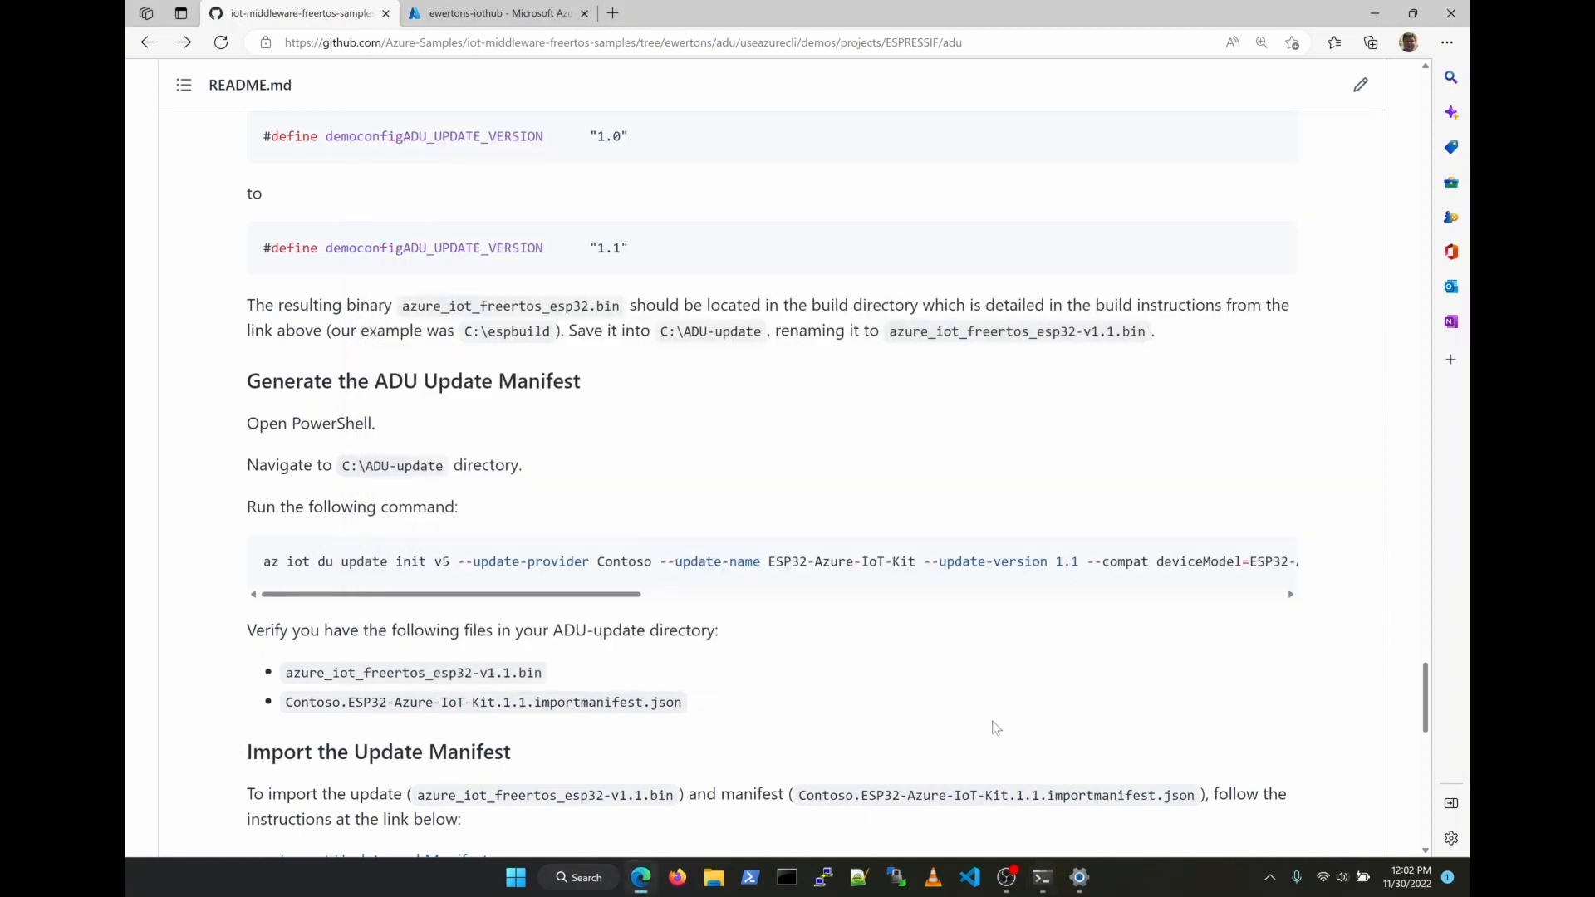
scroll("down", 3)
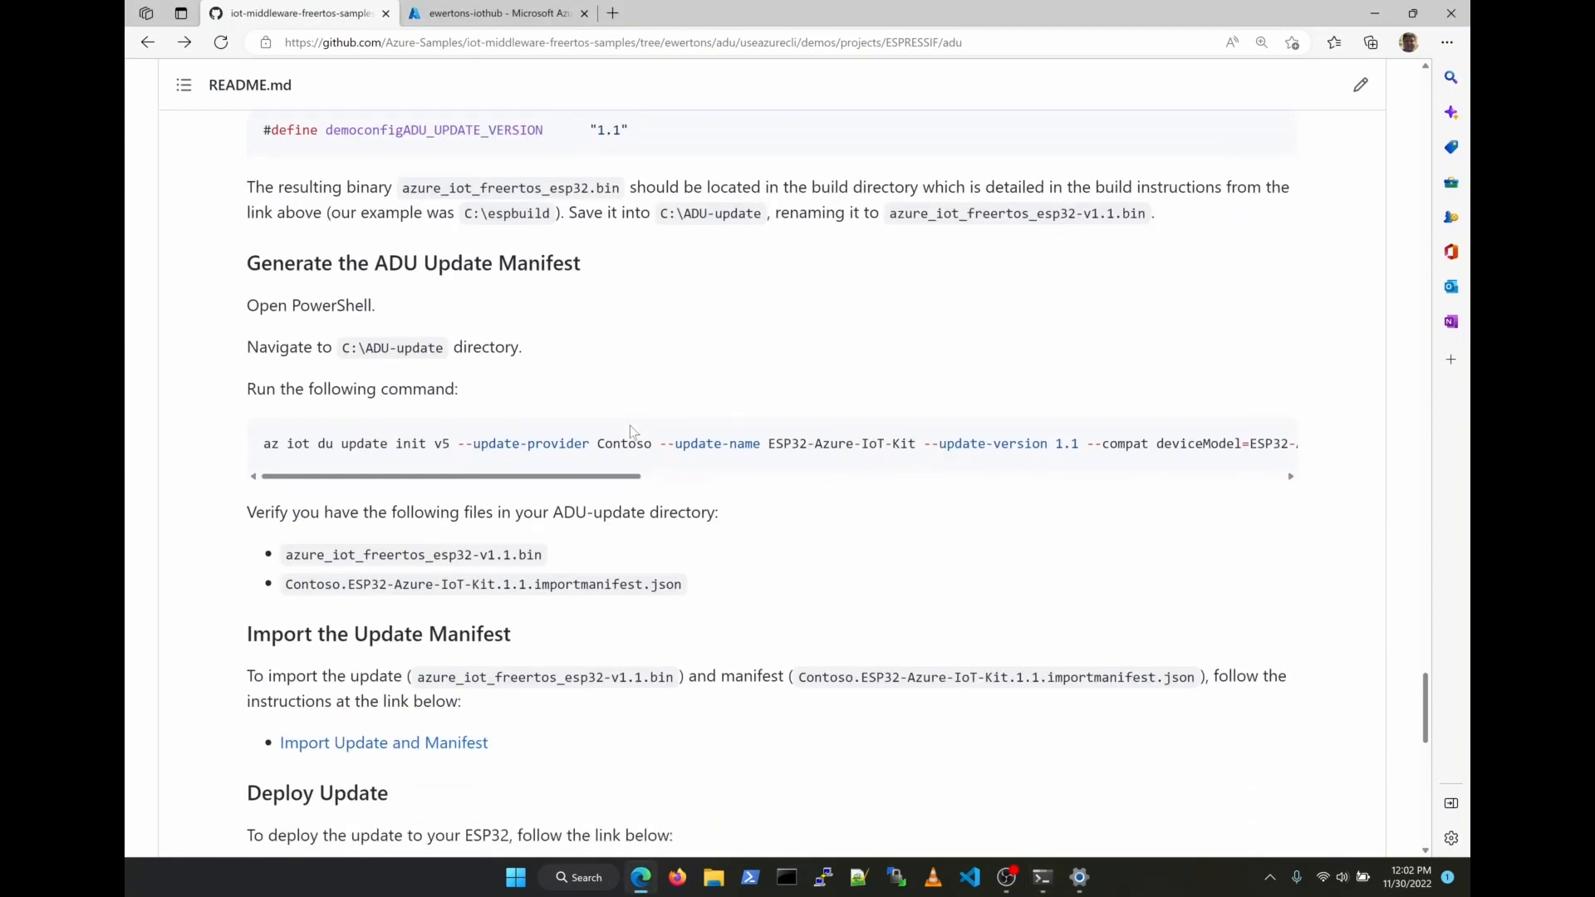
scroll("down", 3)
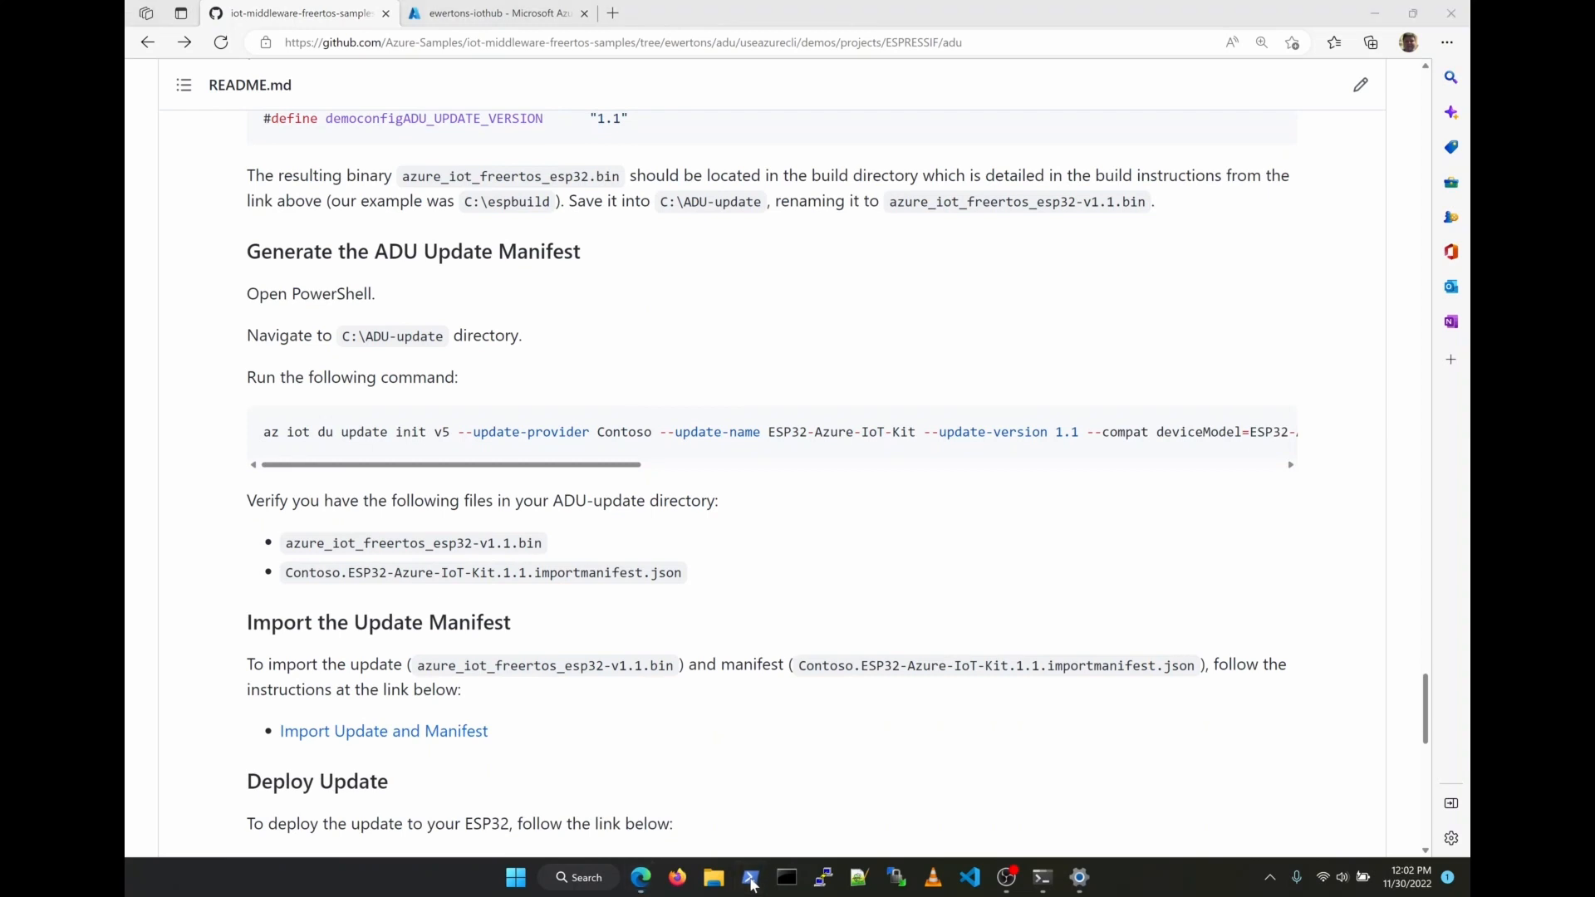
Open PowerShell in C:\ADU-update and list the folder contents
left_click(749, 878)
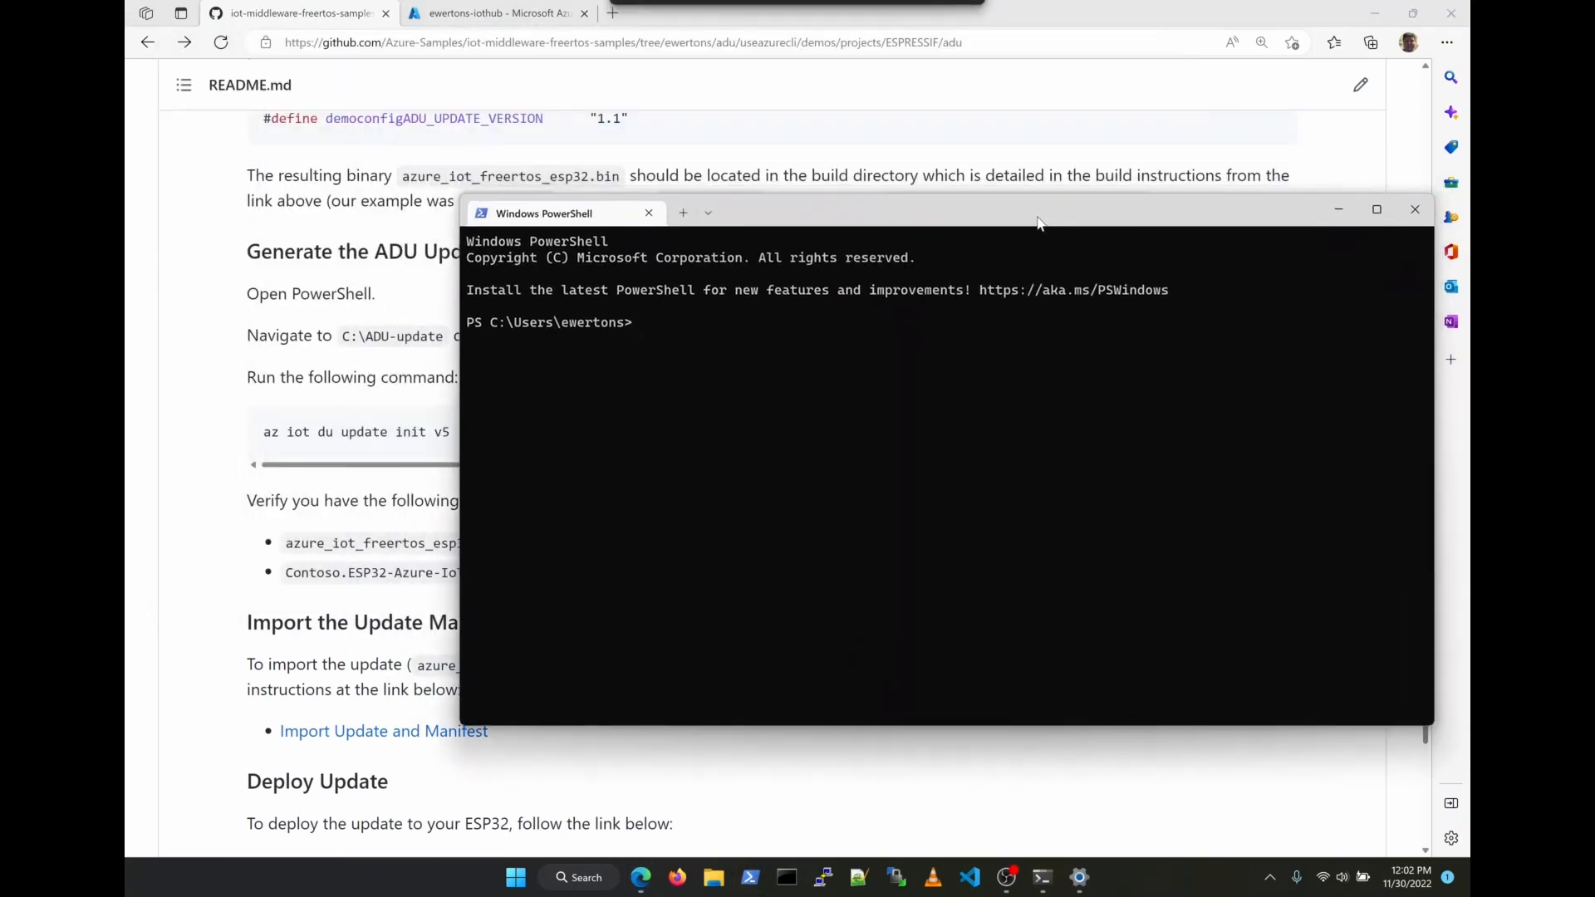
type("cd C:\\ADU-update\\")
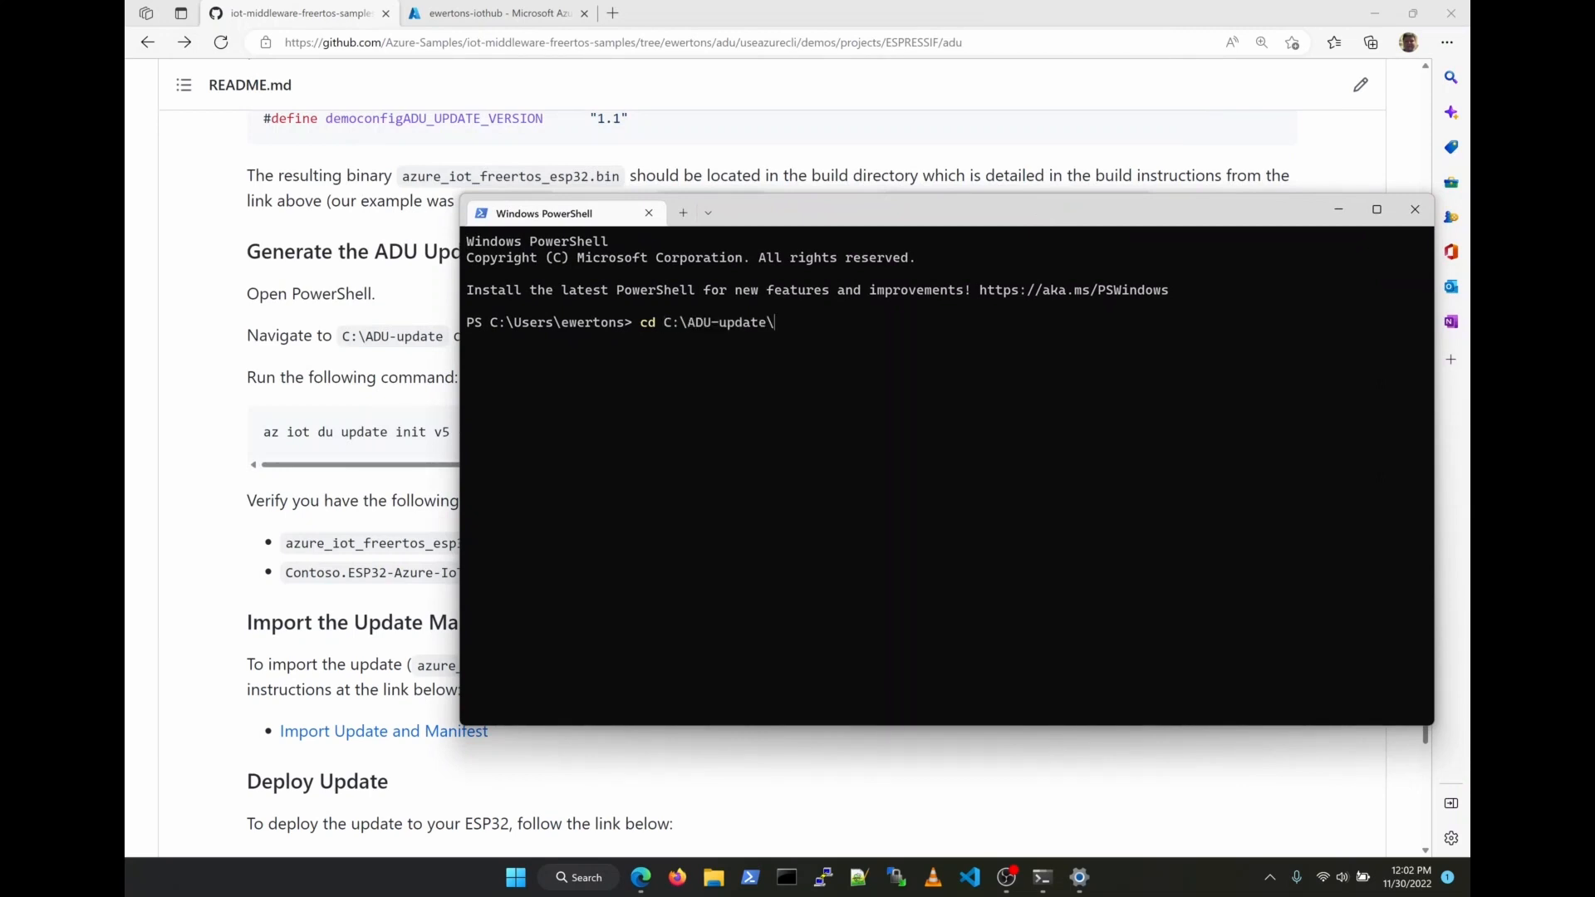
key("Enter")
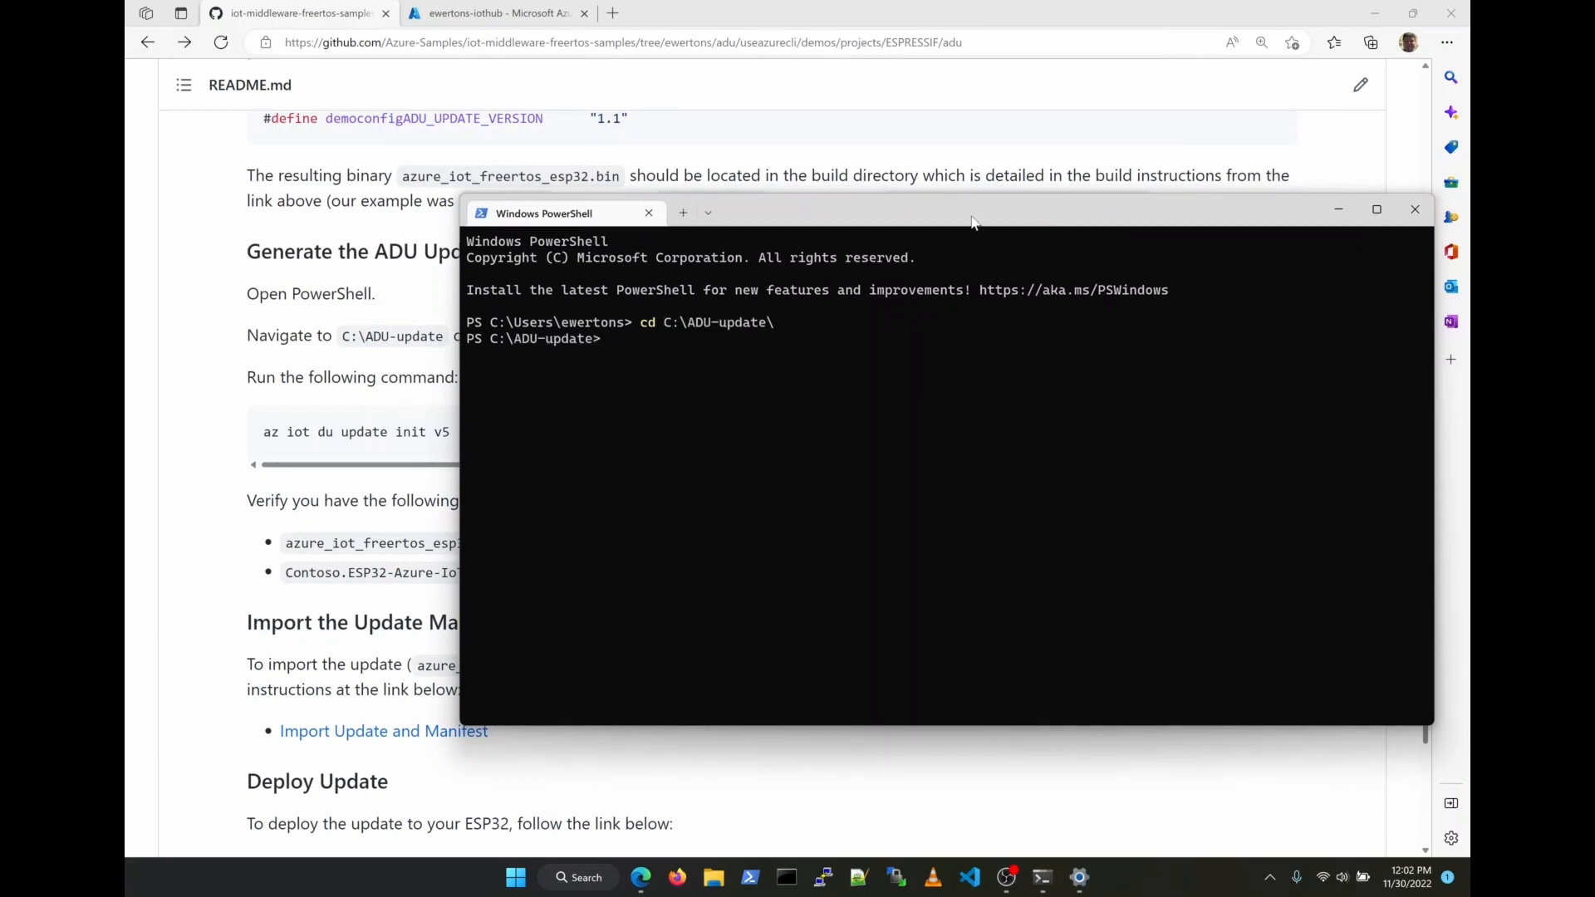
type("dir")
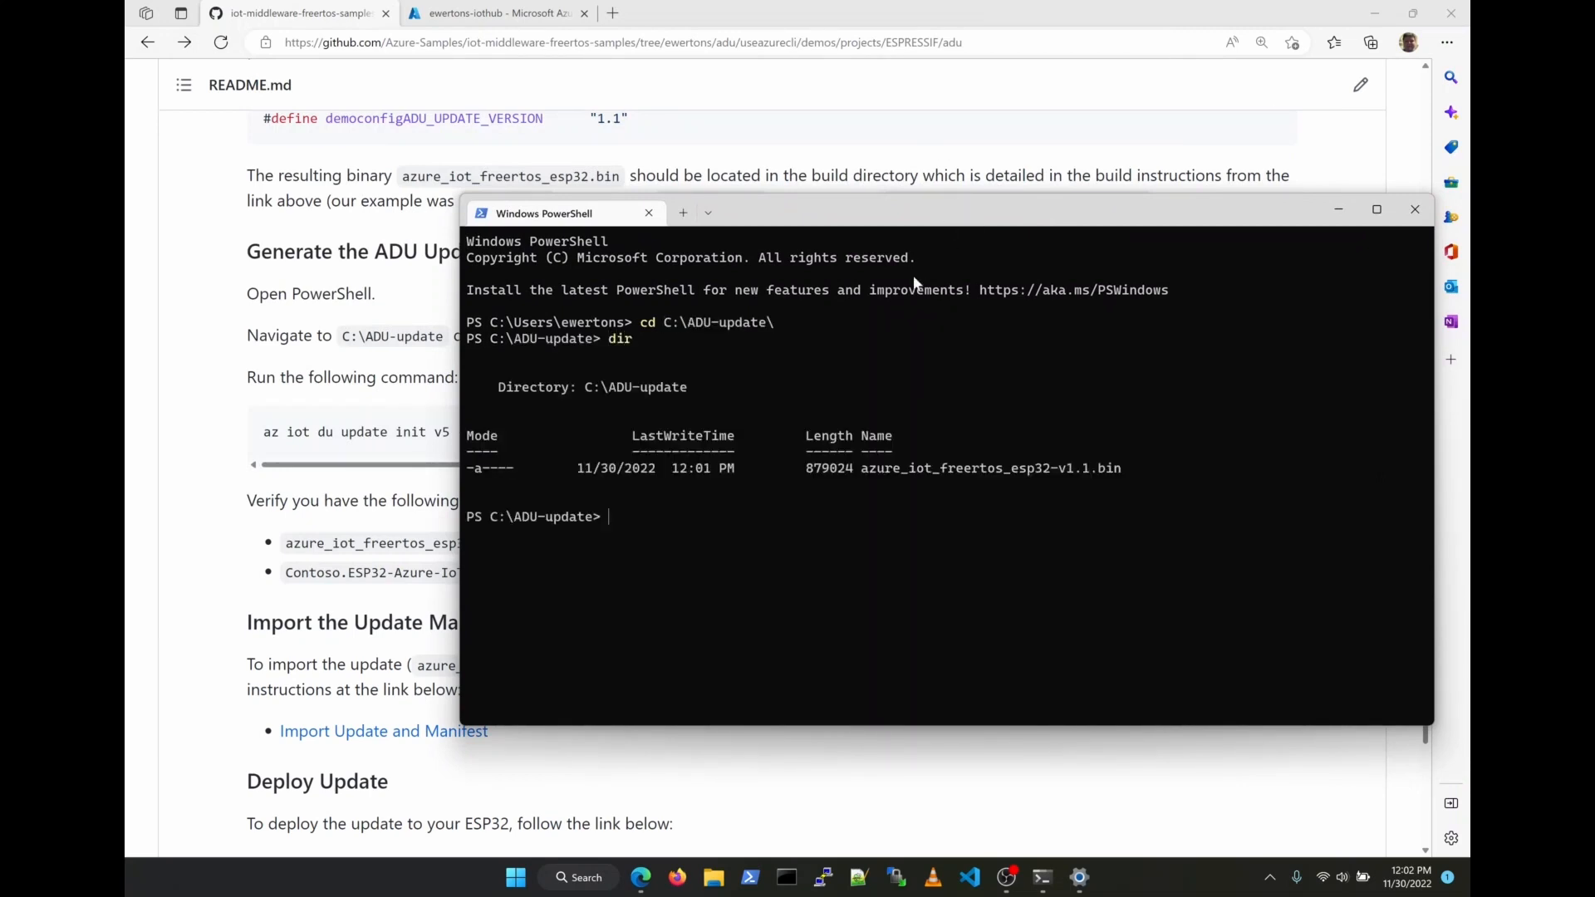
Run the README's az iot du update init v5 command to generate the 1.1 import manifest
left_click(1413, 208)
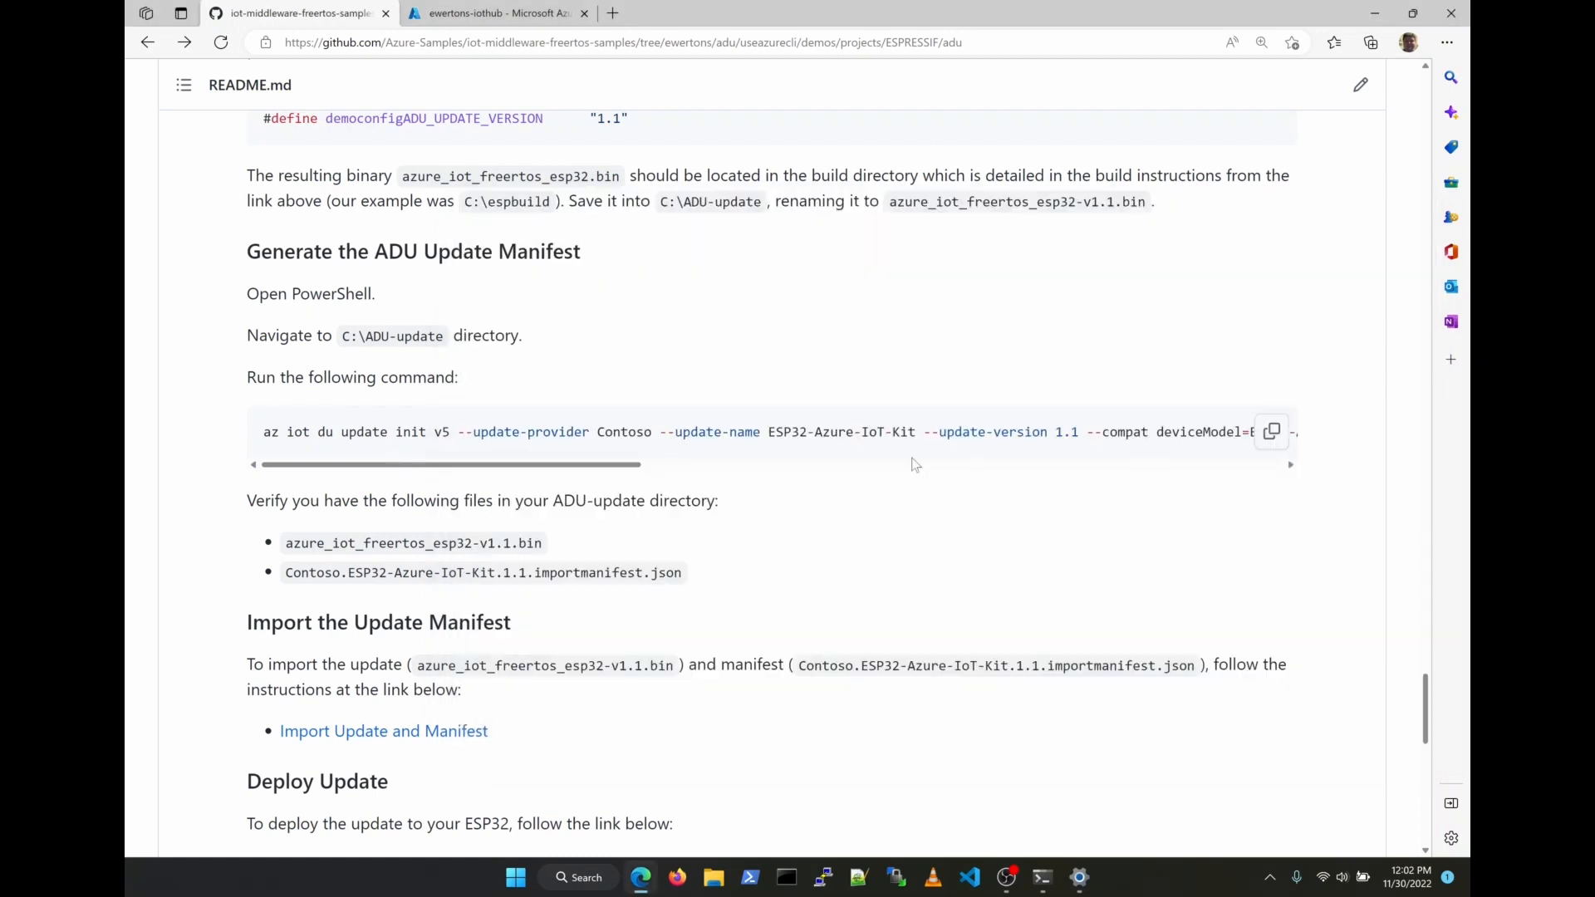
left_click(1271, 432)
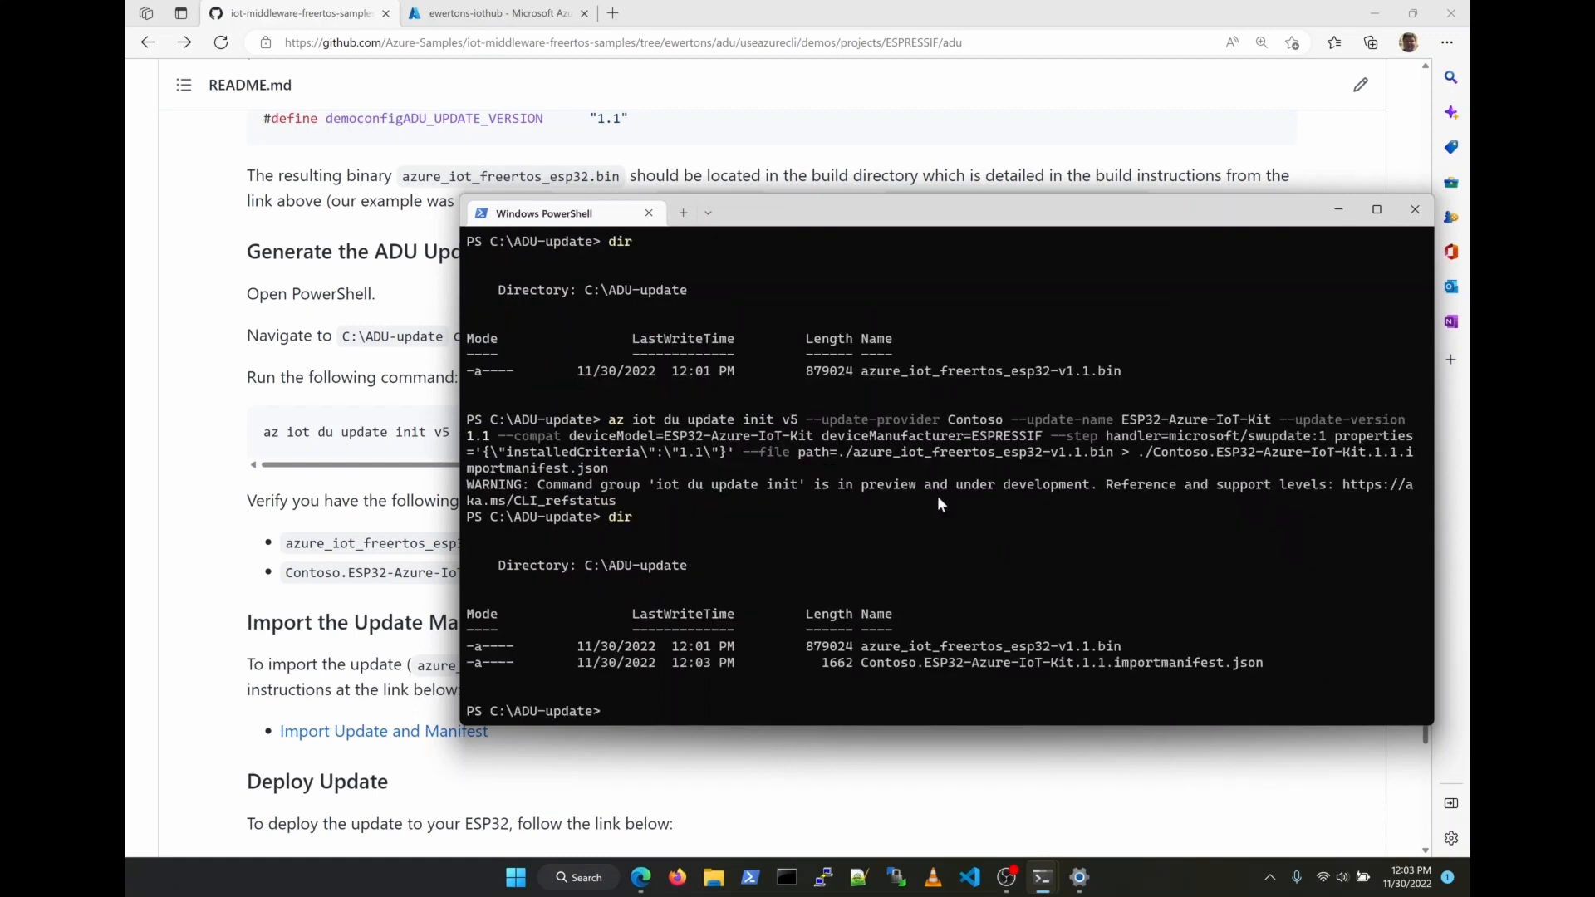
left_click(1415, 208)
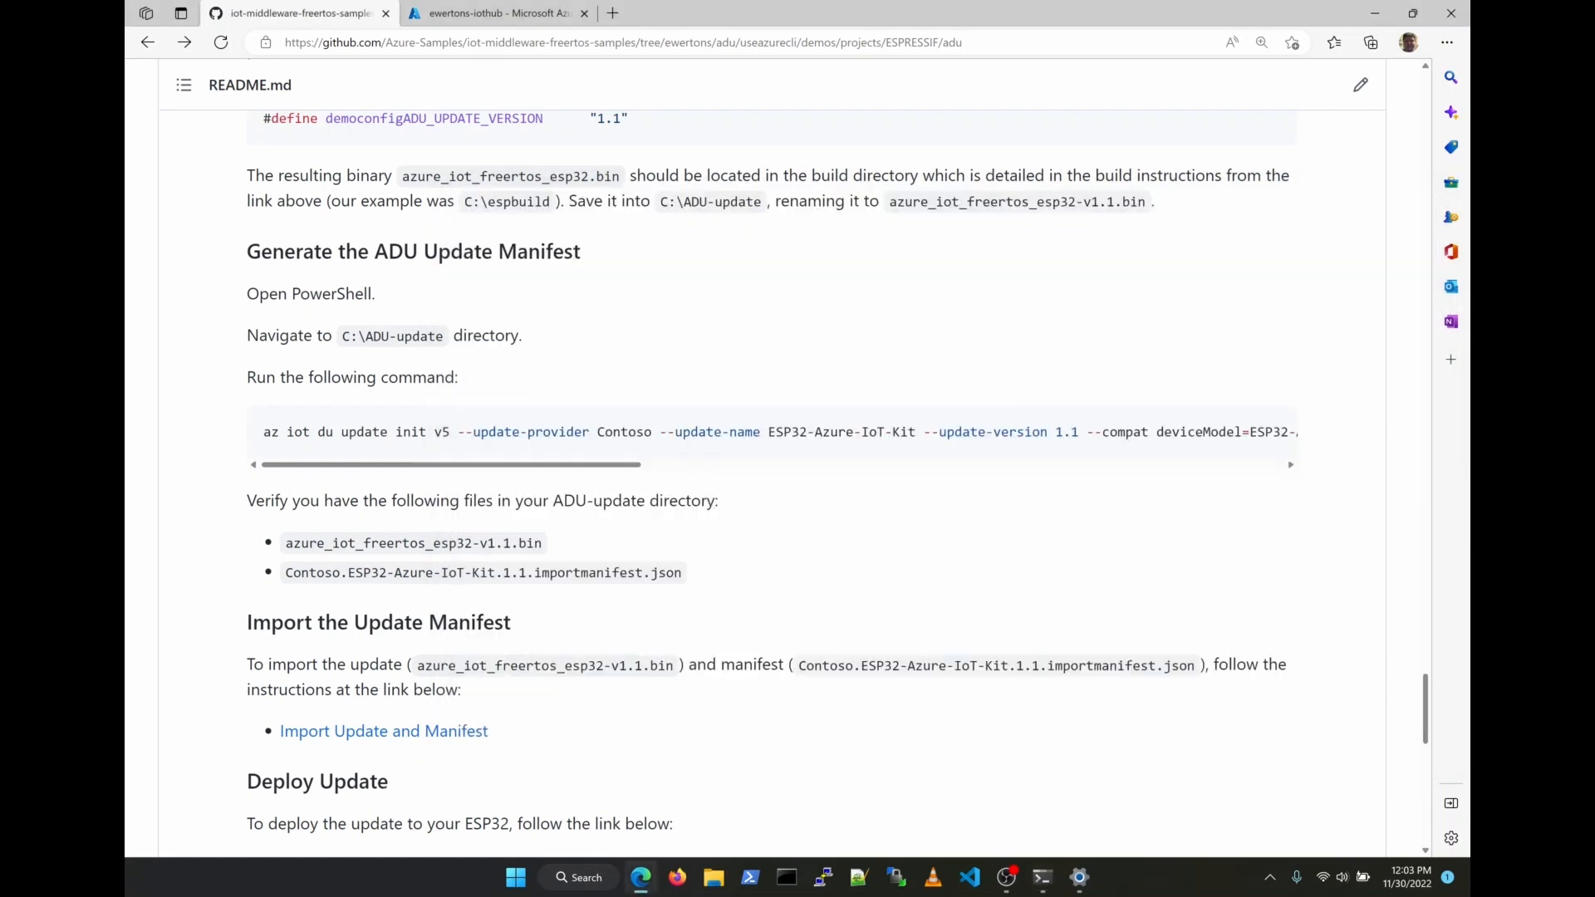
scroll("down", 3)
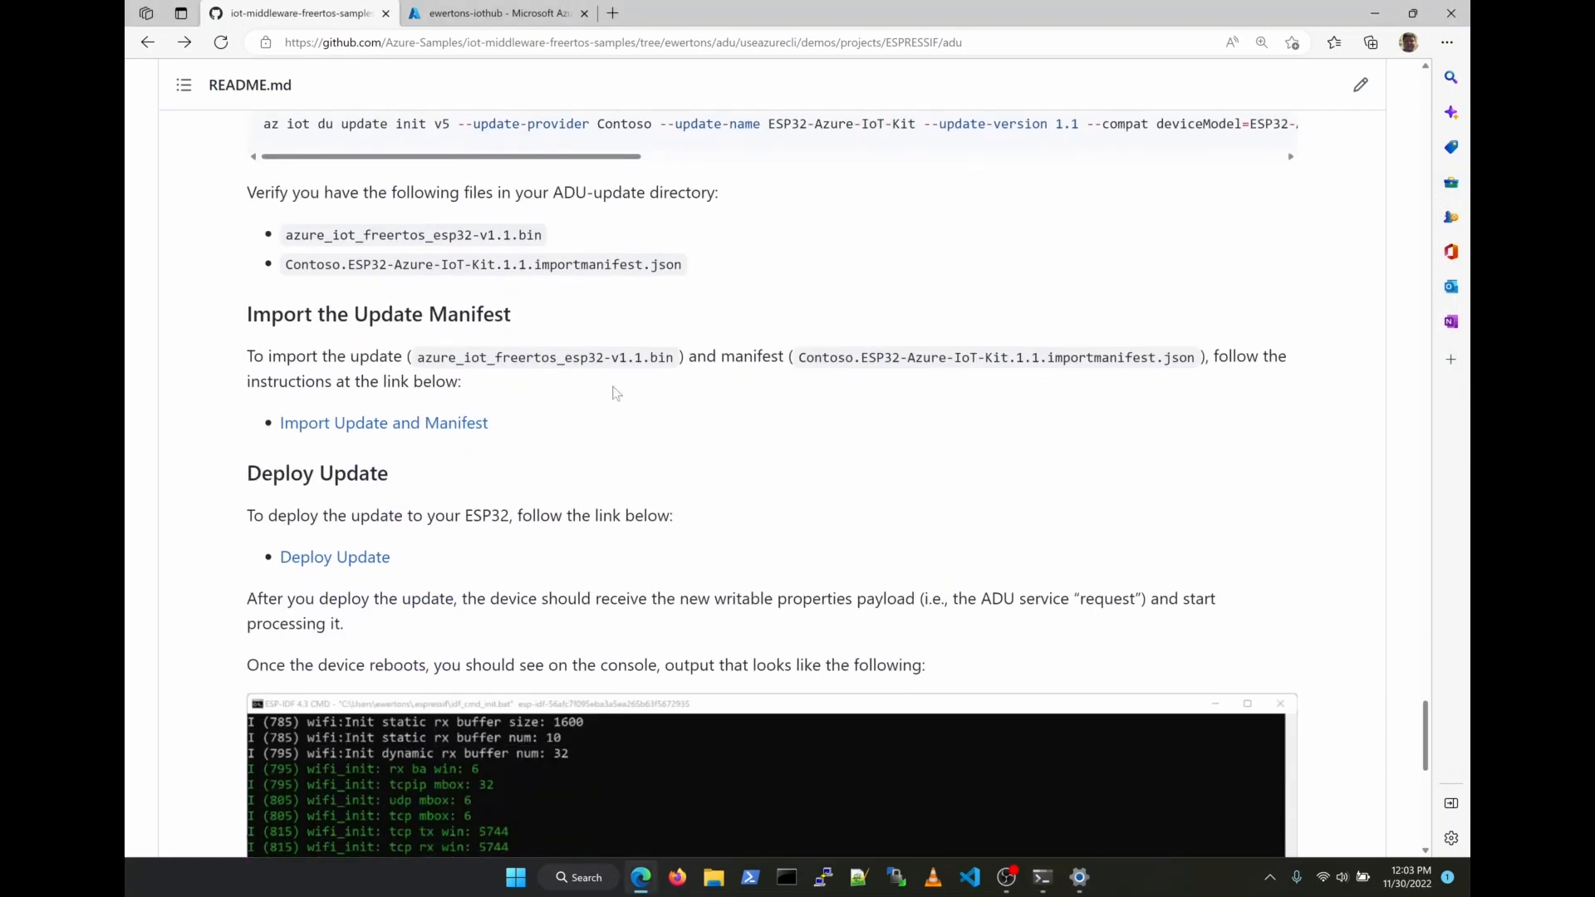
scroll("down", 3)
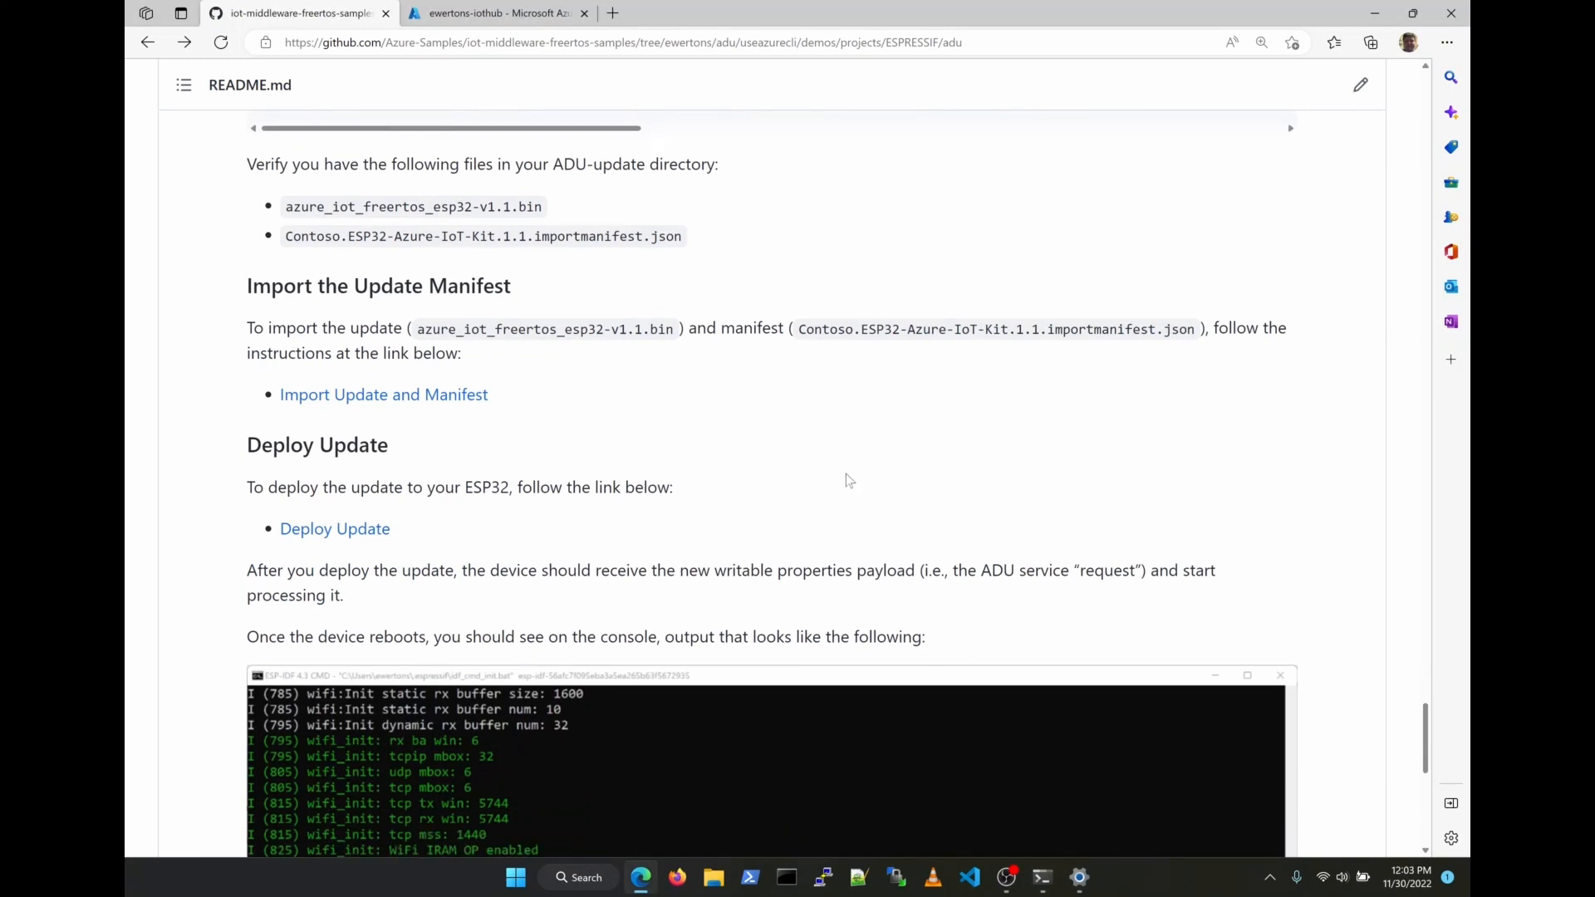
mouse_move(652, 418)
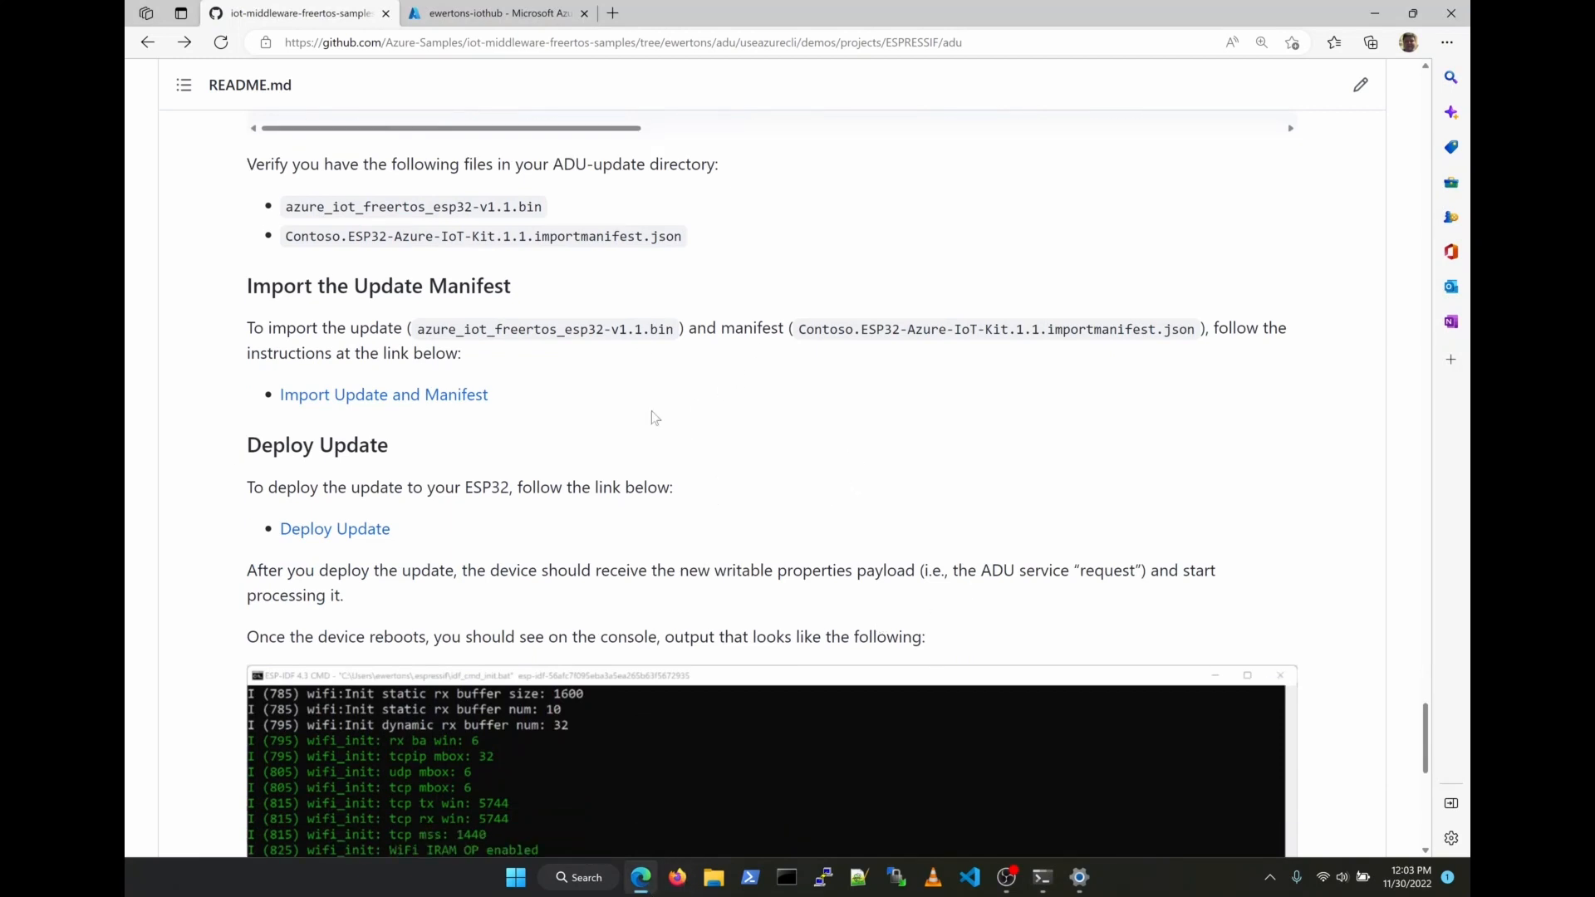
Begin importing a new update in the IoT hub, choosing files from a storage container
left_click(496, 14)
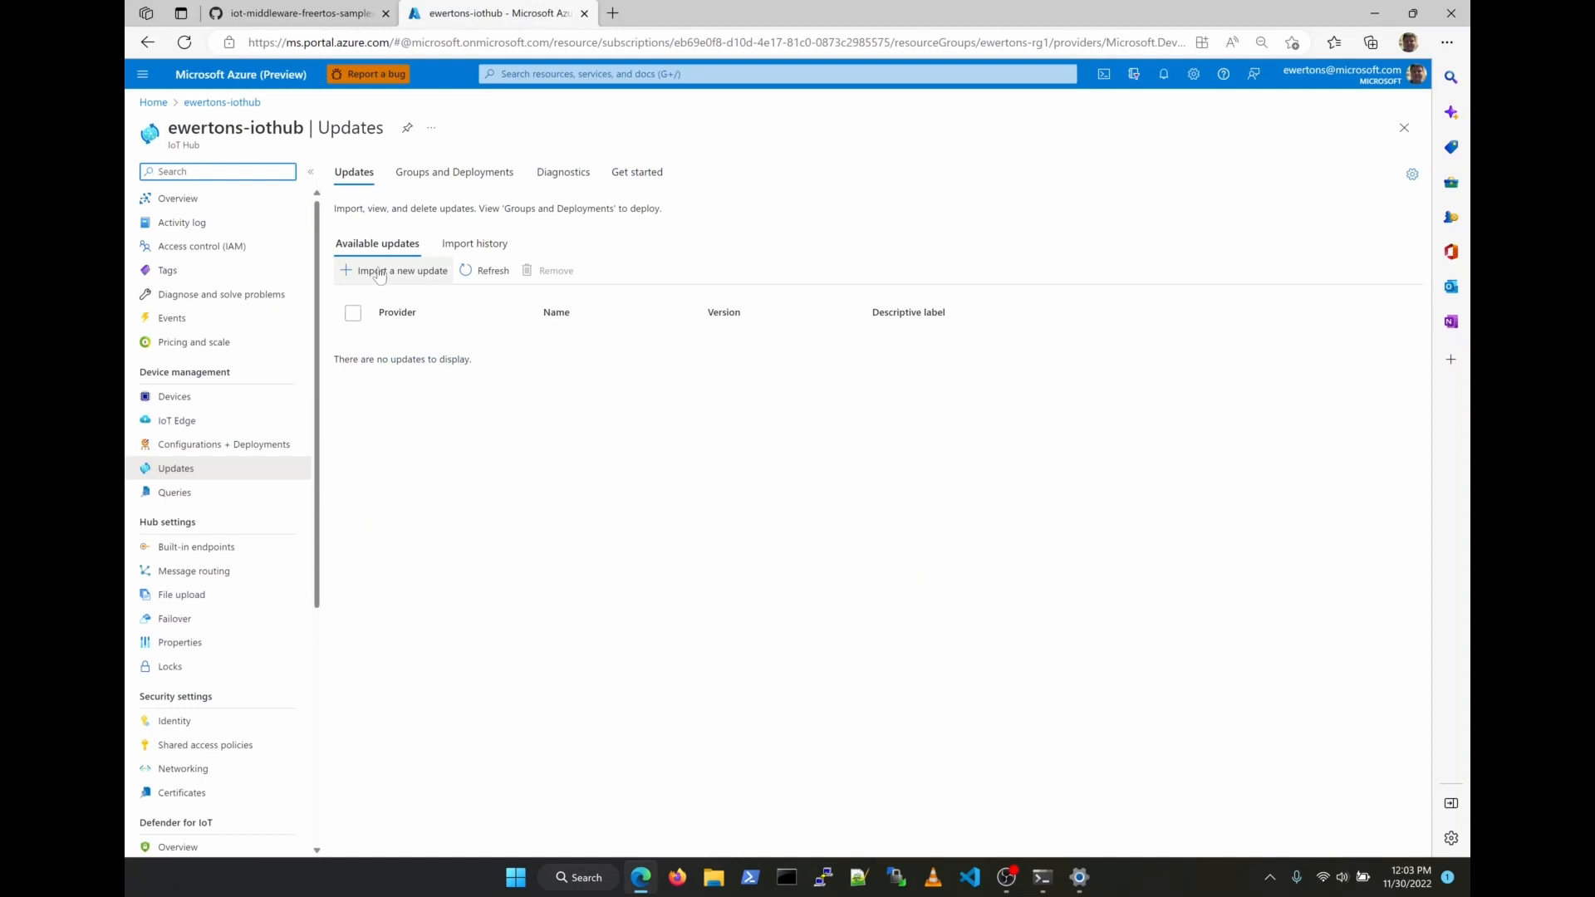
left_click(392, 270)
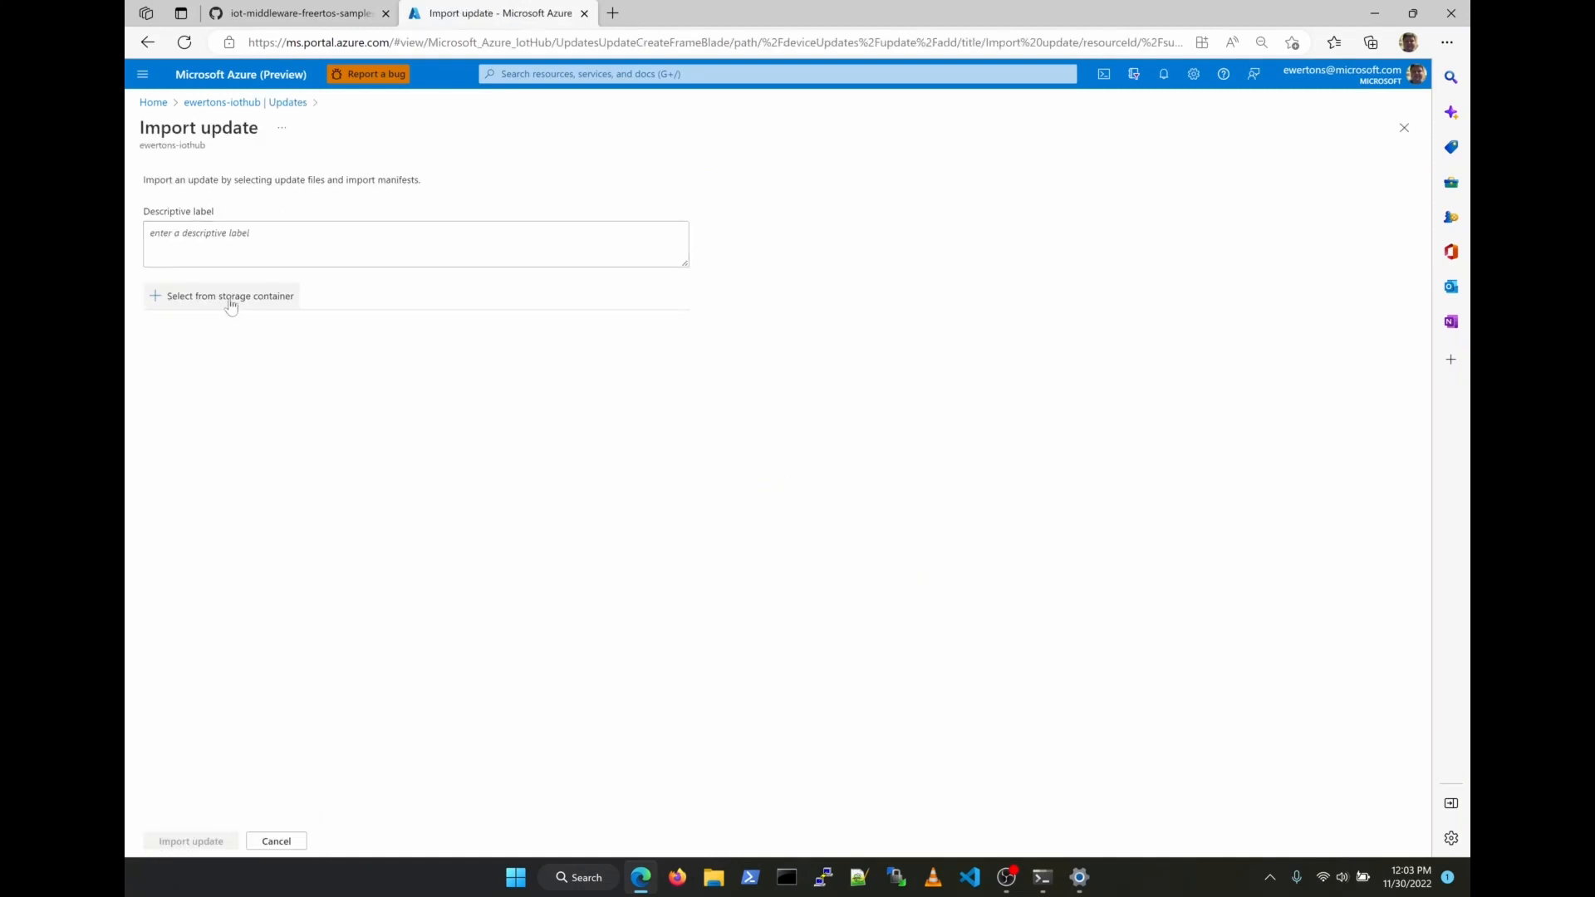
left_click(230, 295)
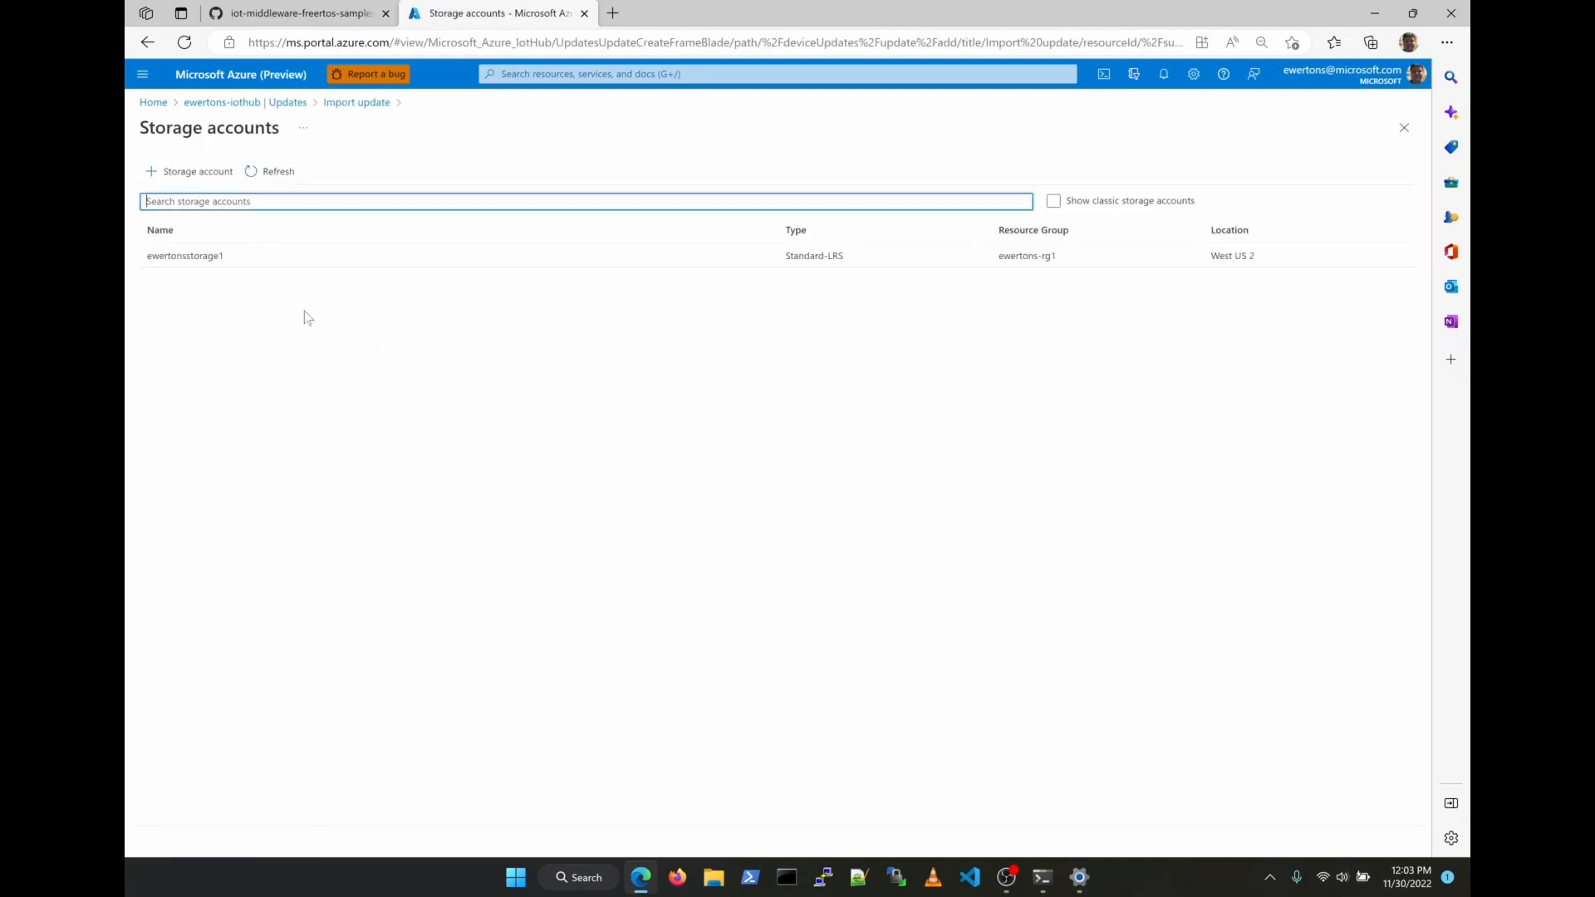
Create the West US 2 storage account adustorage1
left_click(188, 171)
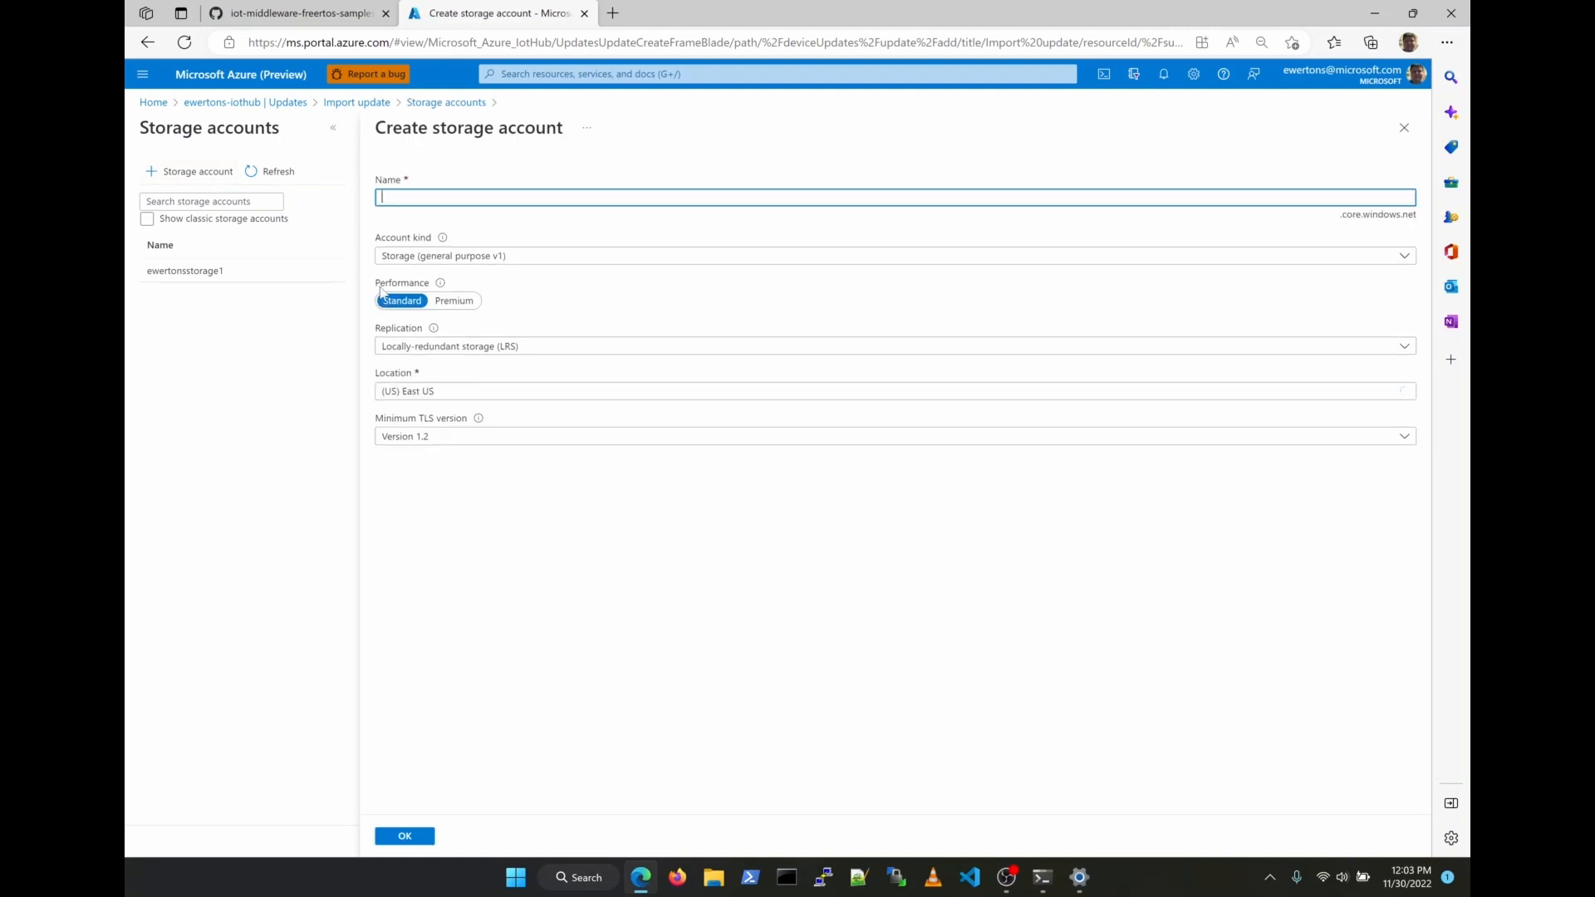
type("ewertonstorage1")
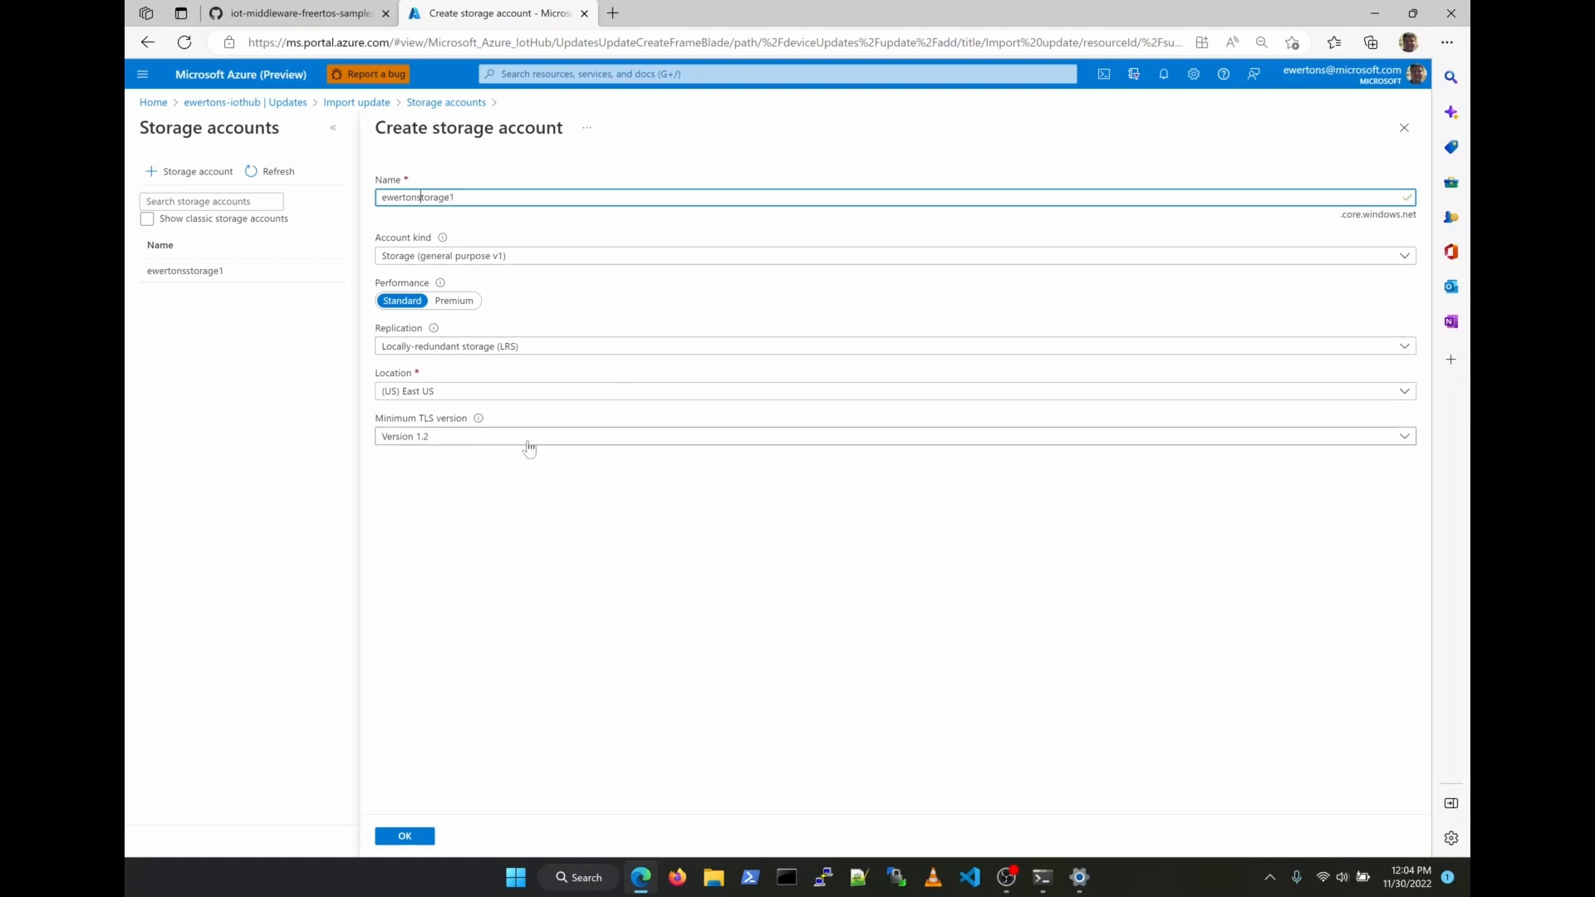
type("adustorage1")
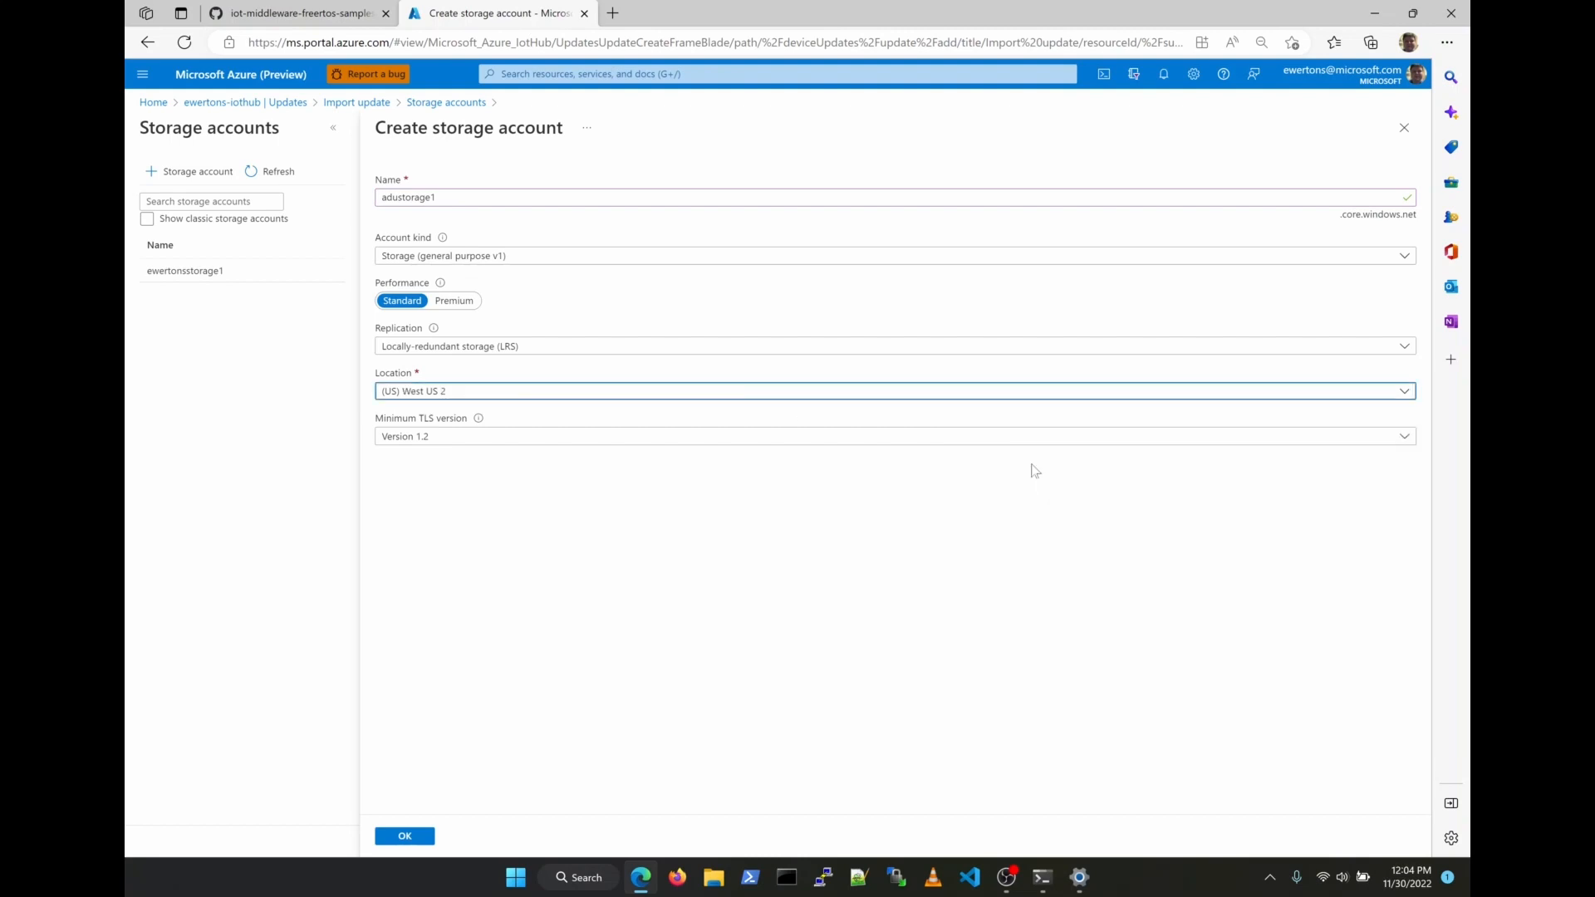
left_click(404, 835)
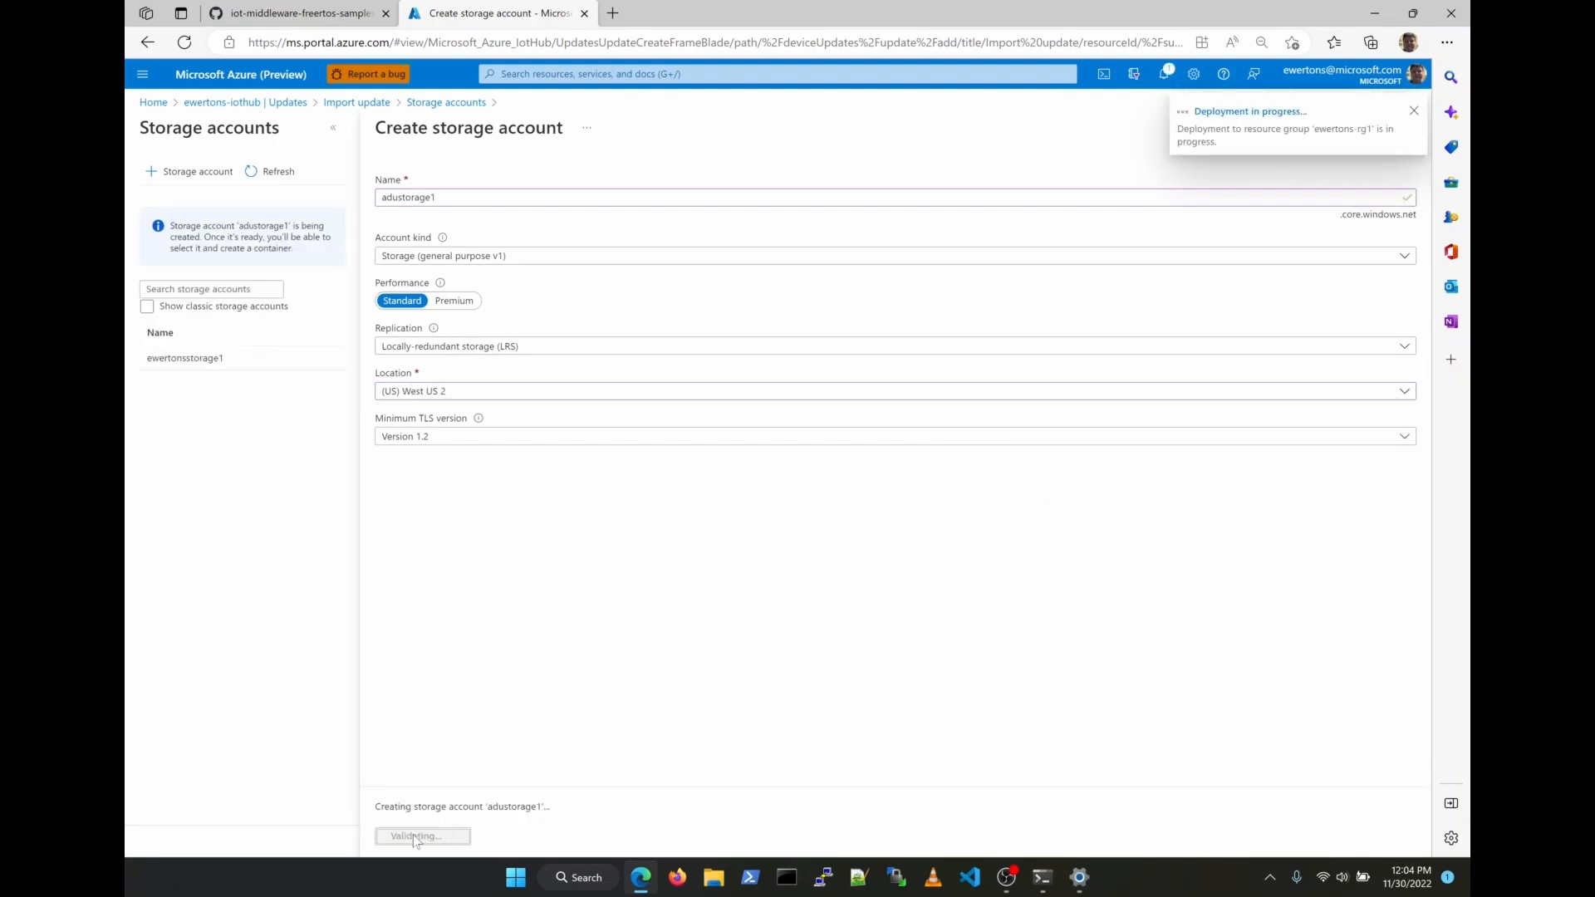
left_click(1413, 110)
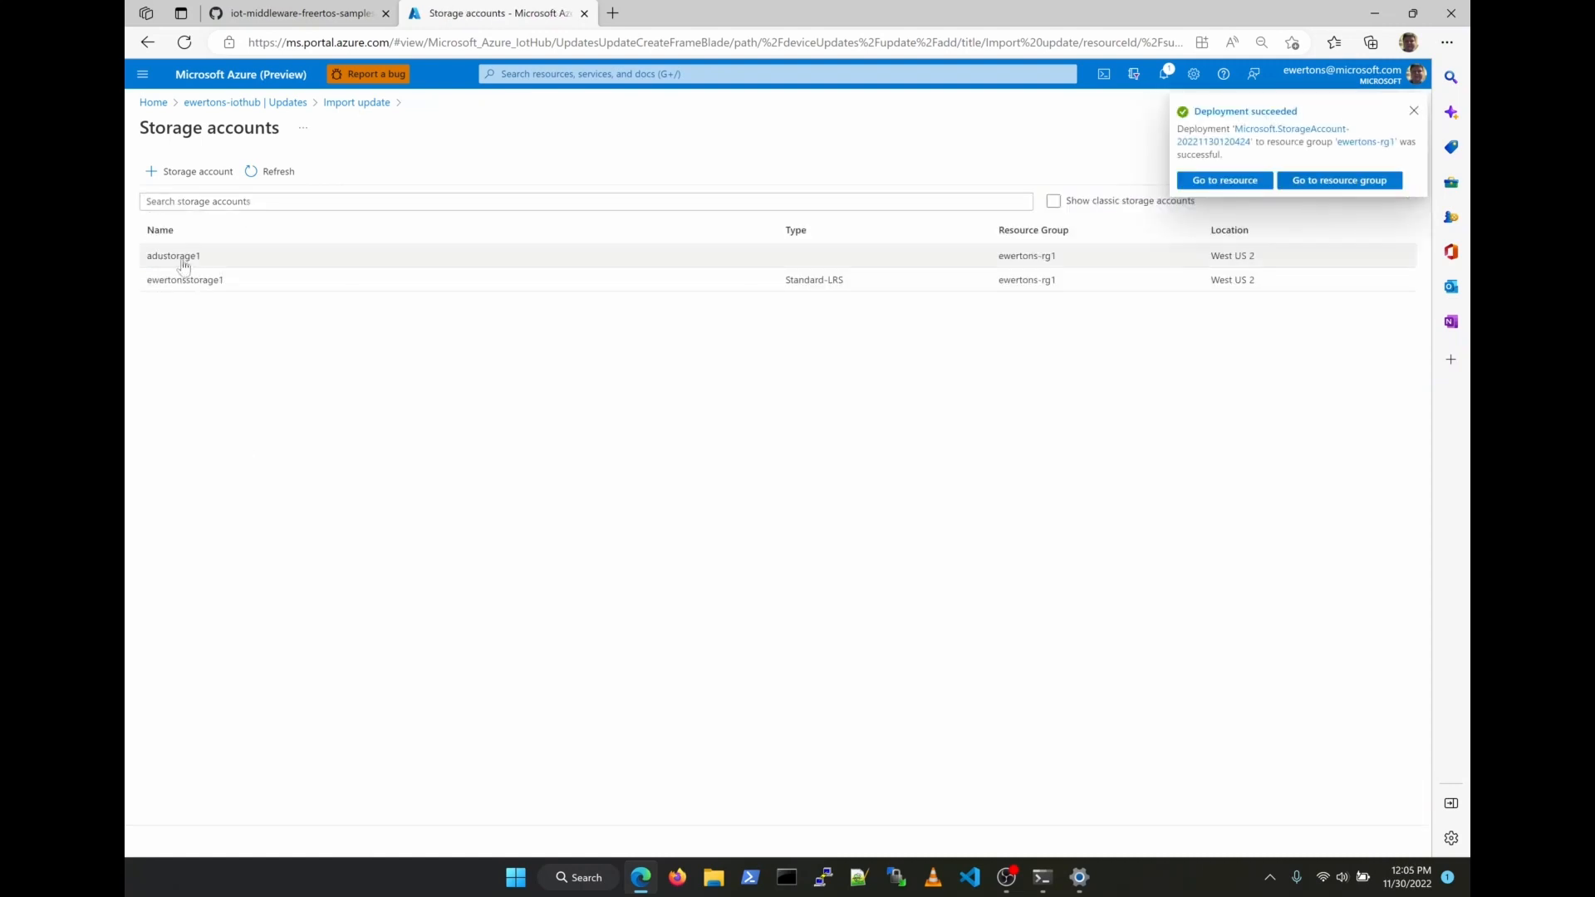
Create the container aducontainer1 in adustorage1
left_click(173, 255)
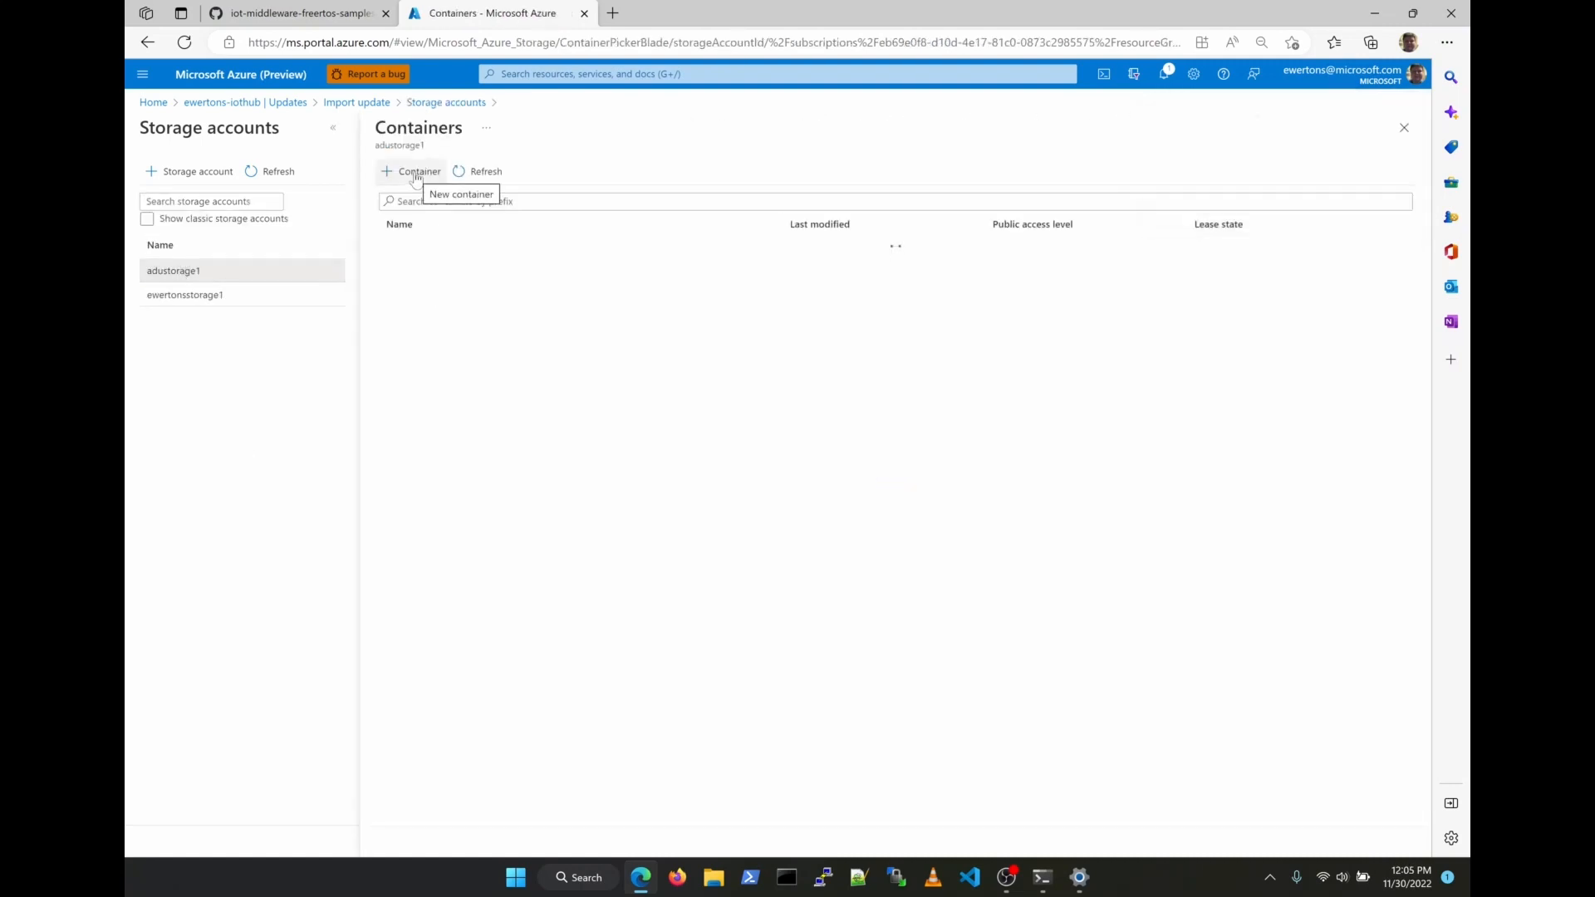
left_click(410, 171)
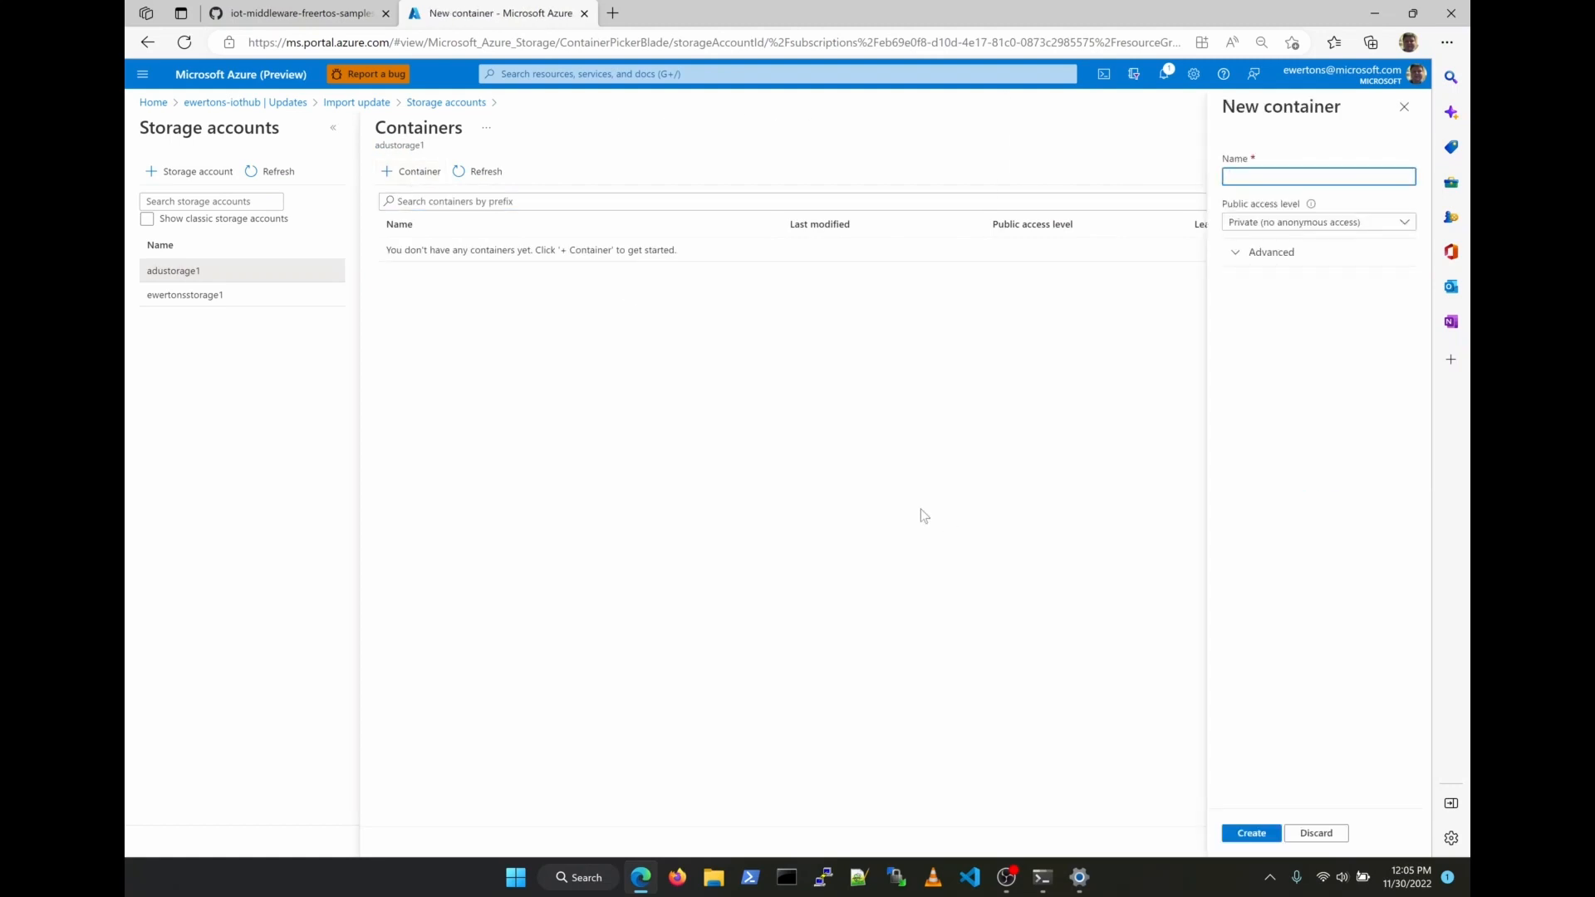
type("aducontainer1")
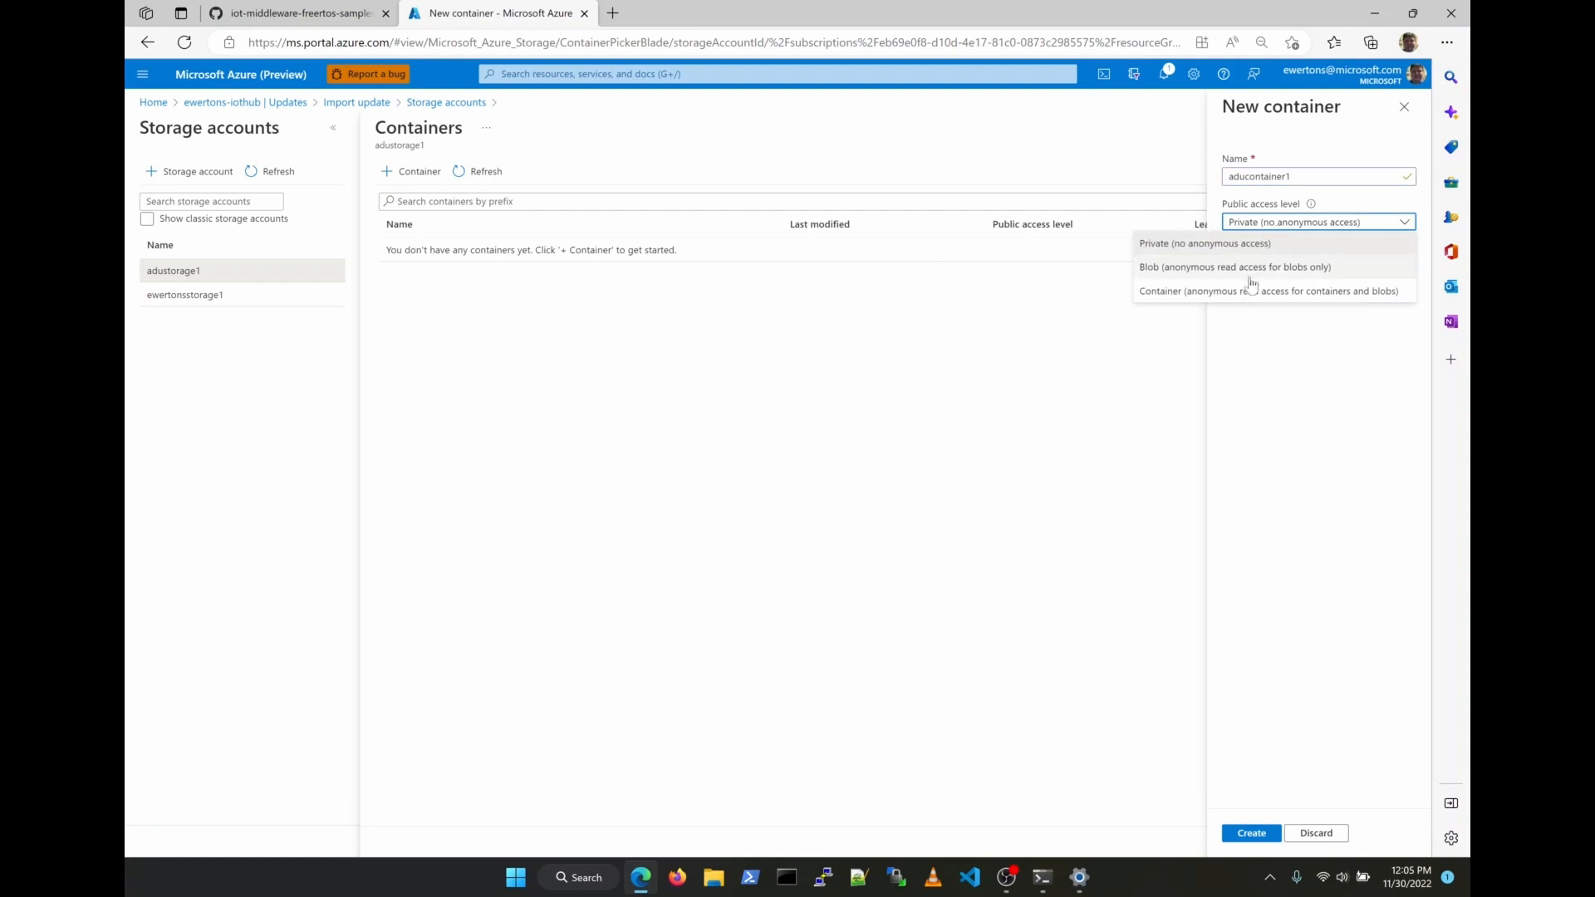
left_click(1250, 833)
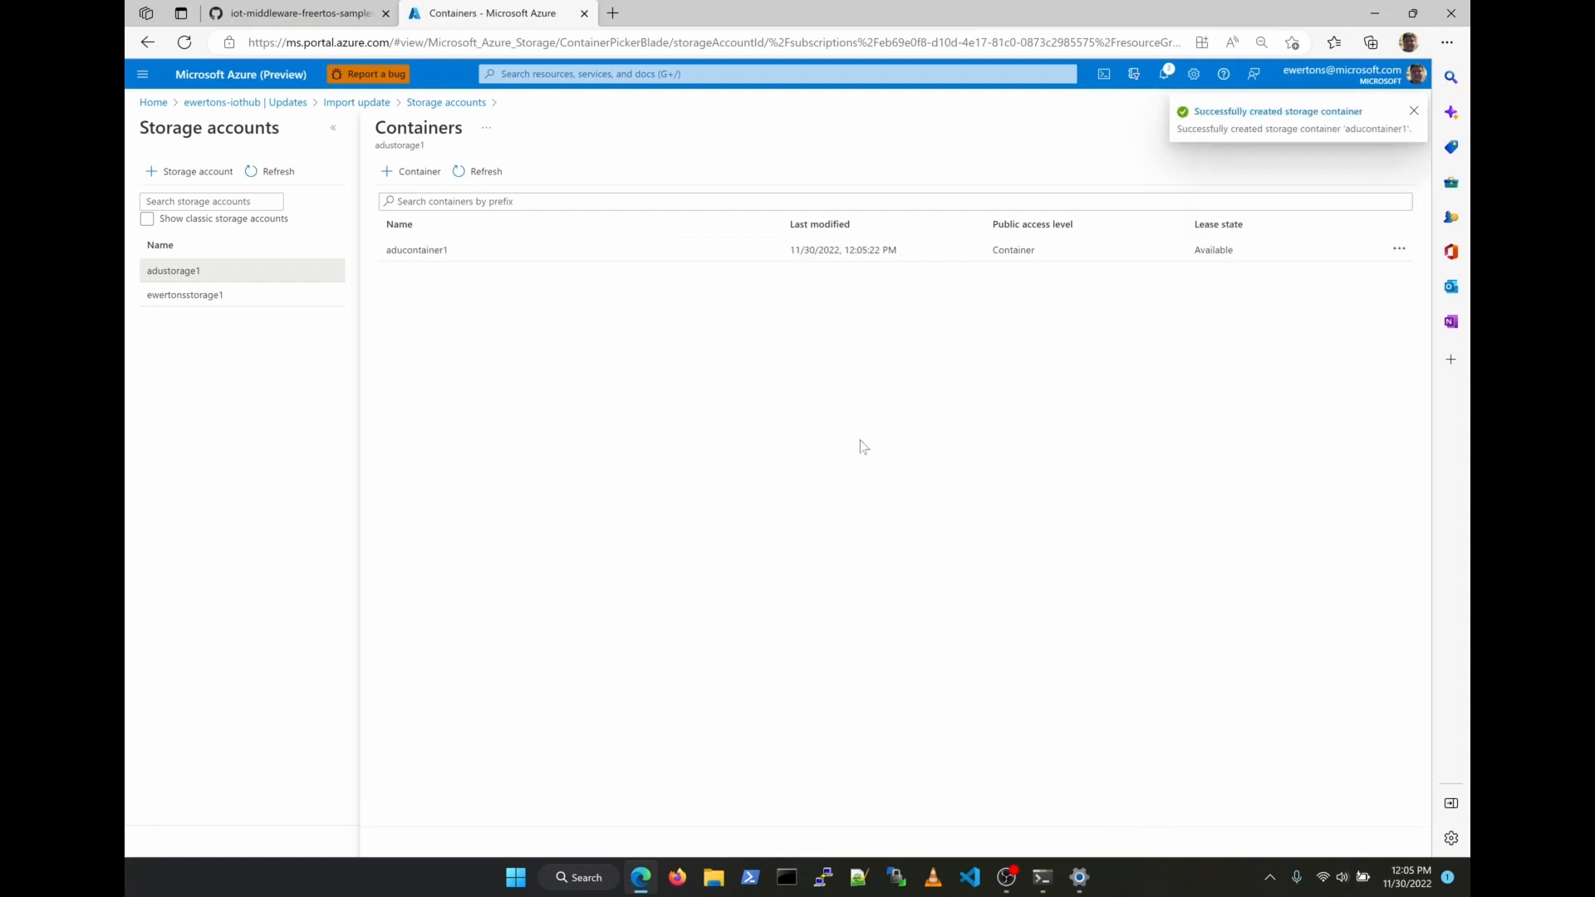
Upload the v1.1 firmware binary and import manifest into aducontainer1
left_click(415, 249)
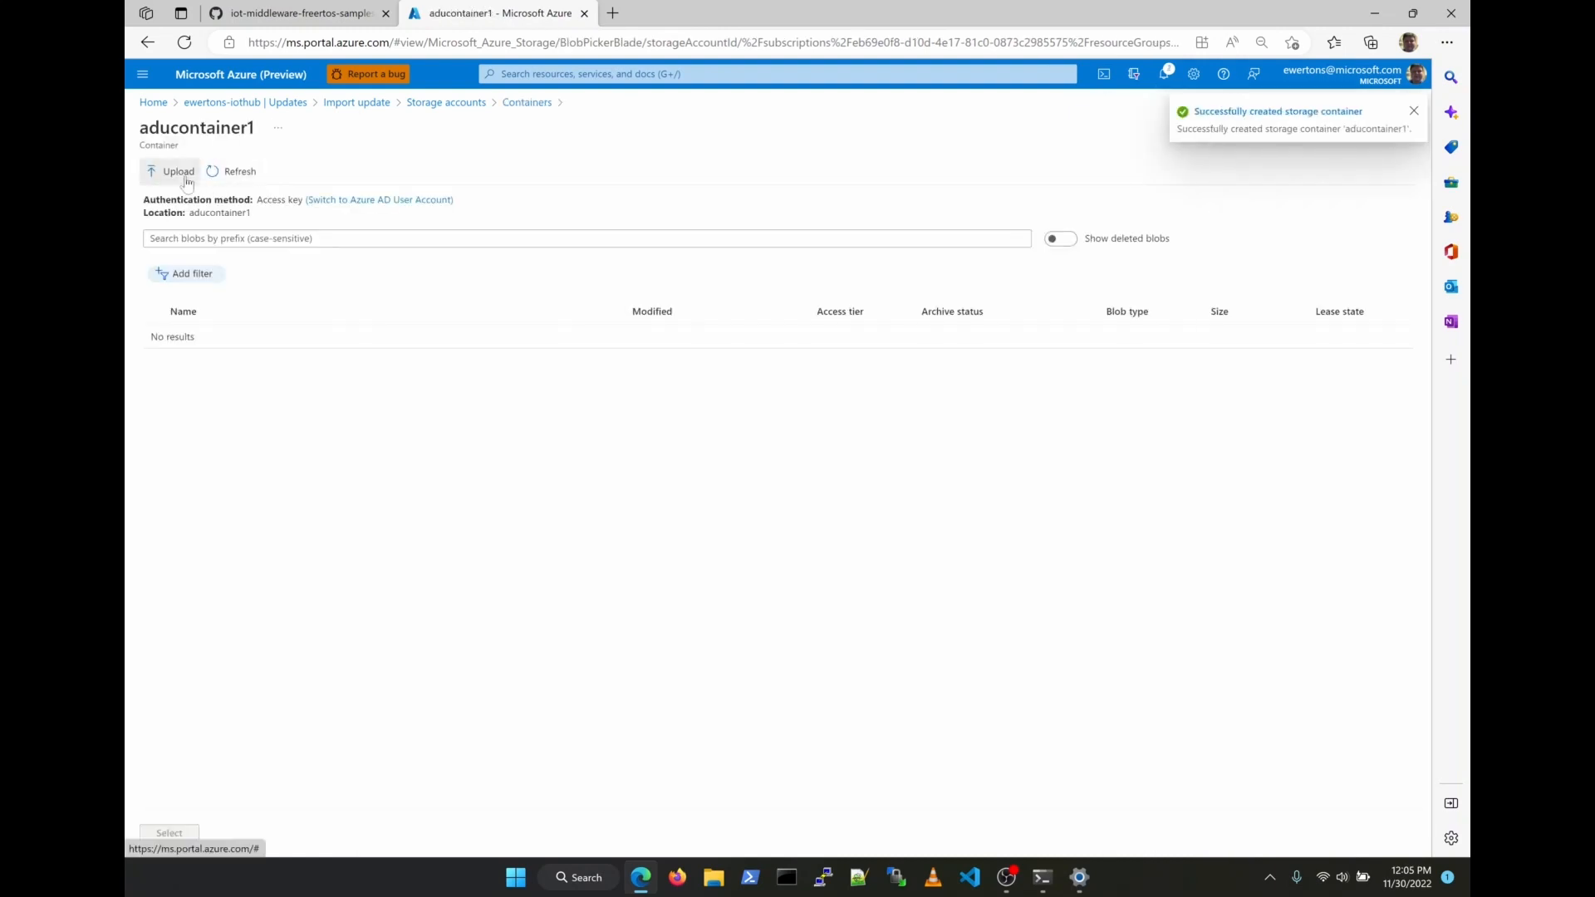
left_click(170, 171)
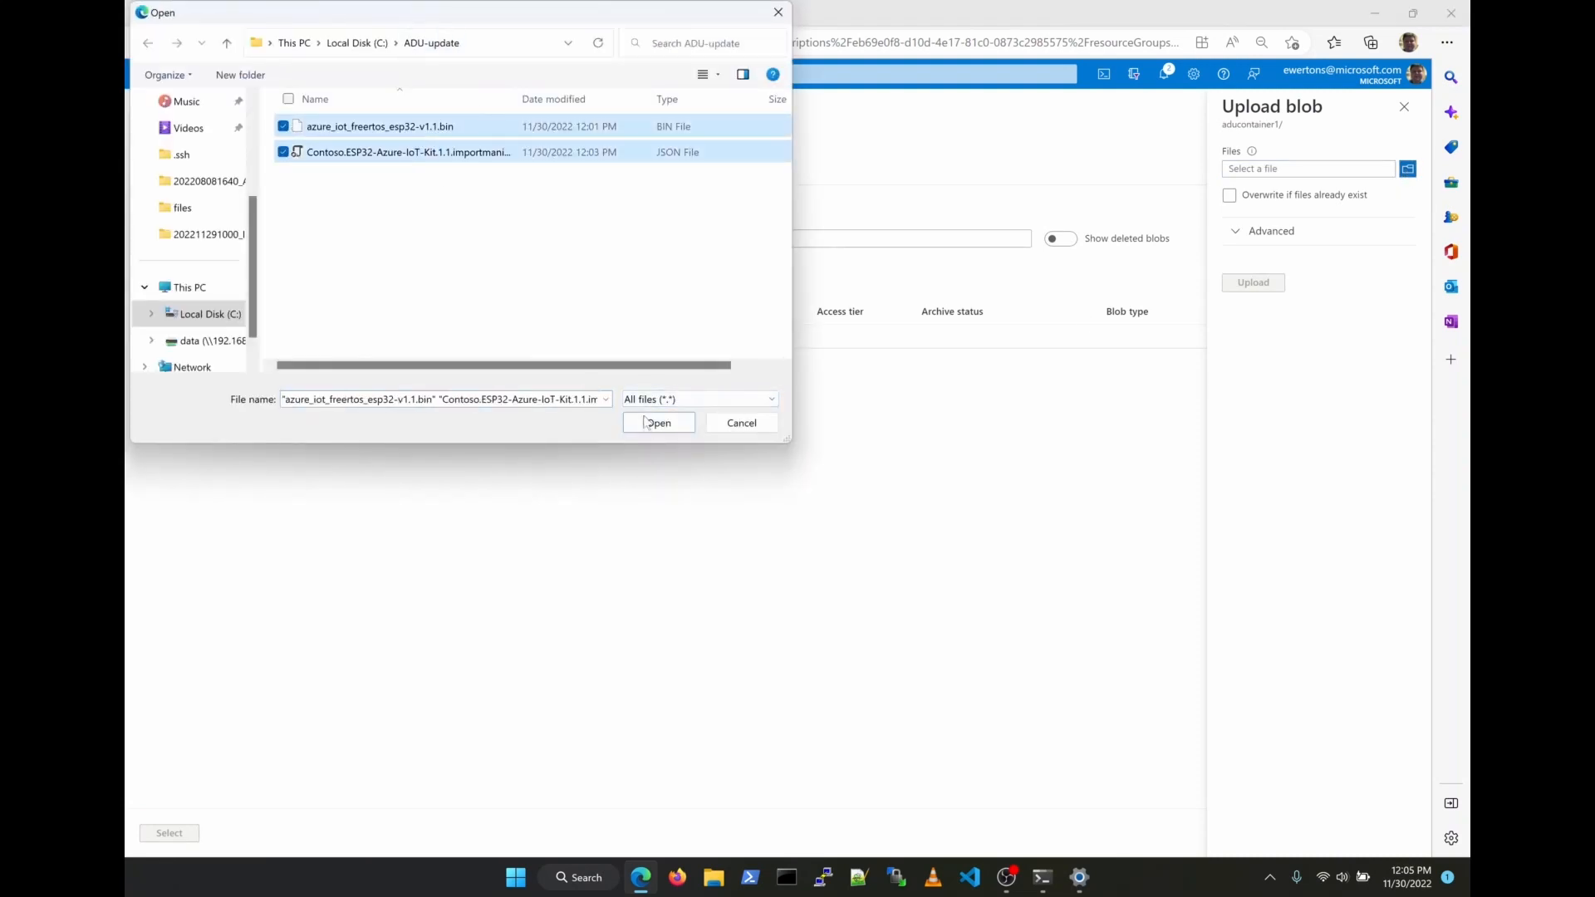
left_click(658, 422)
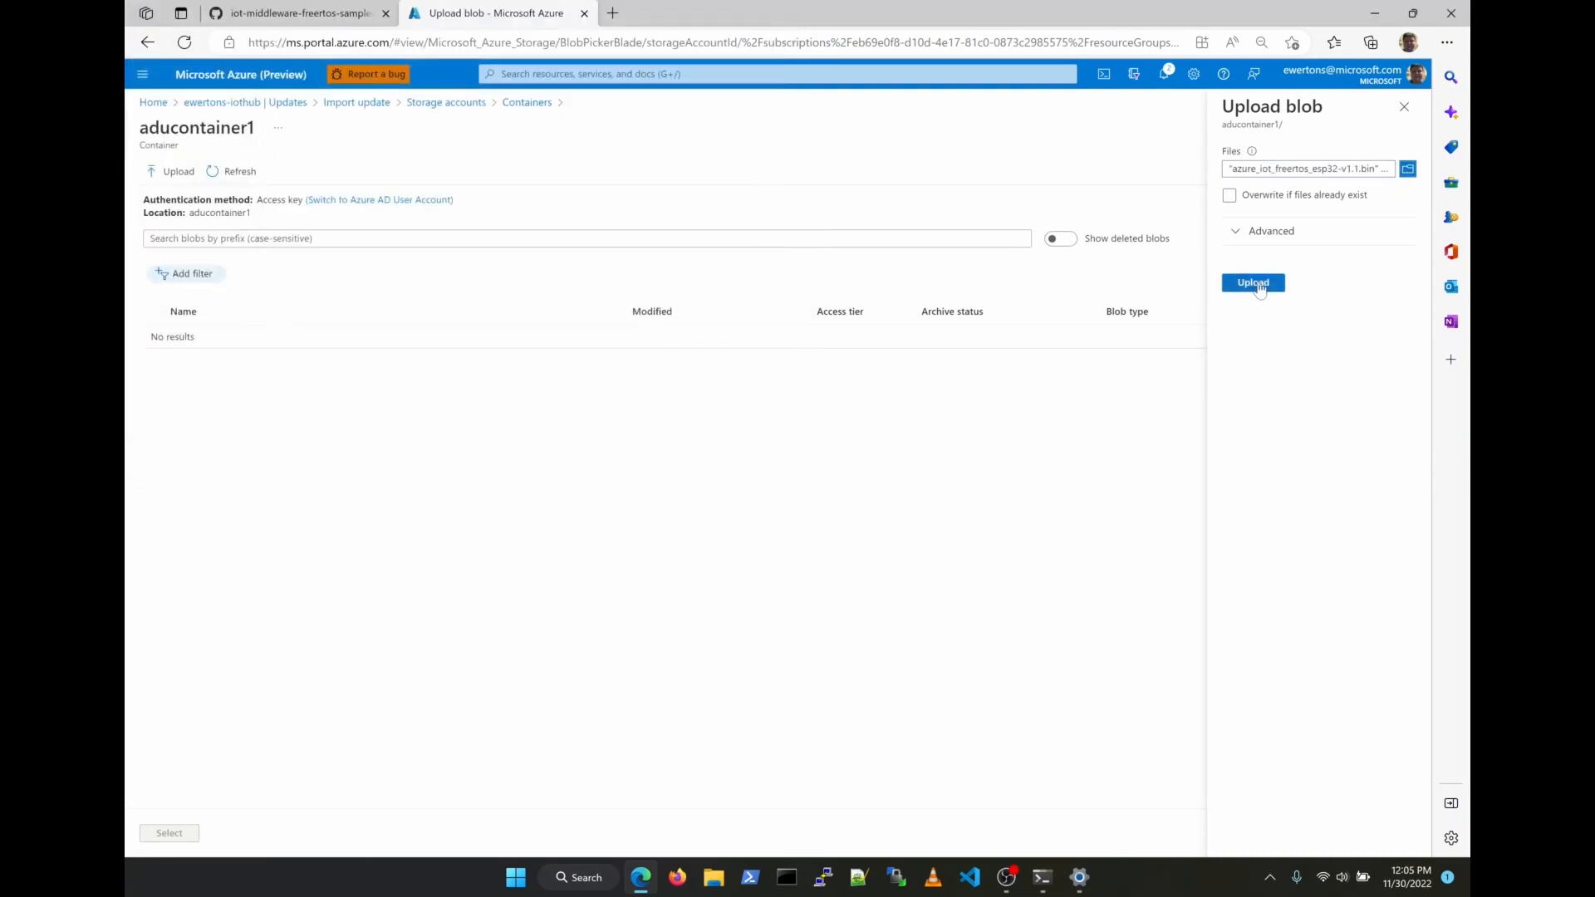
left_click(1252, 282)
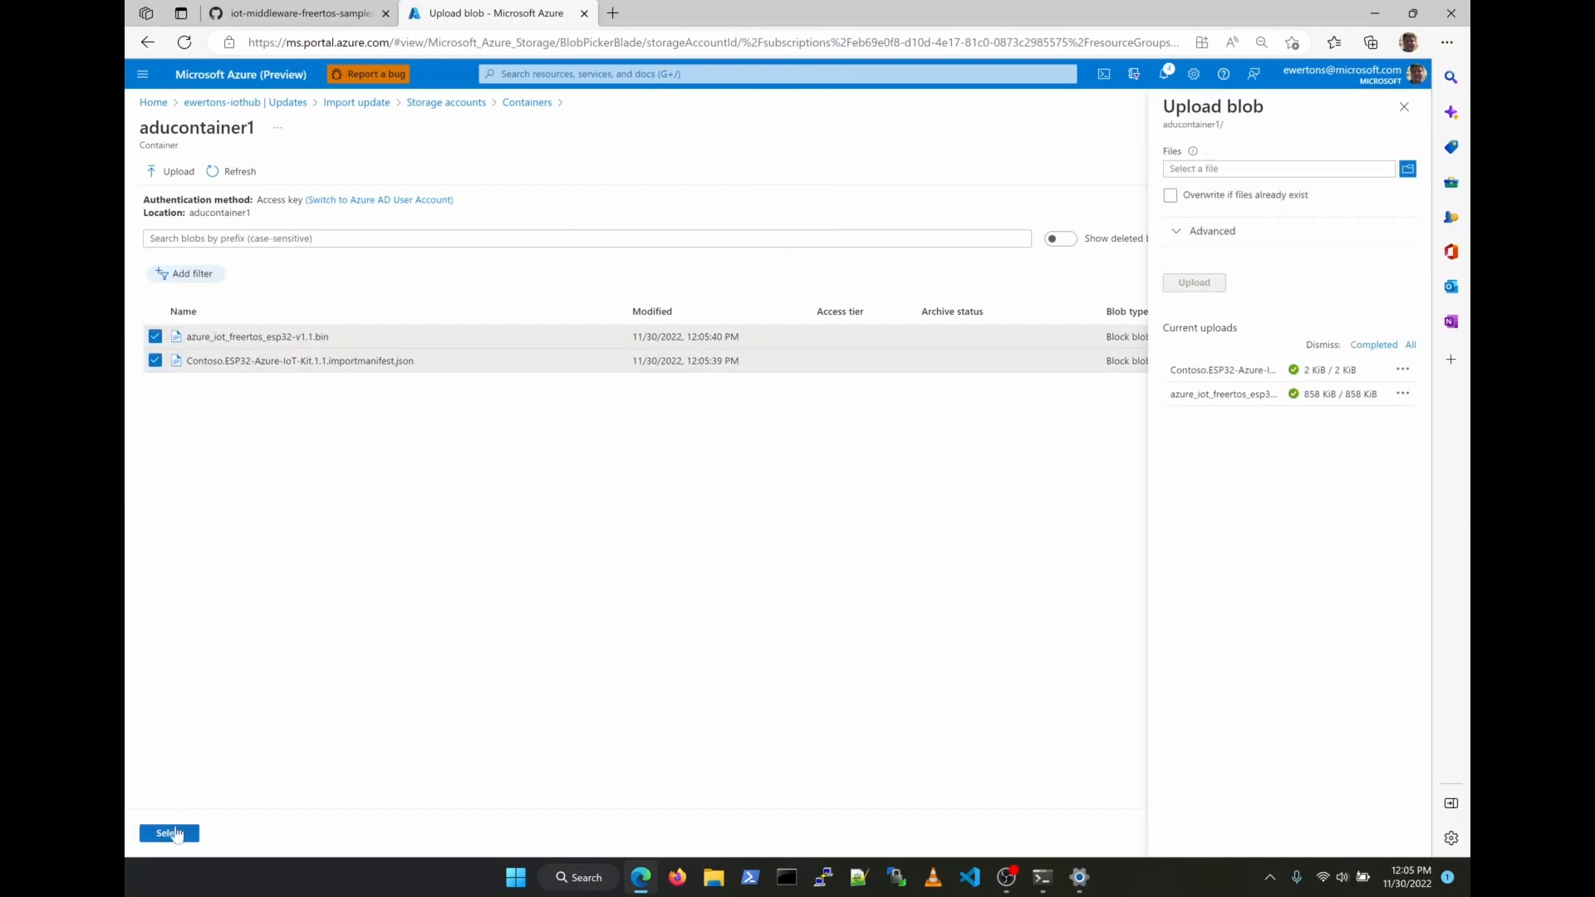
Import the uploaded 1.1 files, refresh import history until Succeeded, and view available updates
left_click(168, 833)
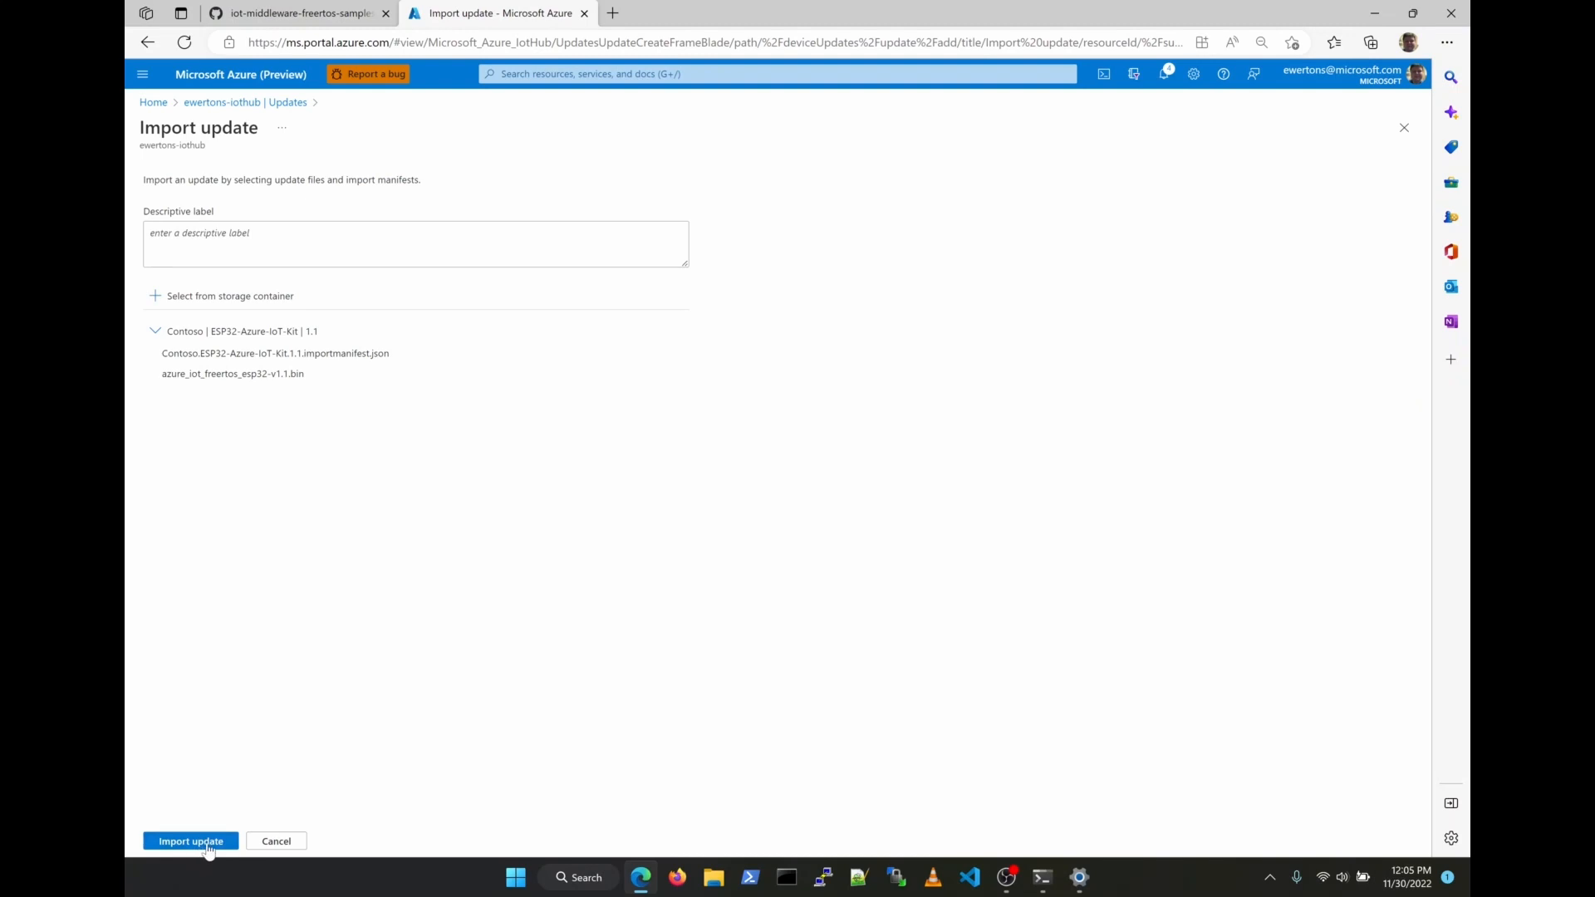
left_click(189, 840)
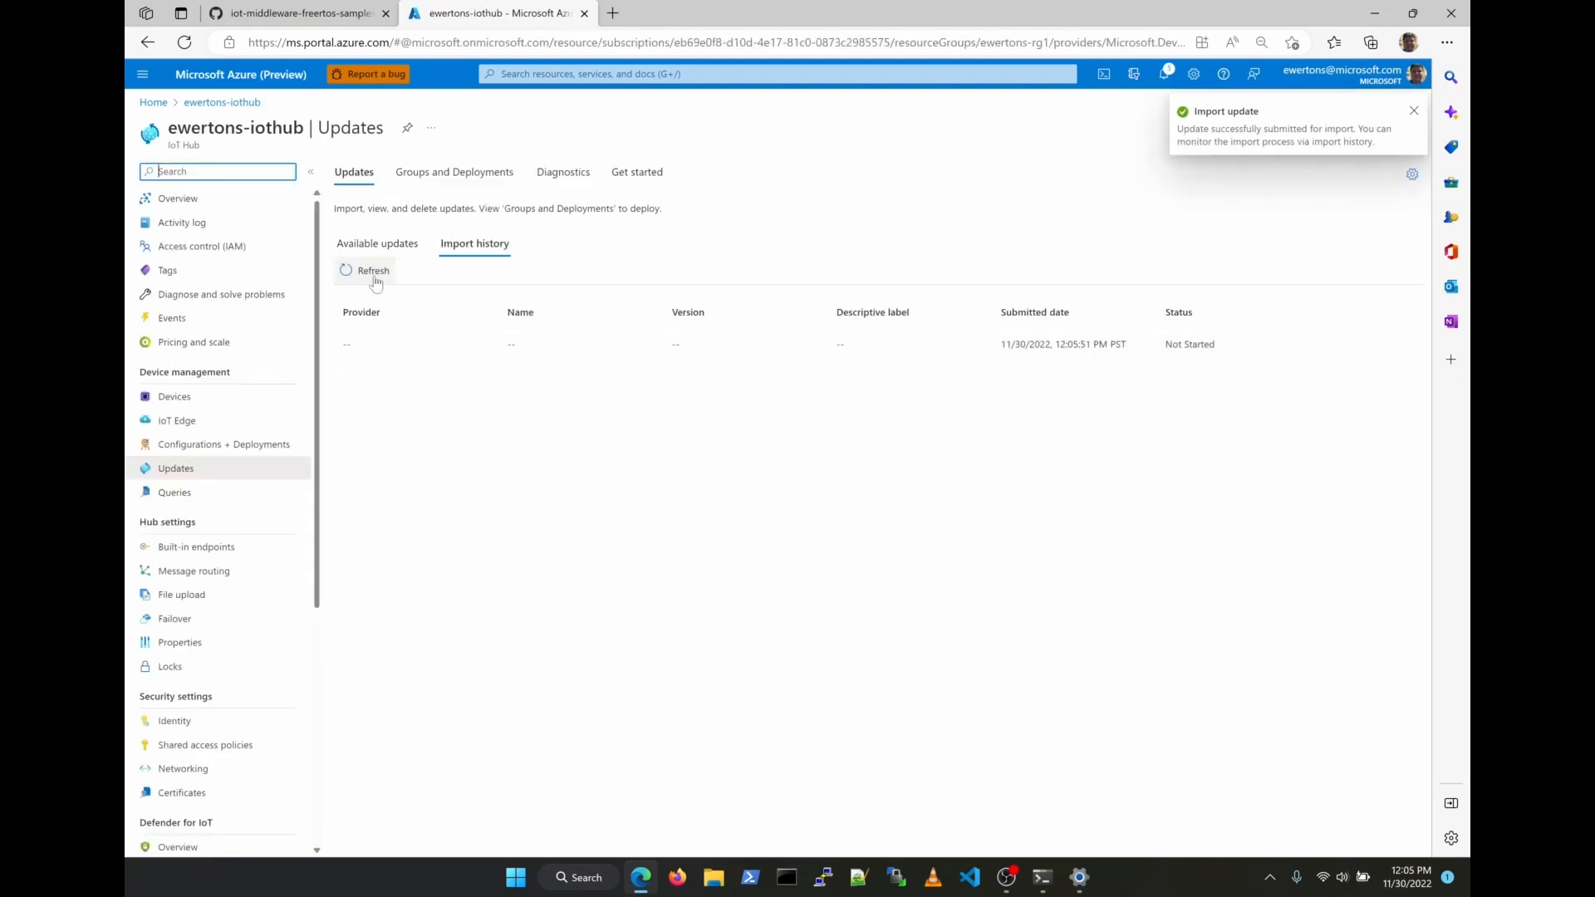
left_click(372, 270)
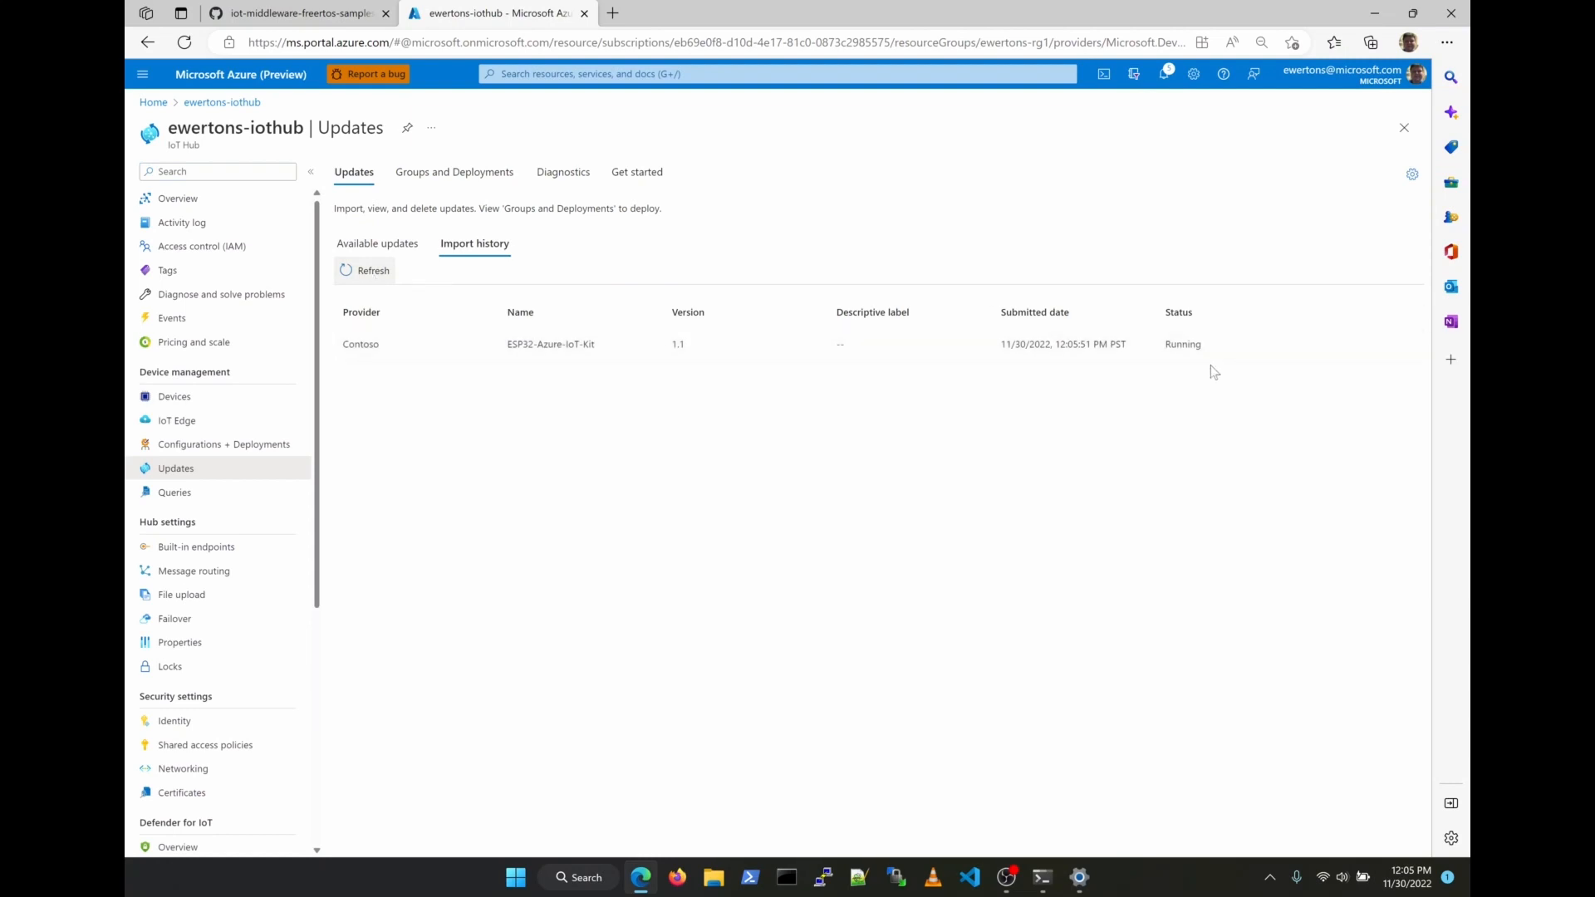
left_click(373, 270)
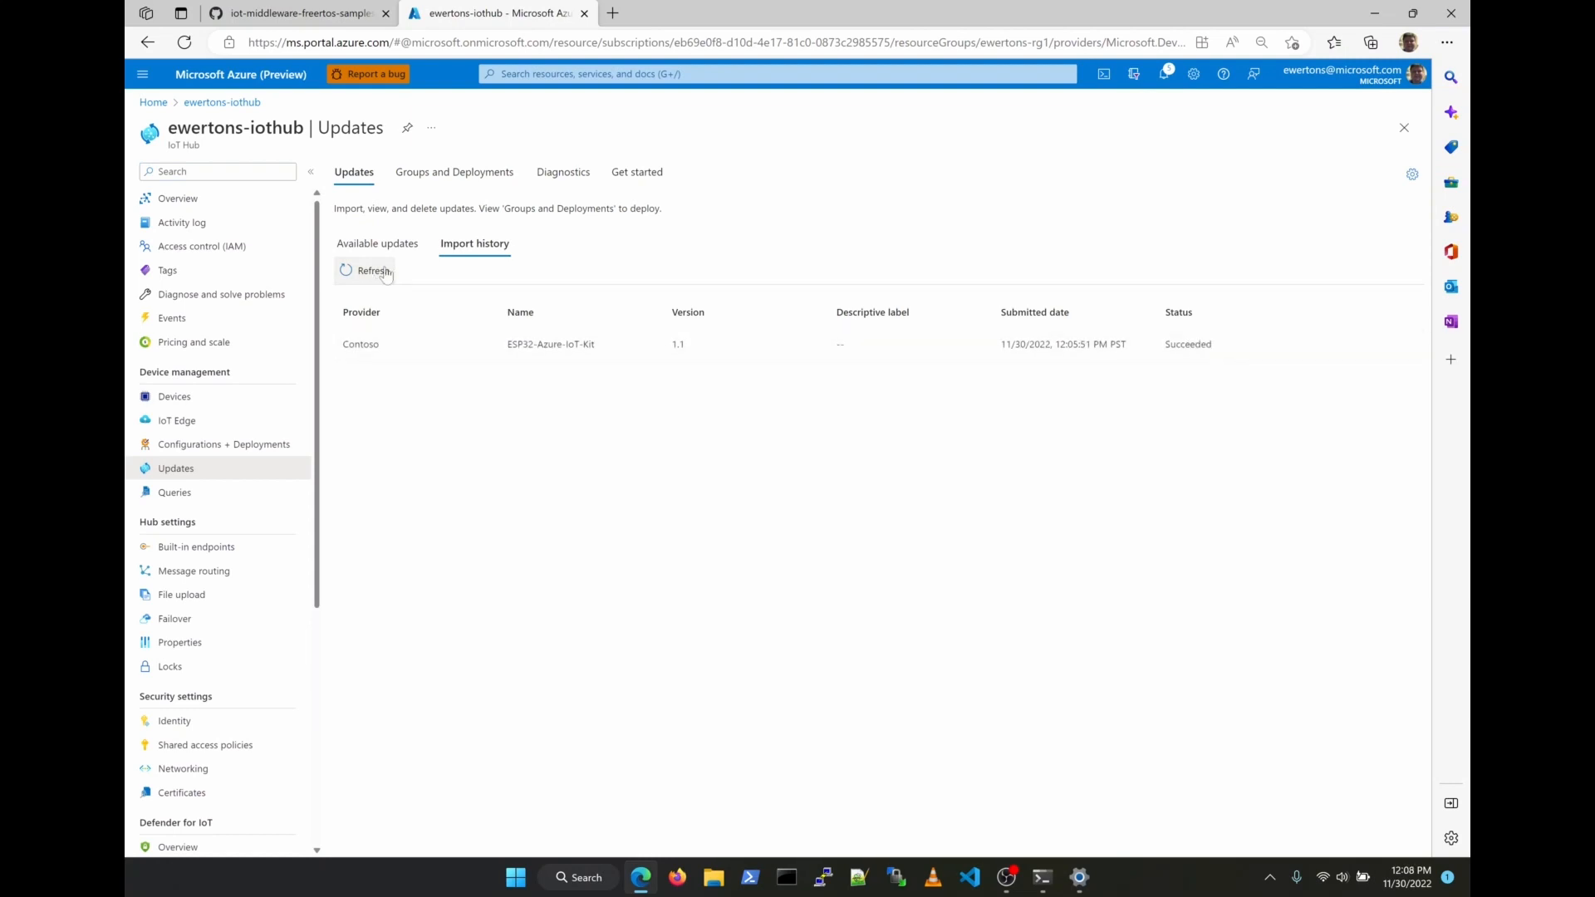
mouse_move(332, 236)
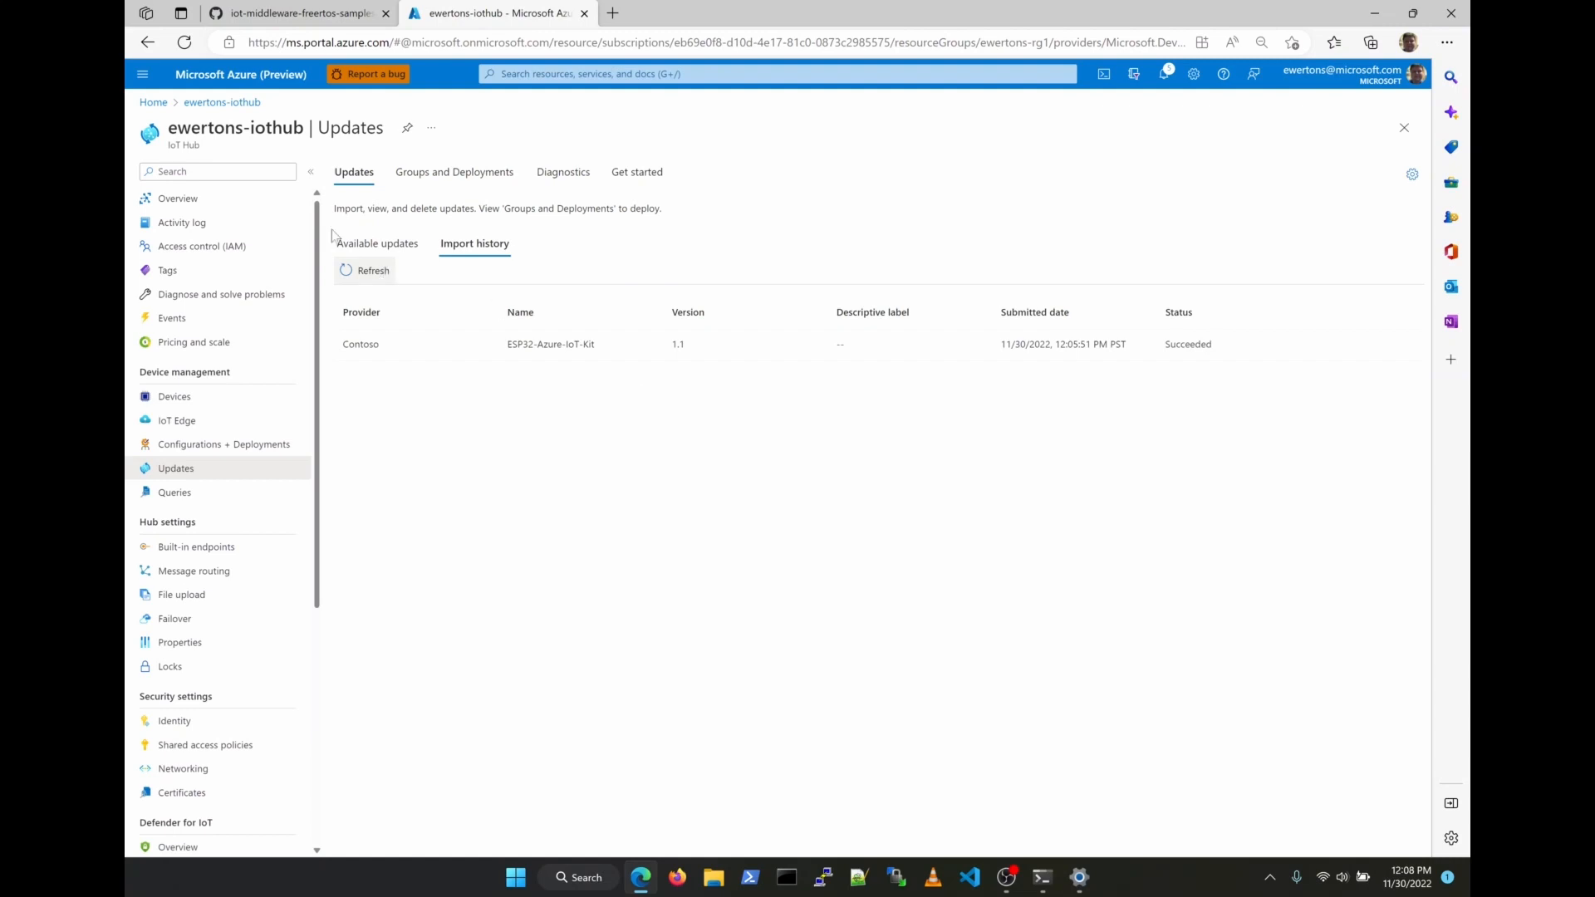
left_click(377, 244)
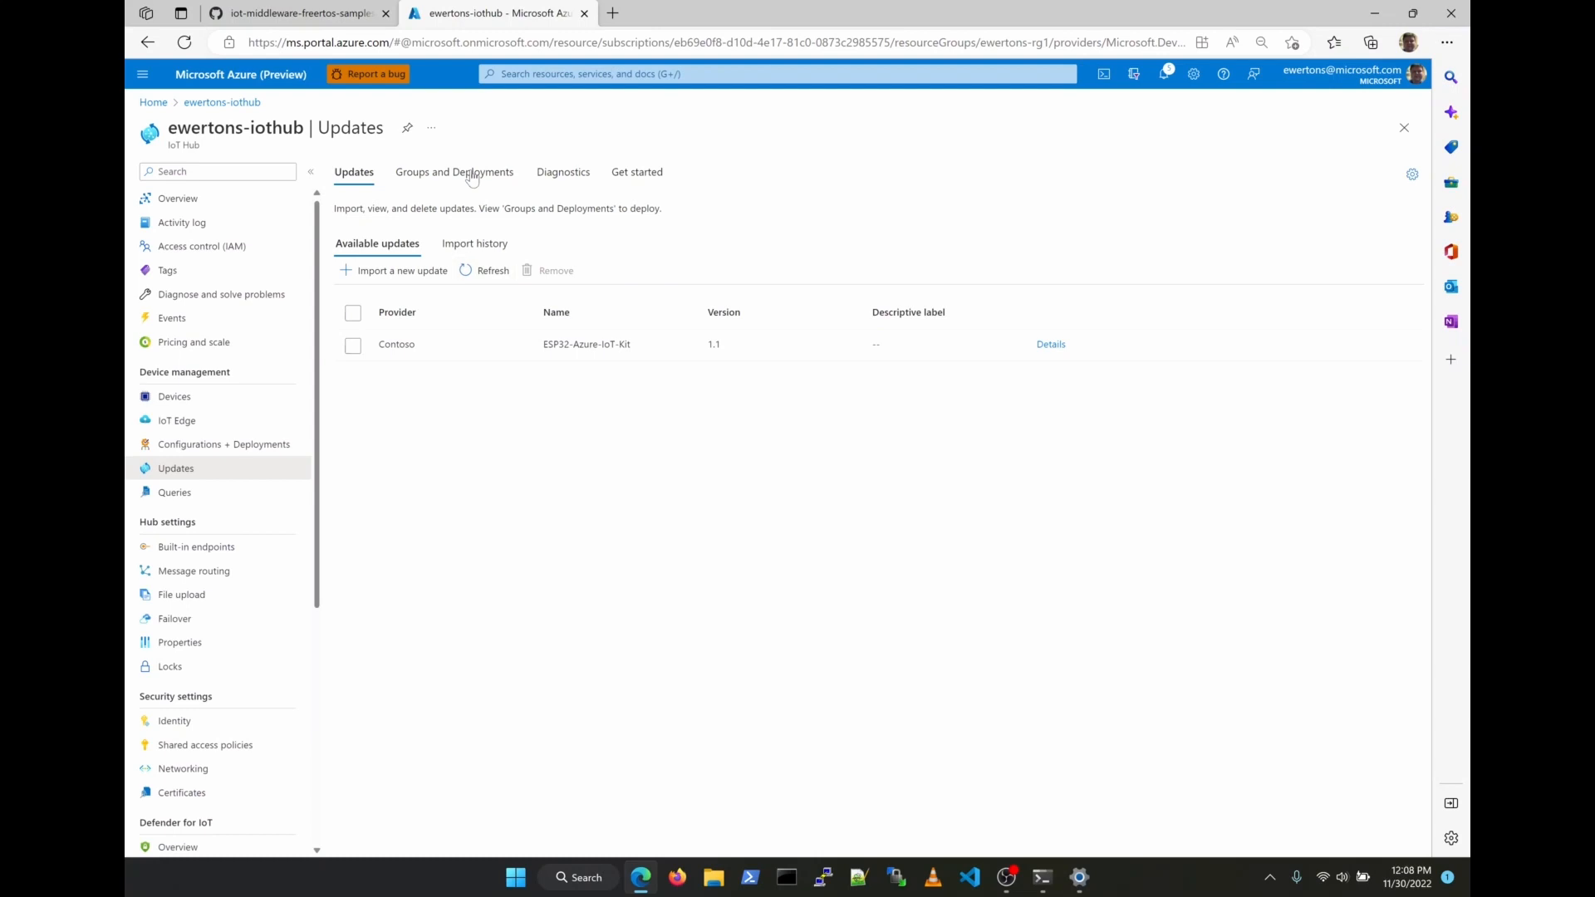
Open Groups and Deployments and the details of group adutest1
left_click(454, 172)
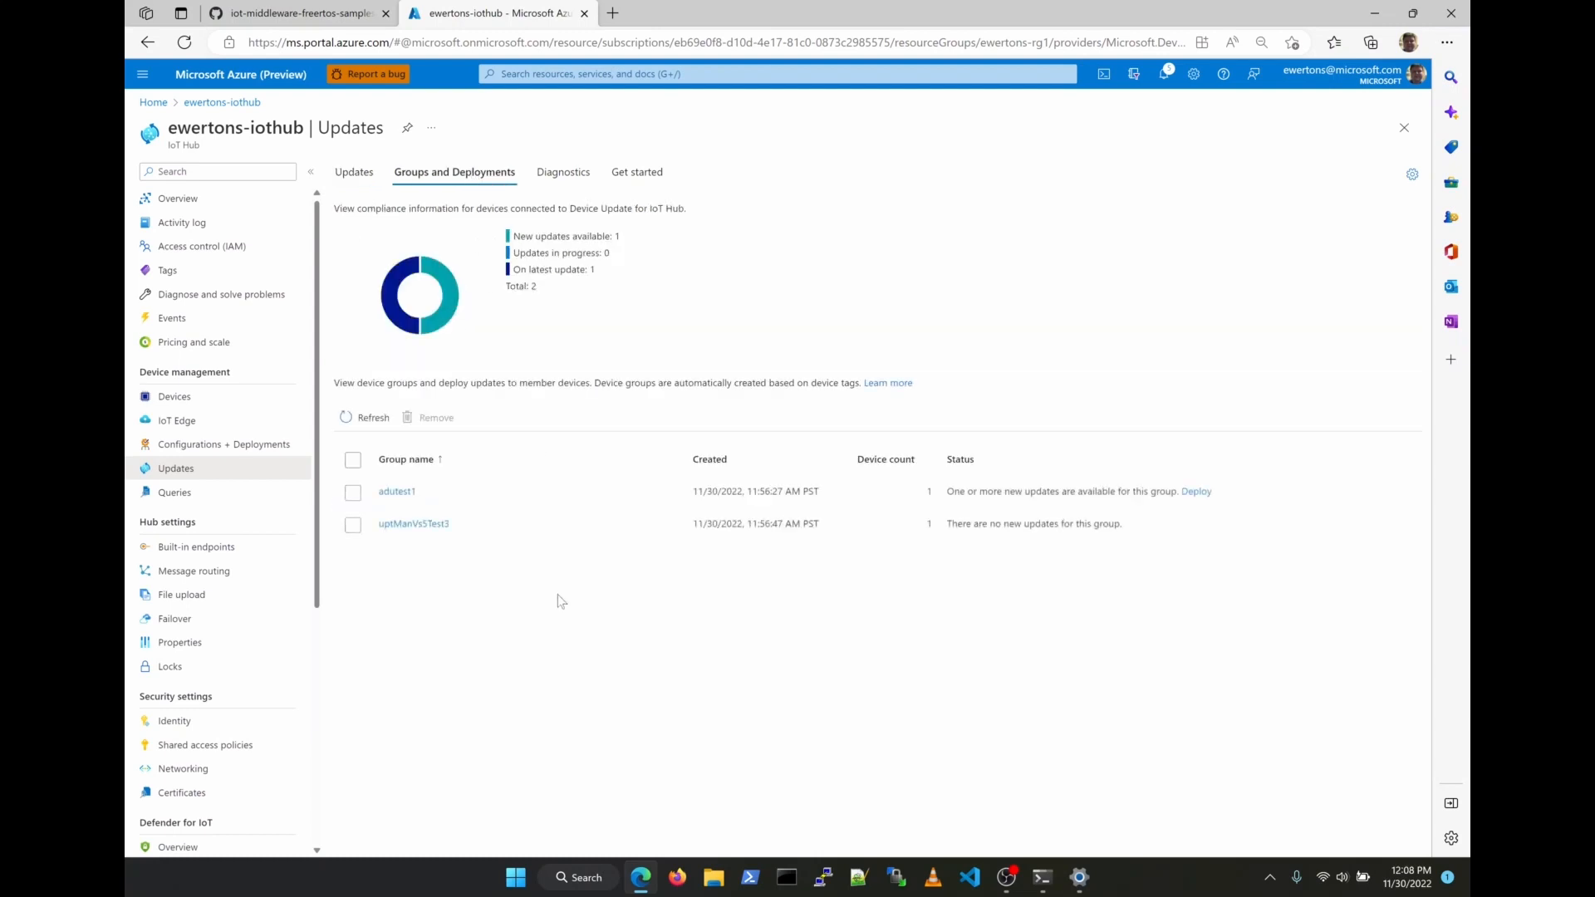
mouse_move(519, 600)
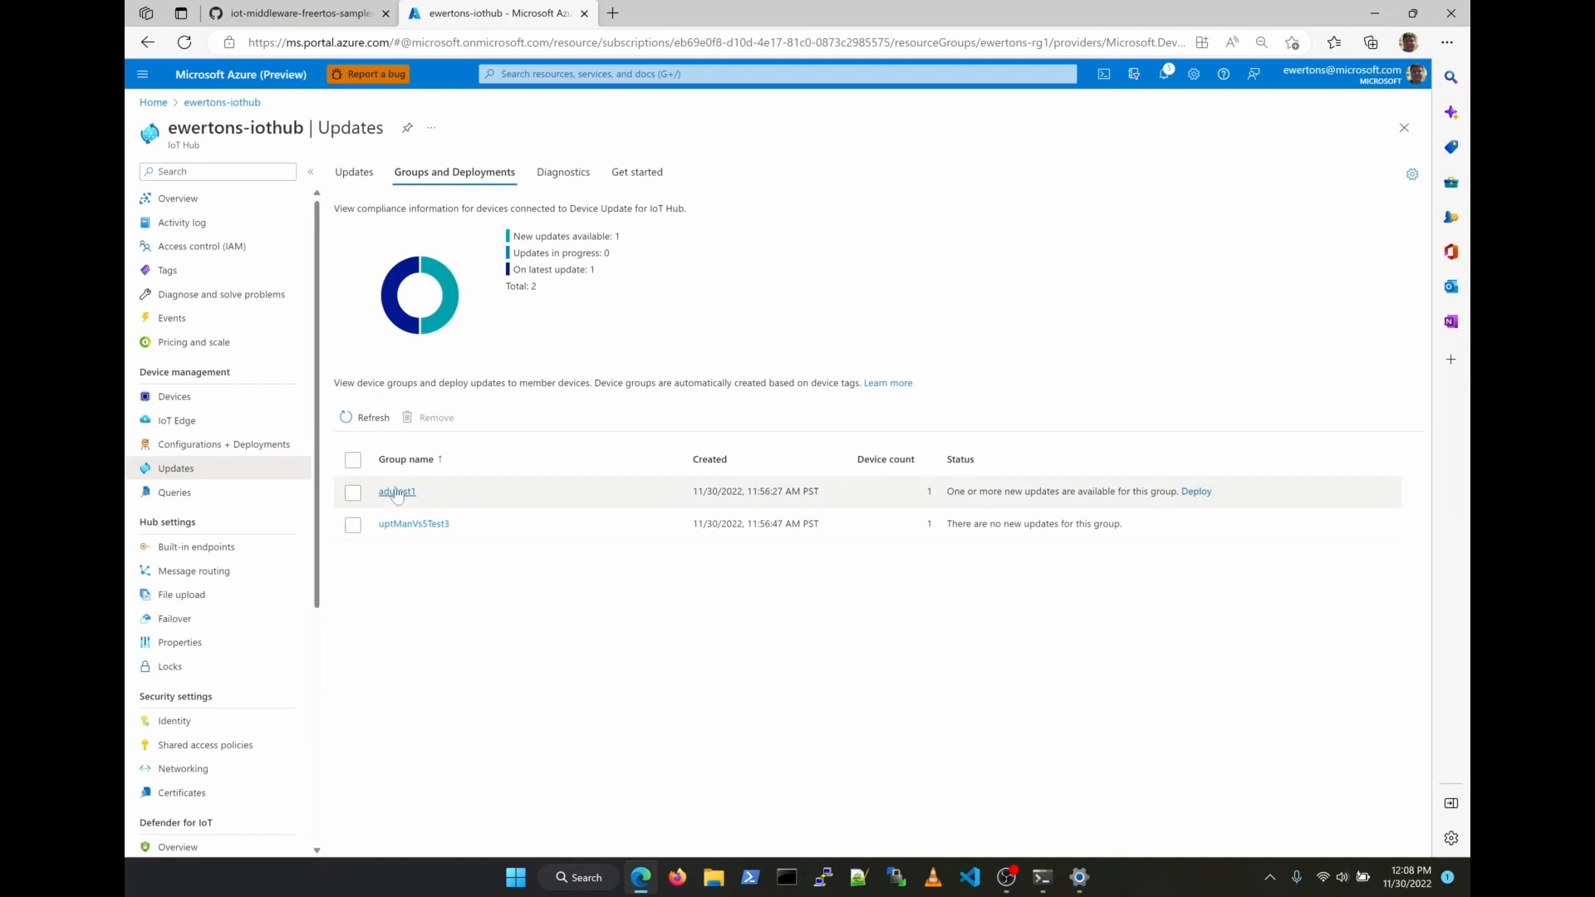
left_click(352, 491)
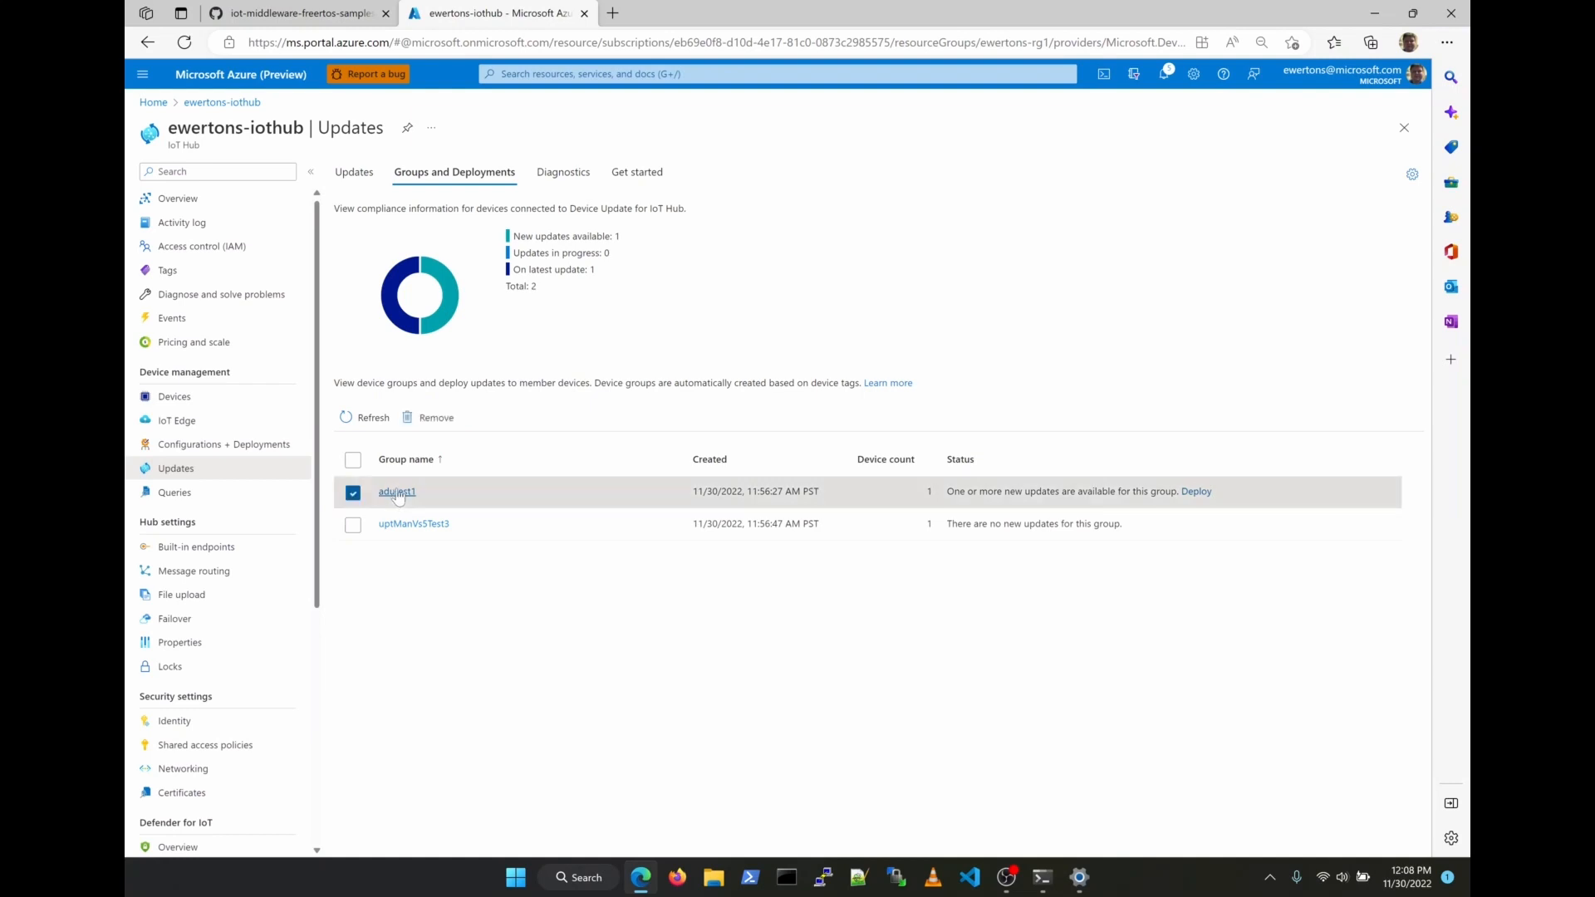
left_click(396, 492)
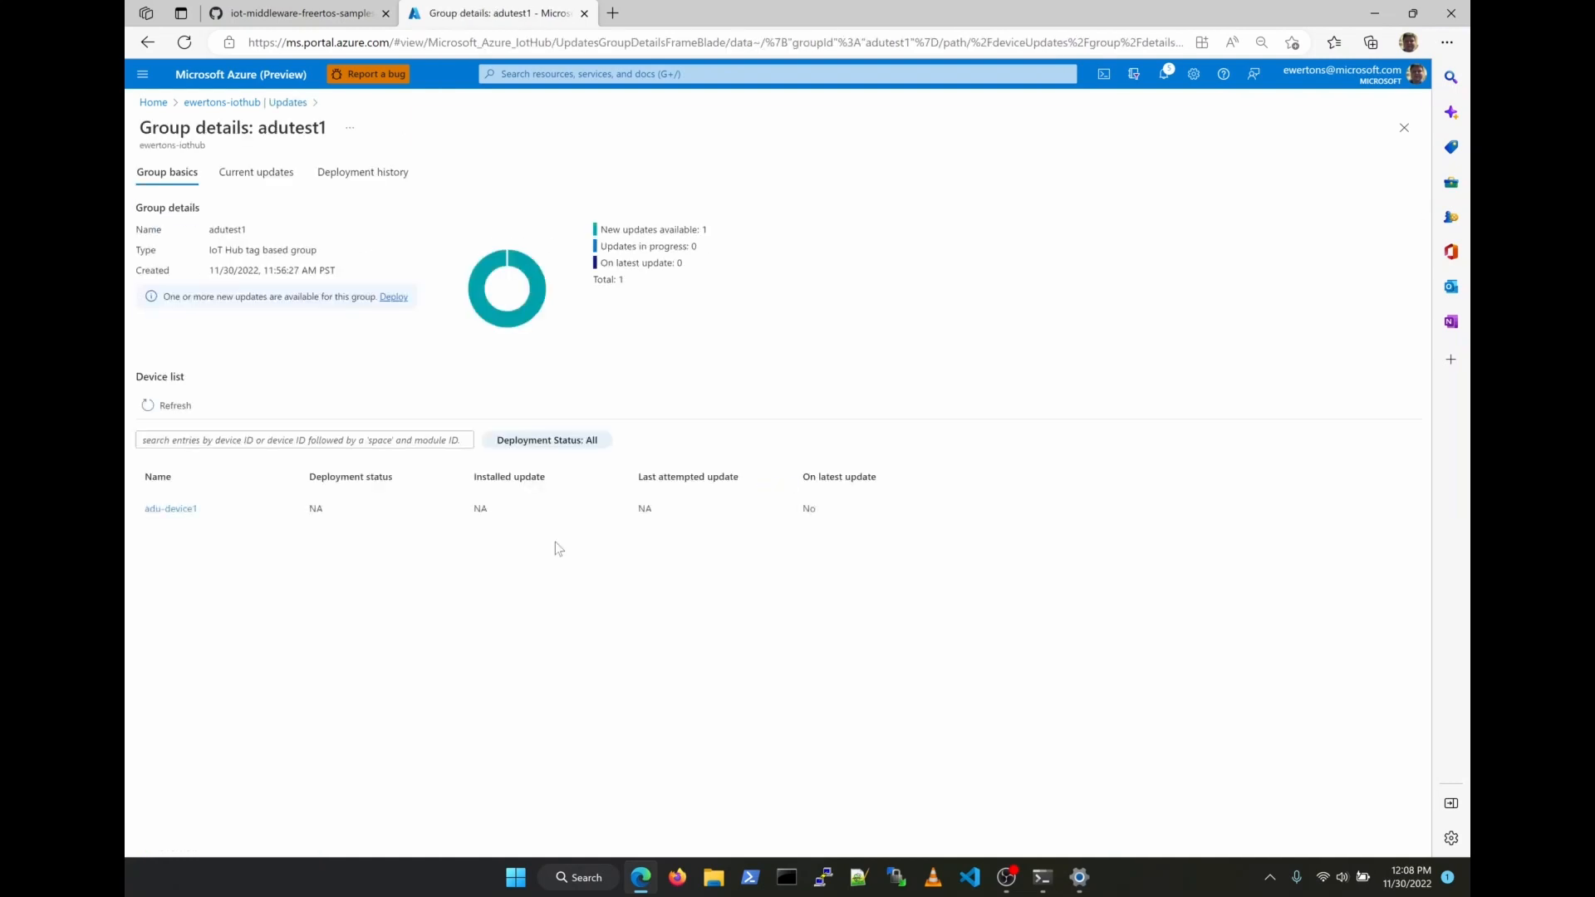
mouse_move(647, 390)
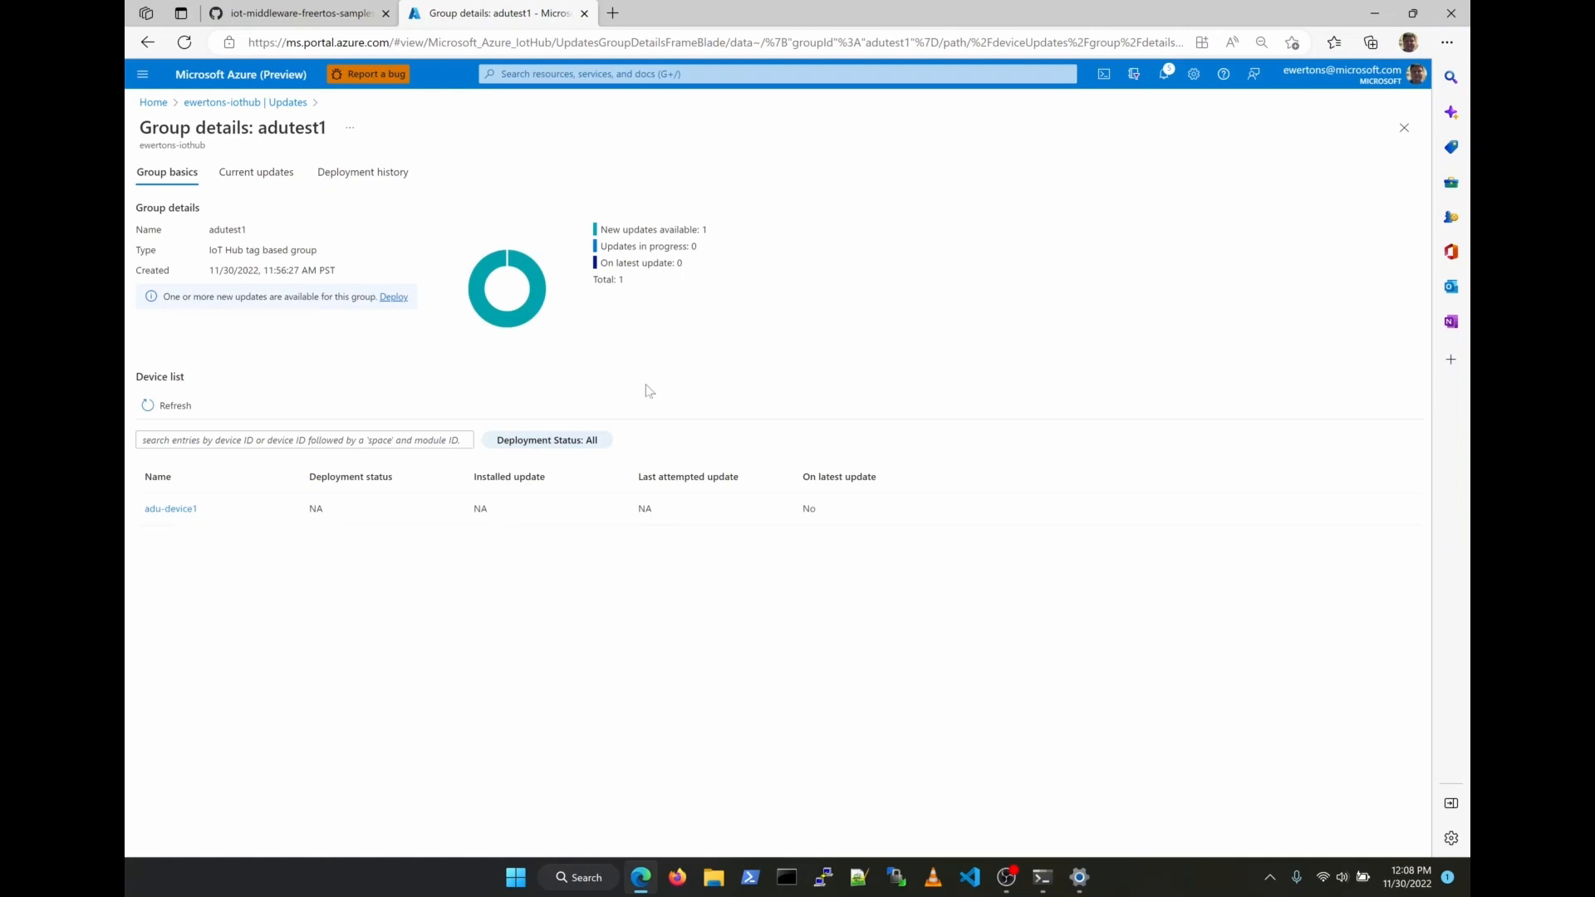
mouse_move(394, 297)
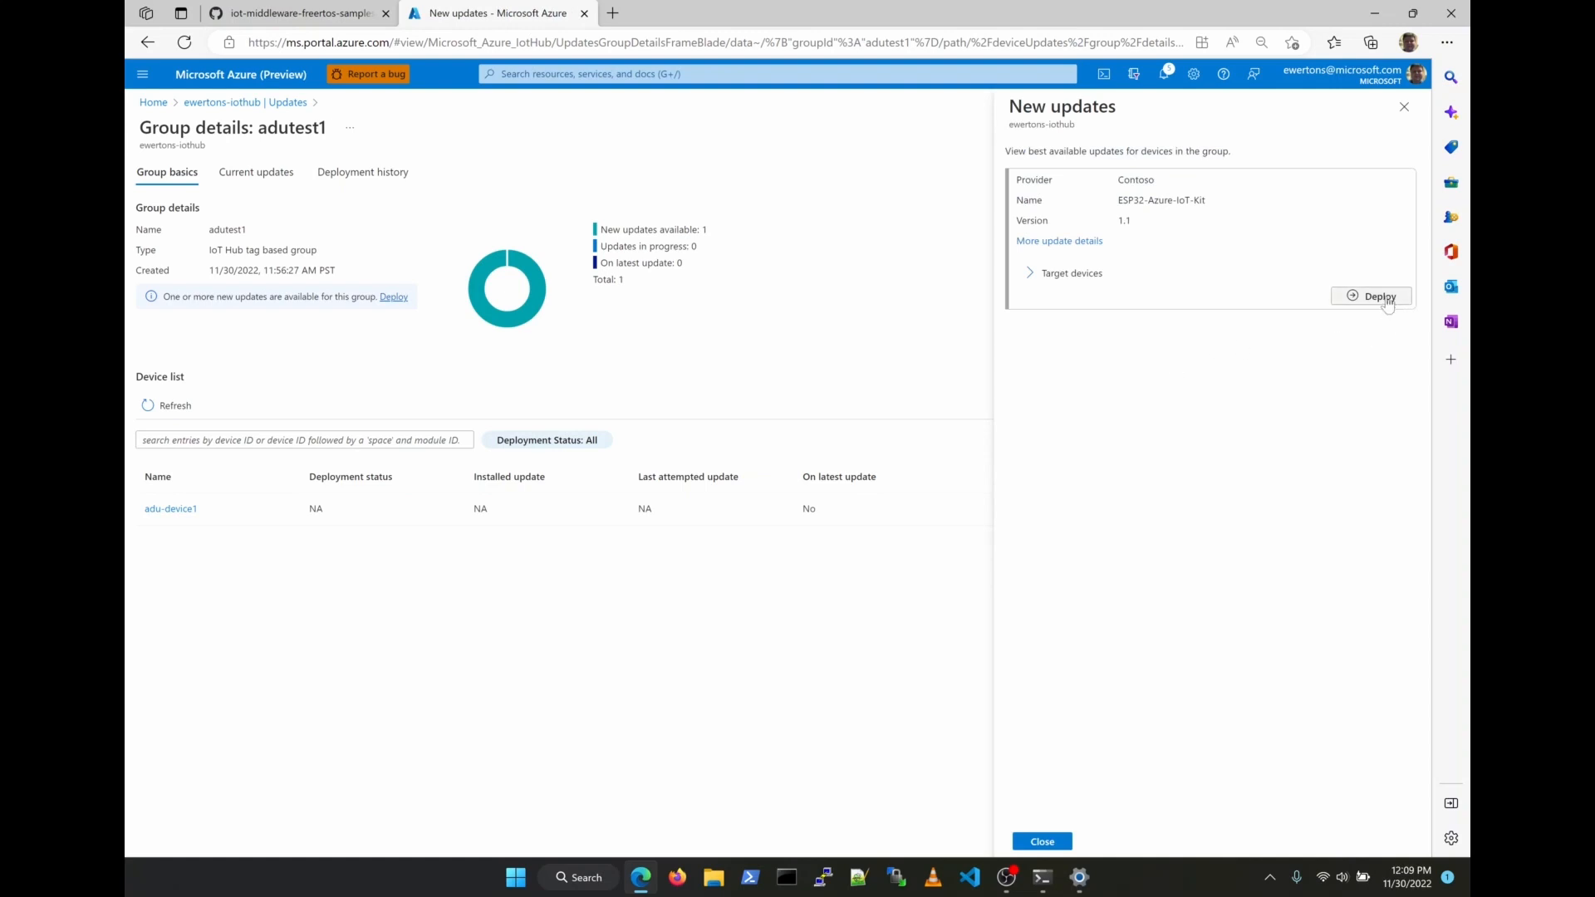
Create an immediate-start deployment of update 1.1 for adutest1
left_click(1379, 296)
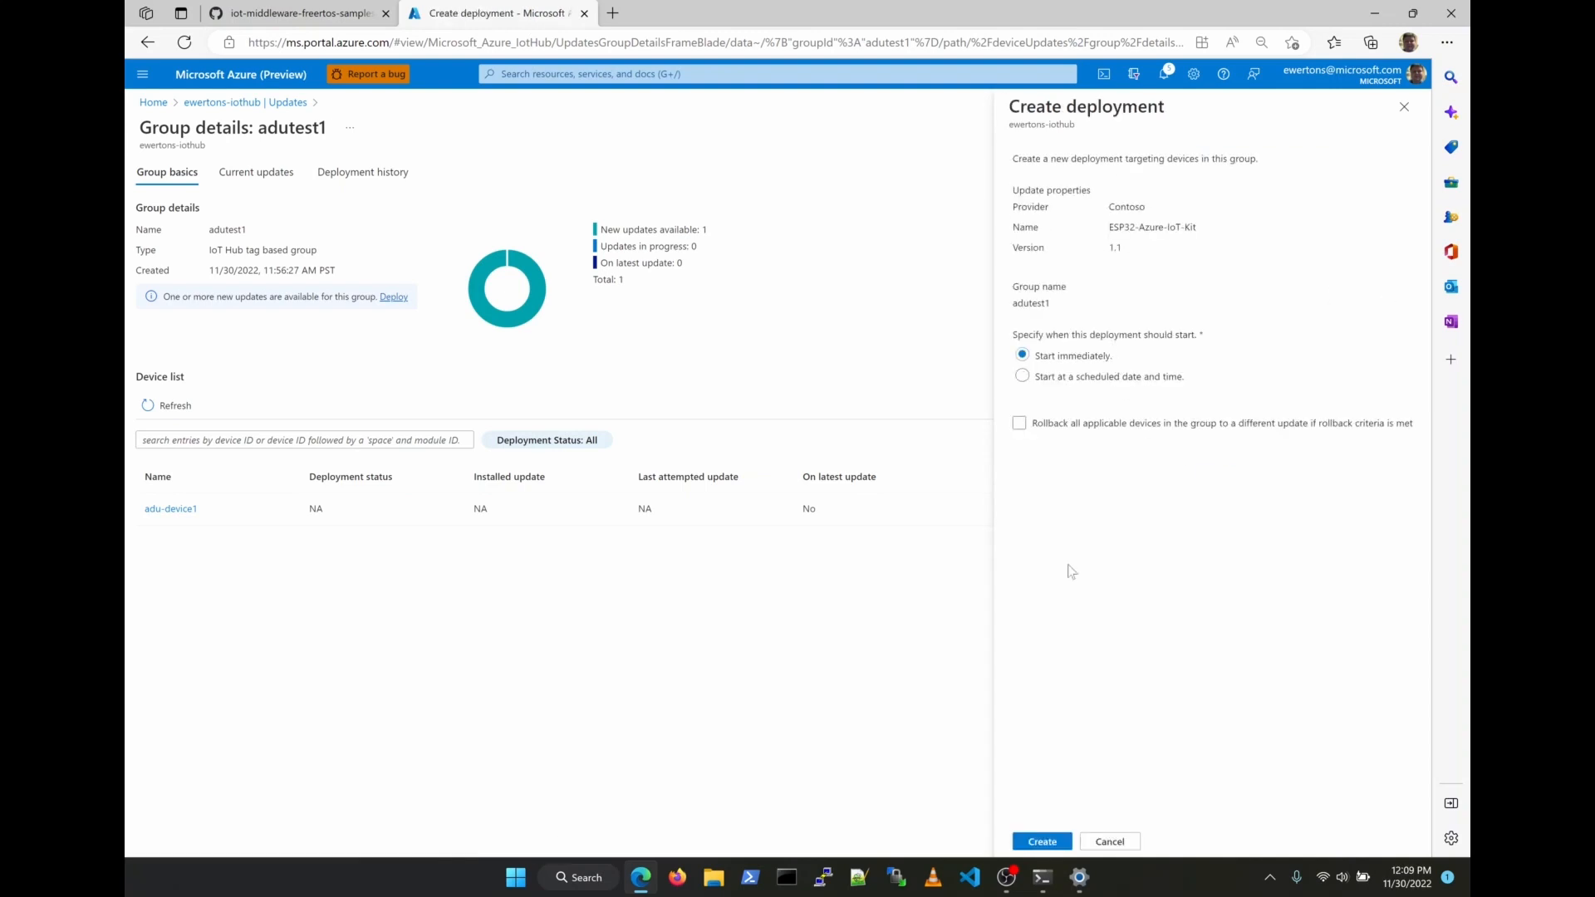
left_click(1042, 842)
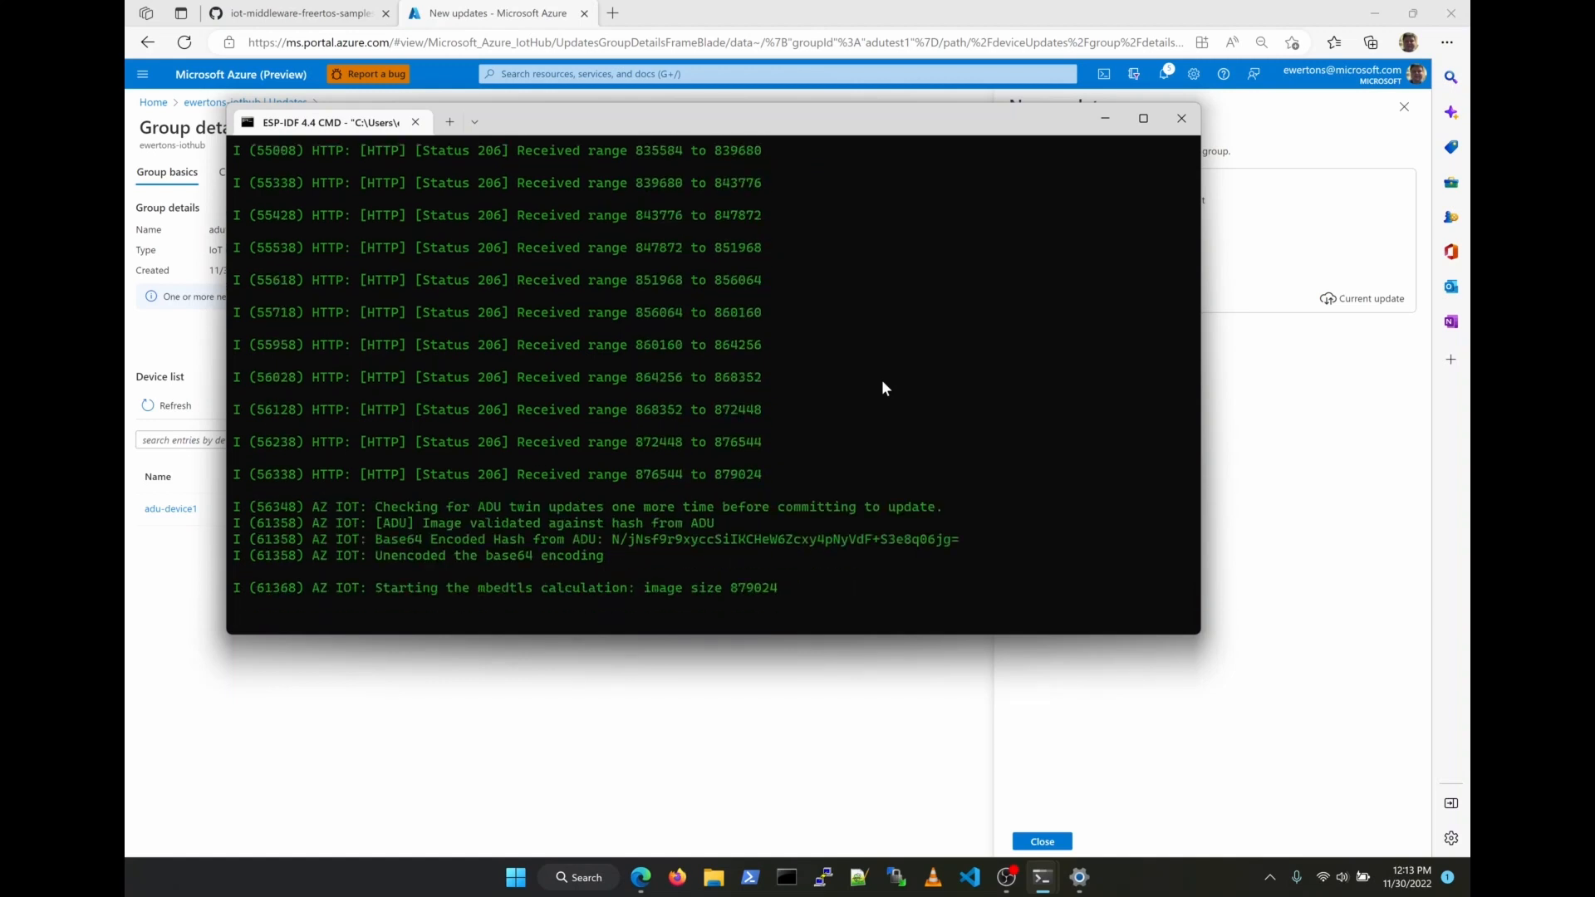
mouse_move(1179, 666)
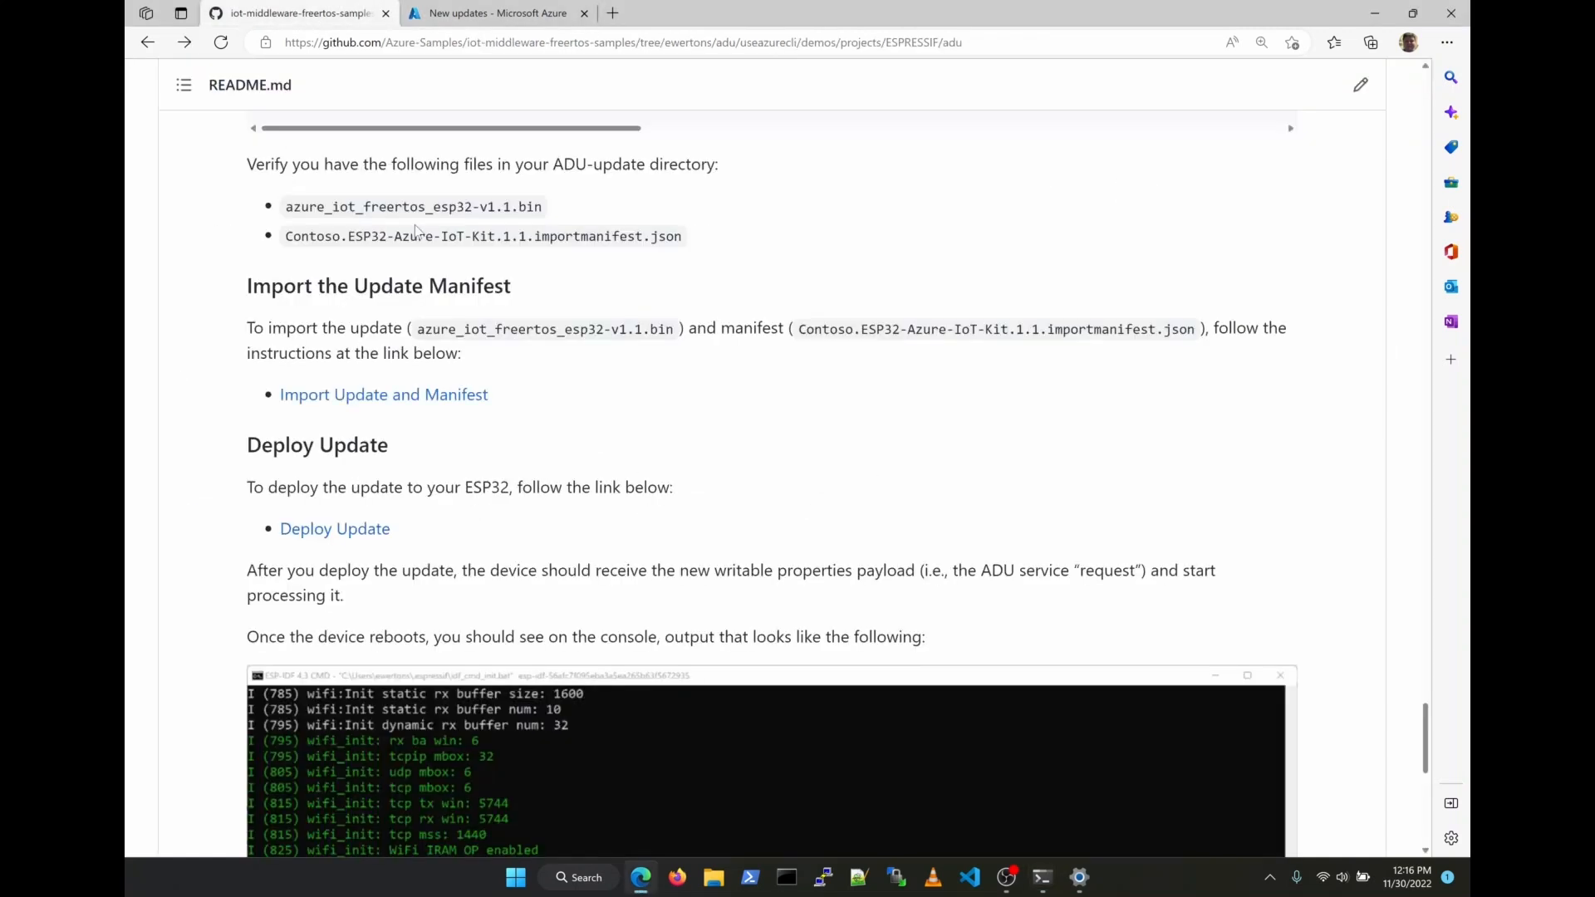
Scroll the README to the Version 1.1 console output and return to the Azure portal
scroll("down", 3)
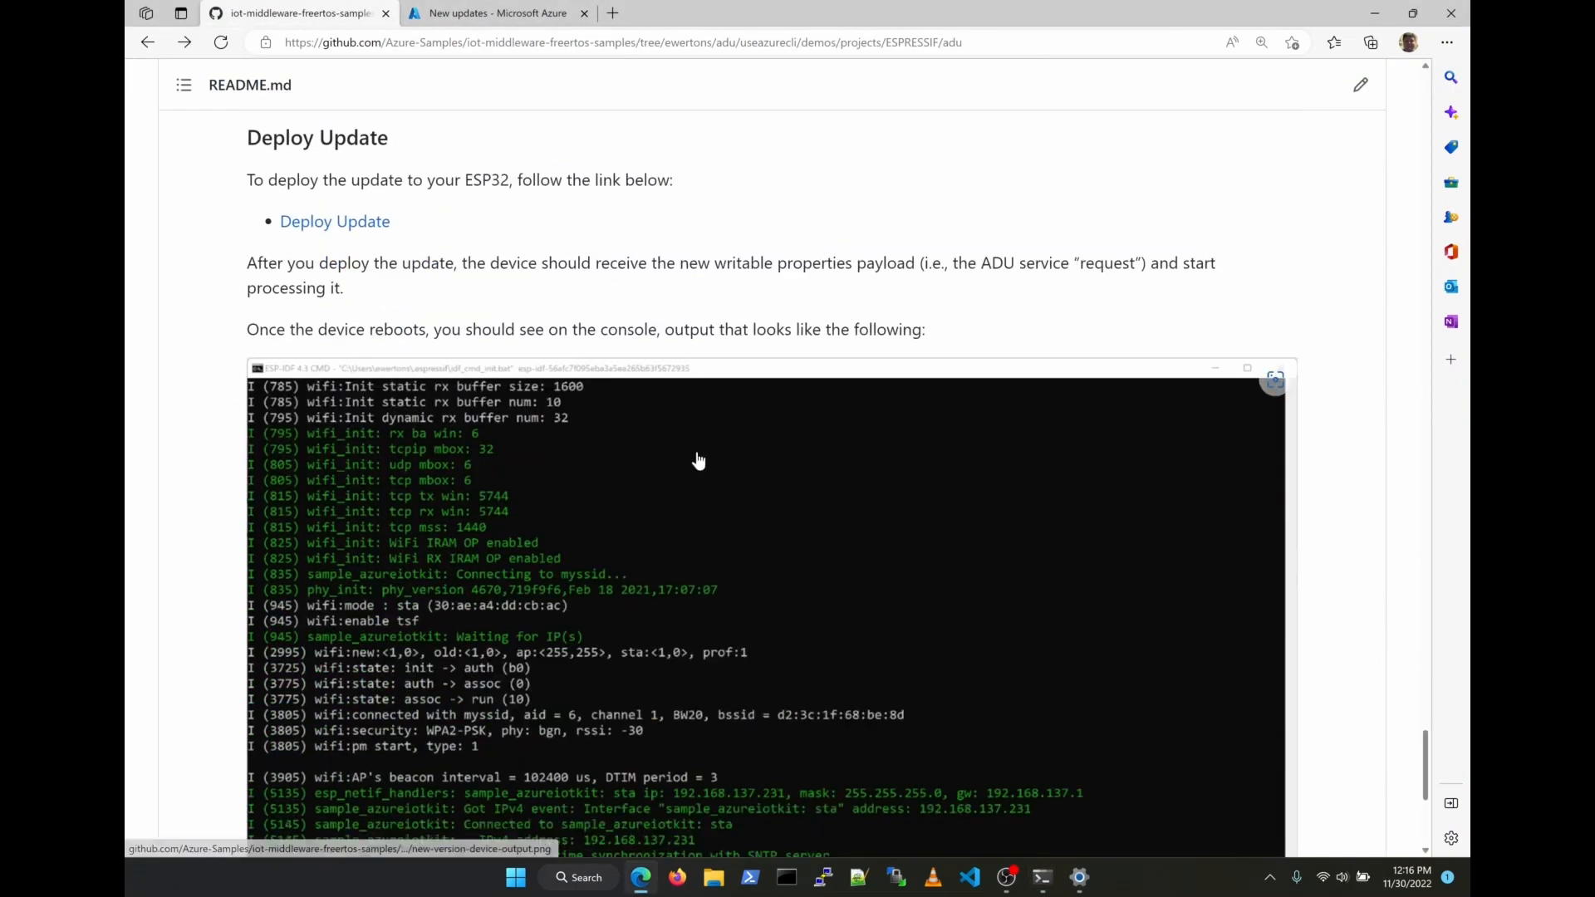
scroll("down", 3)
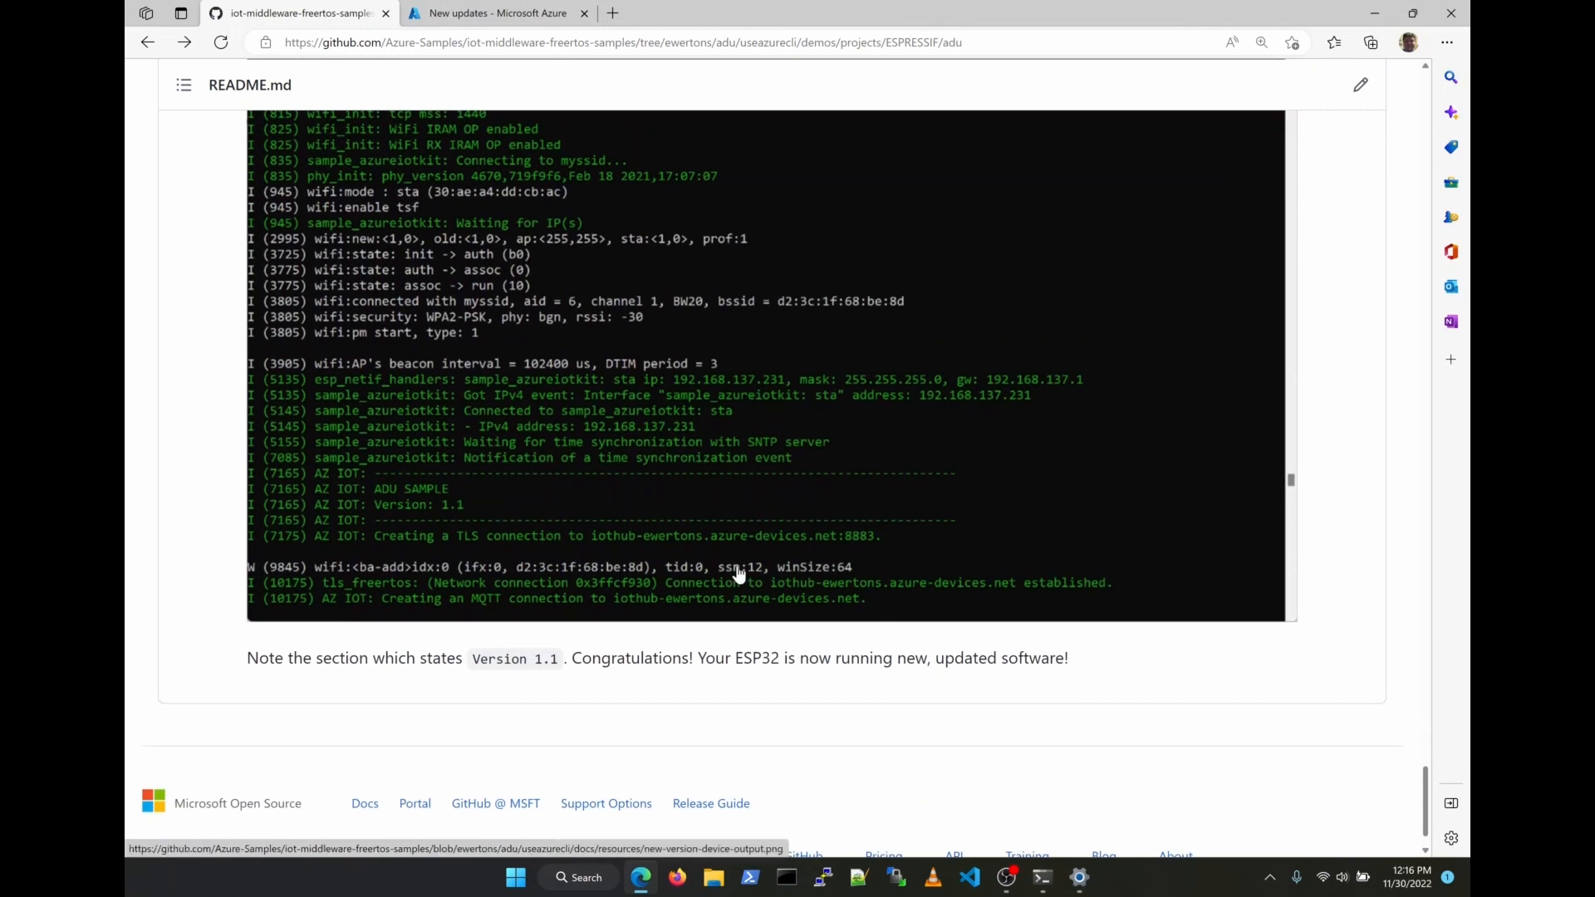
left_click(497, 13)
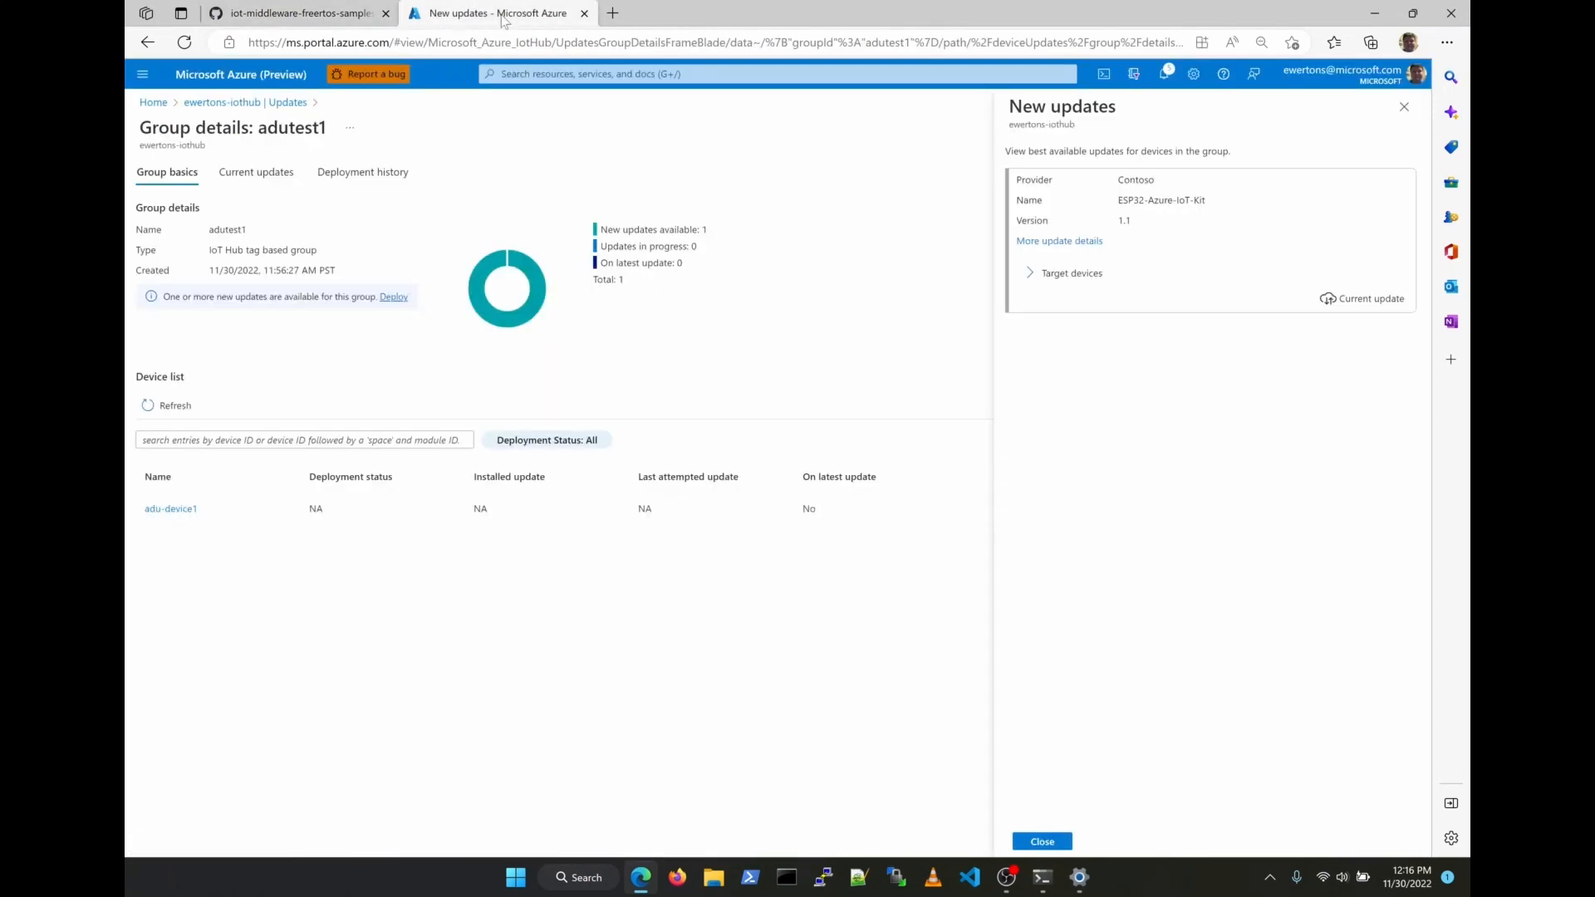
mouse_move(781, 250)
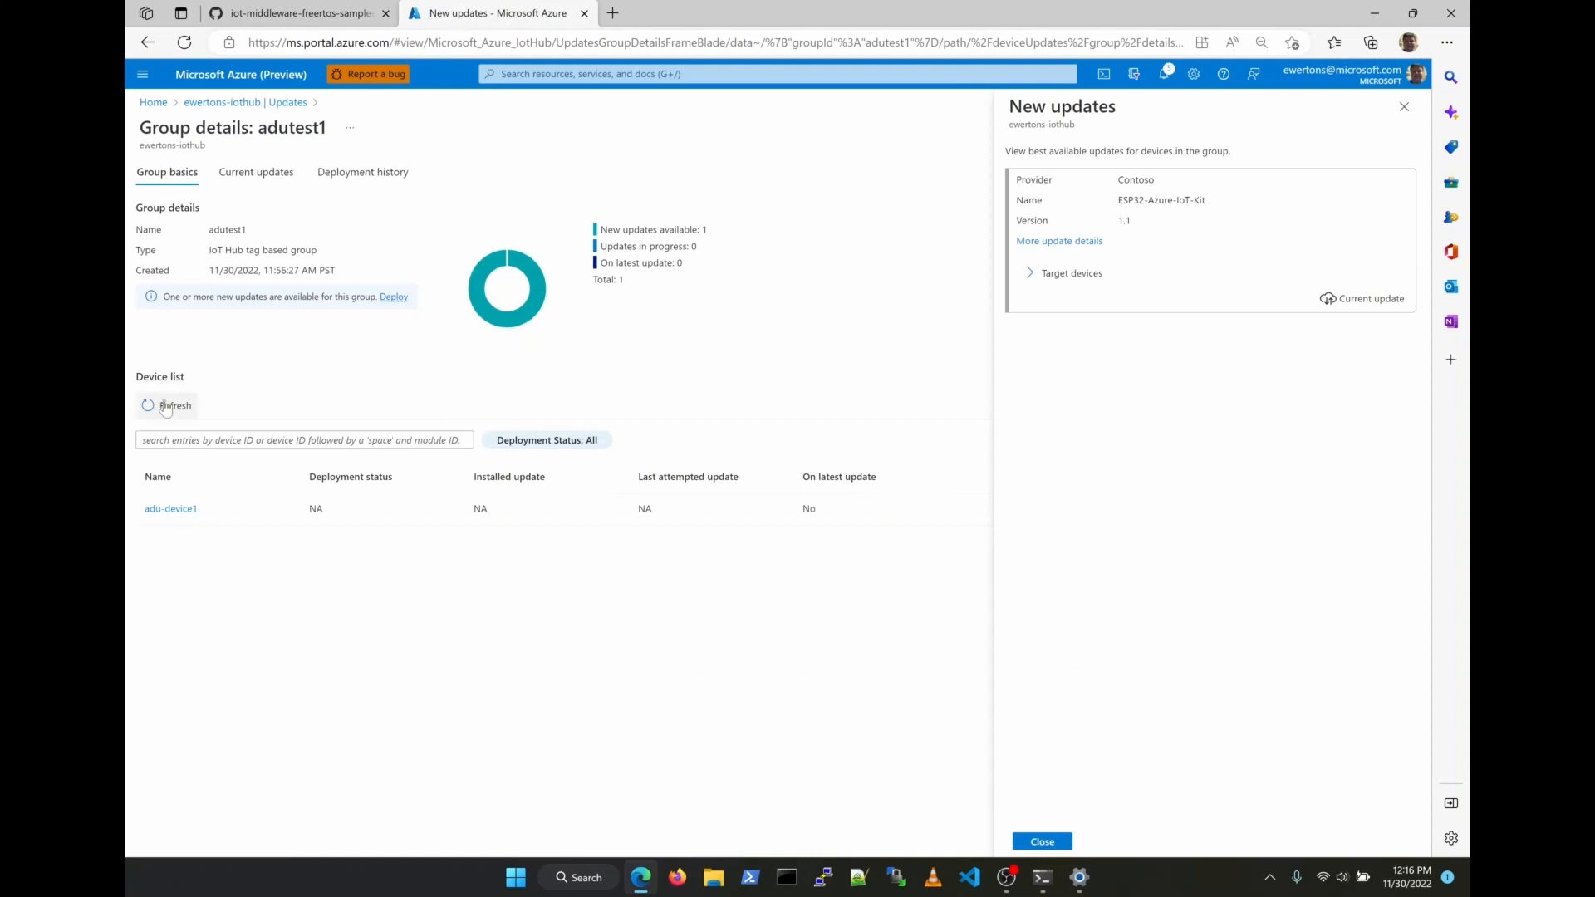
Refresh adutest1's device list and open adu-device1's last attempted update 1.1
left_click(167, 406)
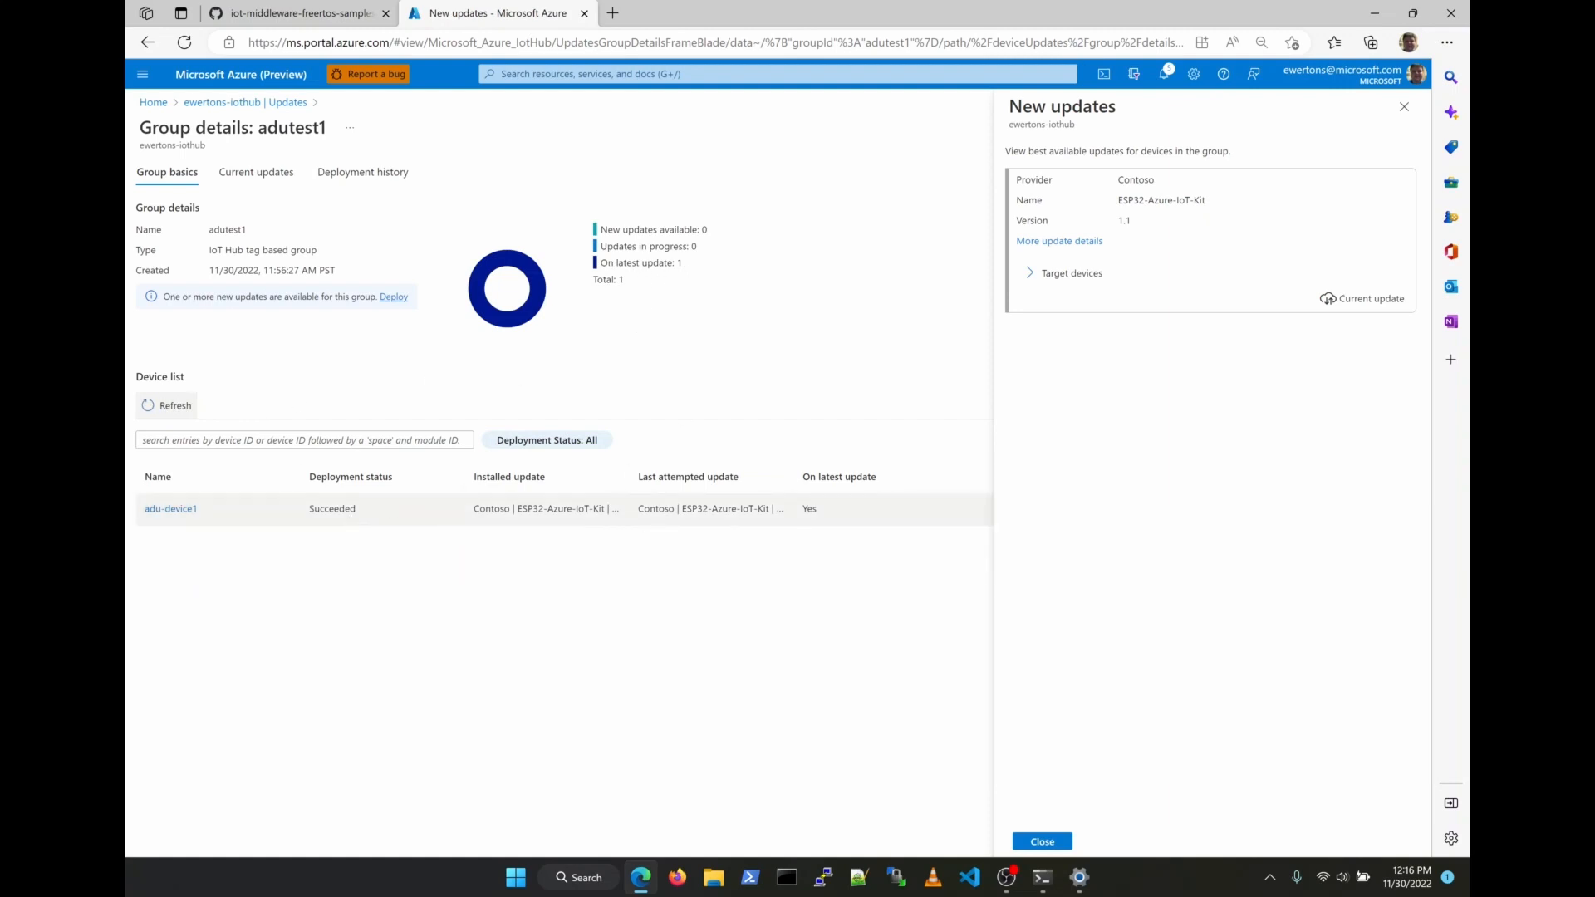
mouse_move(1389, 149)
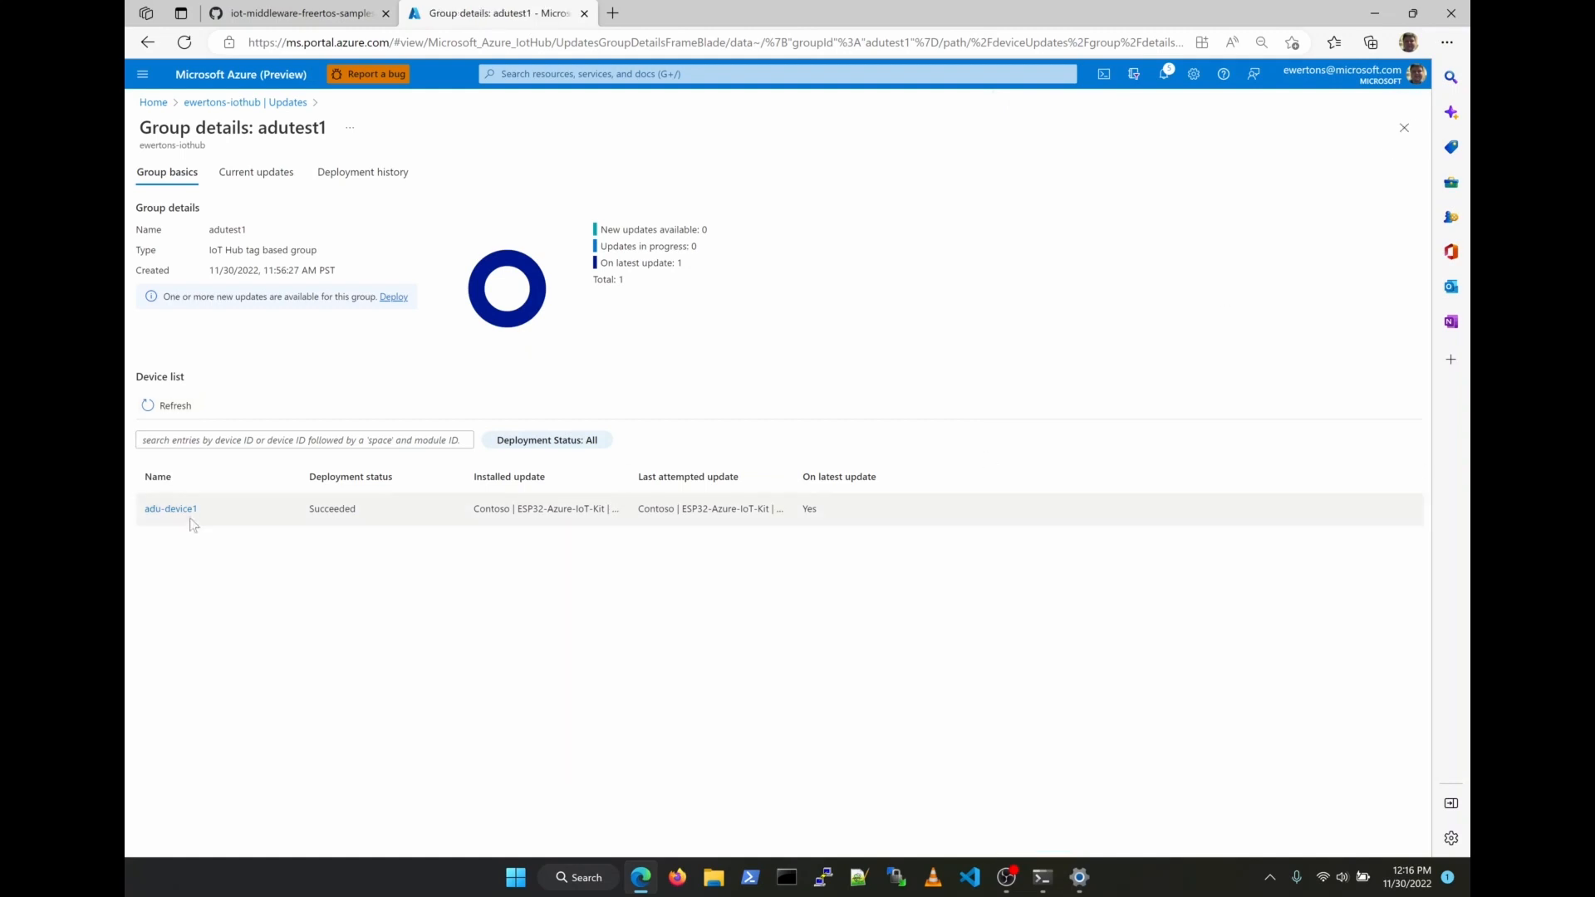
left_click(170, 508)
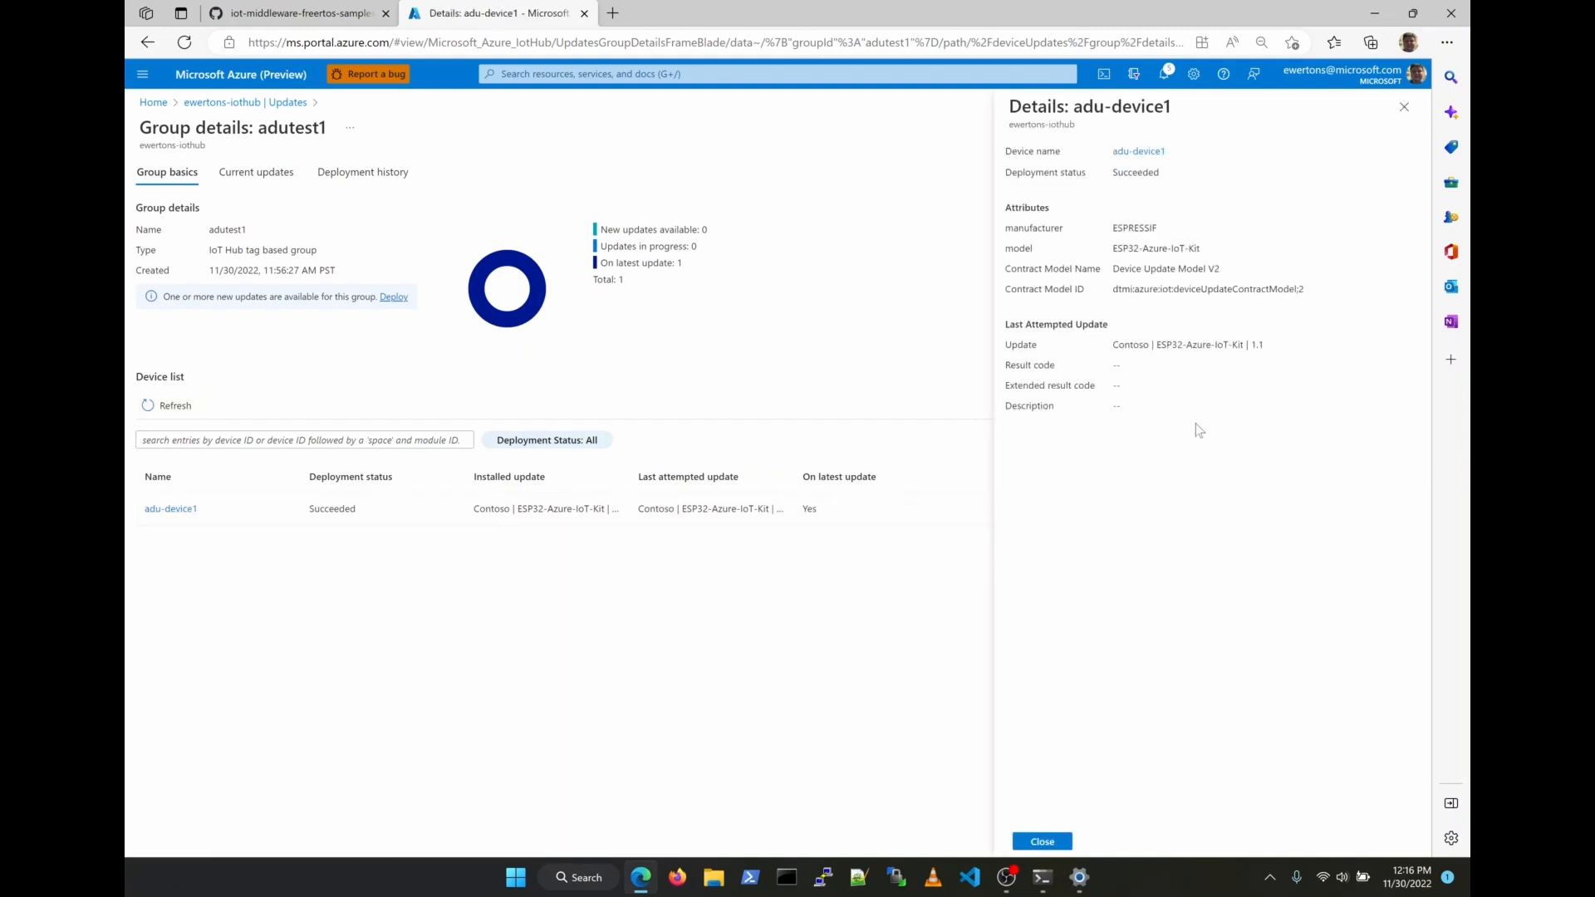
mouse_move(1273, 351)
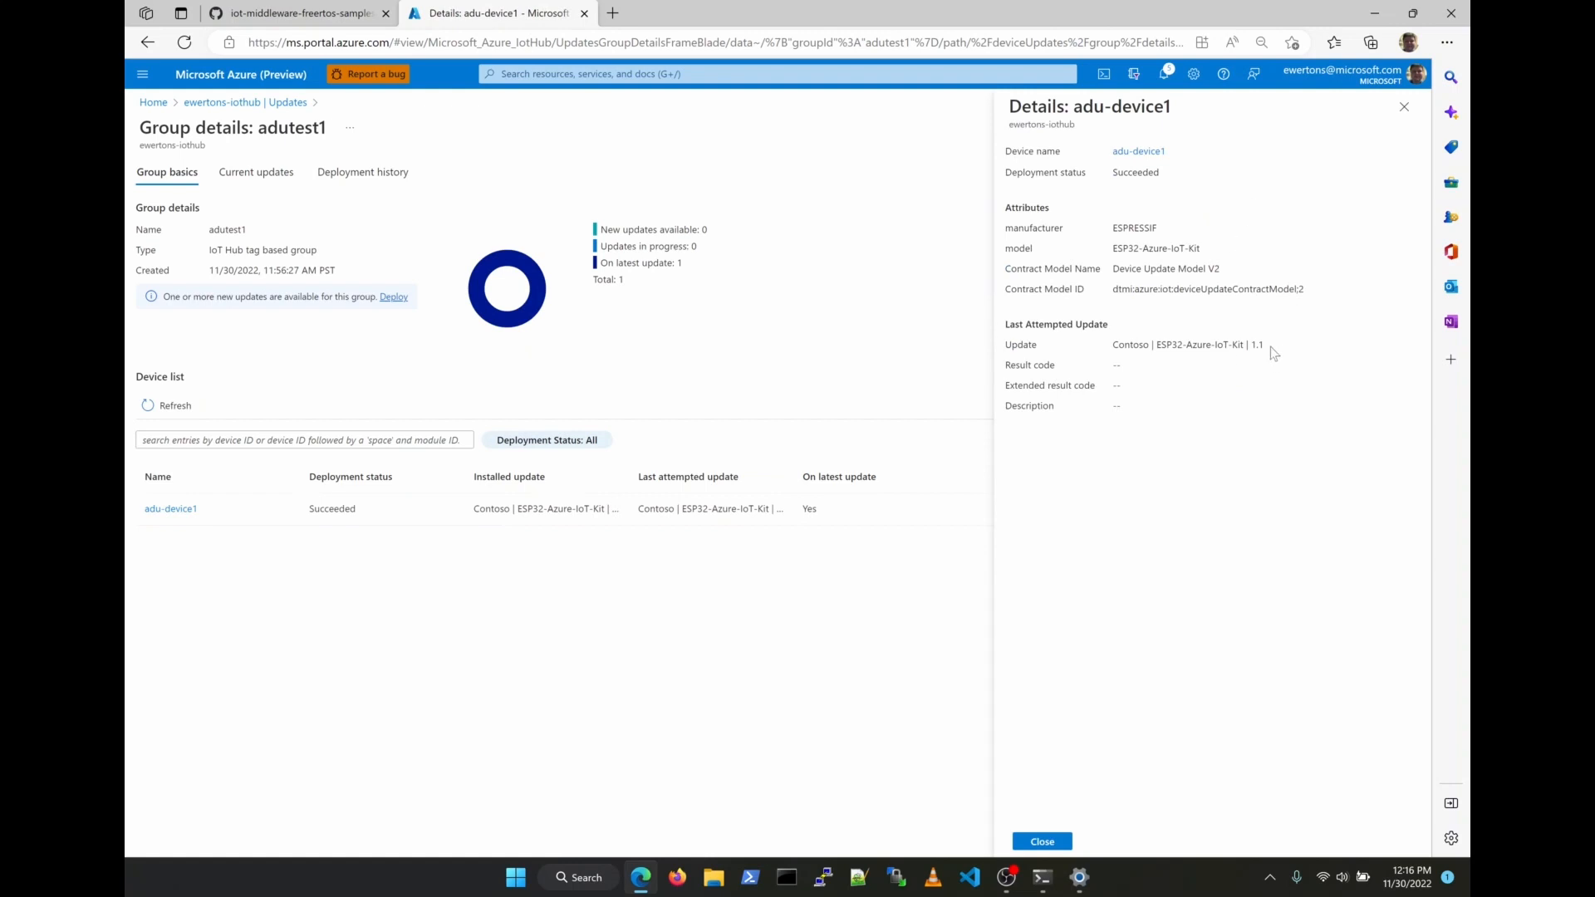
double_click(1256, 345)
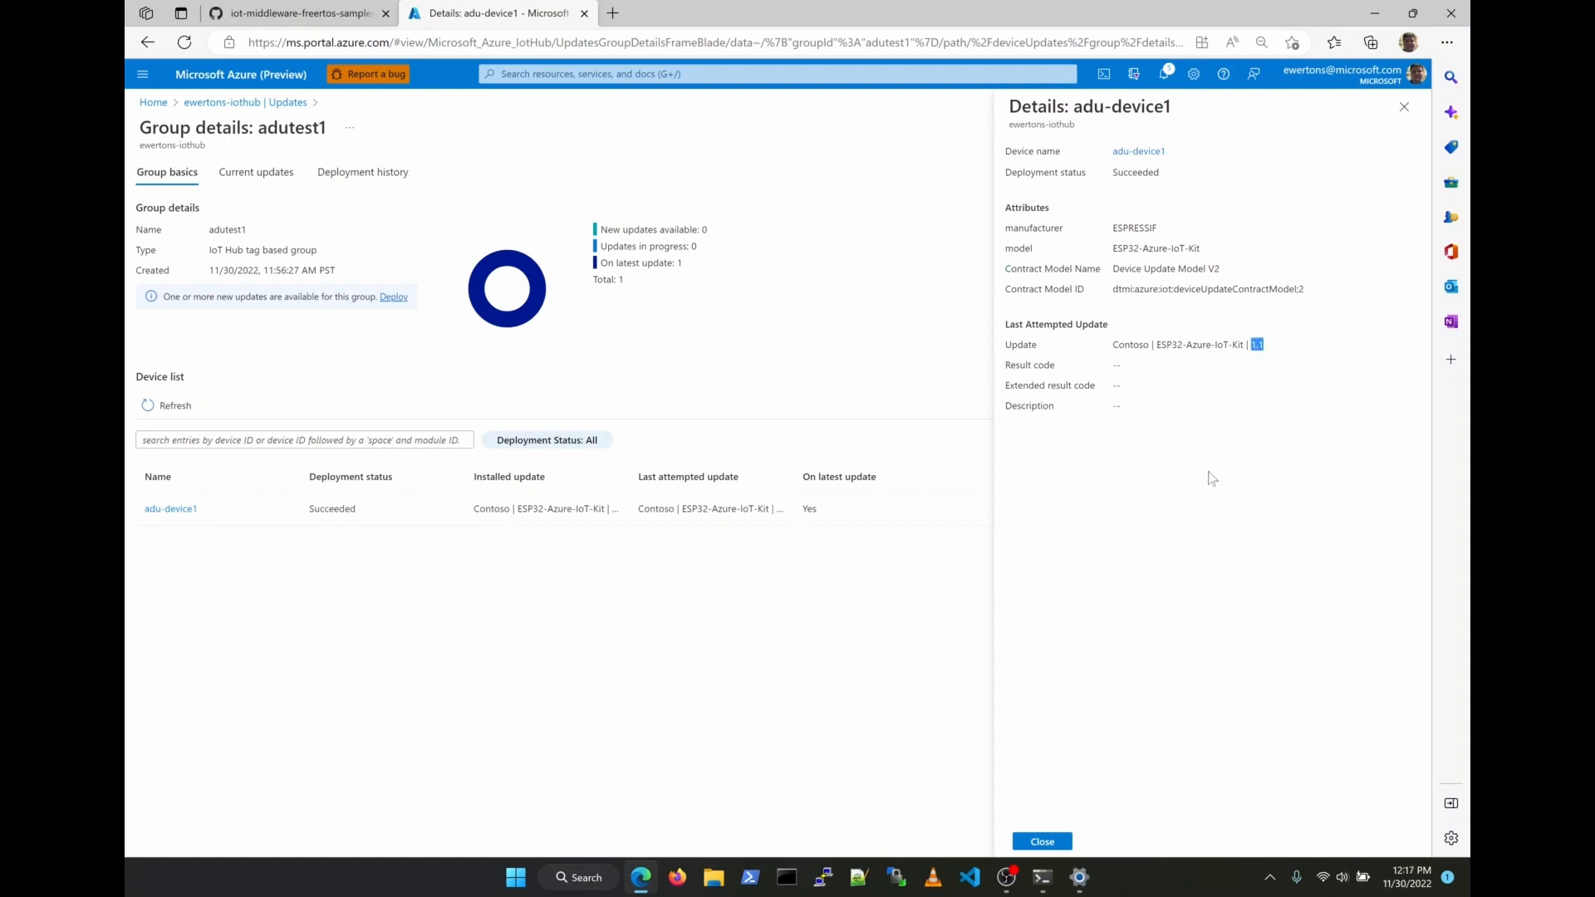